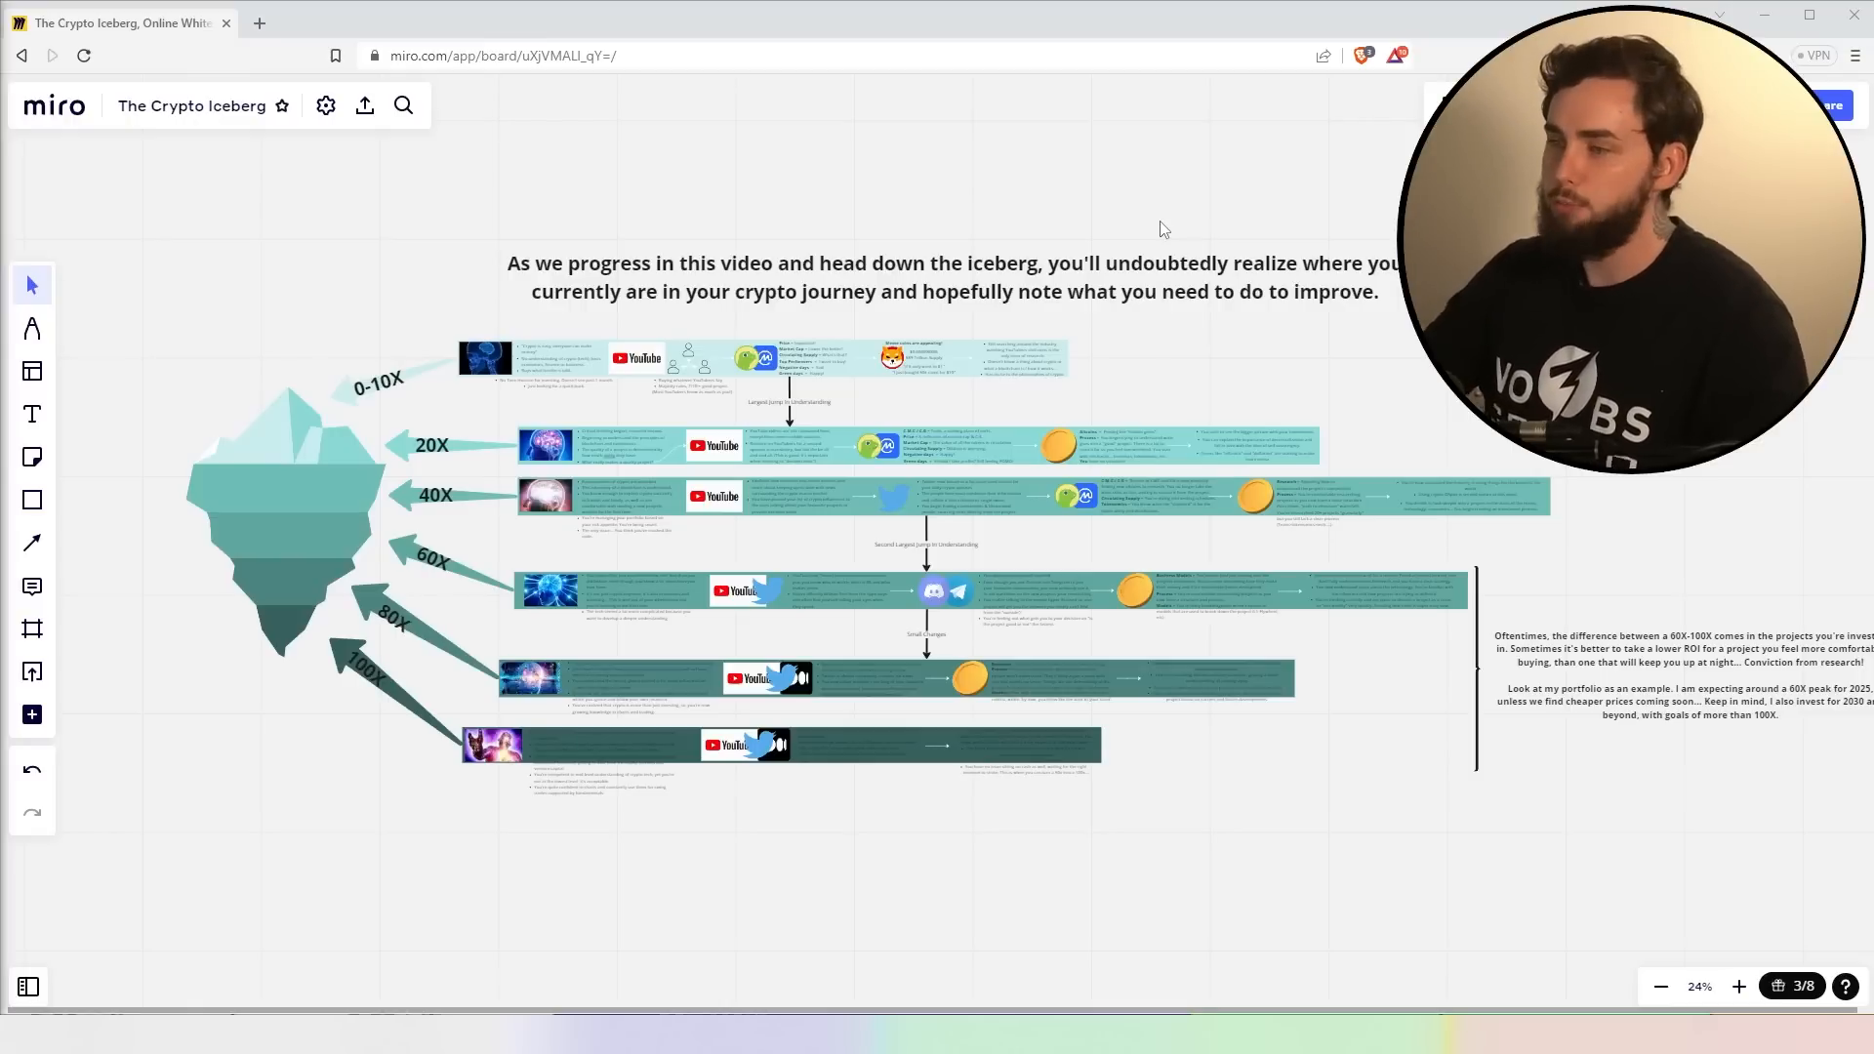
pyautogui.moveTo(750, 788)
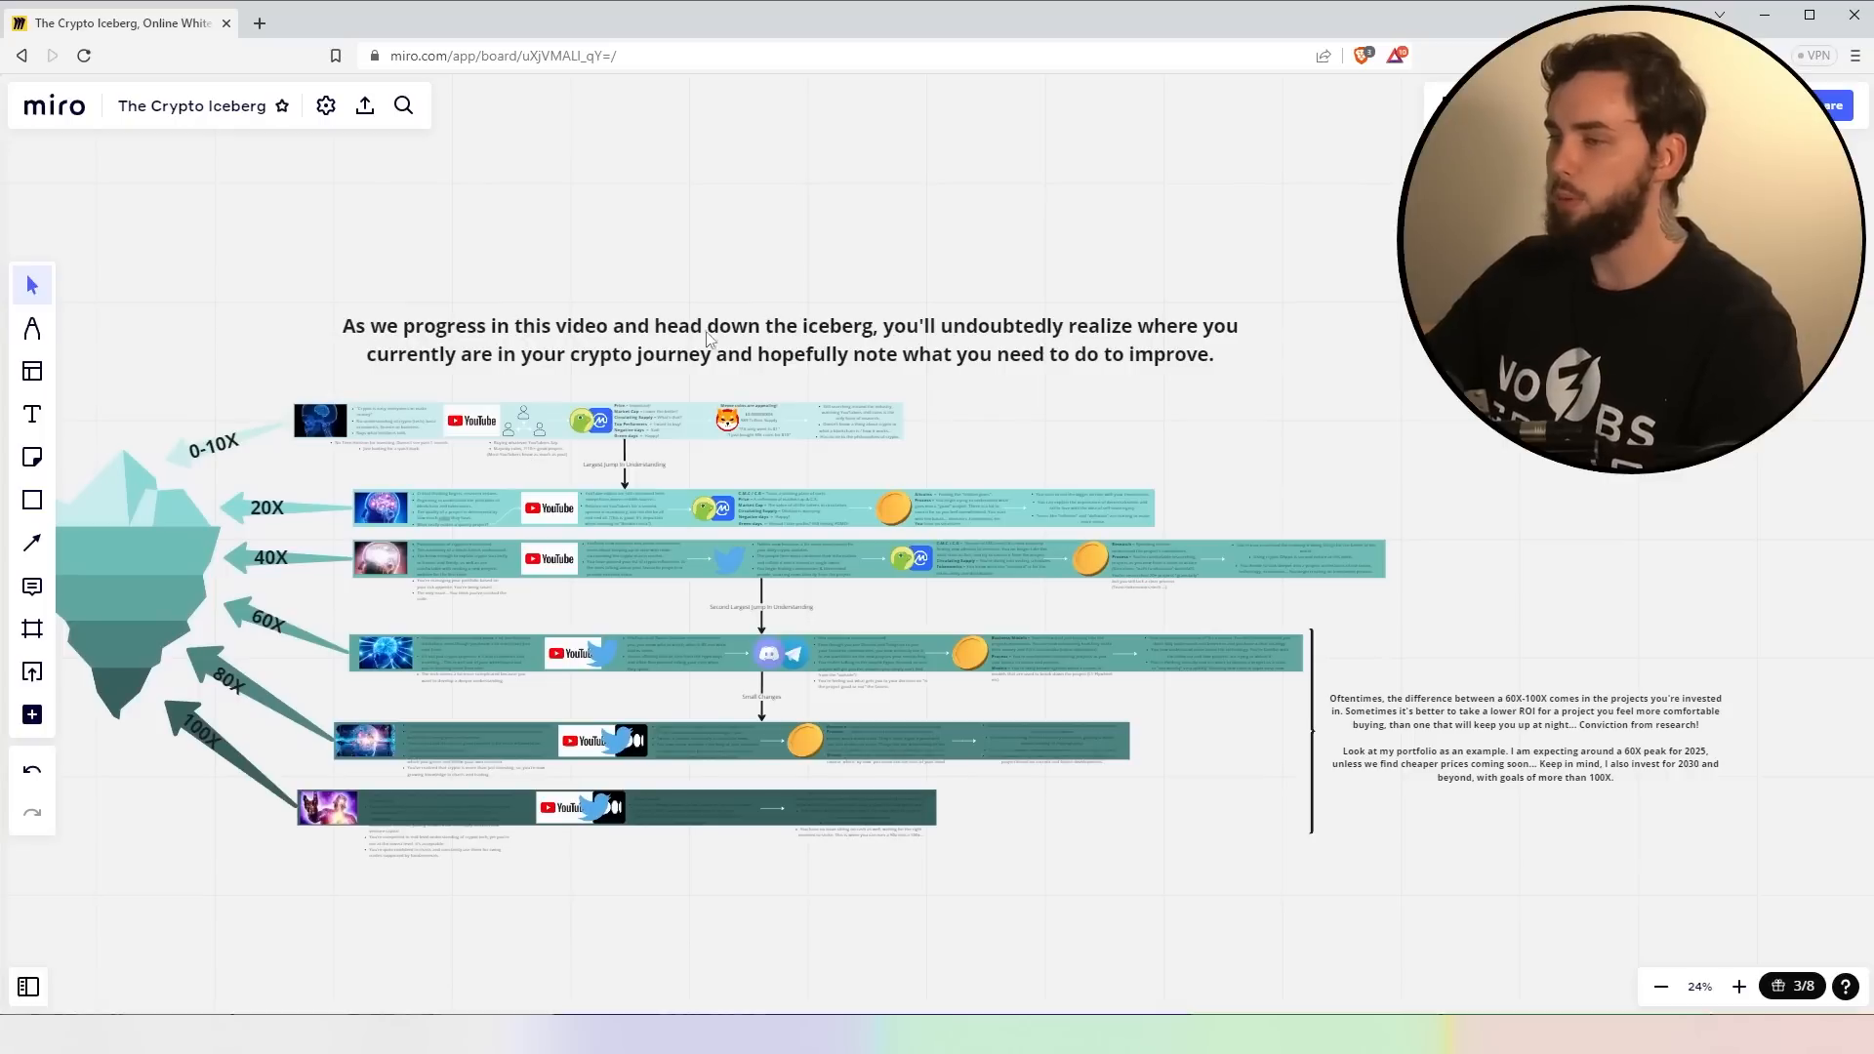
pyautogui.moveTo(1270, 351)
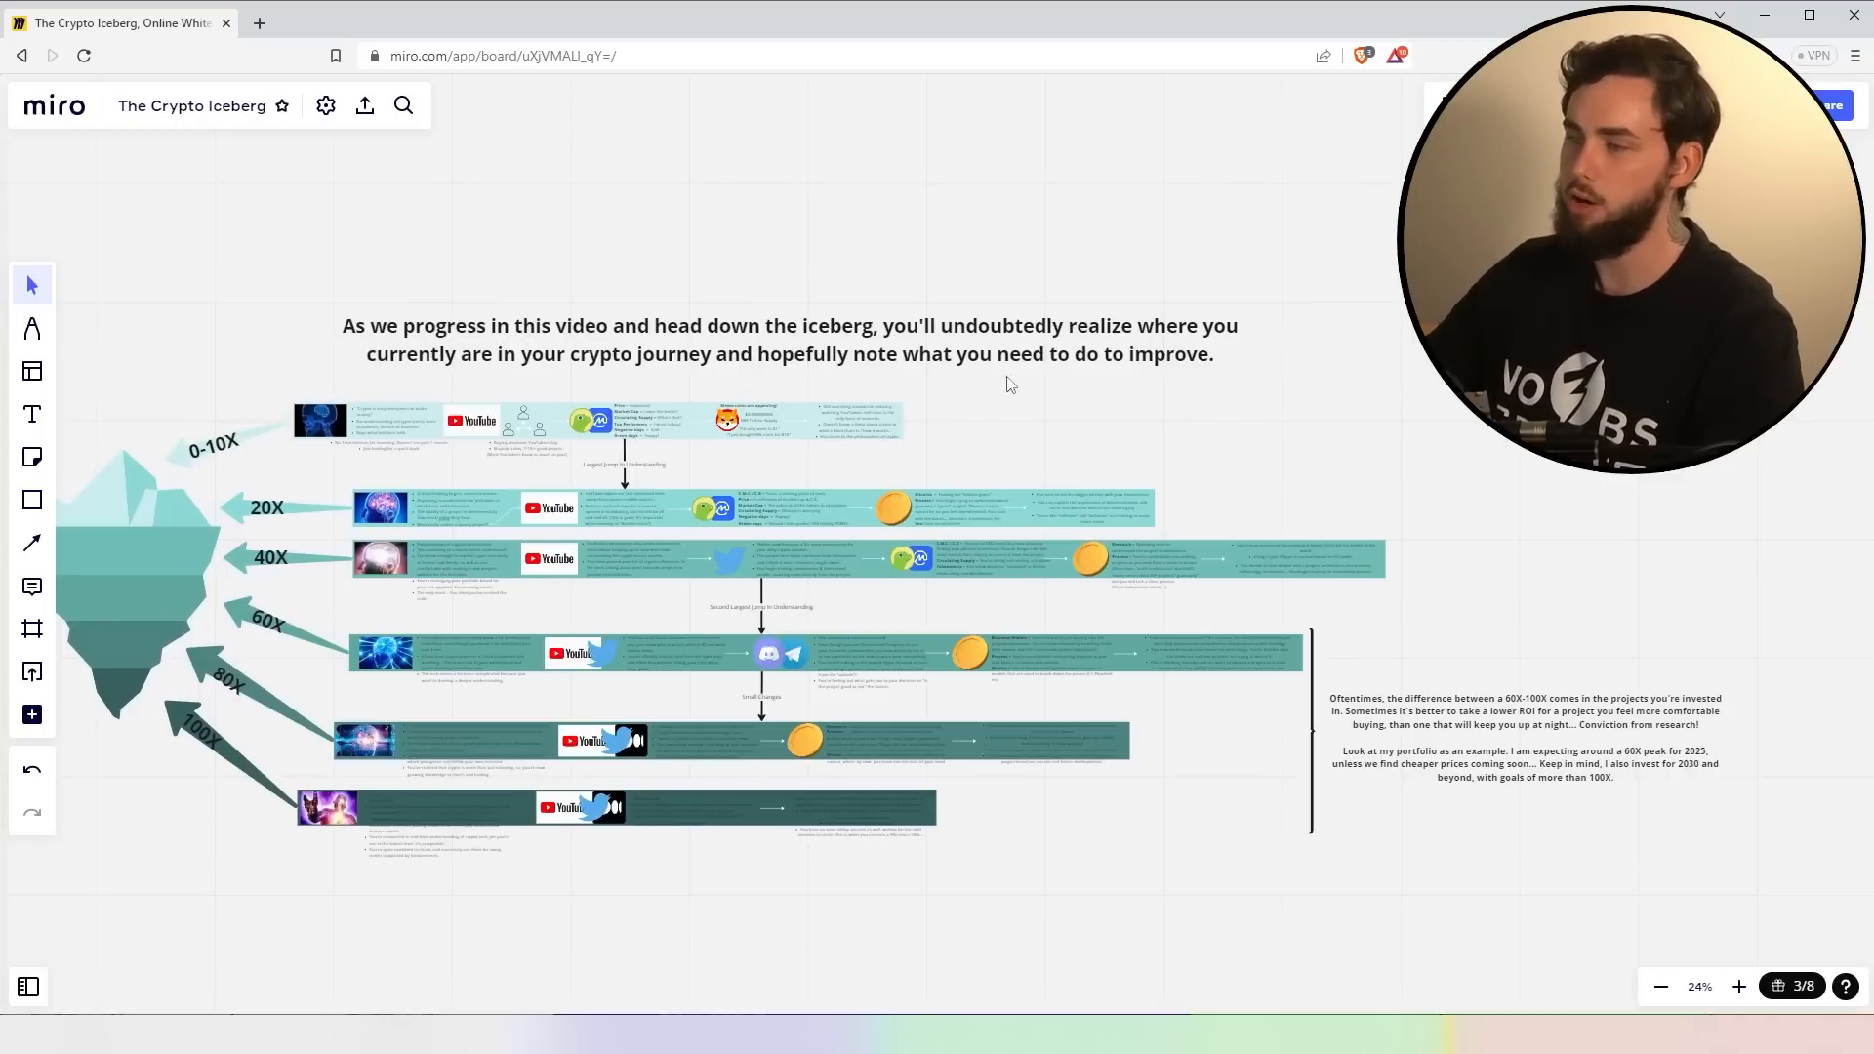
pyautogui.moveTo(254, 488)
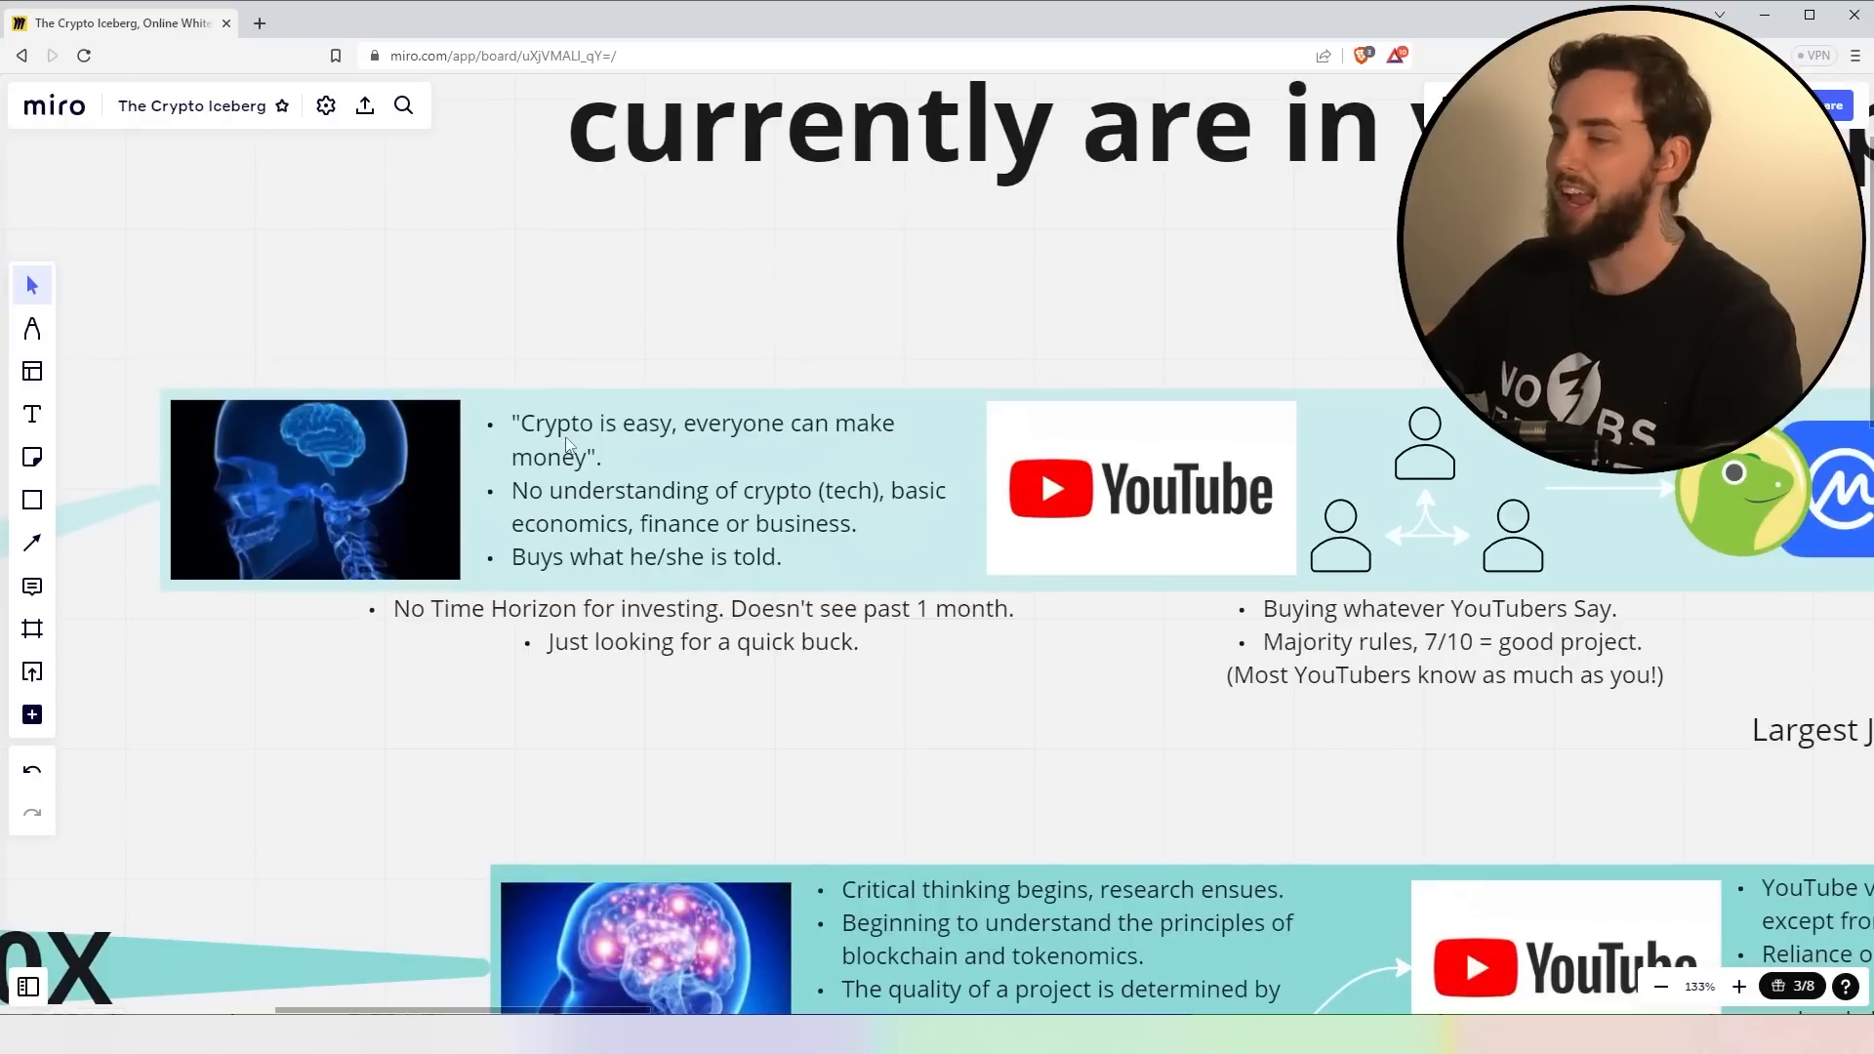
pyautogui.moveTo(508, 551)
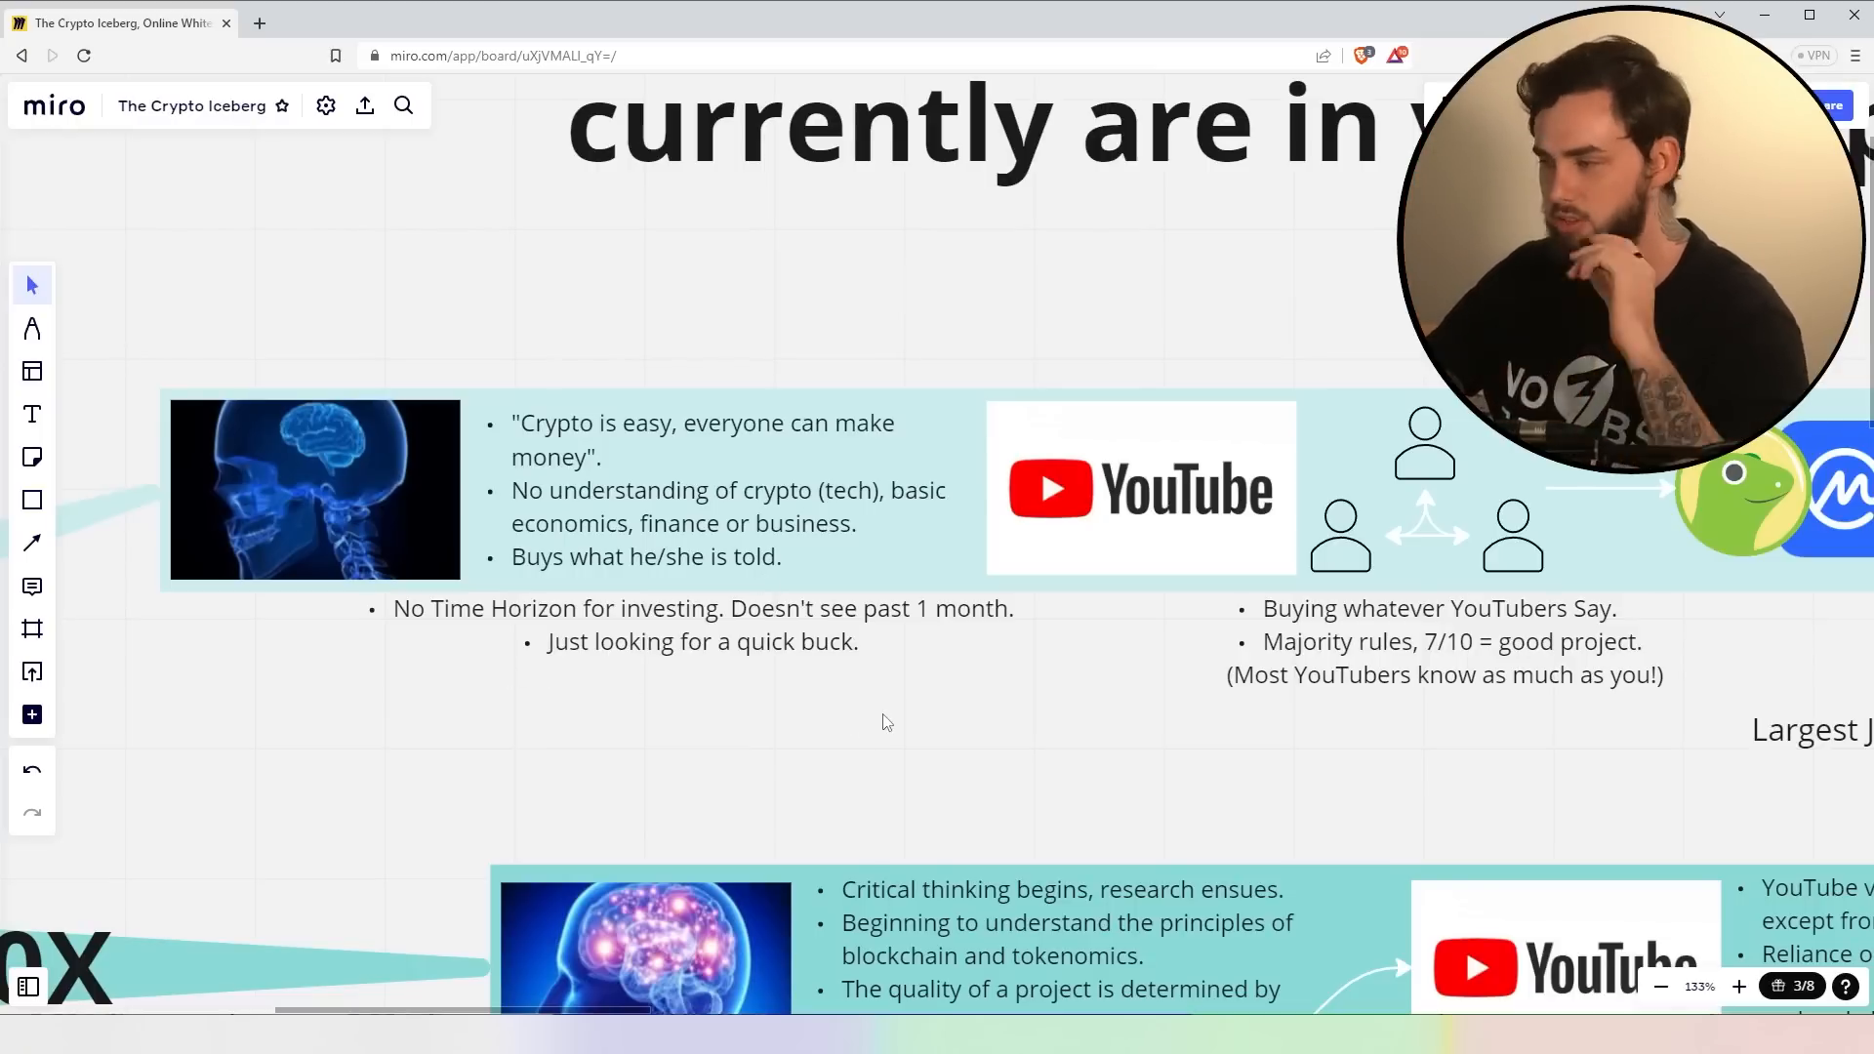
pyautogui.moveTo(870, 732)
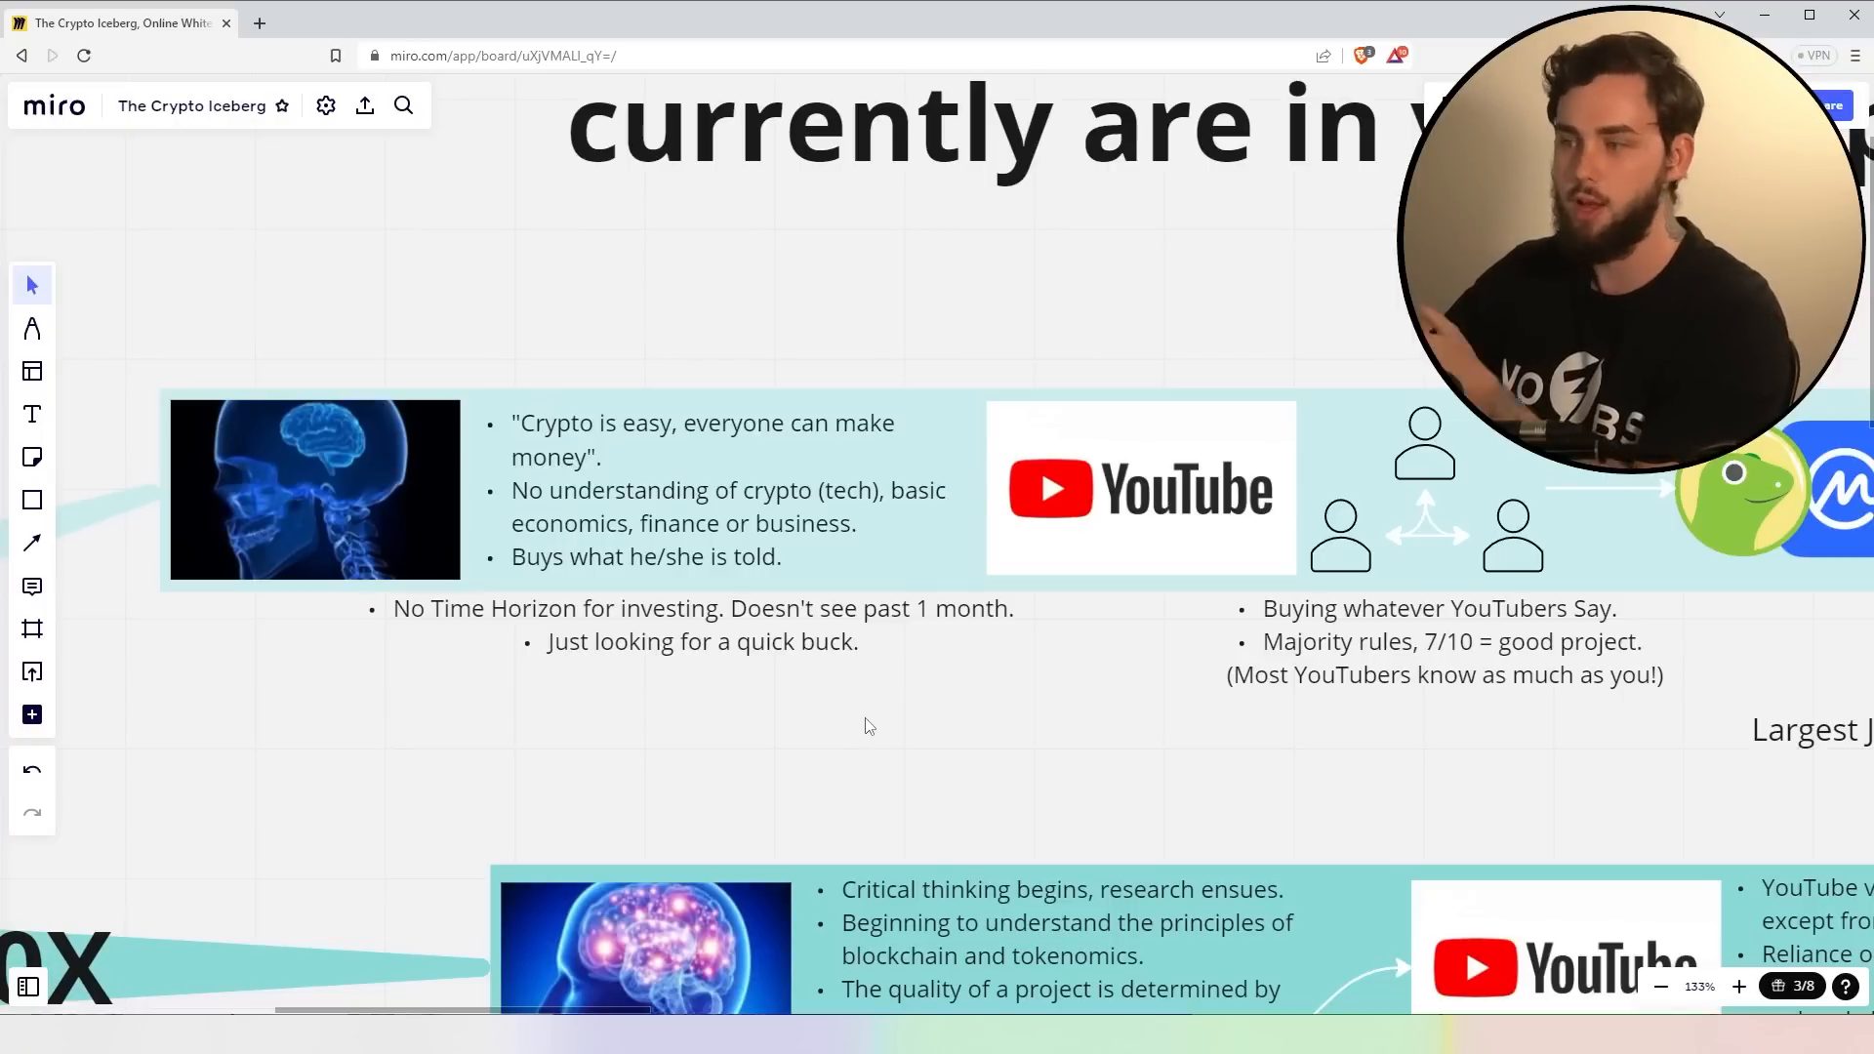
pyautogui.moveTo(879, 681)
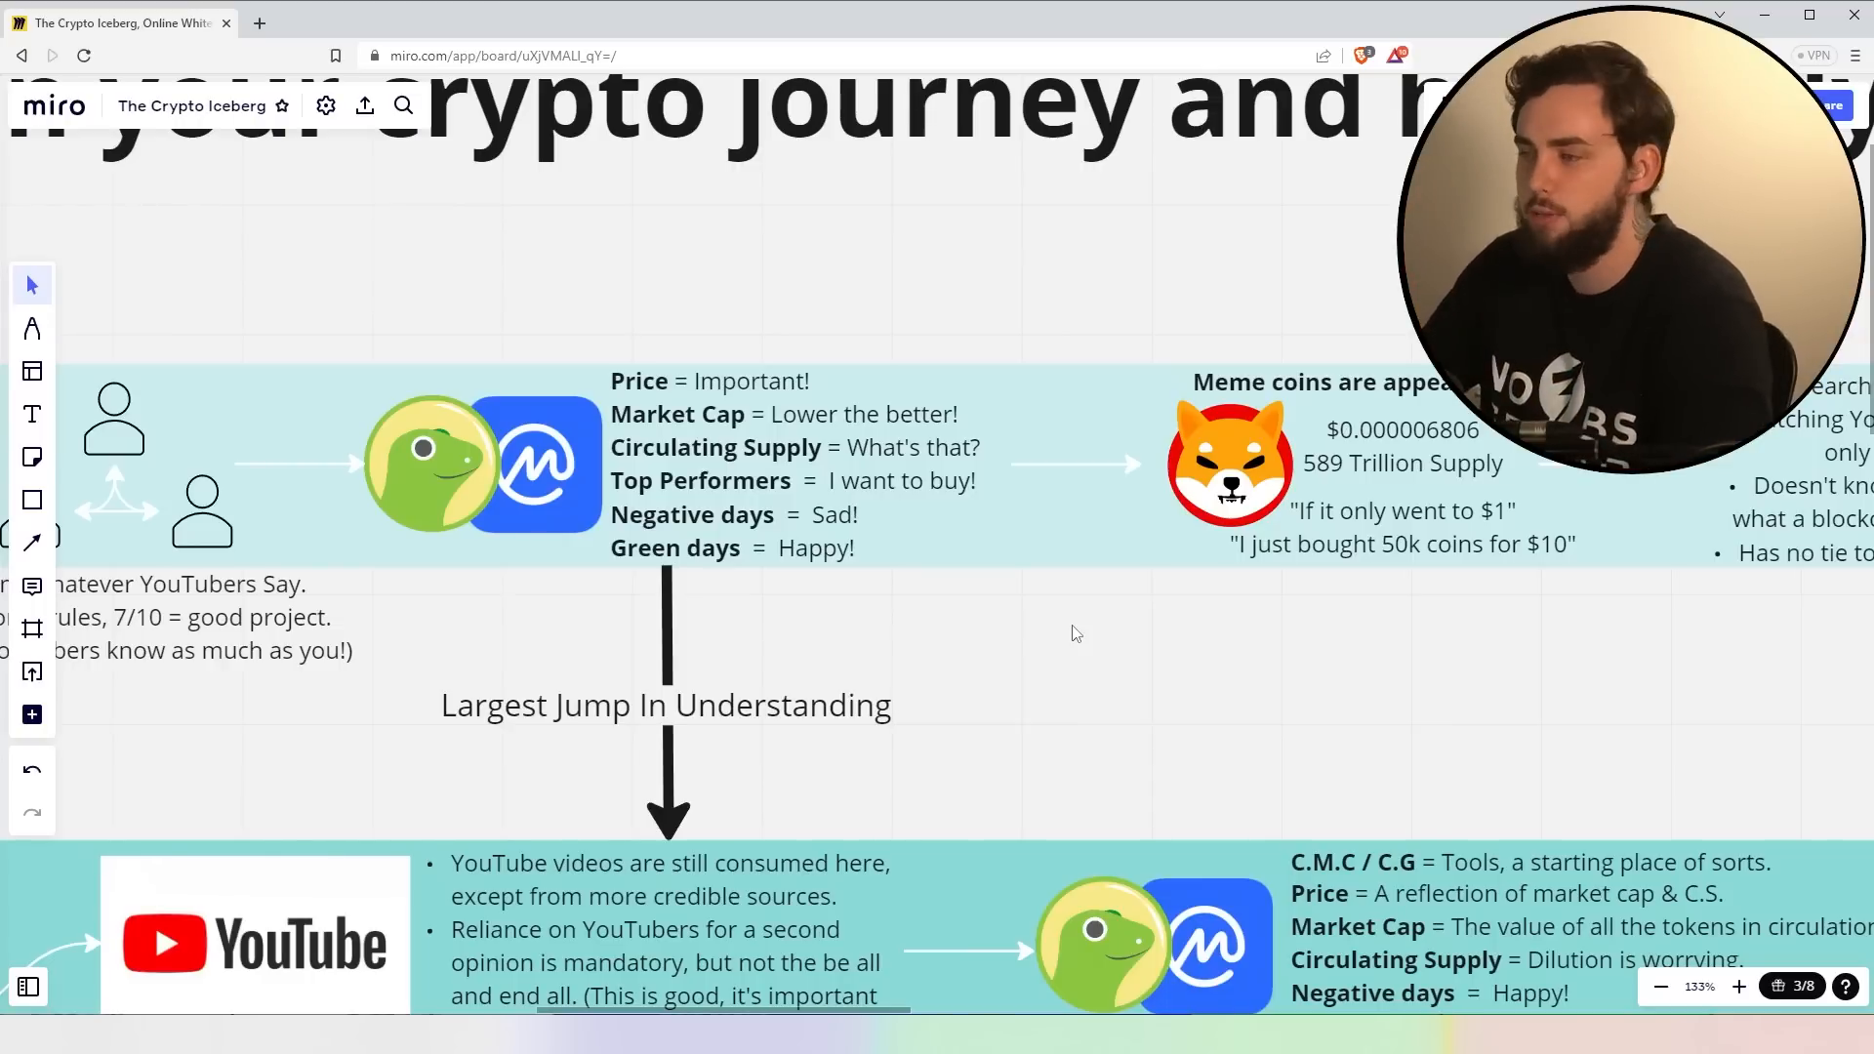
pyautogui.moveTo(1134, 675)
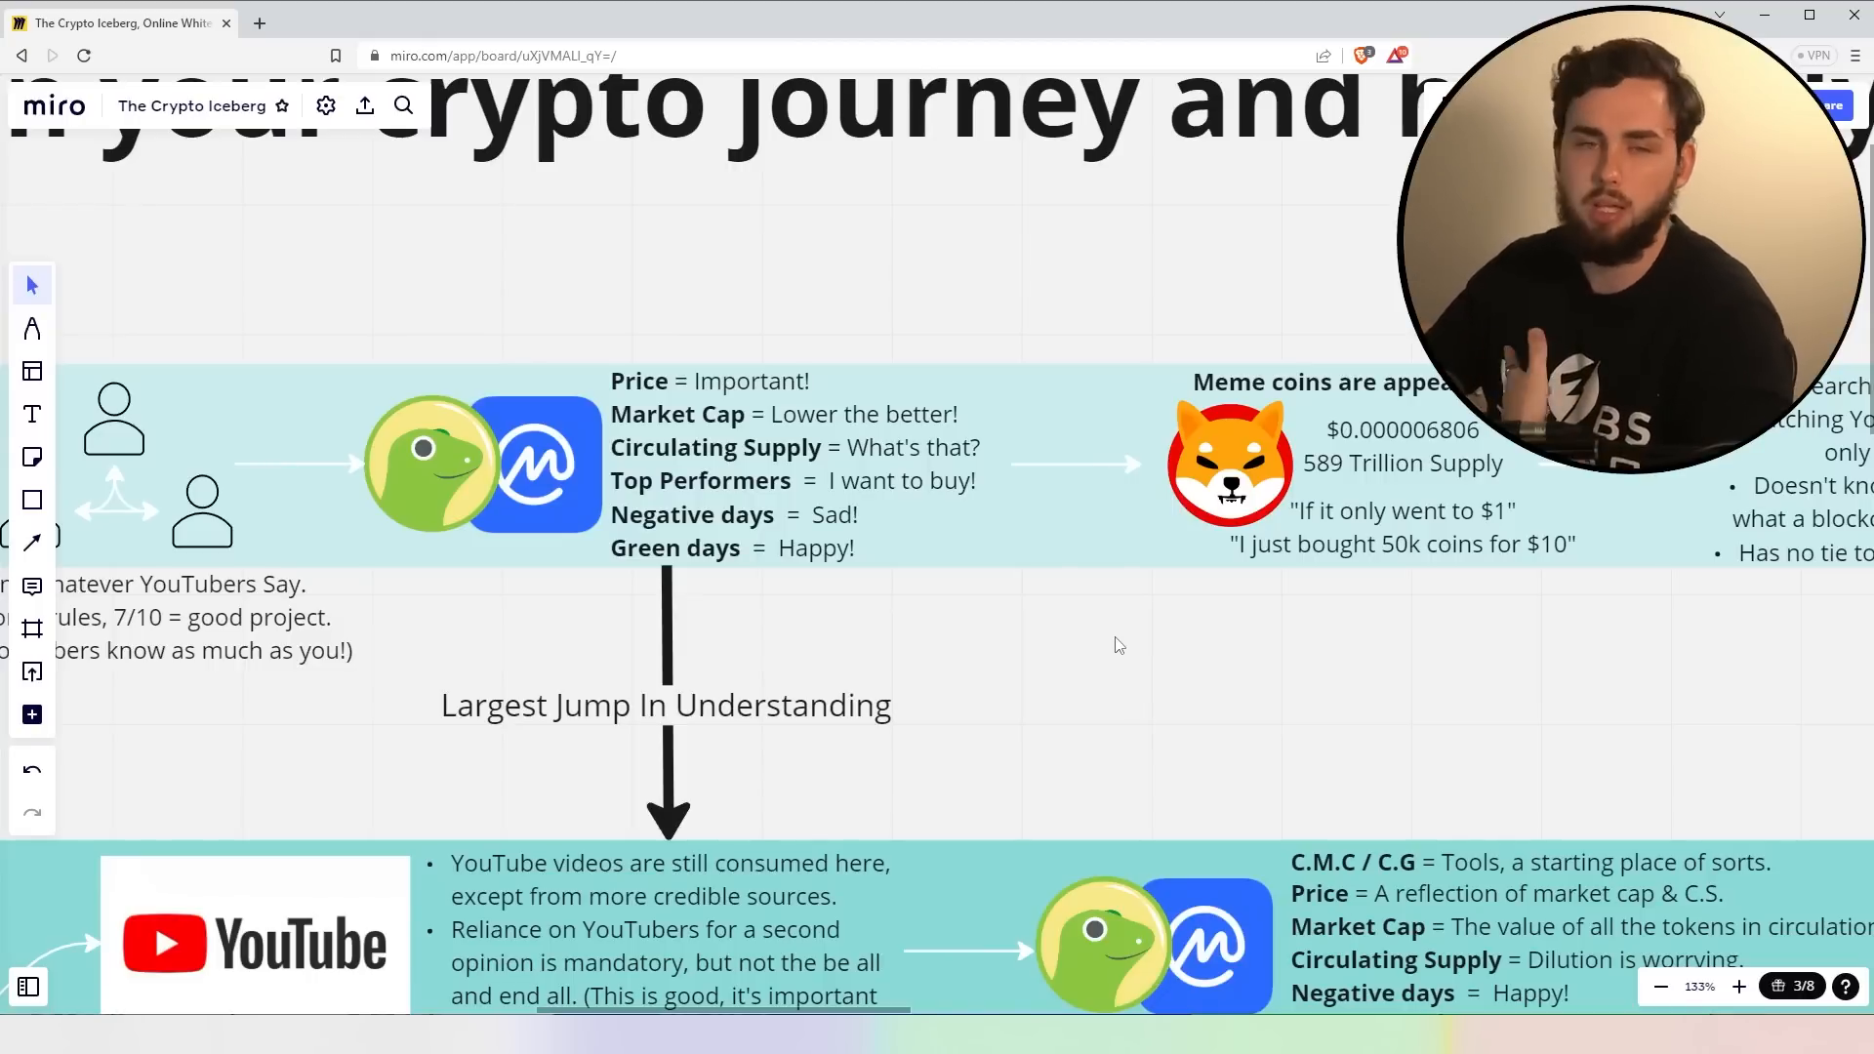
# - Pan left along the 0-10X row to its meme coin panel and closing notes
pyautogui.moveTo(1116, 646); pyautogui.dragTo(618, 658)
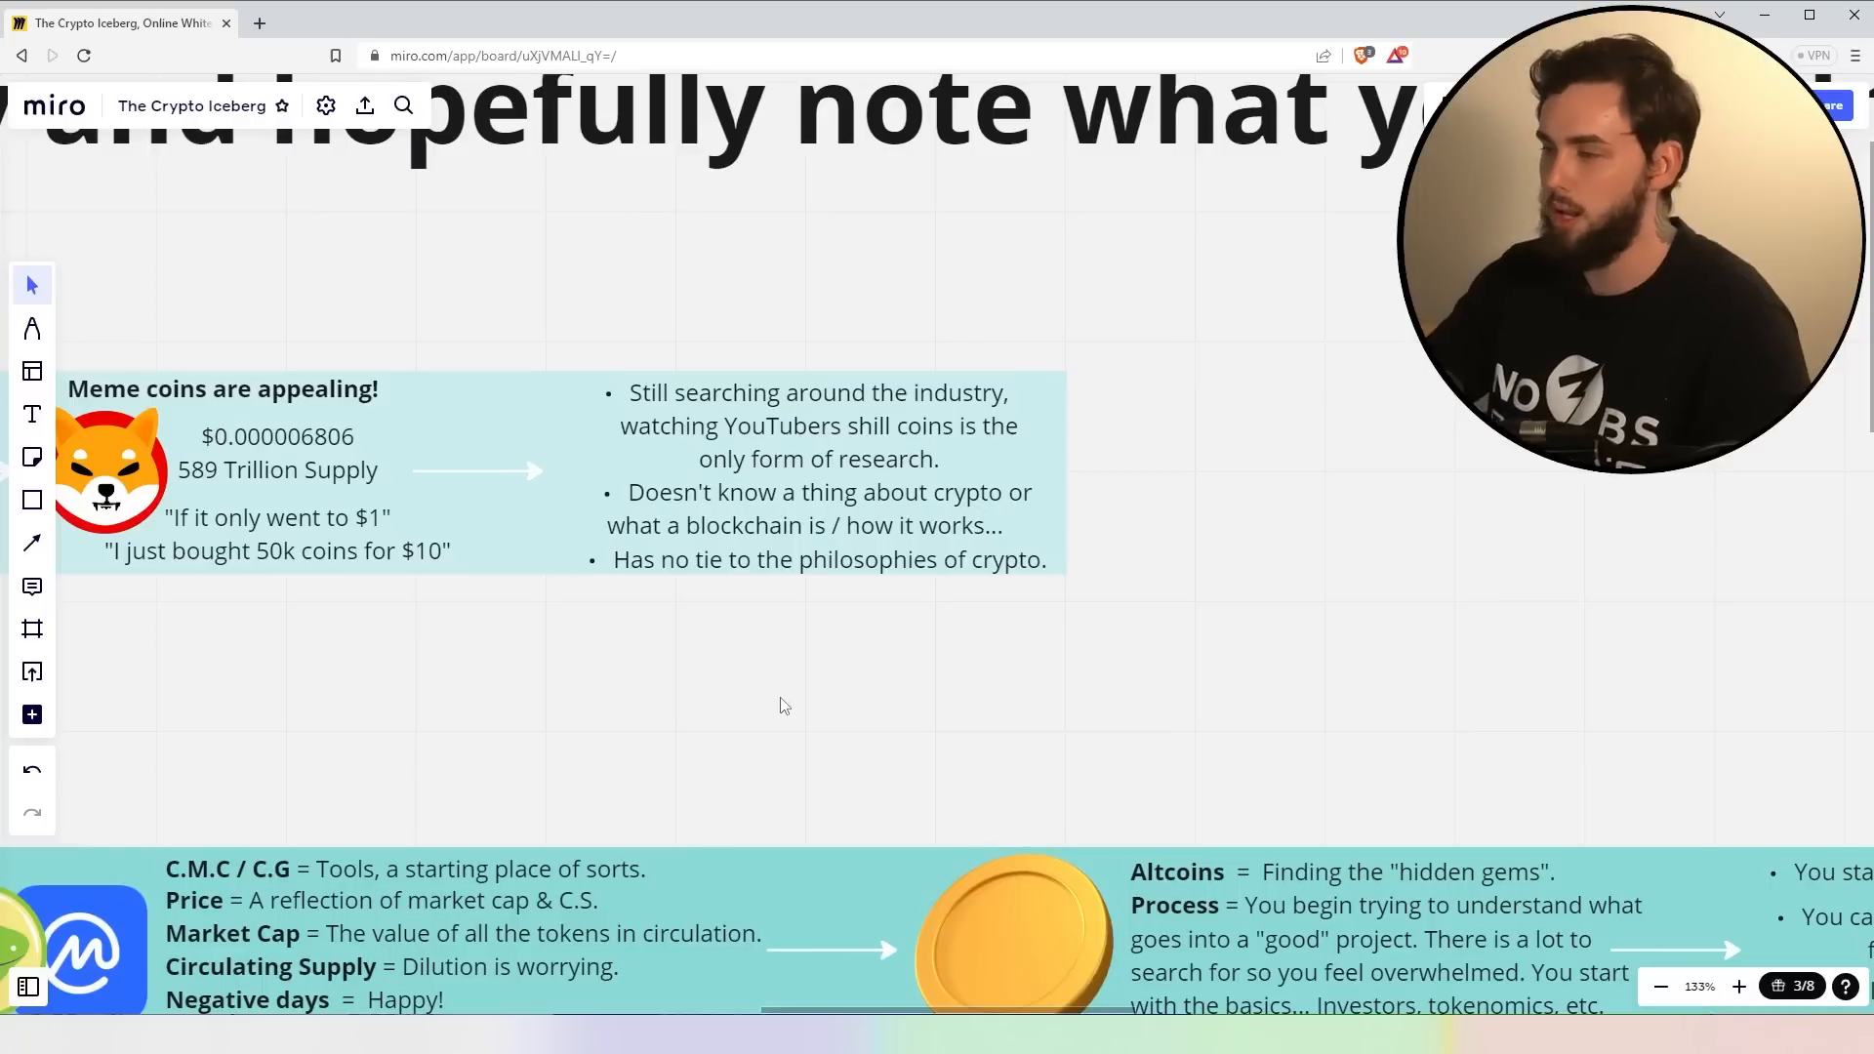
pyautogui.moveTo(722, 453)
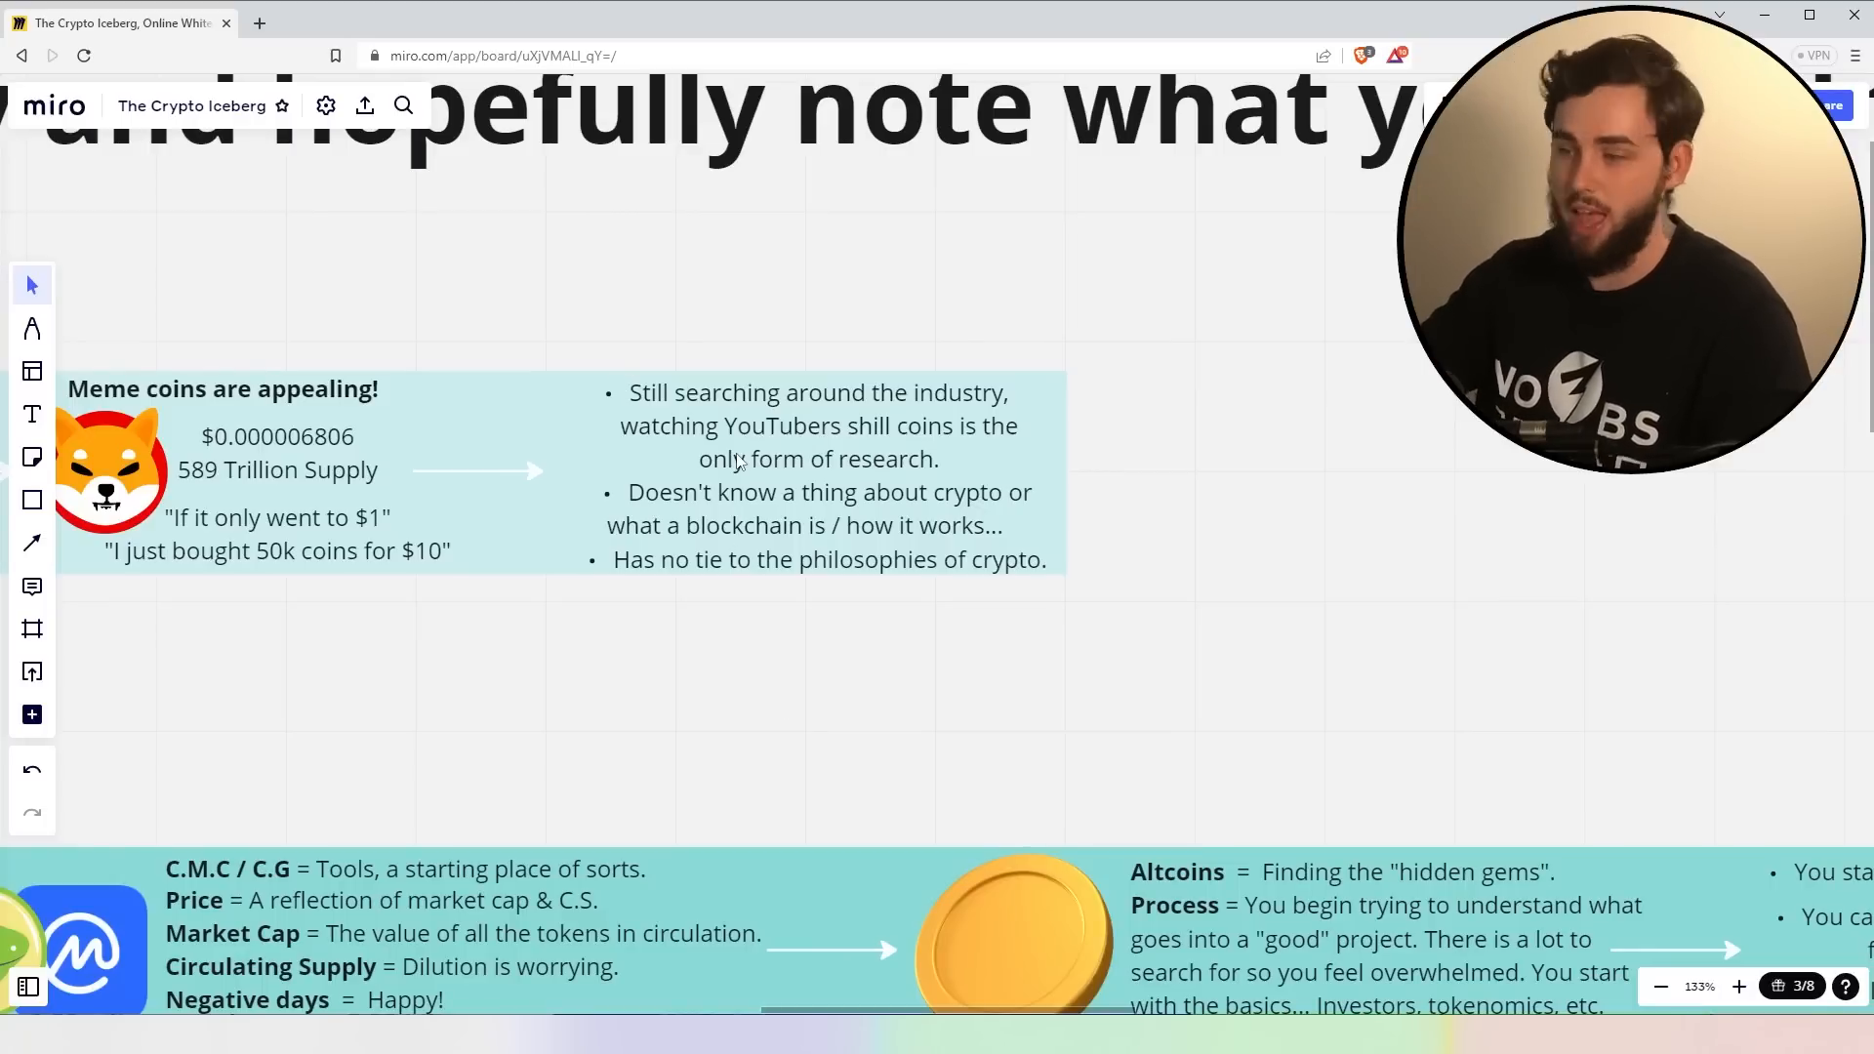
# - Zoom out from the meme coin notes to an overview of the iceberg and tier rows
pyautogui.scroll(-3)
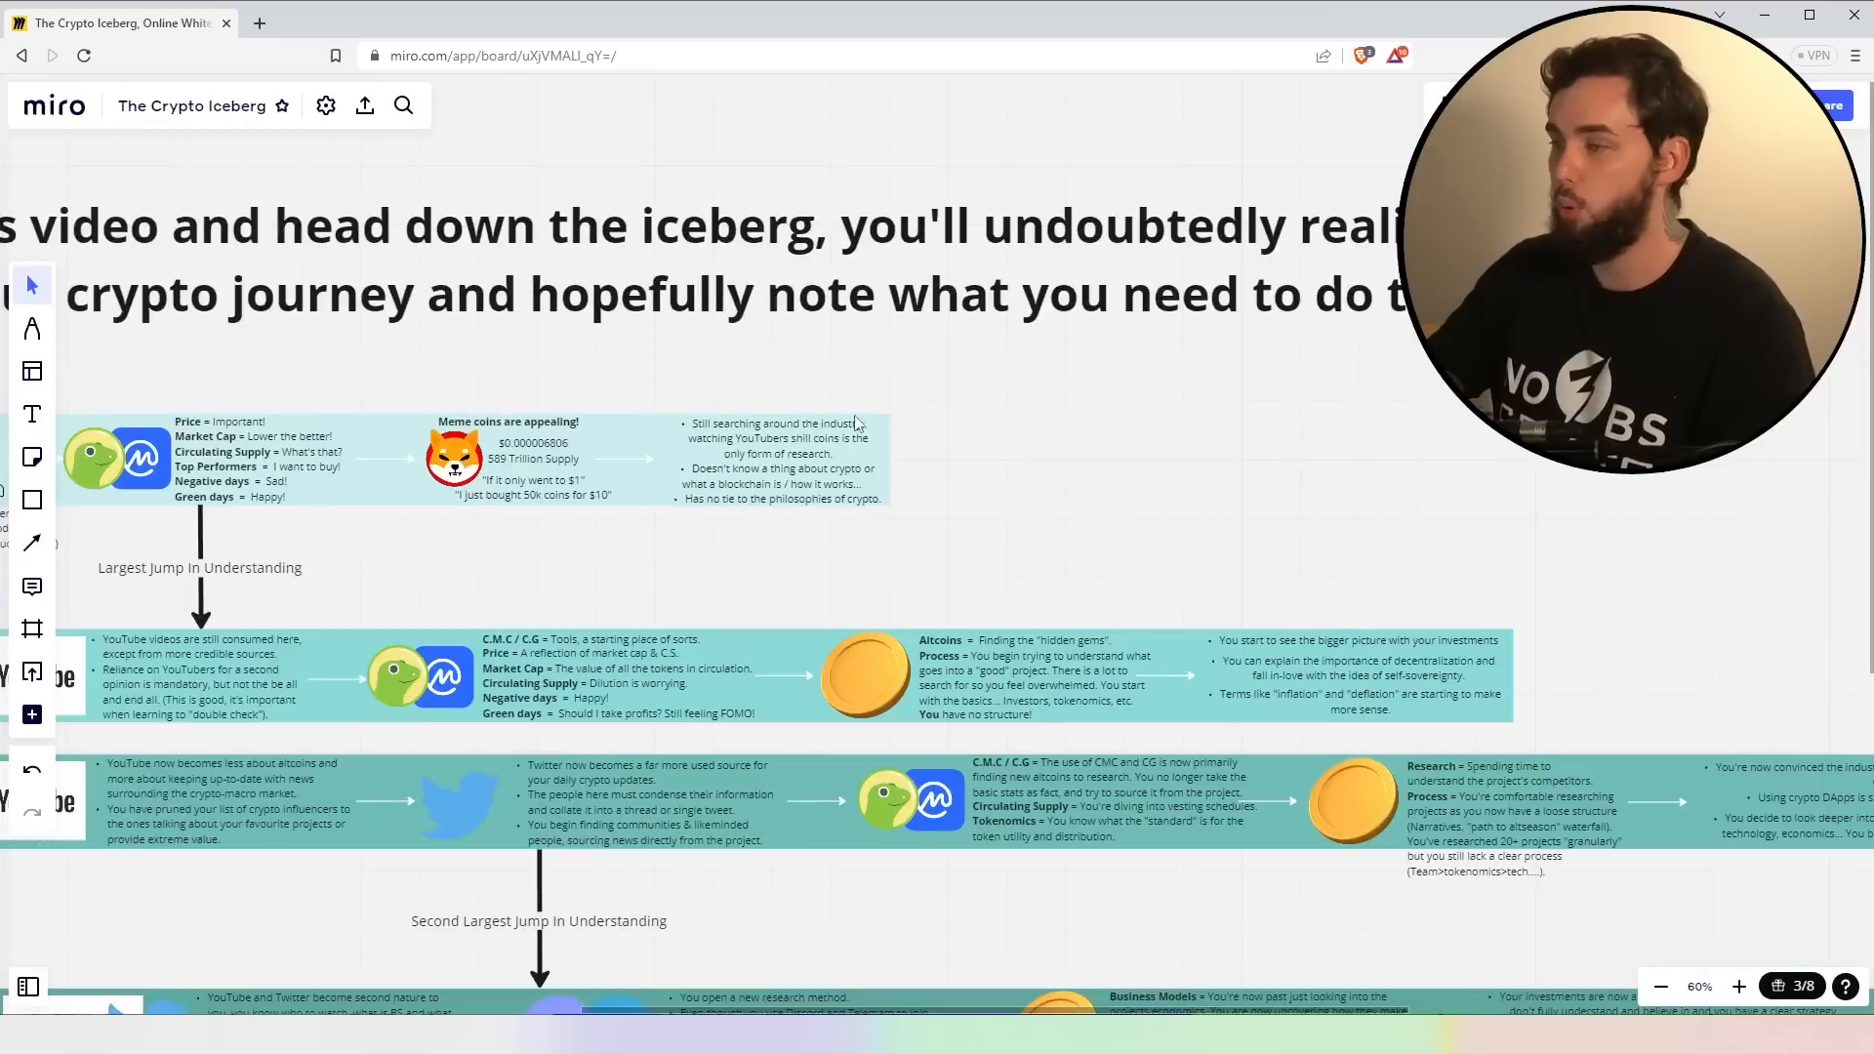
pyautogui.scroll(-3)
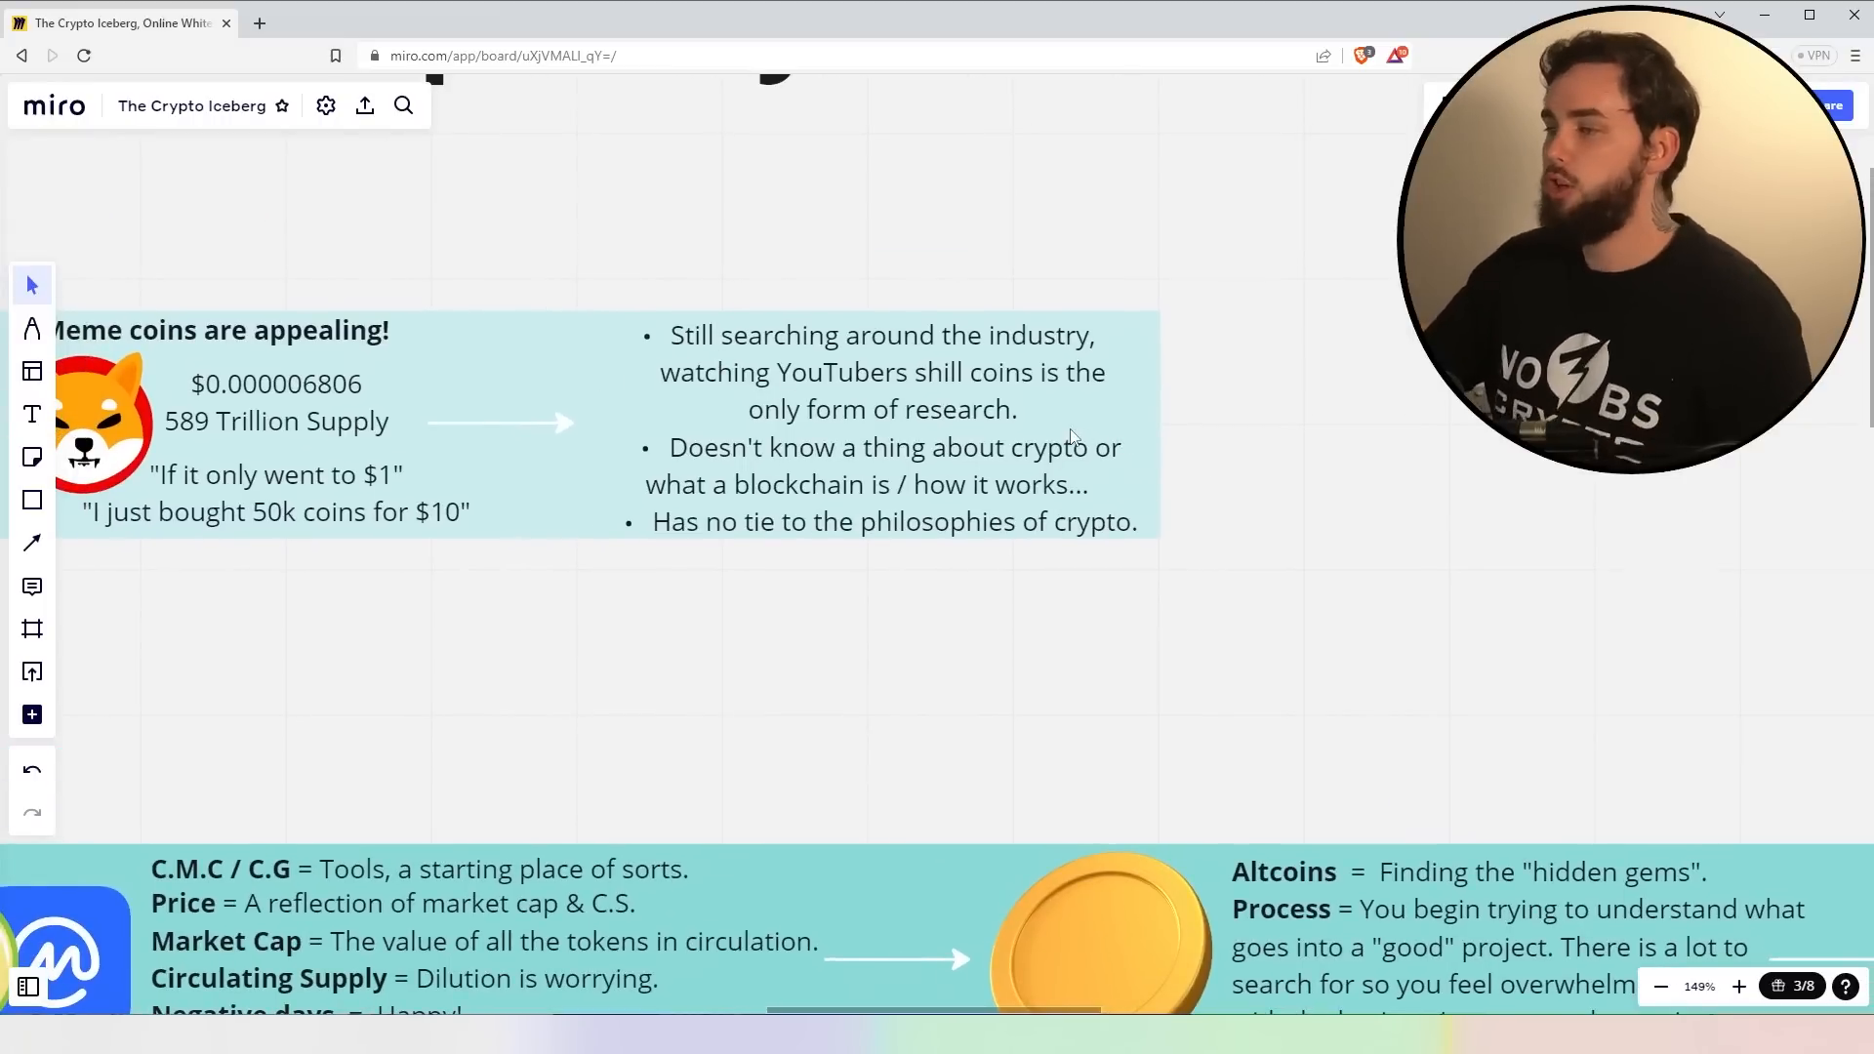
pyautogui.moveTo(1296, 447)
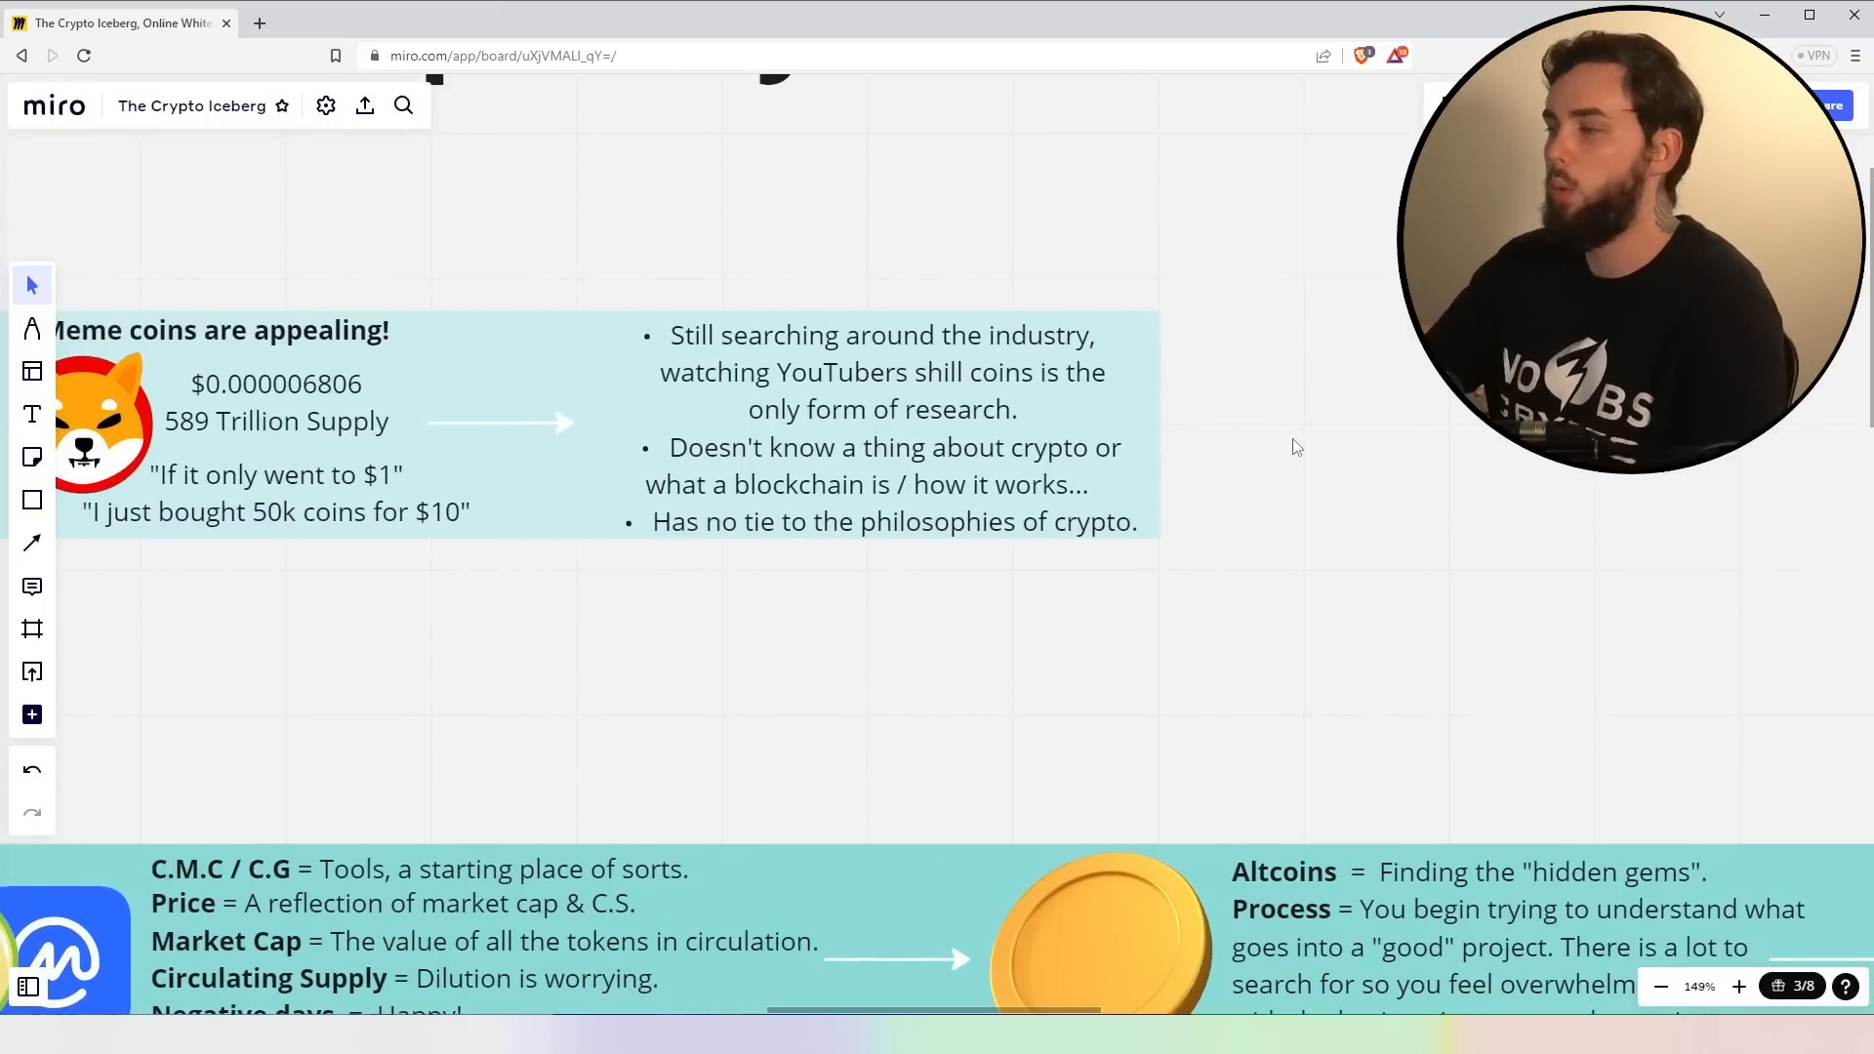
pyautogui.moveTo(1109, 590)
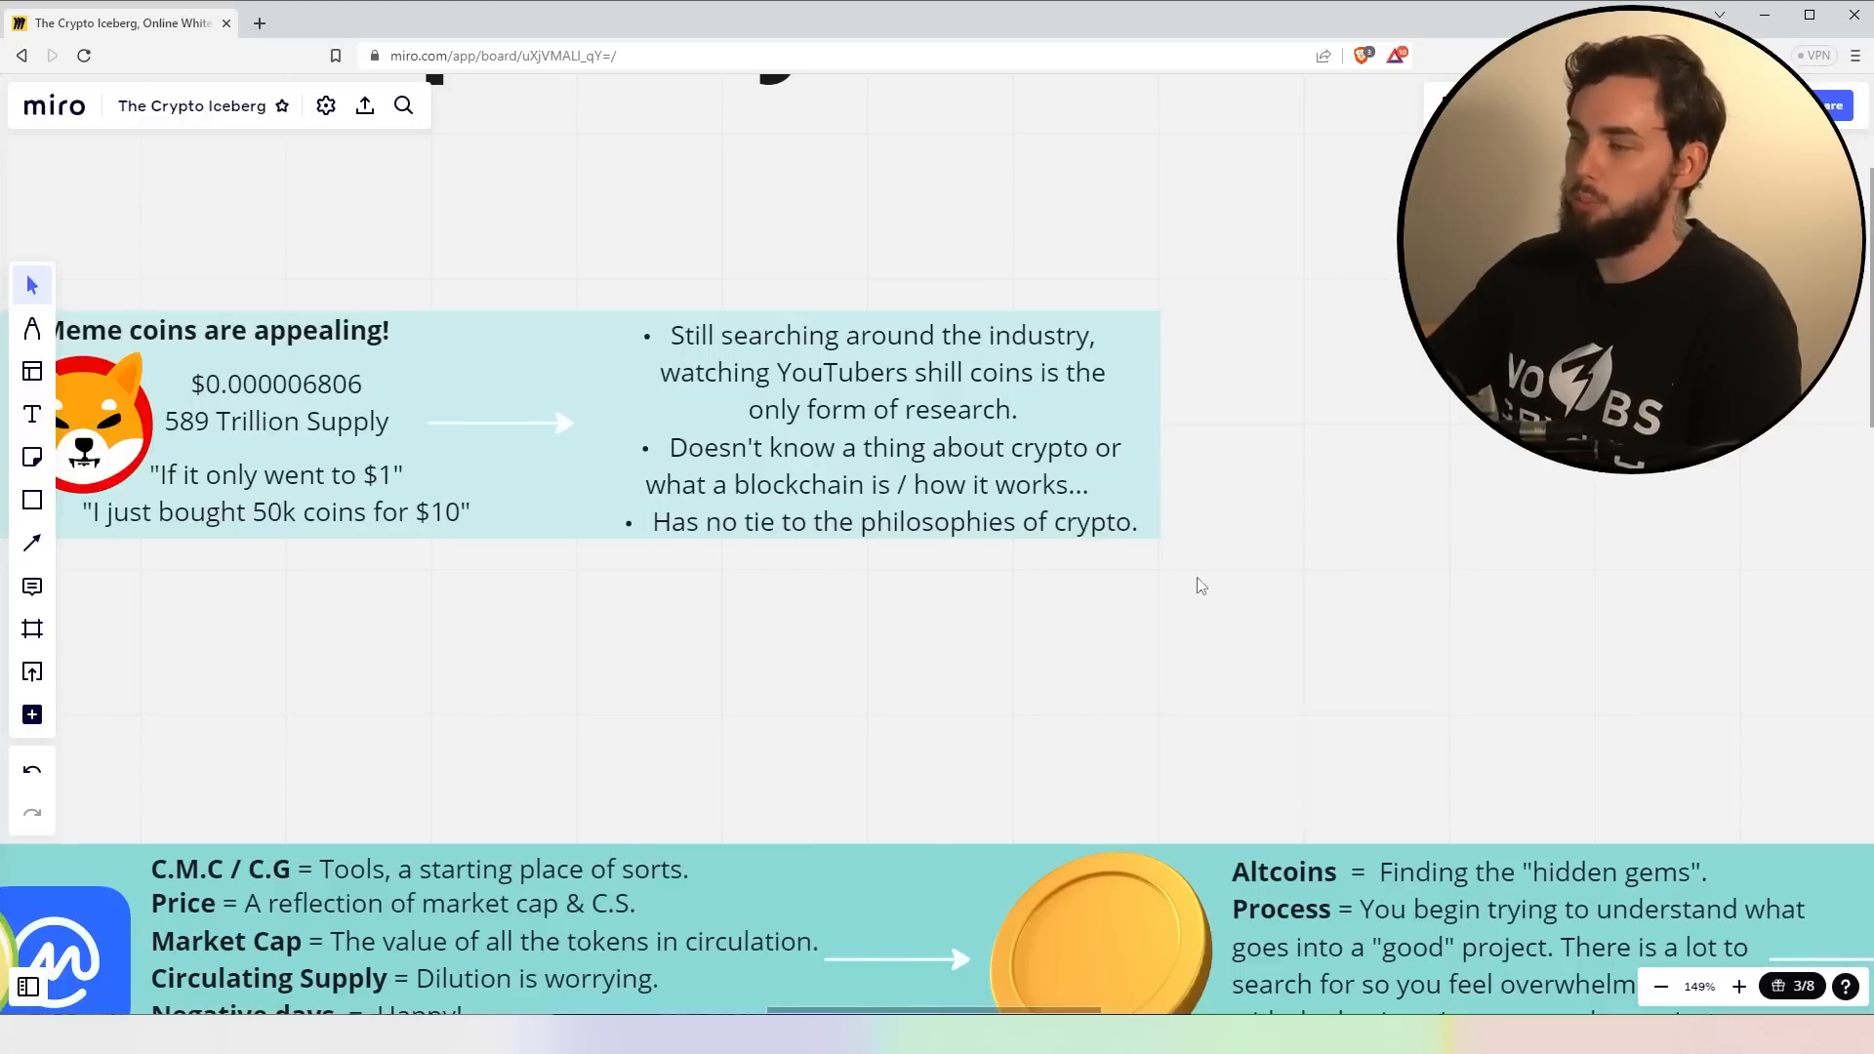
pyautogui.moveTo(1187, 652)
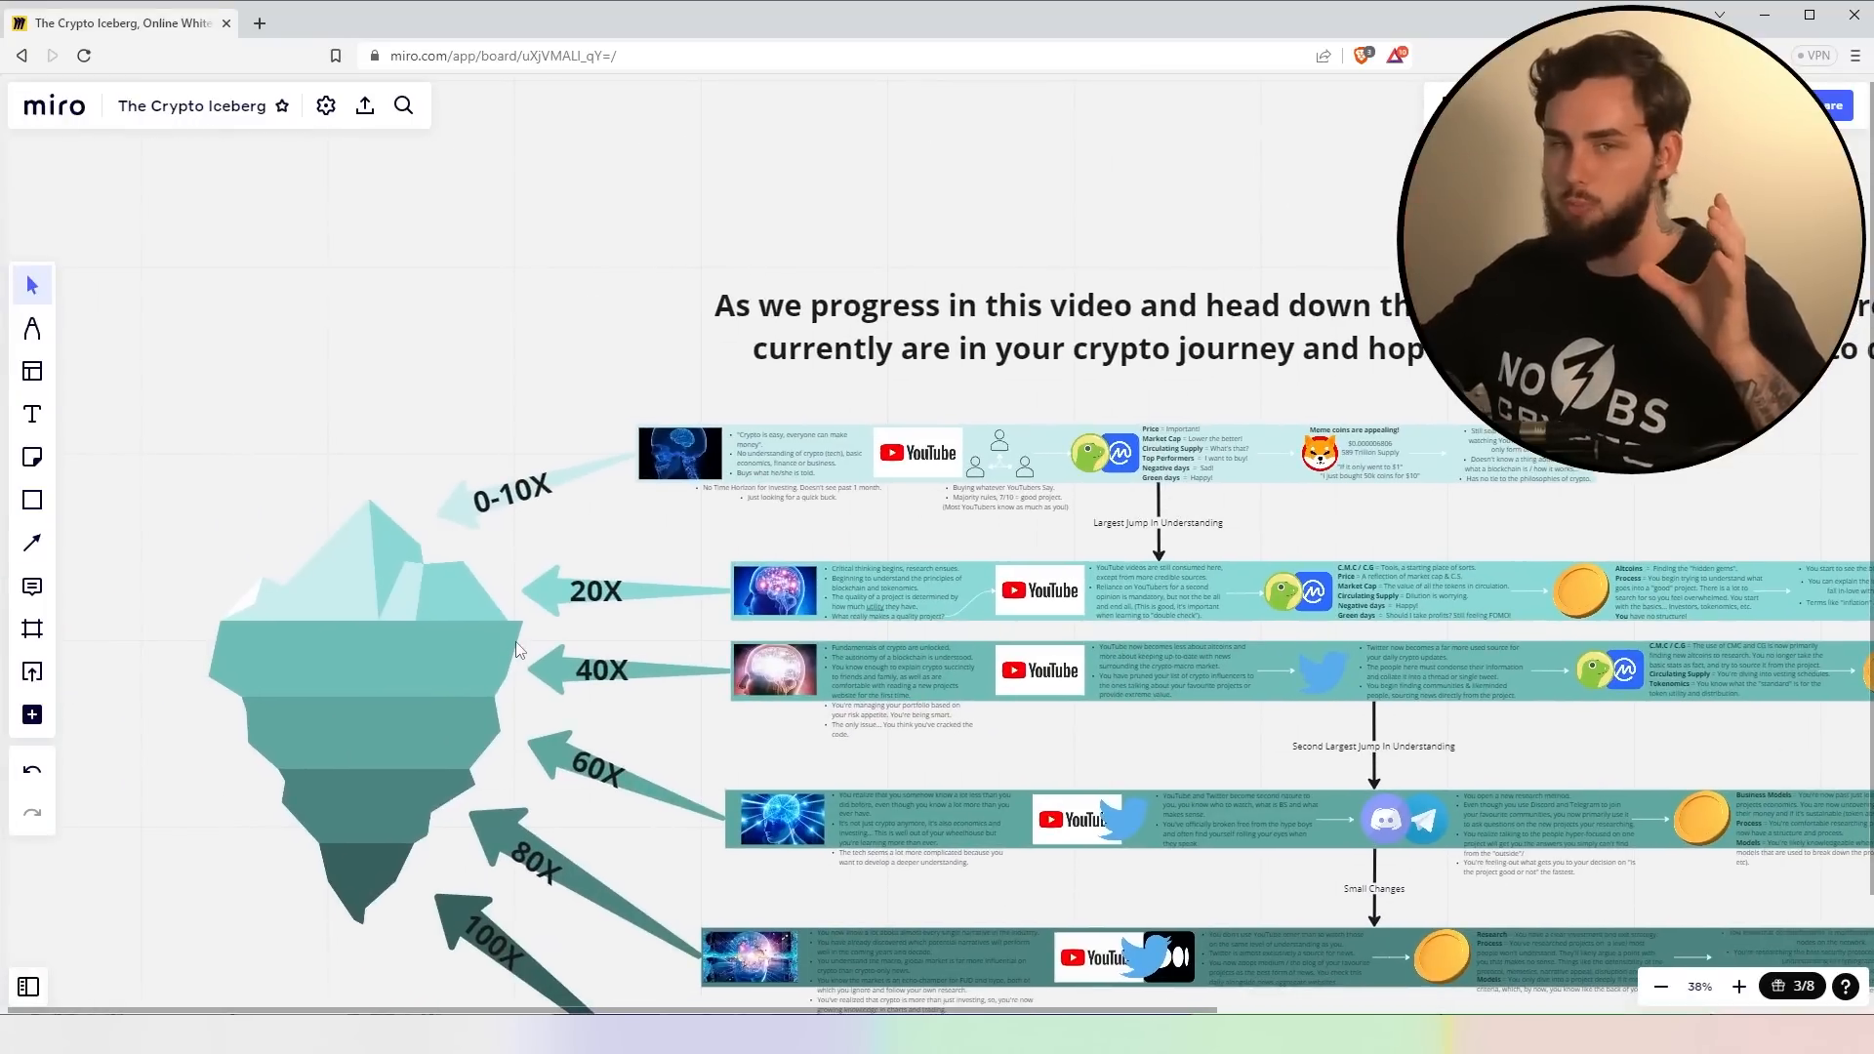
pyautogui.moveTo(377, 667)
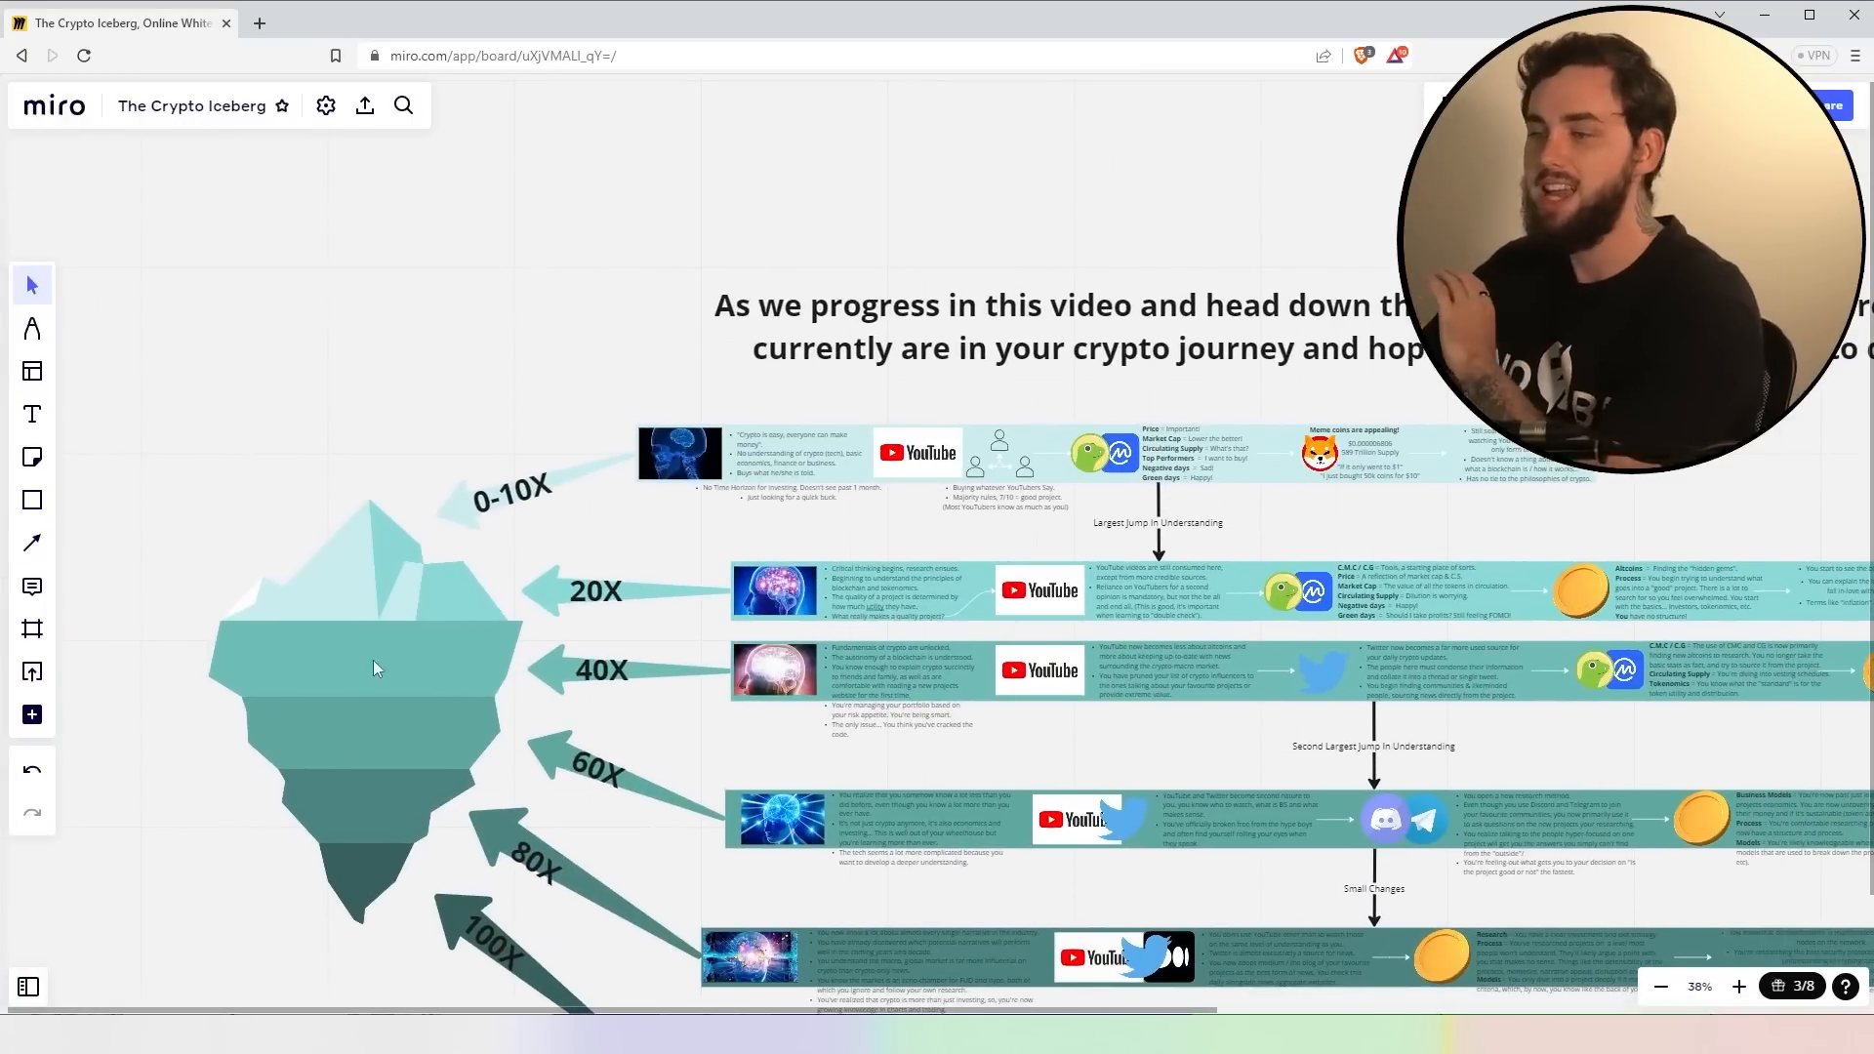
pyautogui.moveTo(506, 523)
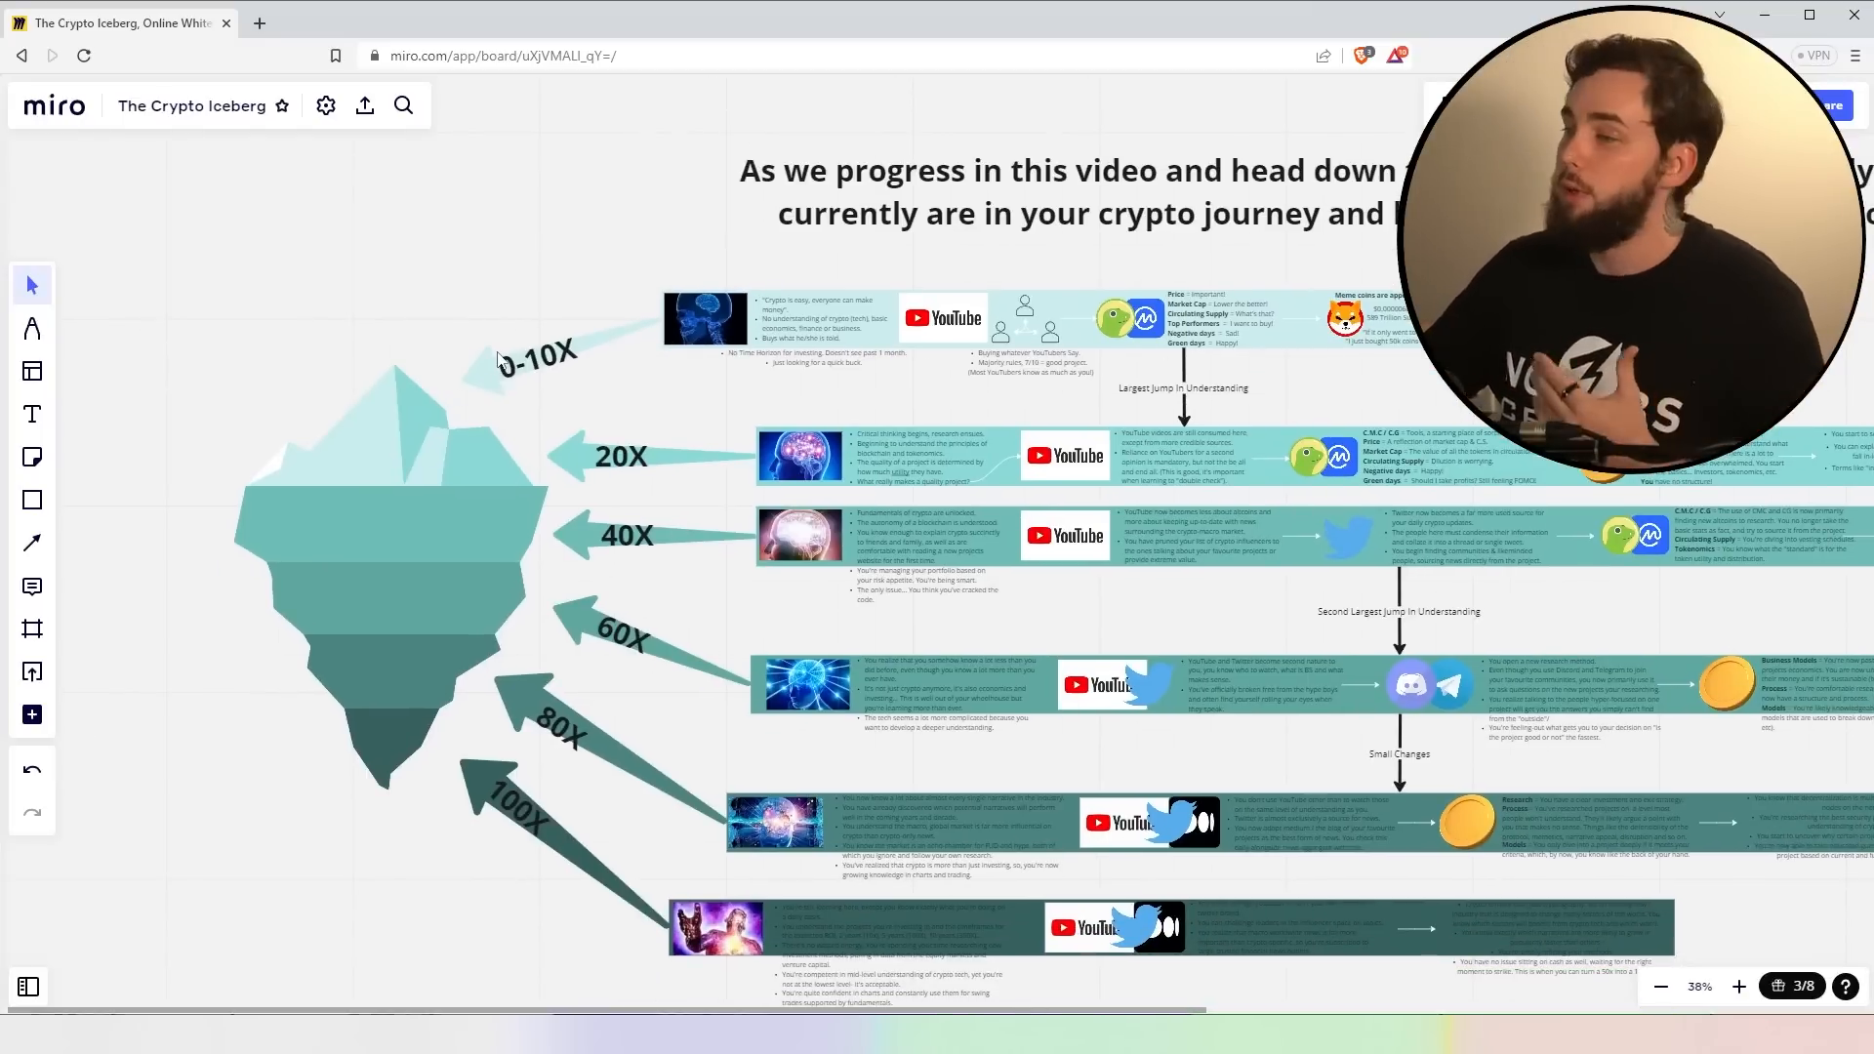
pyautogui.moveTo(529, 874)
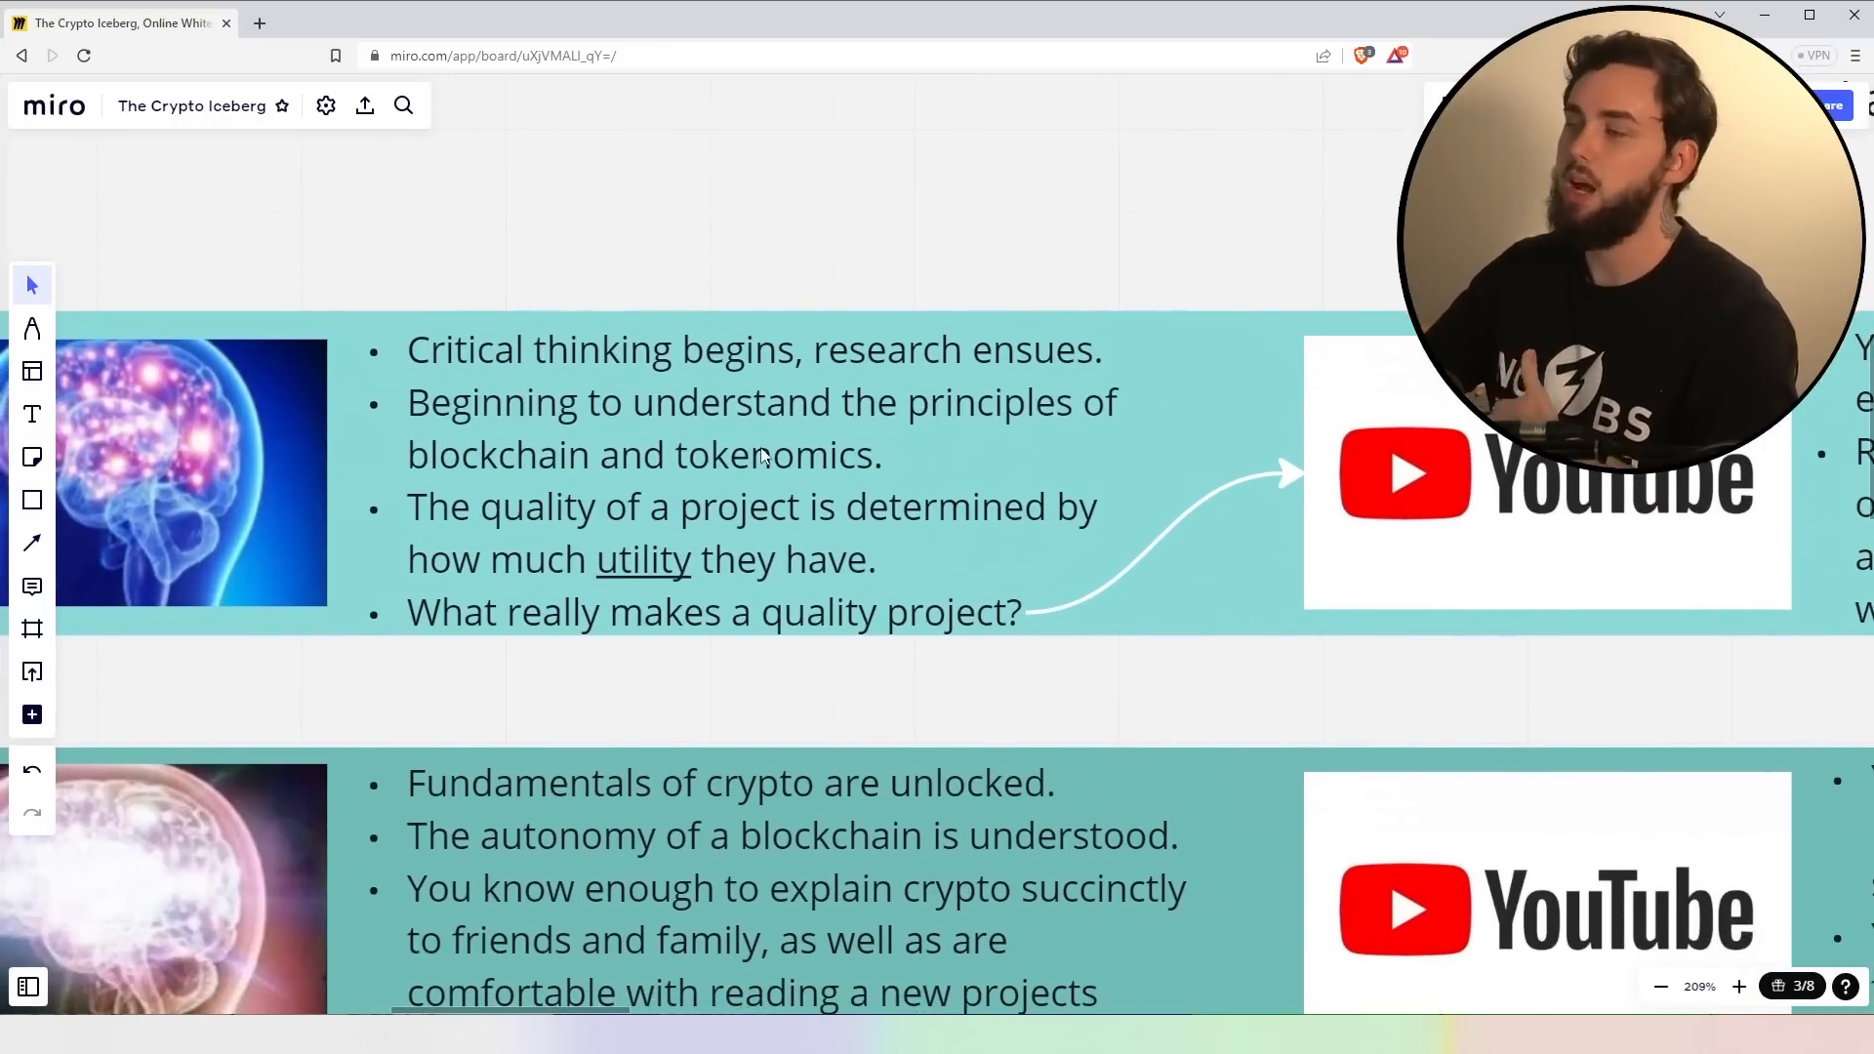
pyautogui.moveTo(1111, 558)
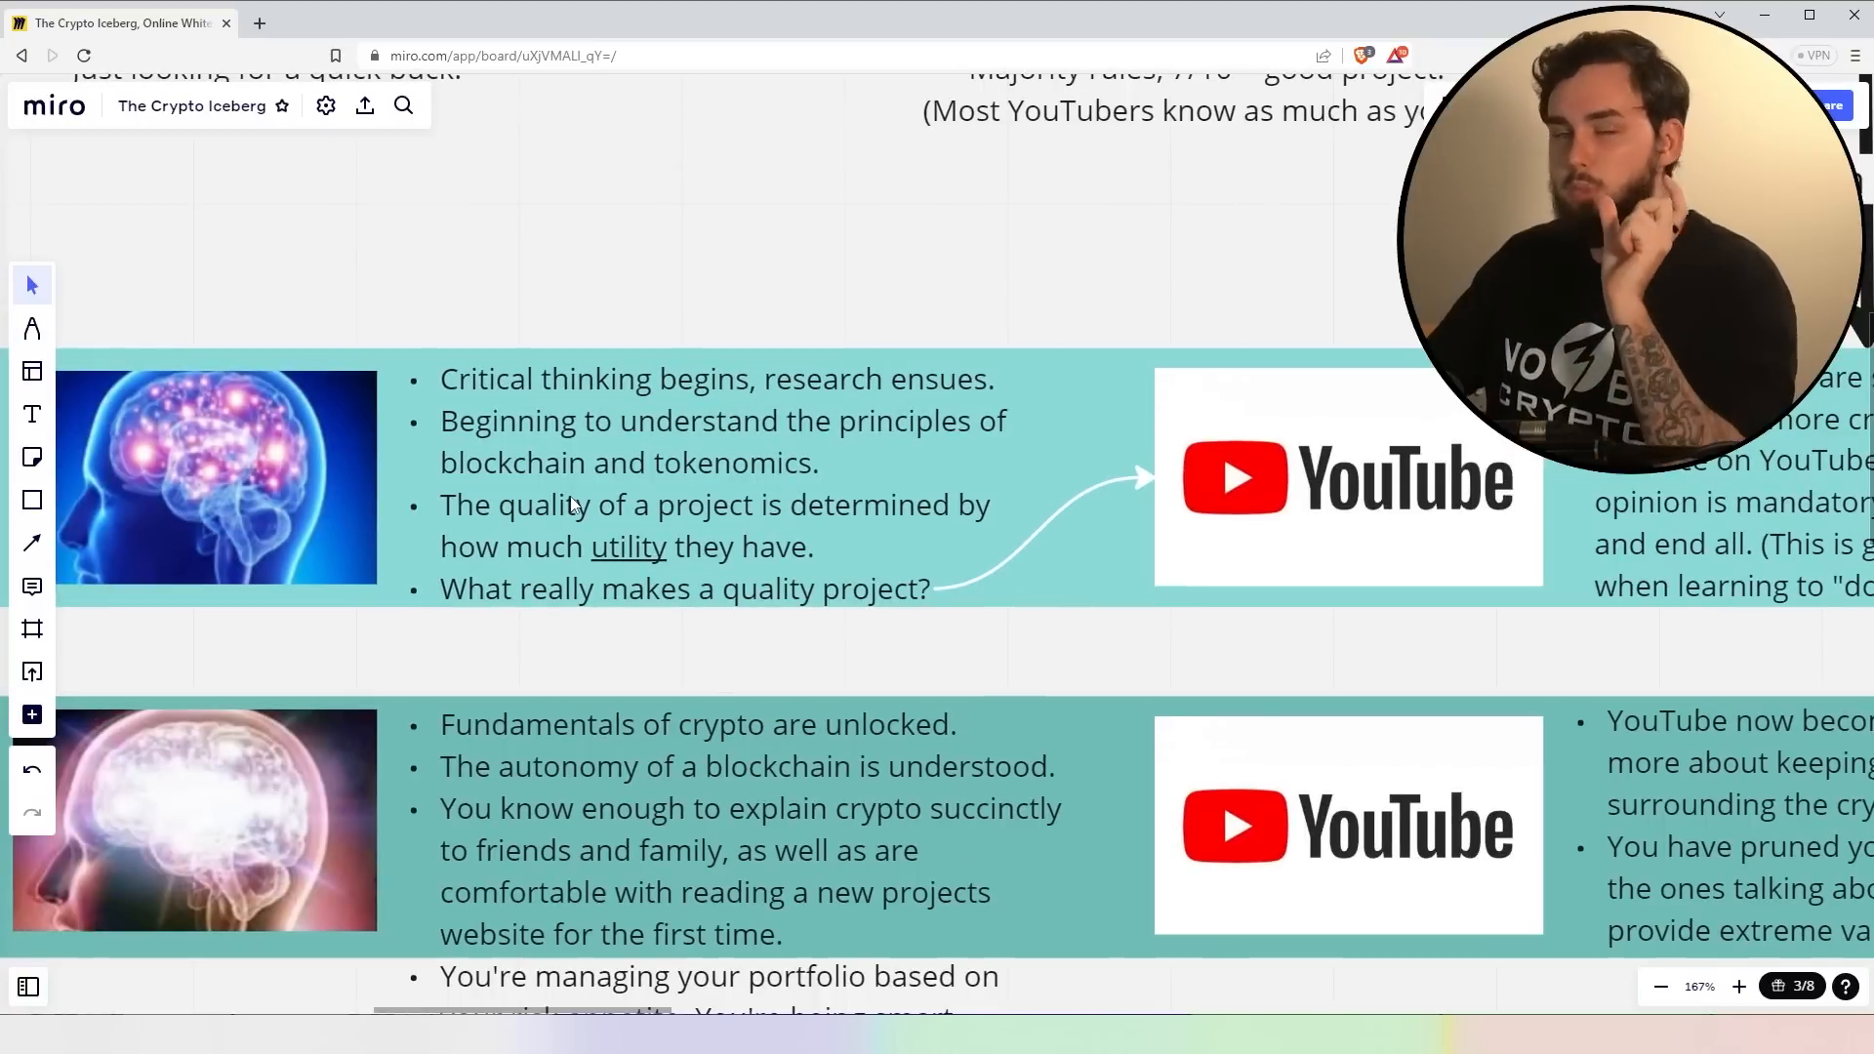
# - Zoom out to about 54% so the 0-10X through 60X rows show together
pyautogui.scroll(-3)
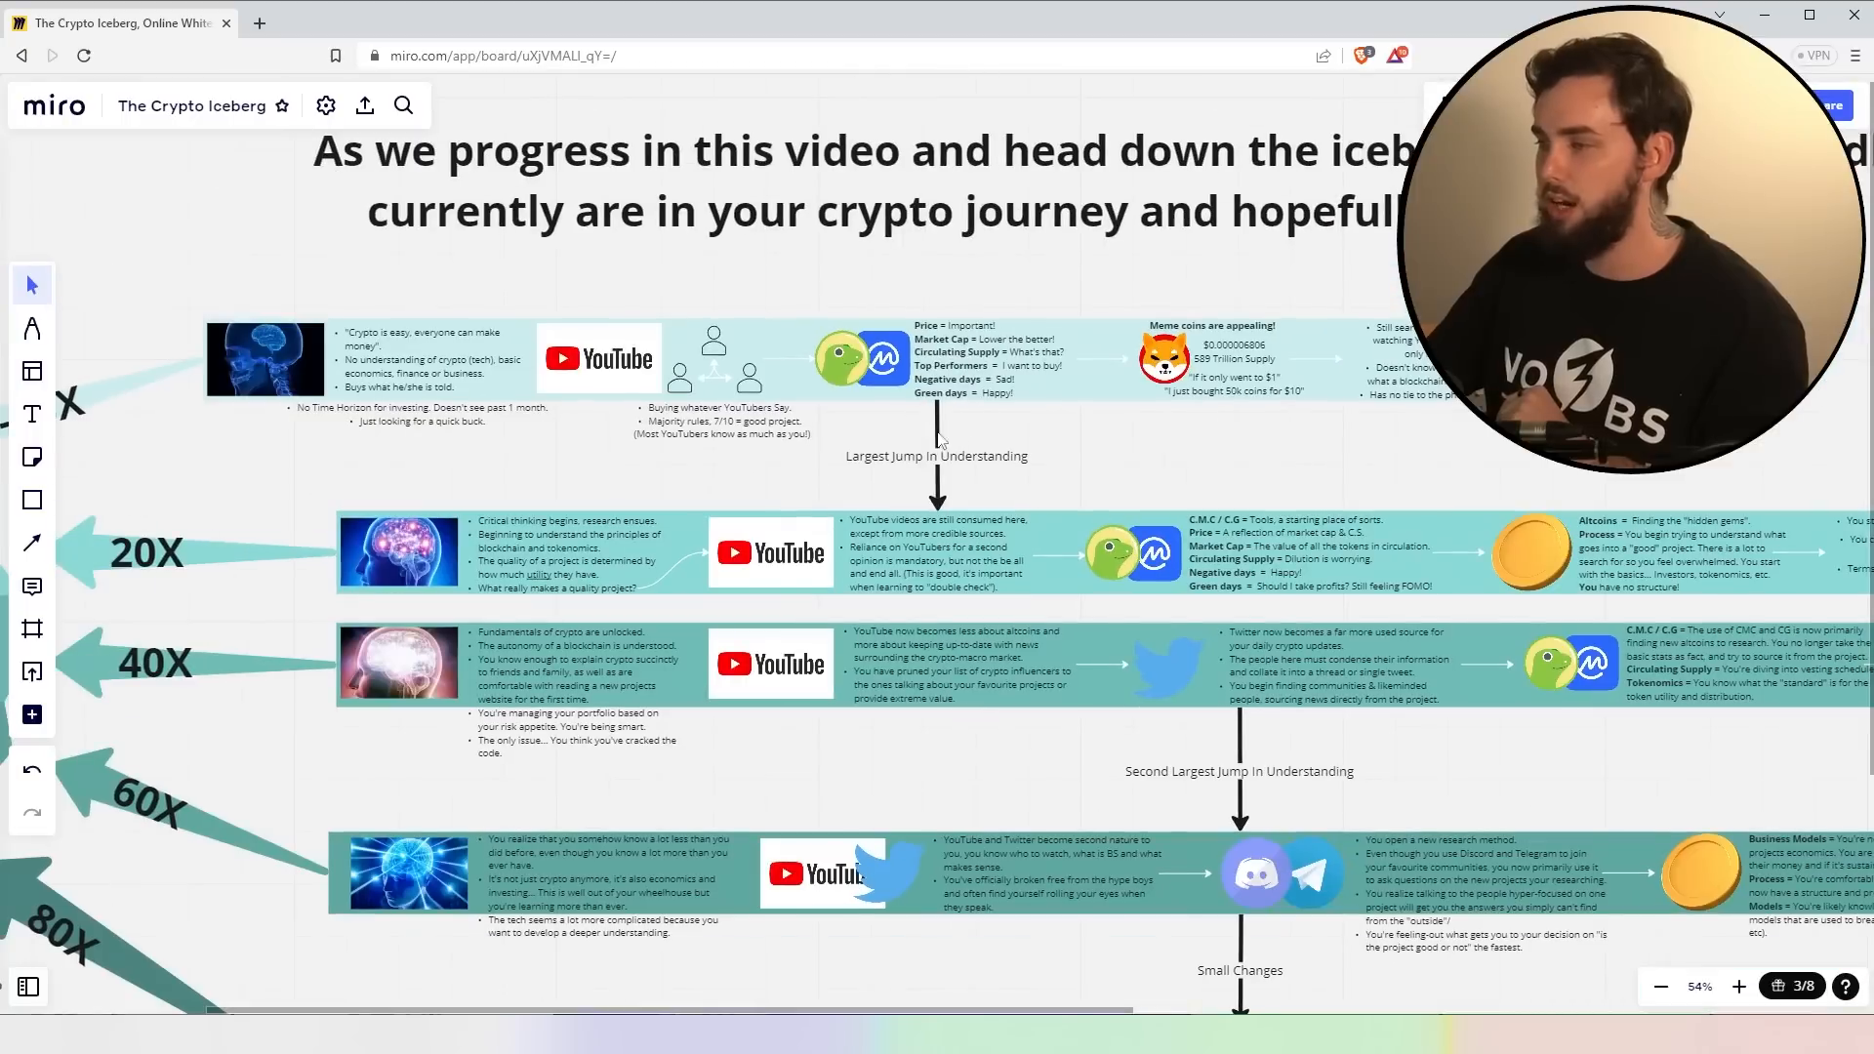
pyautogui.moveTo(968, 601)
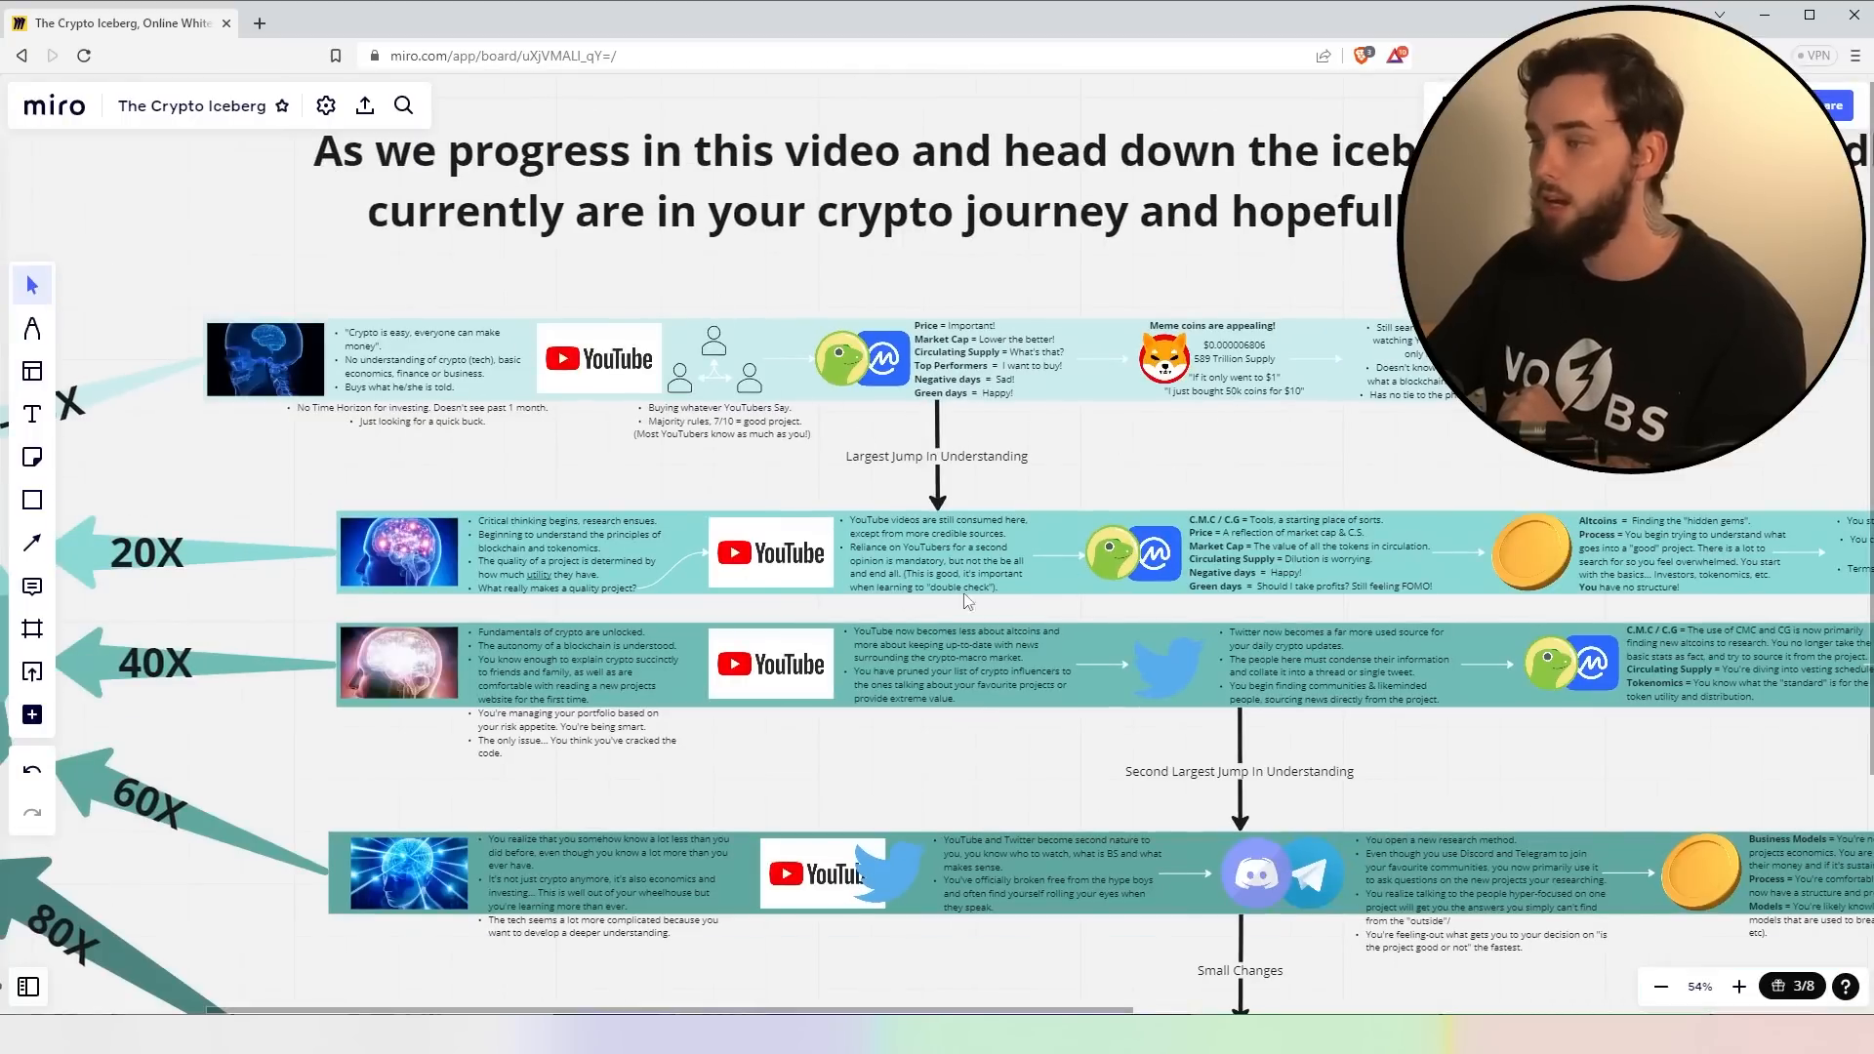
pyautogui.moveTo(492, 586)
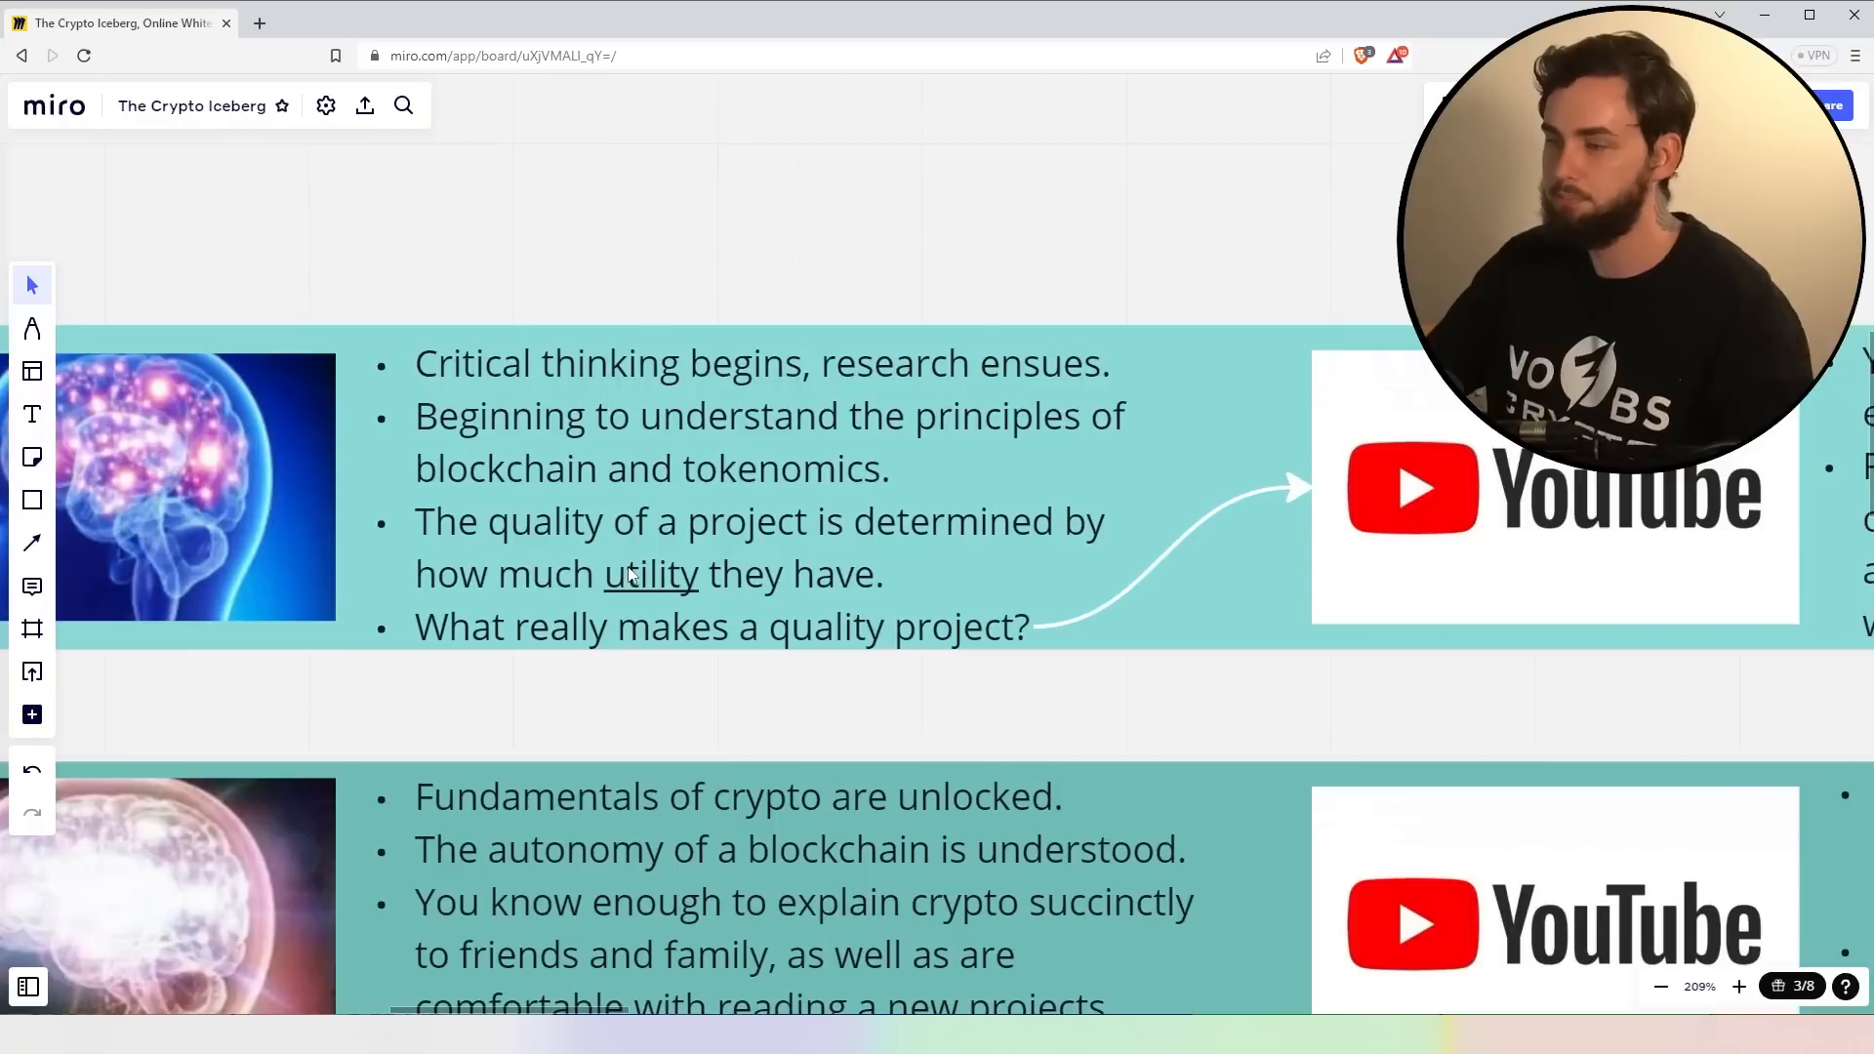
pyautogui.moveTo(815, 660)
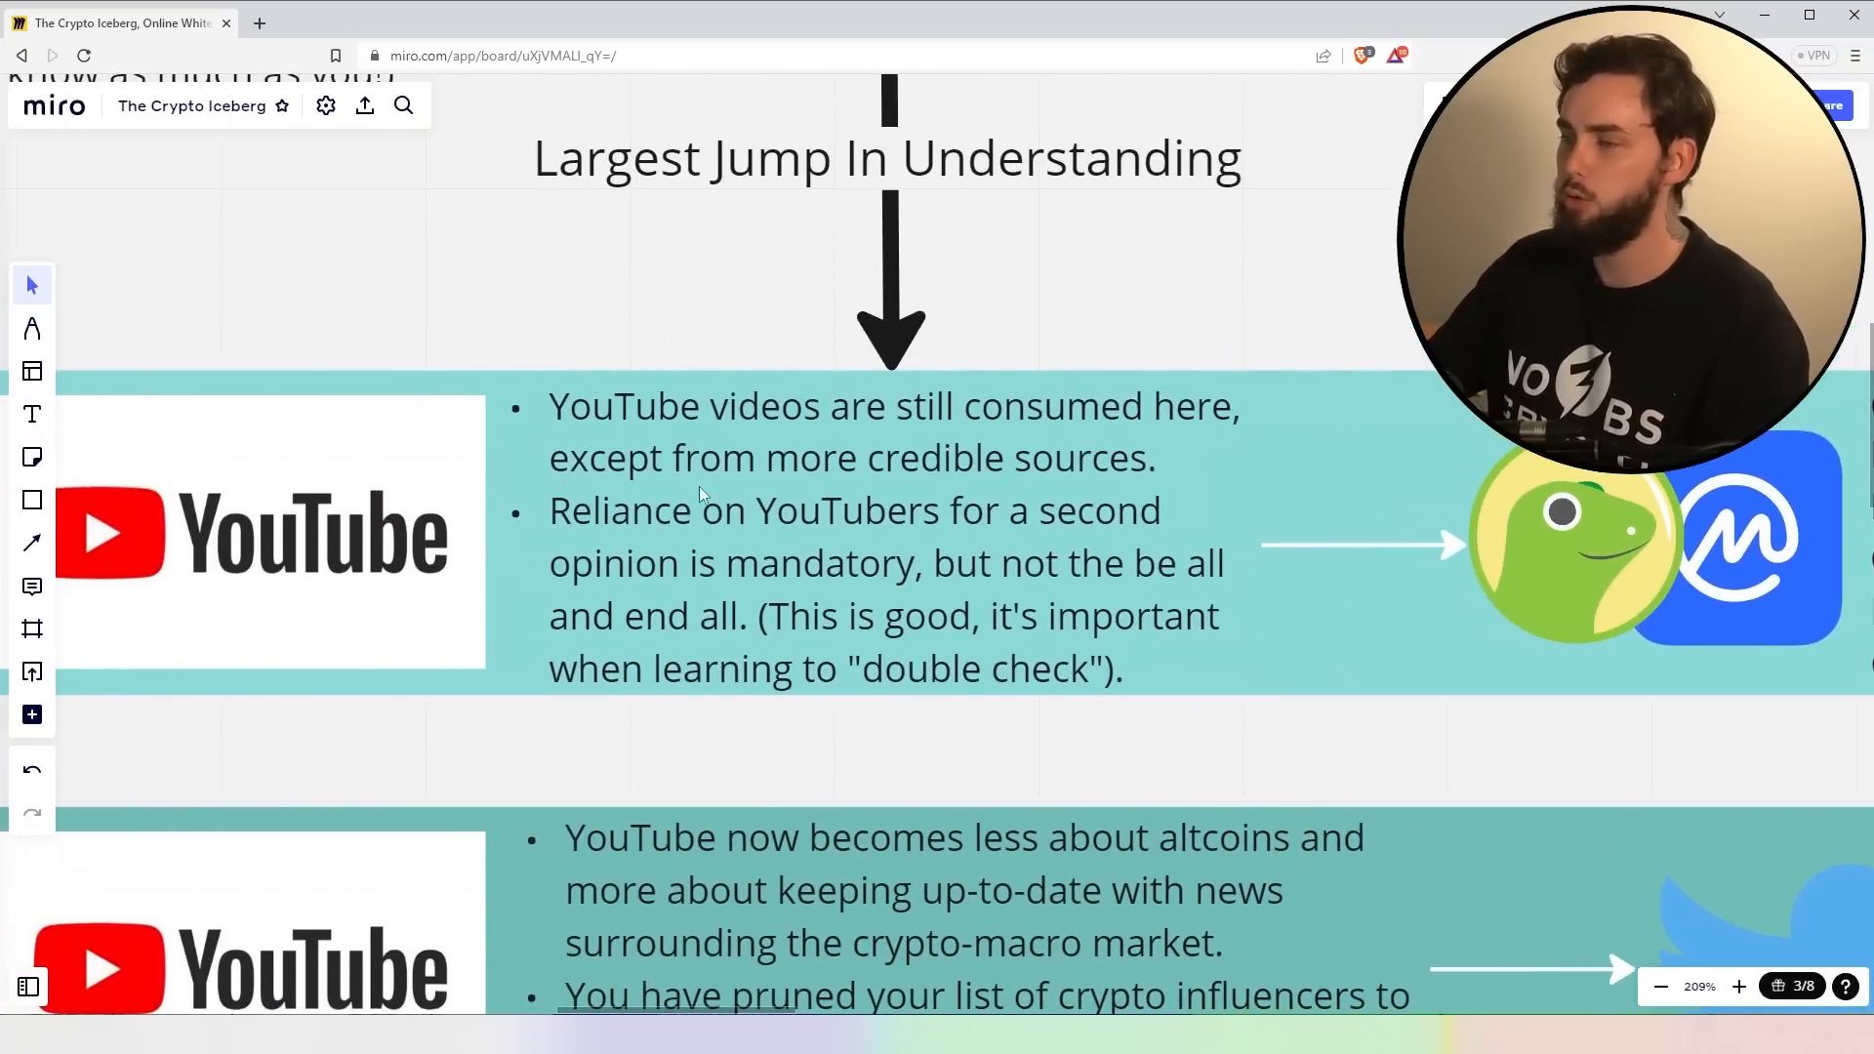
pyautogui.moveTo(1031, 526)
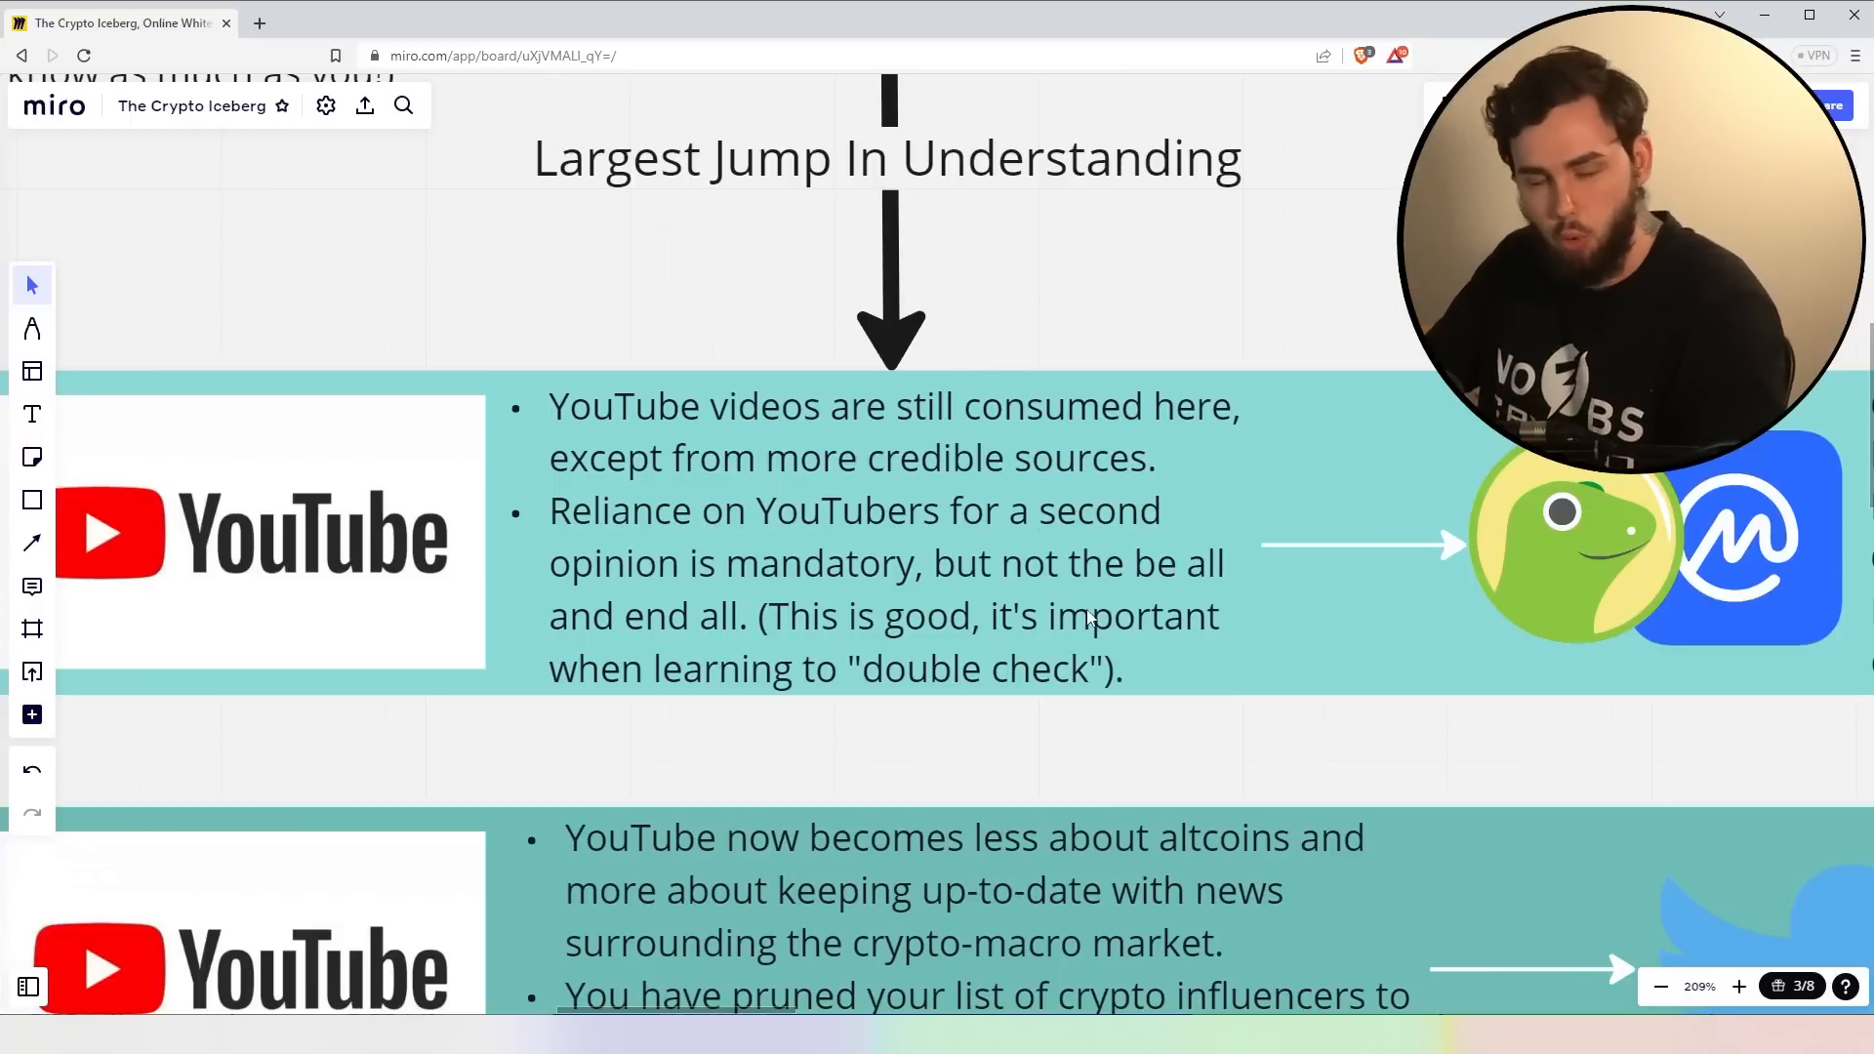
pyautogui.moveTo(1226, 640)
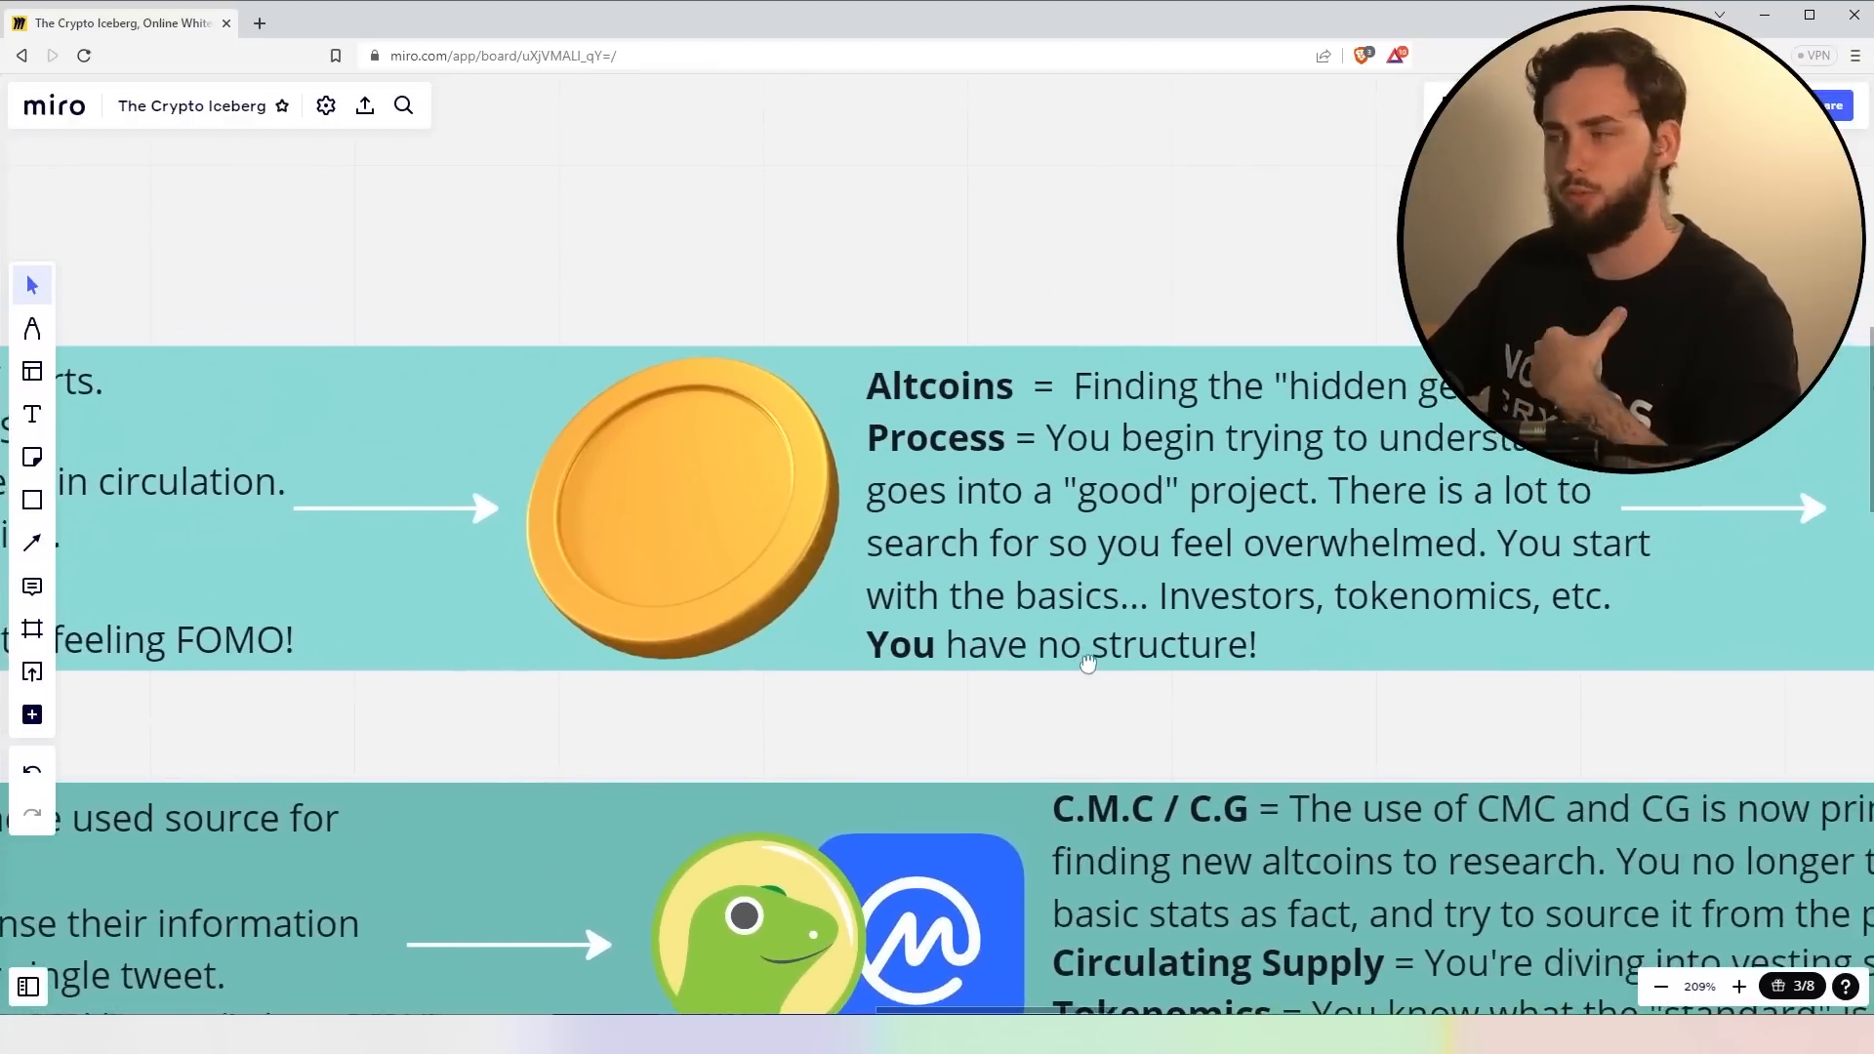
# - Scroll along the 20X row to the Altcoins 'hidden gems' process panel
pyautogui.scroll(-3)
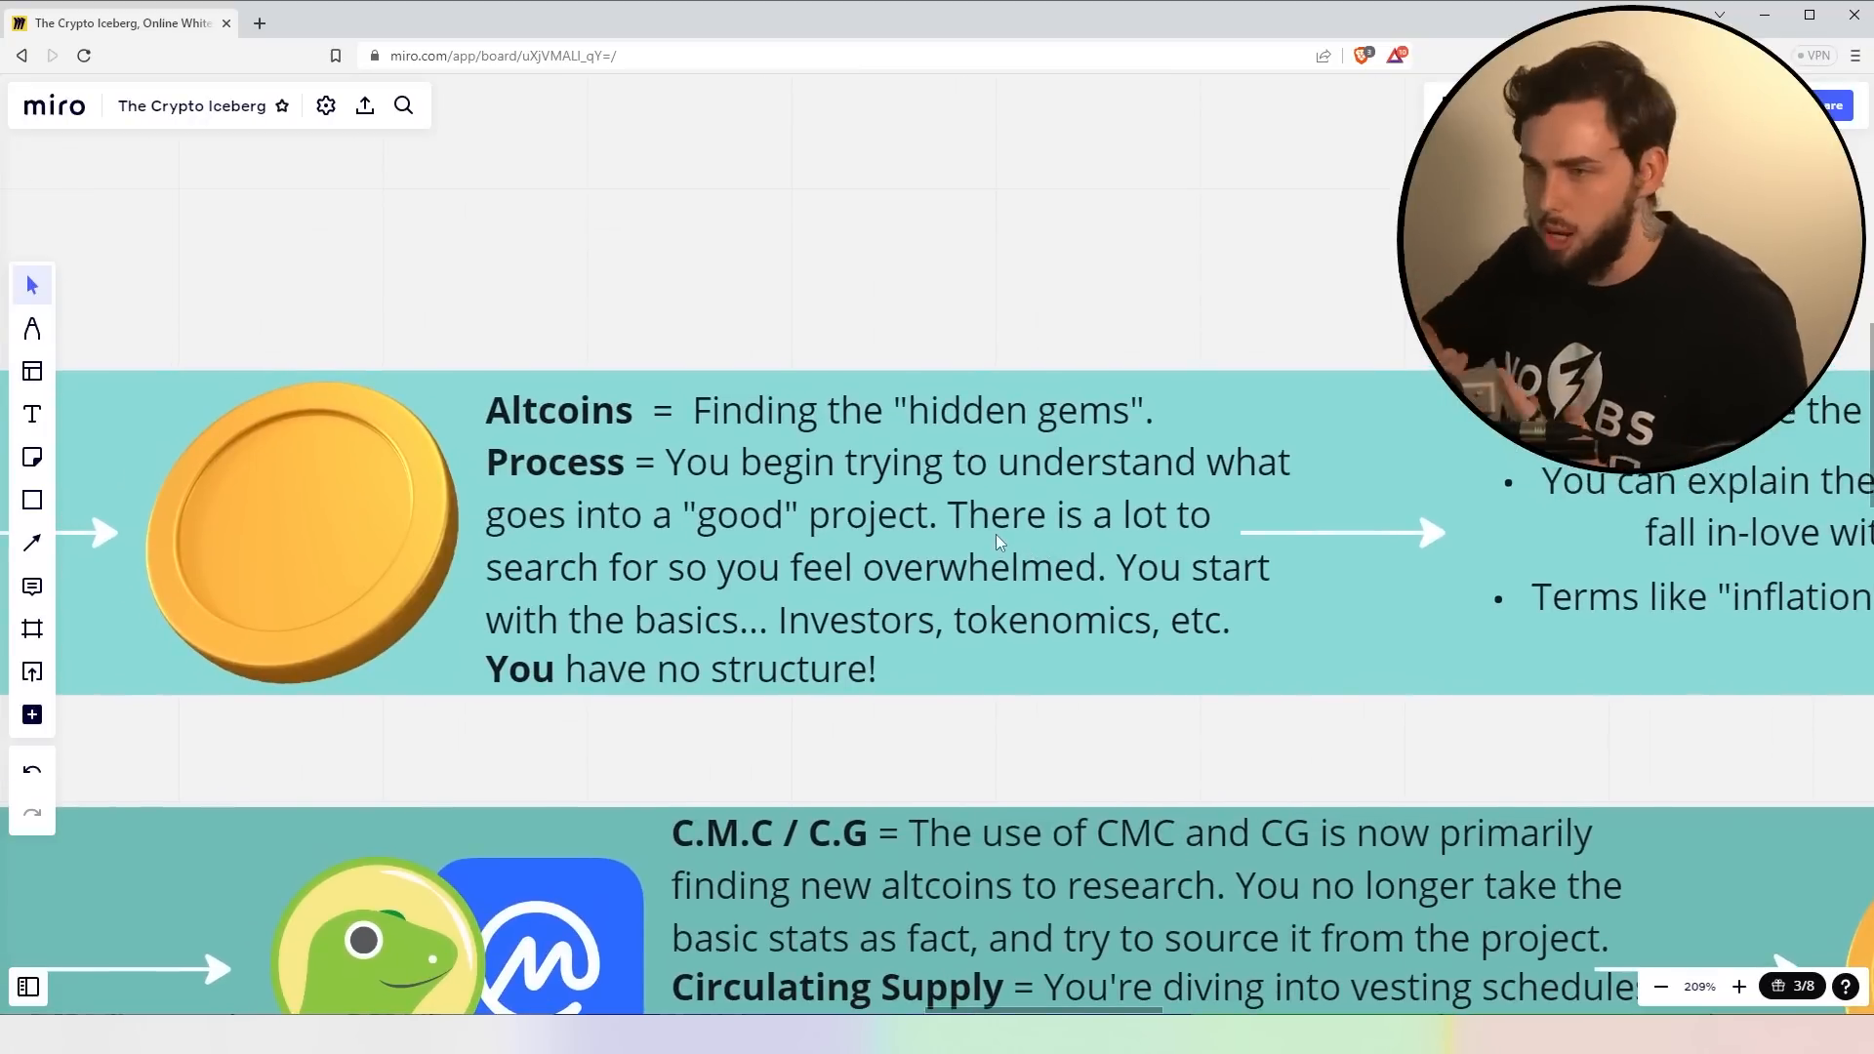
pyautogui.moveTo(900, 552)
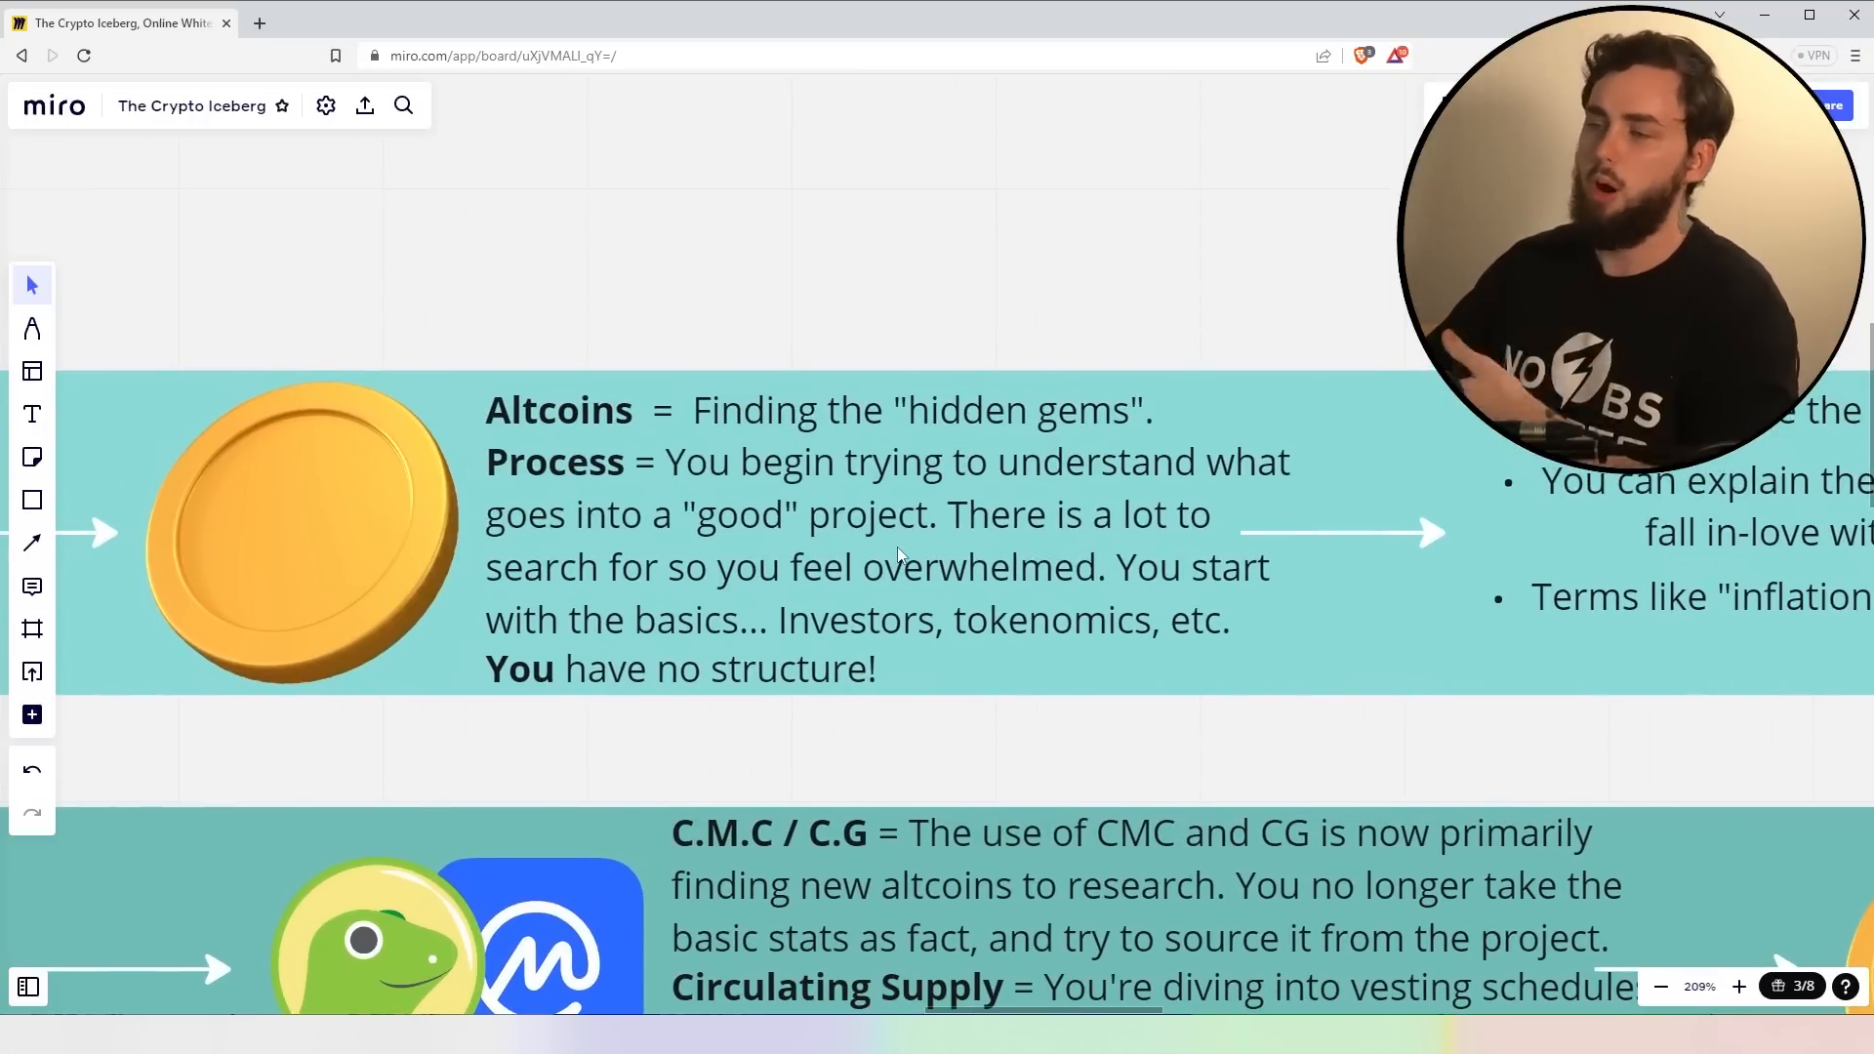
pyautogui.moveTo(1101, 527)
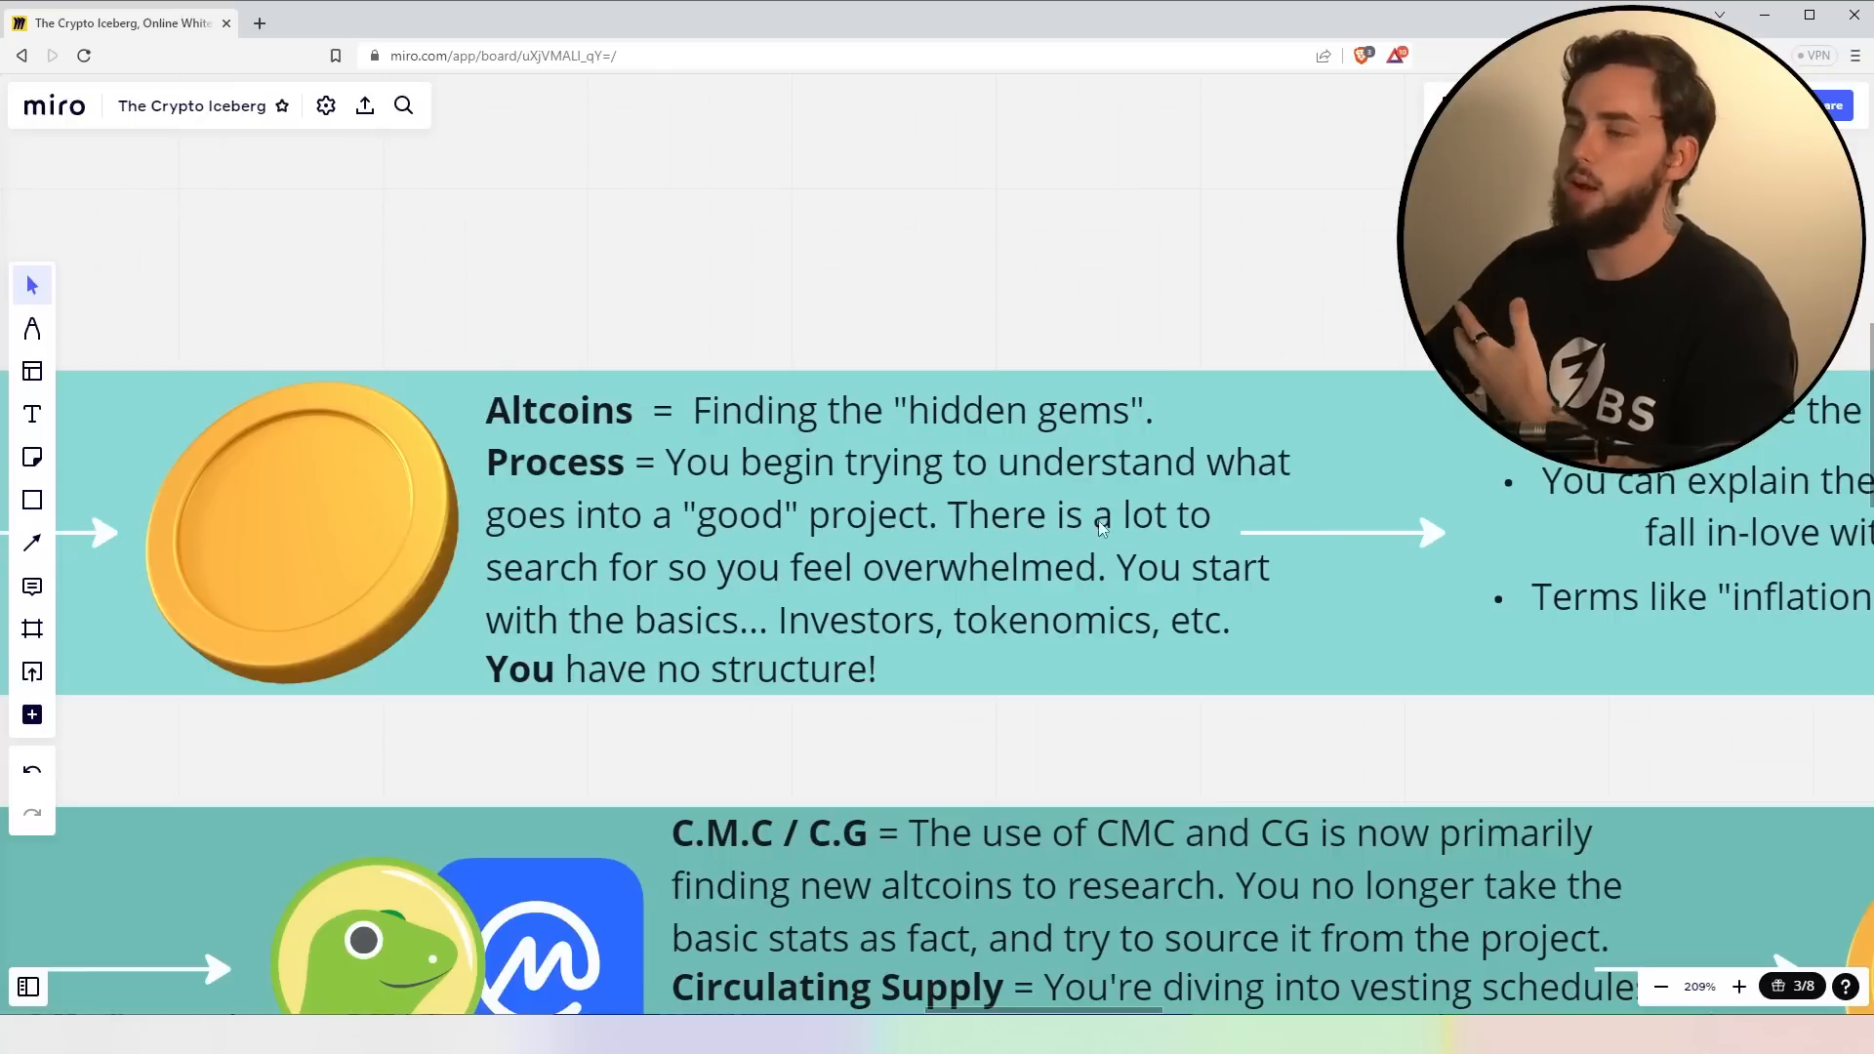
pyautogui.moveTo(1105, 558)
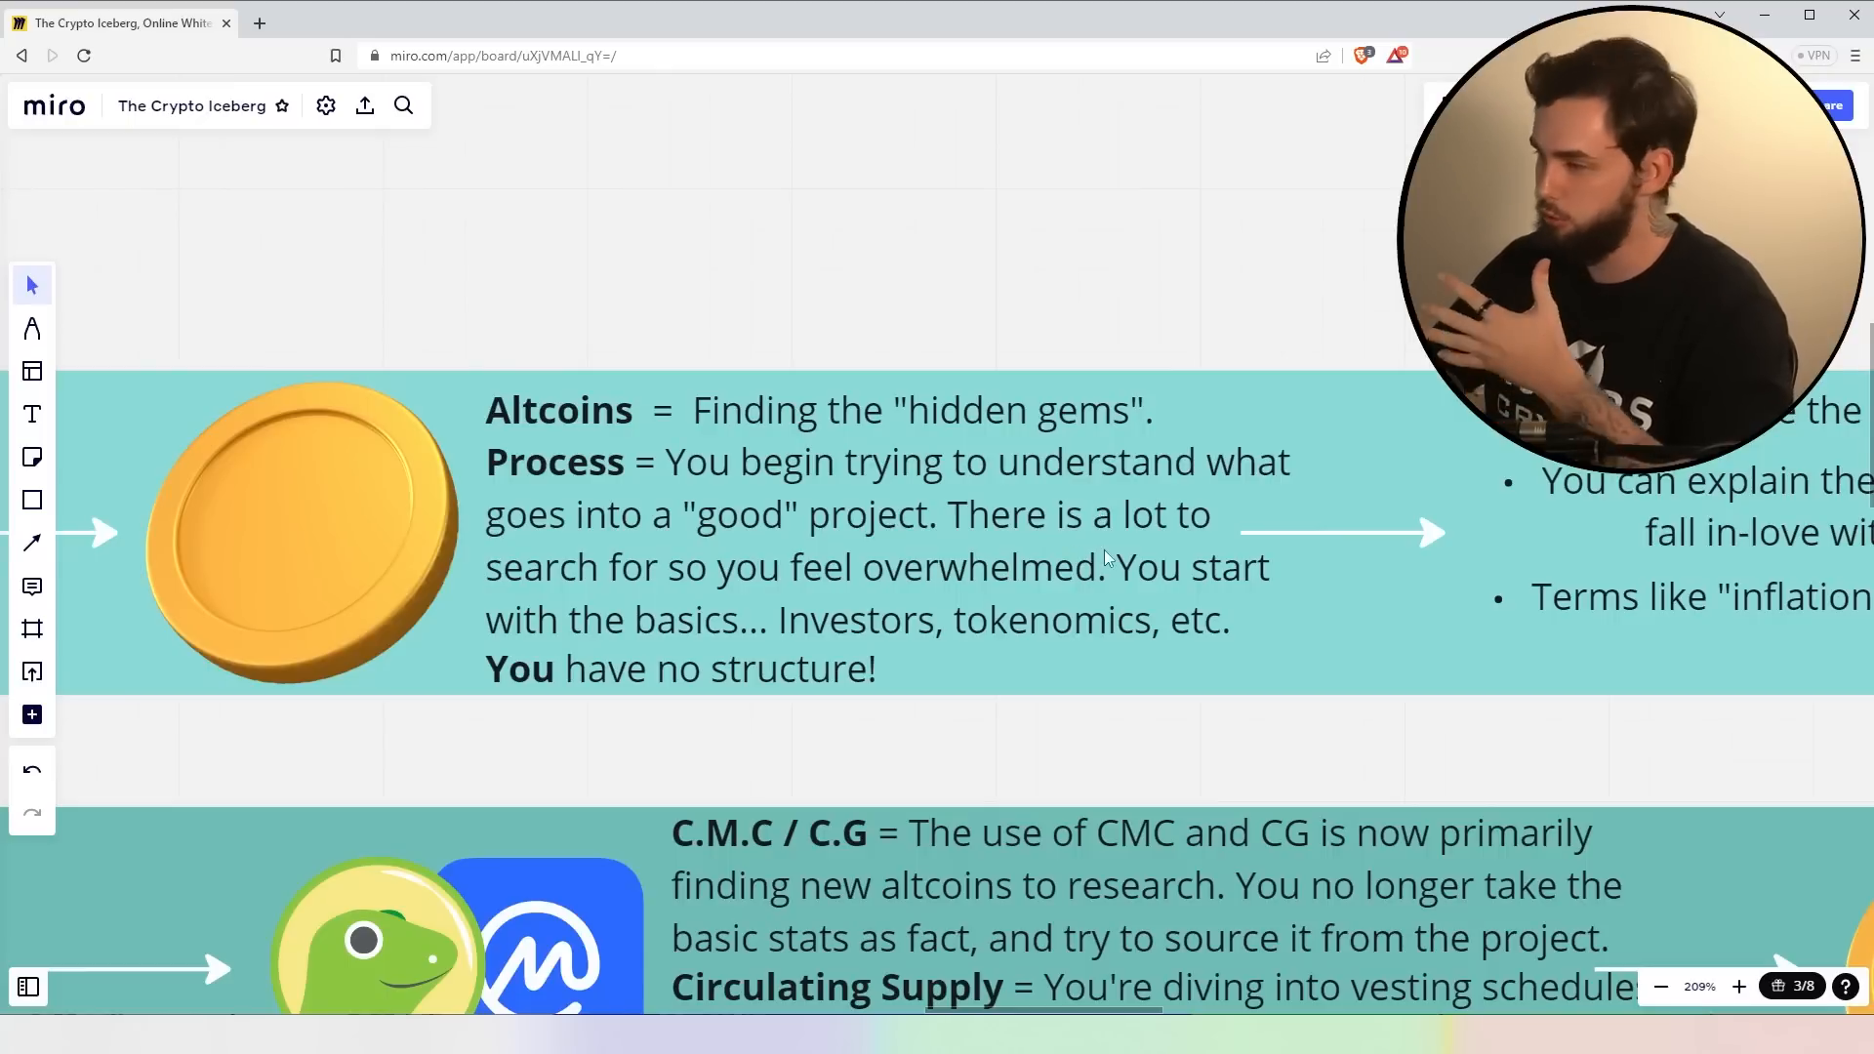
pyautogui.moveTo(1208, 581)
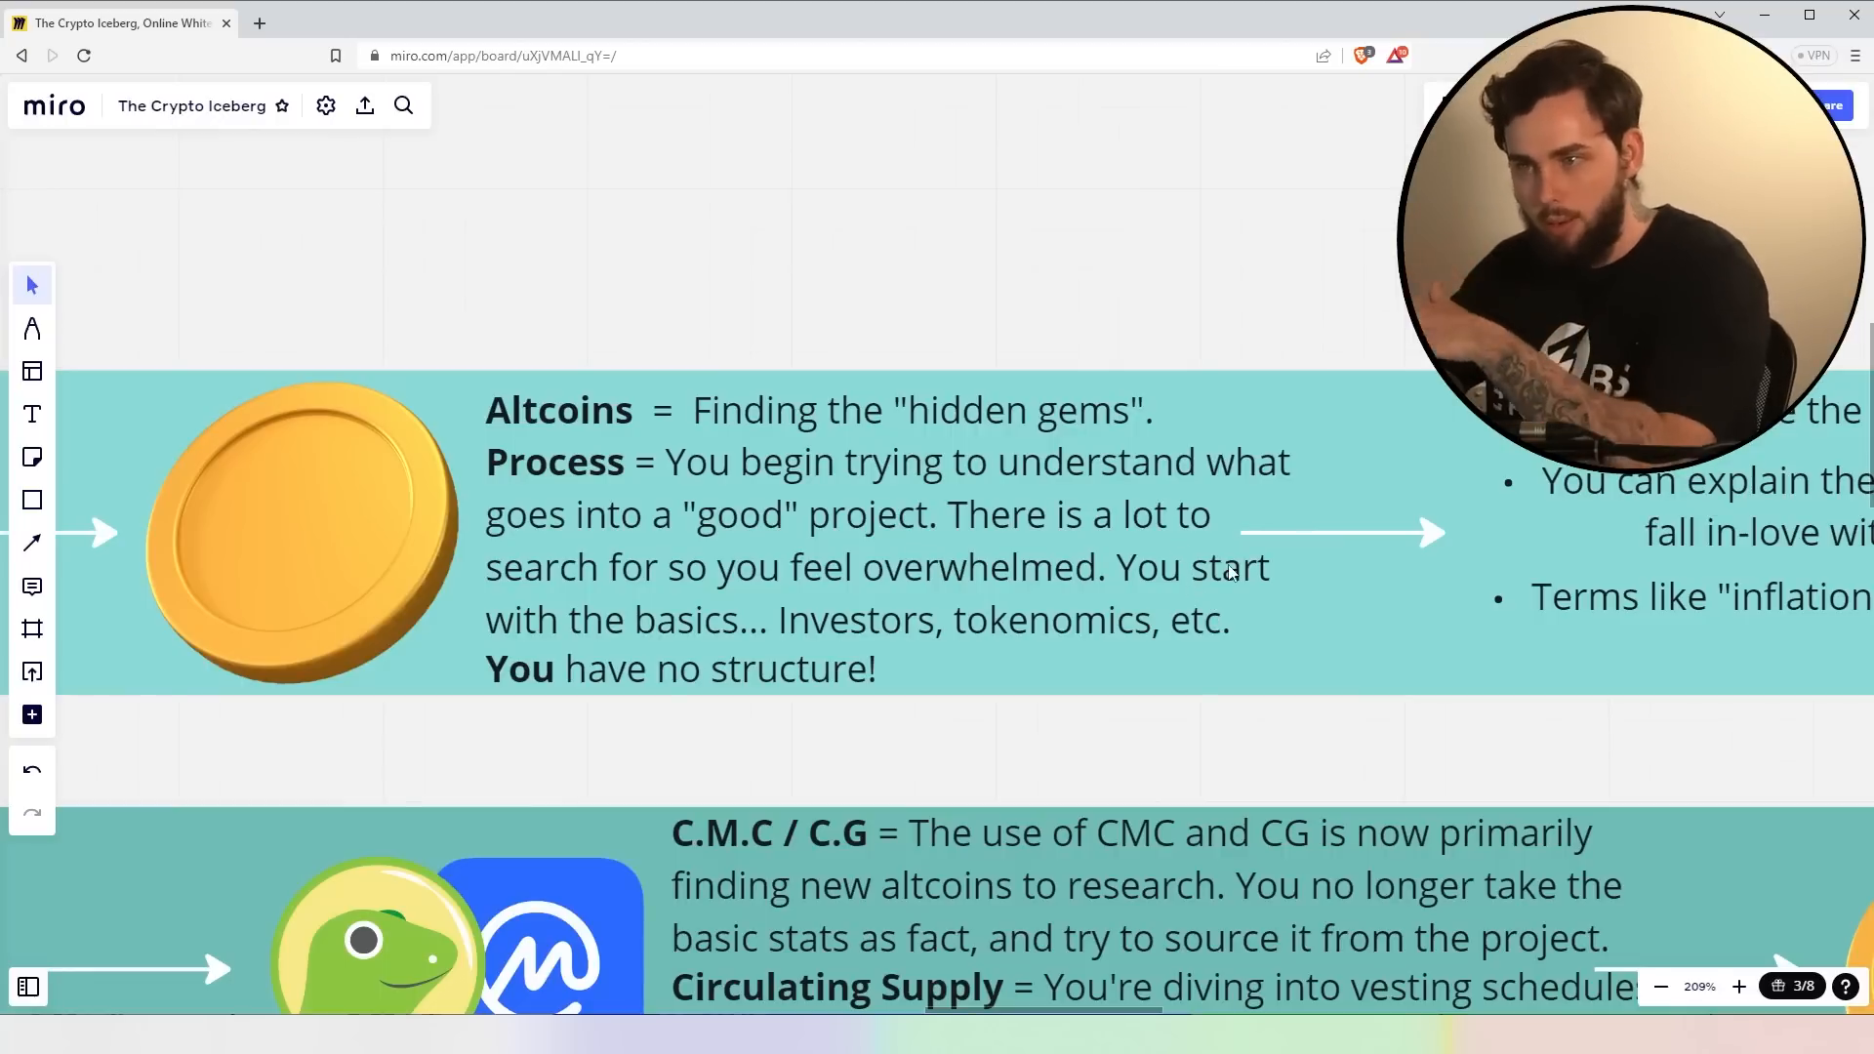
pyautogui.moveTo(1011, 703)
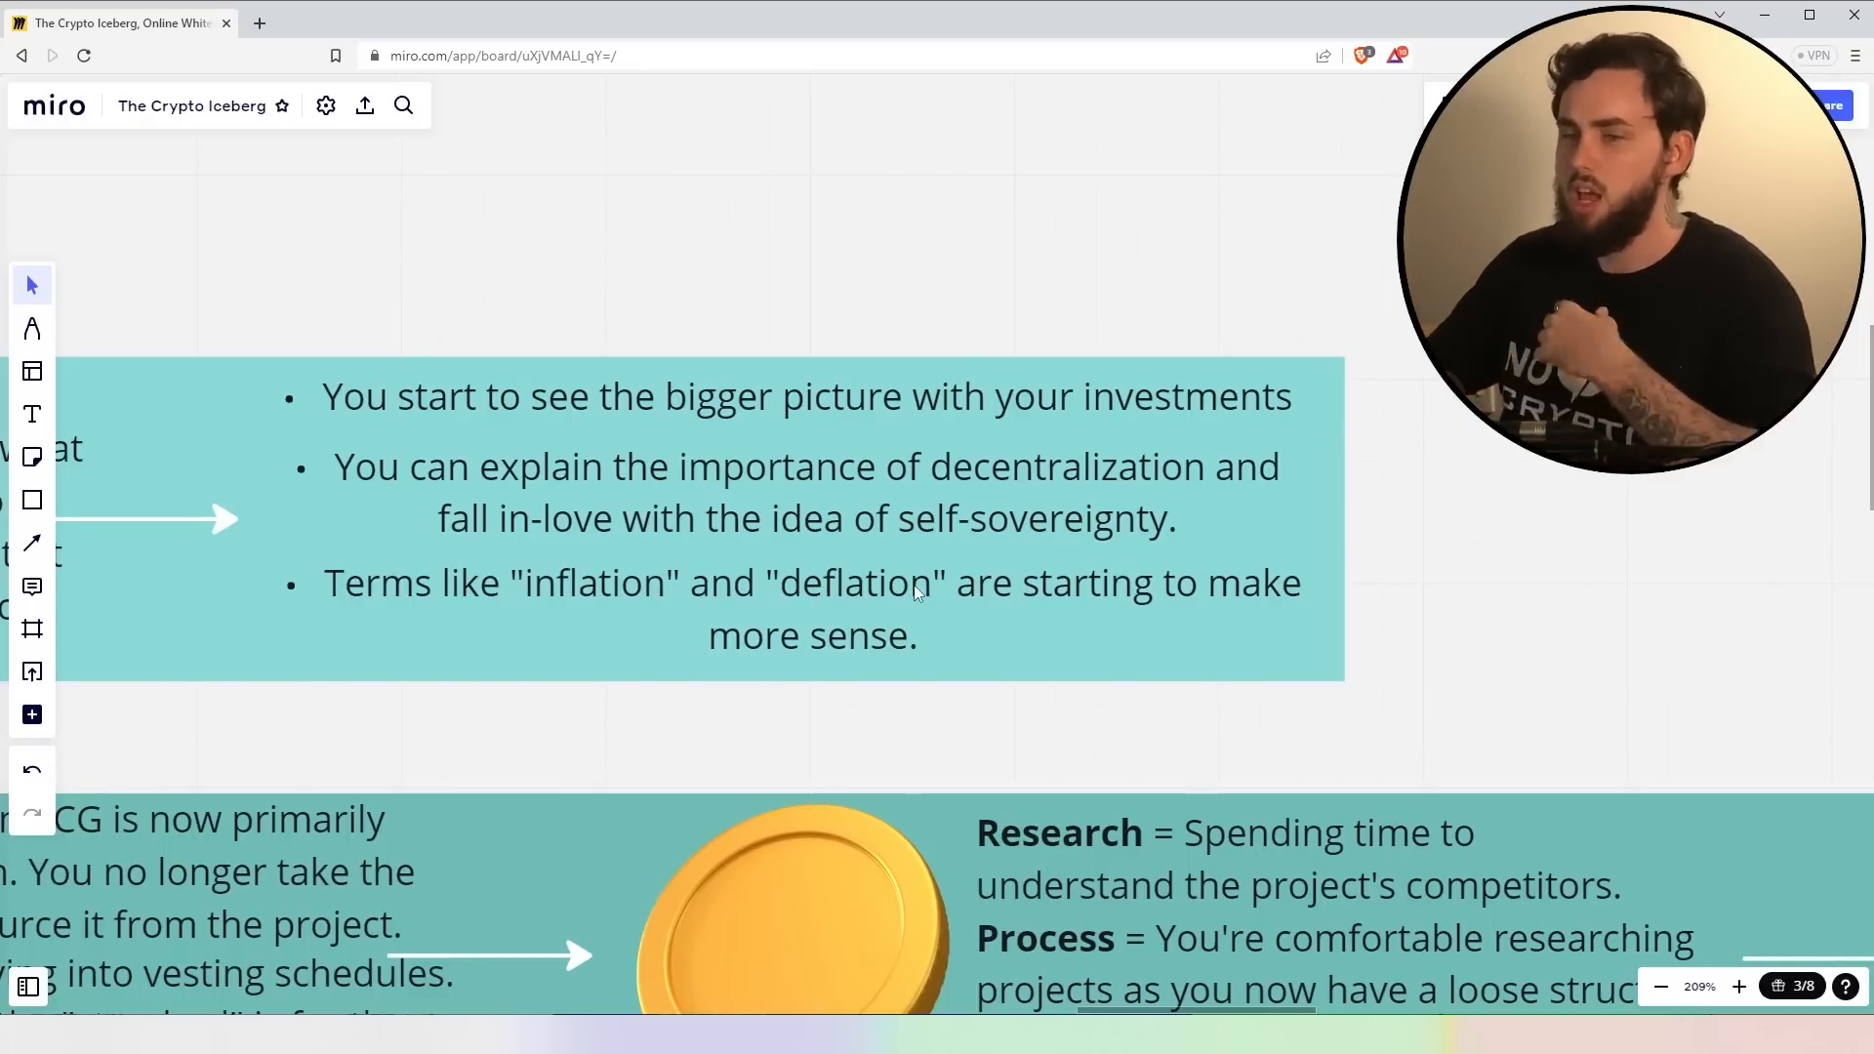
# - Zoom out to the 20X and 40X rows with brain images and YouTube panels
pyautogui.scroll(-3)
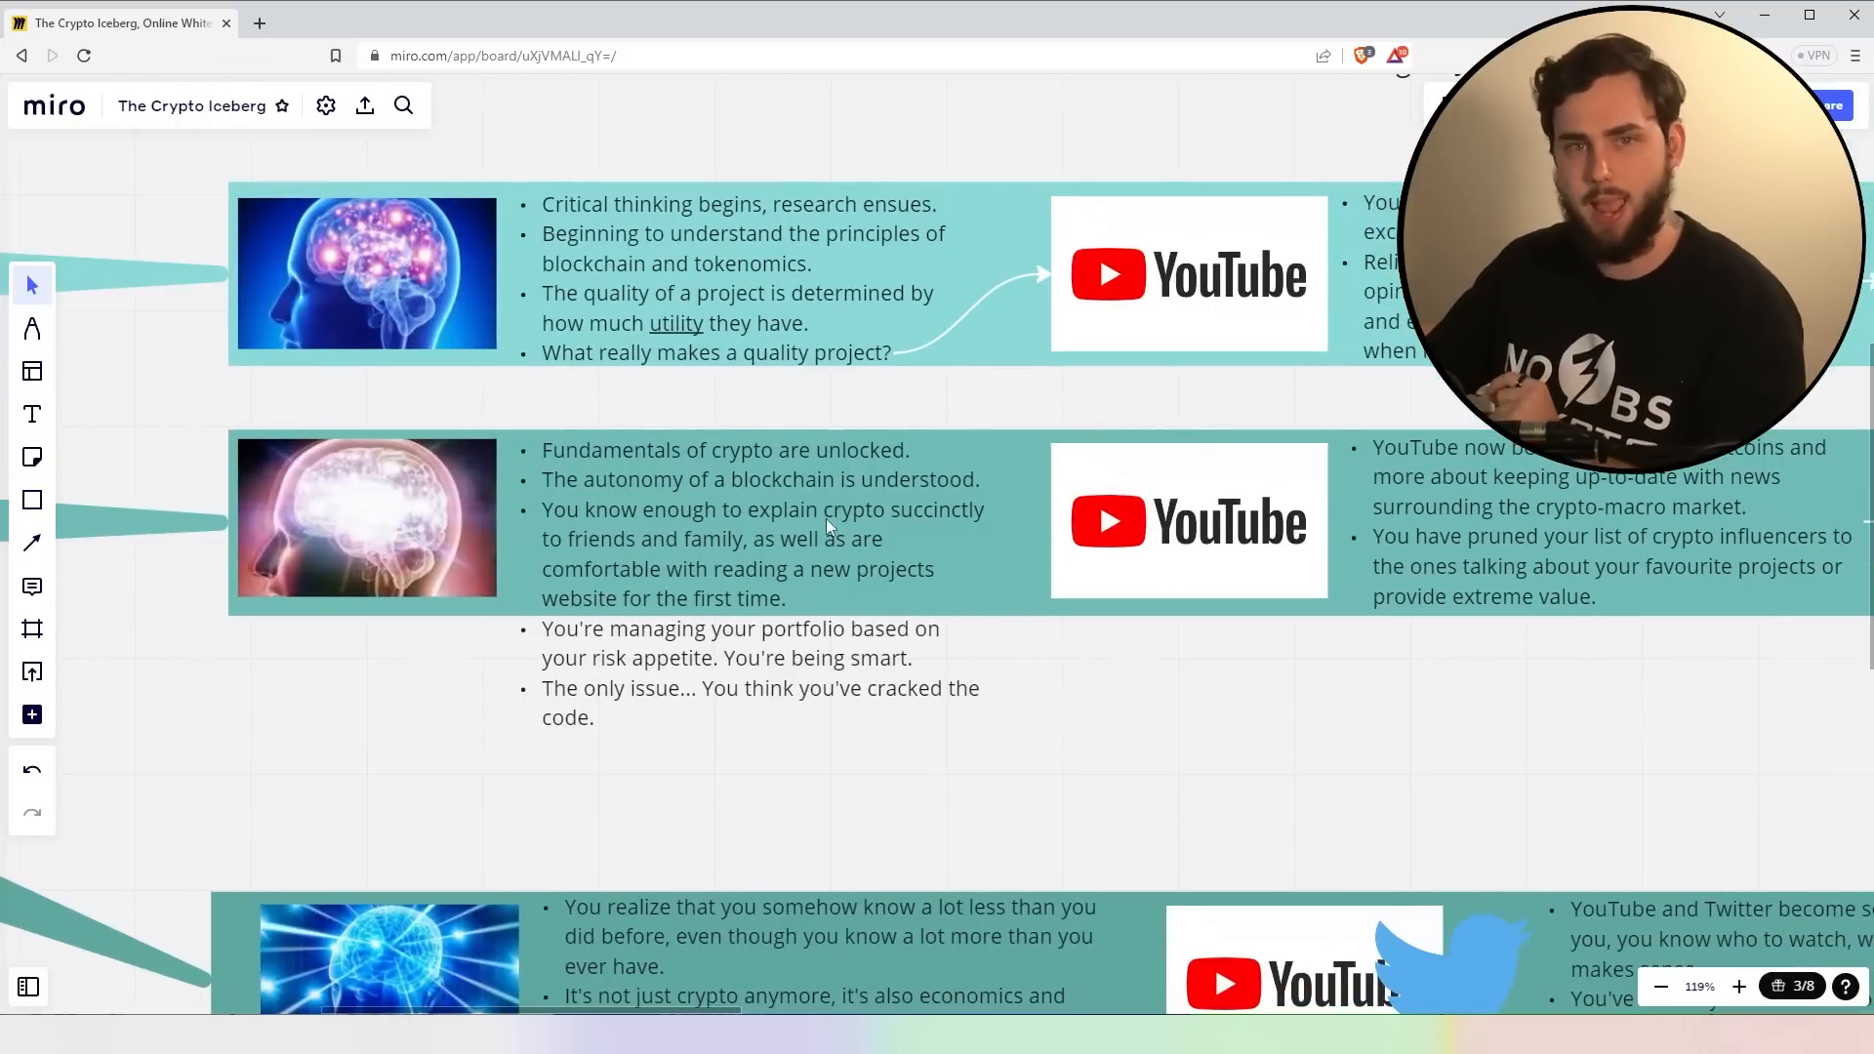
# - Zoom in on the 40X row's 'Fundamentals of crypto are unlocked' bullet notes
pyautogui.scroll(-3)
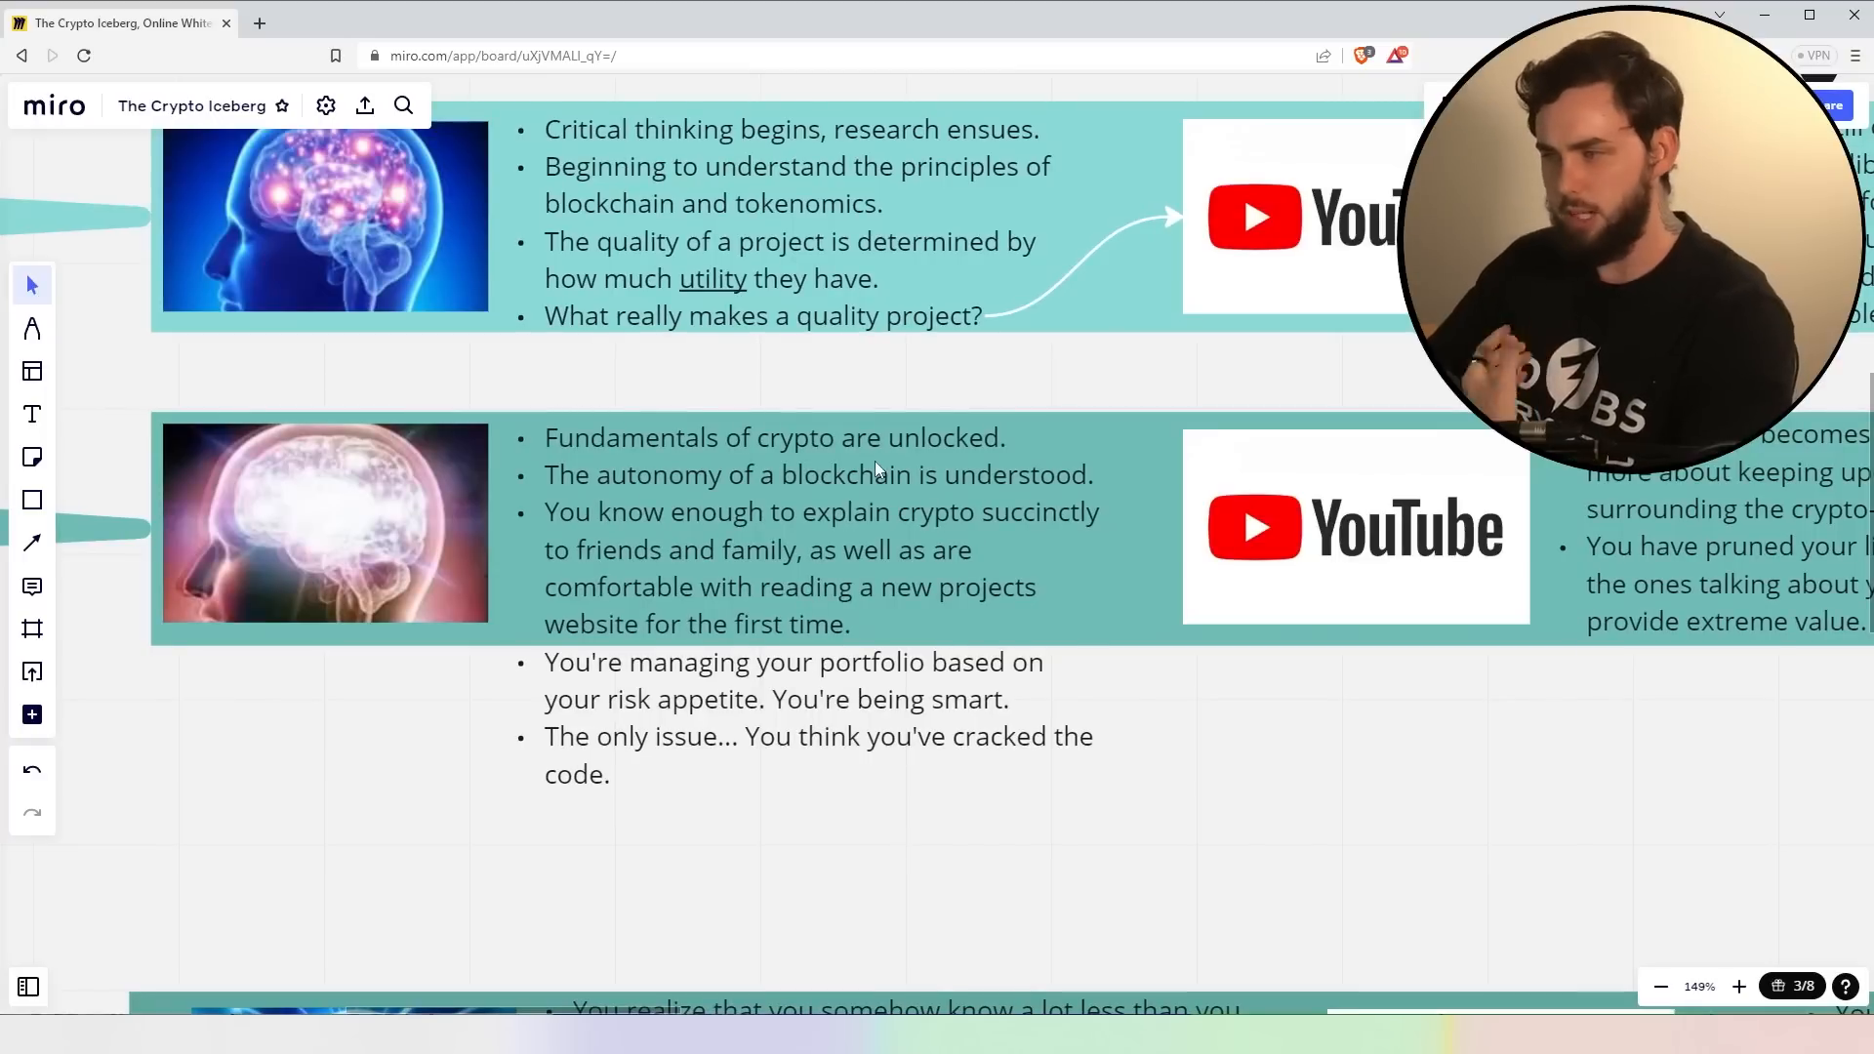
pyautogui.moveTo(843, 542)
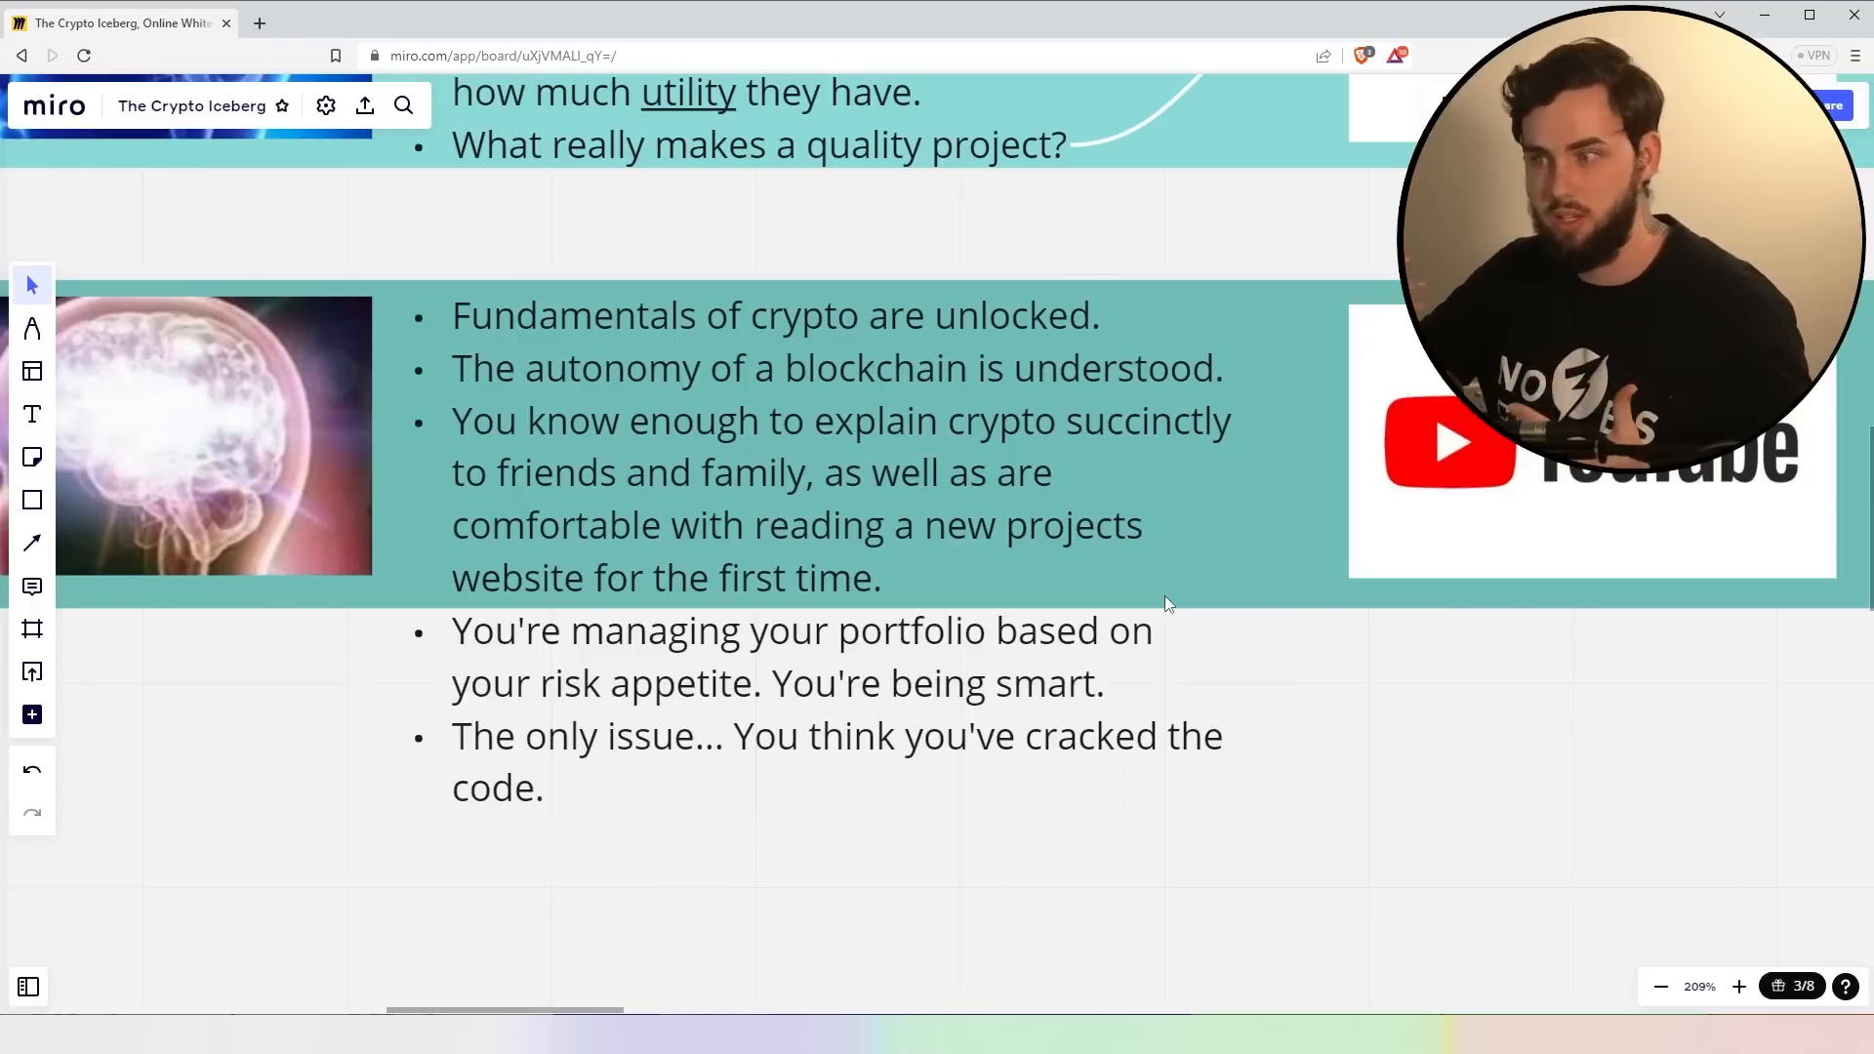
pyautogui.moveTo(1159, 683)
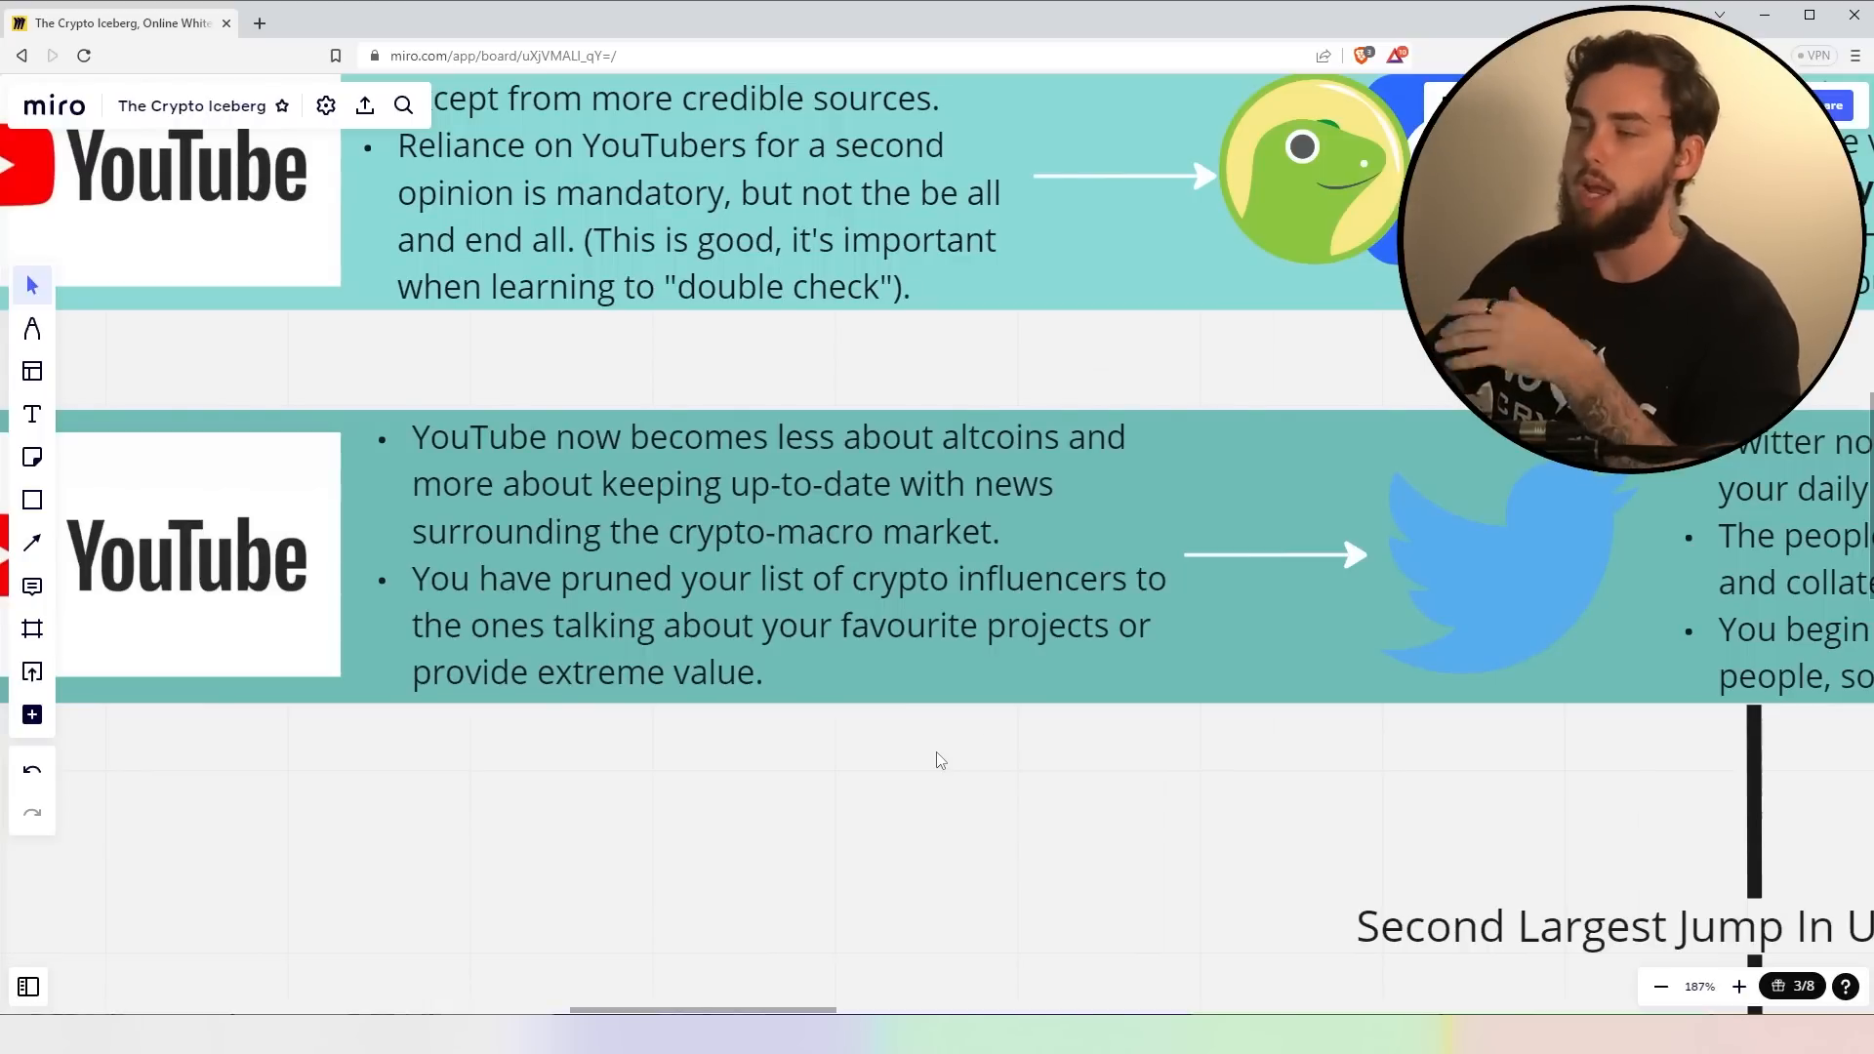
pyautogui.moveTo(987, 779)
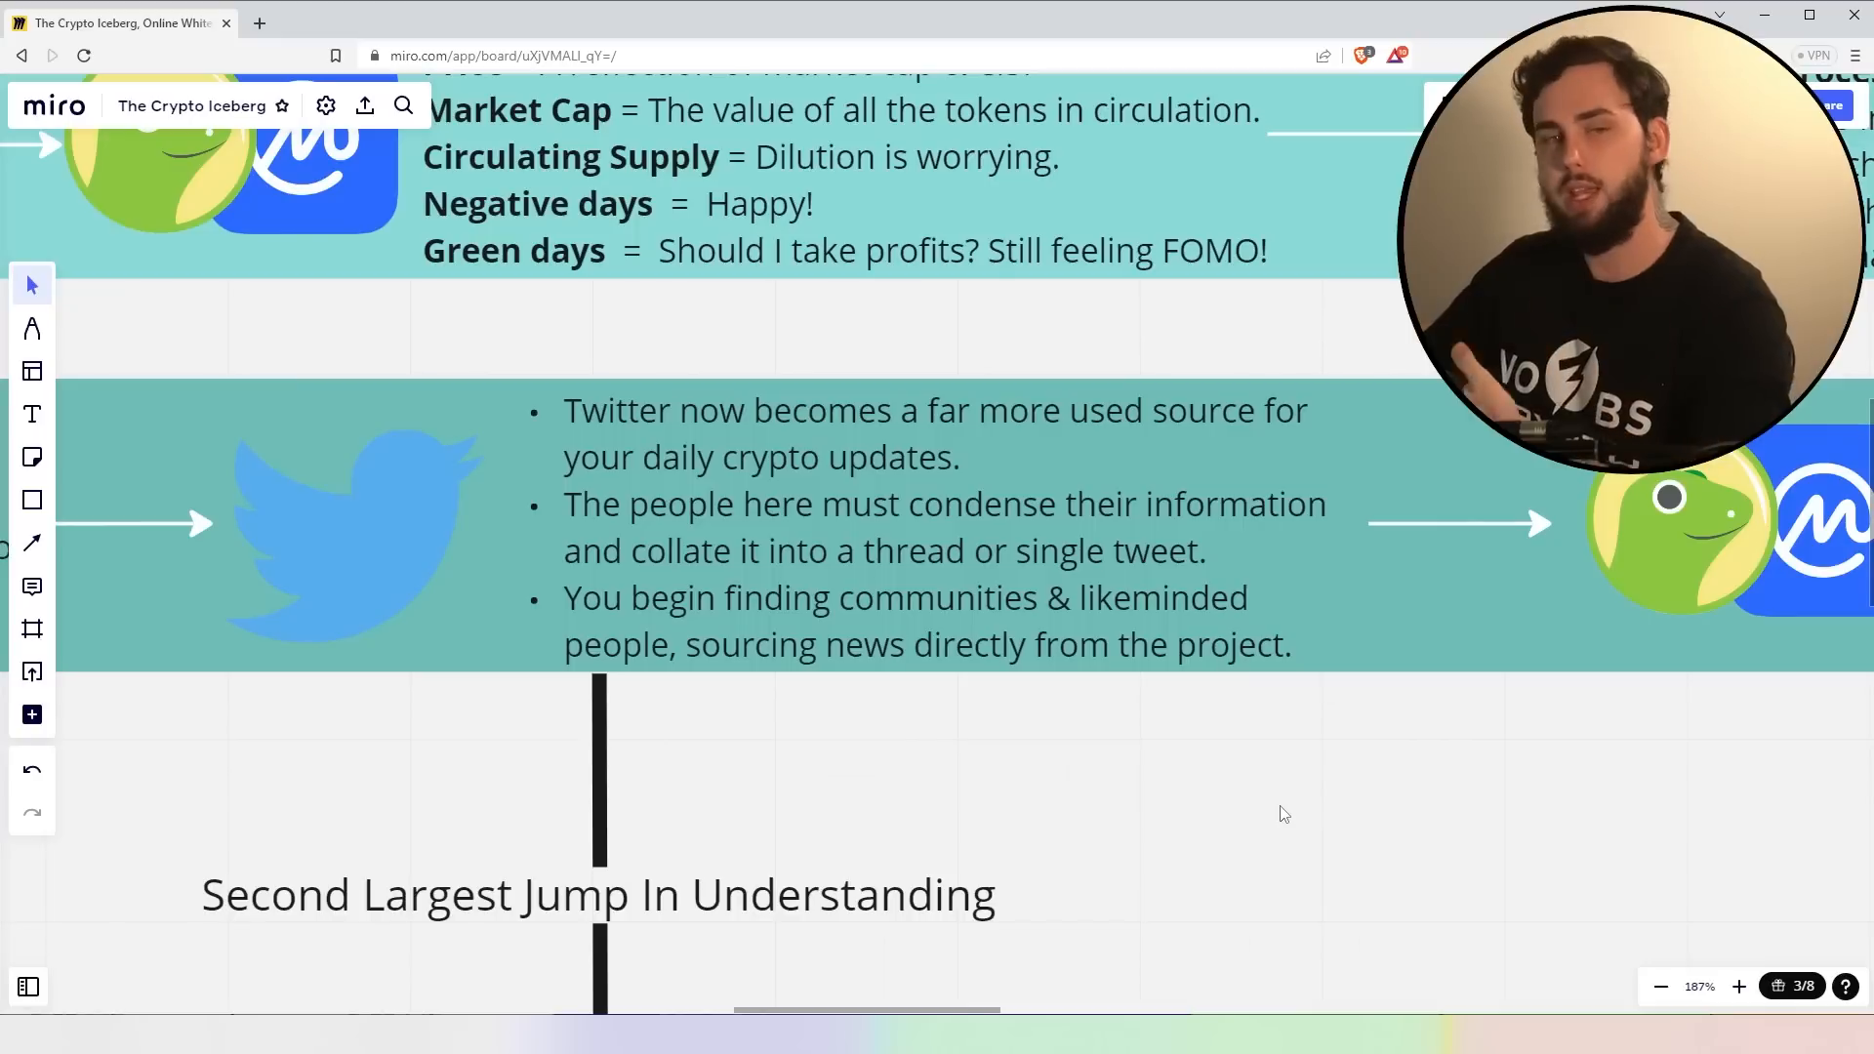
# - Drag the canvas to the 40X row's C.M.C / C.G panel leading into Research
pyautogui.moveTo(1284, 814); pyautogui.dragTo(1095, 789)
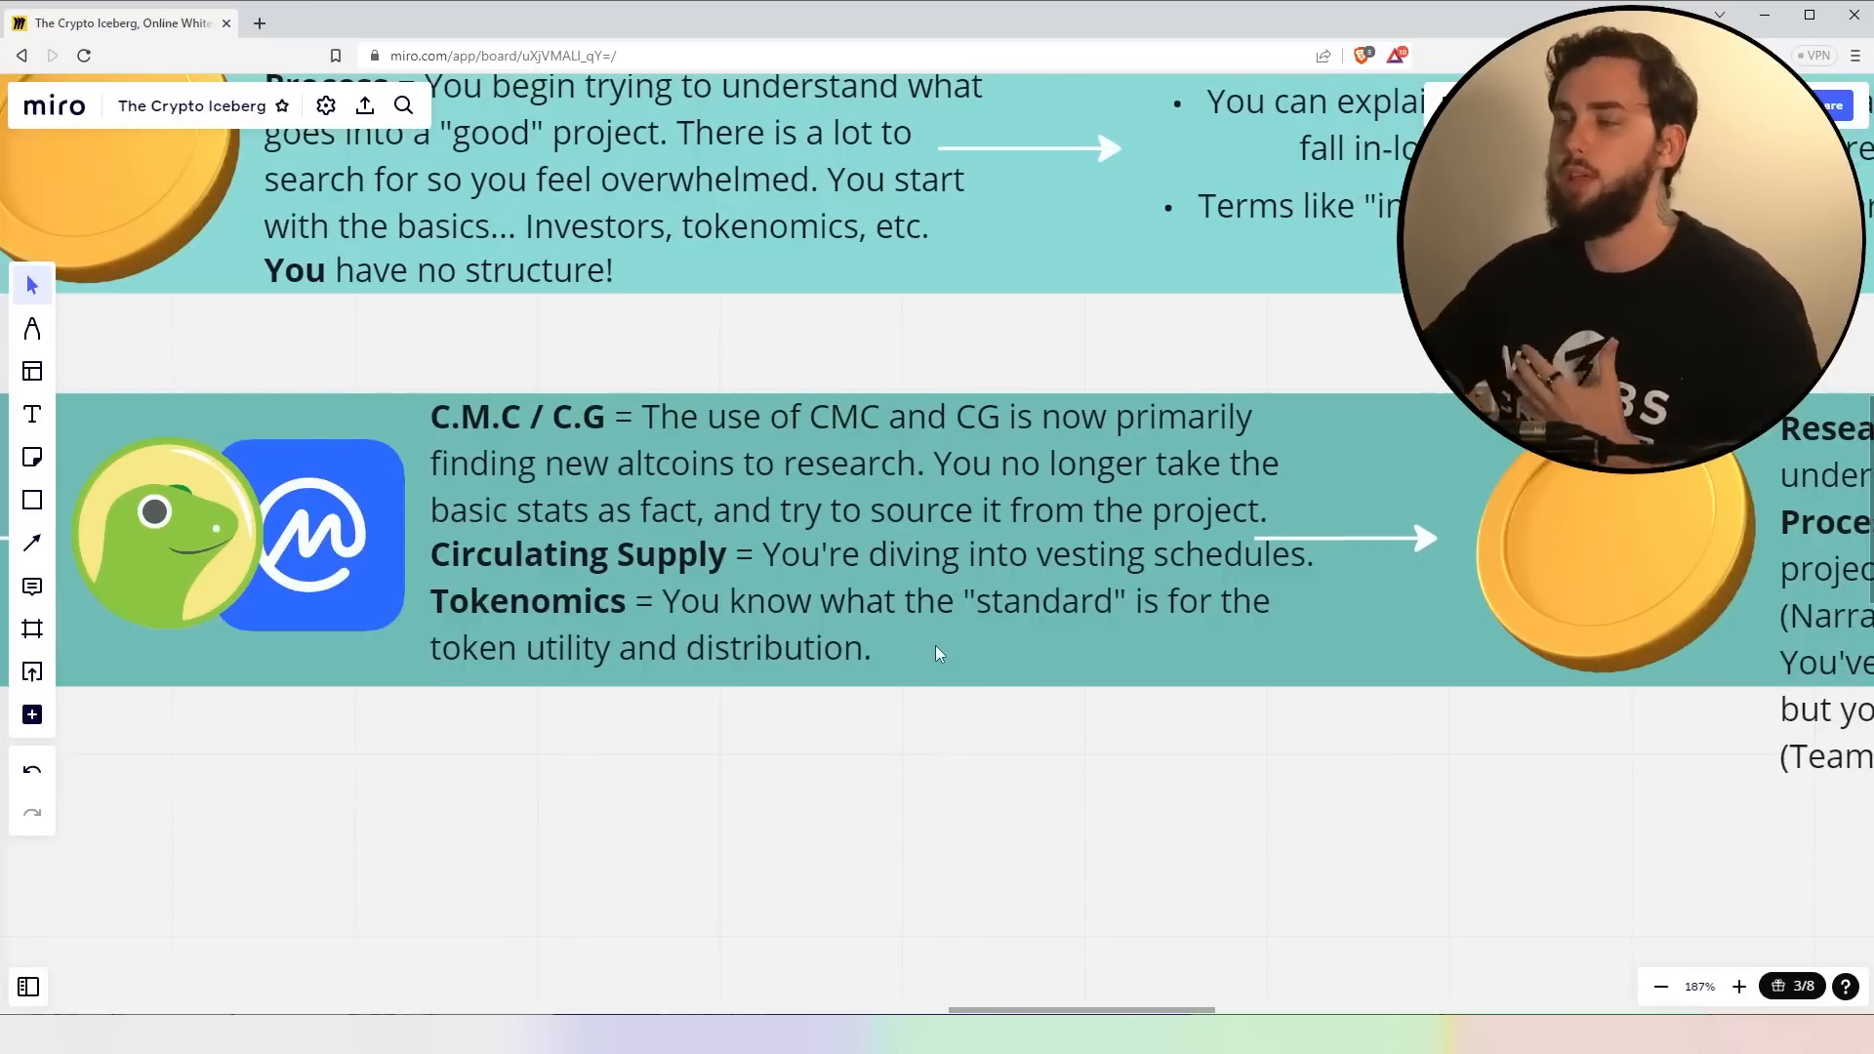
pyautogui.moveTo(1136, 685)
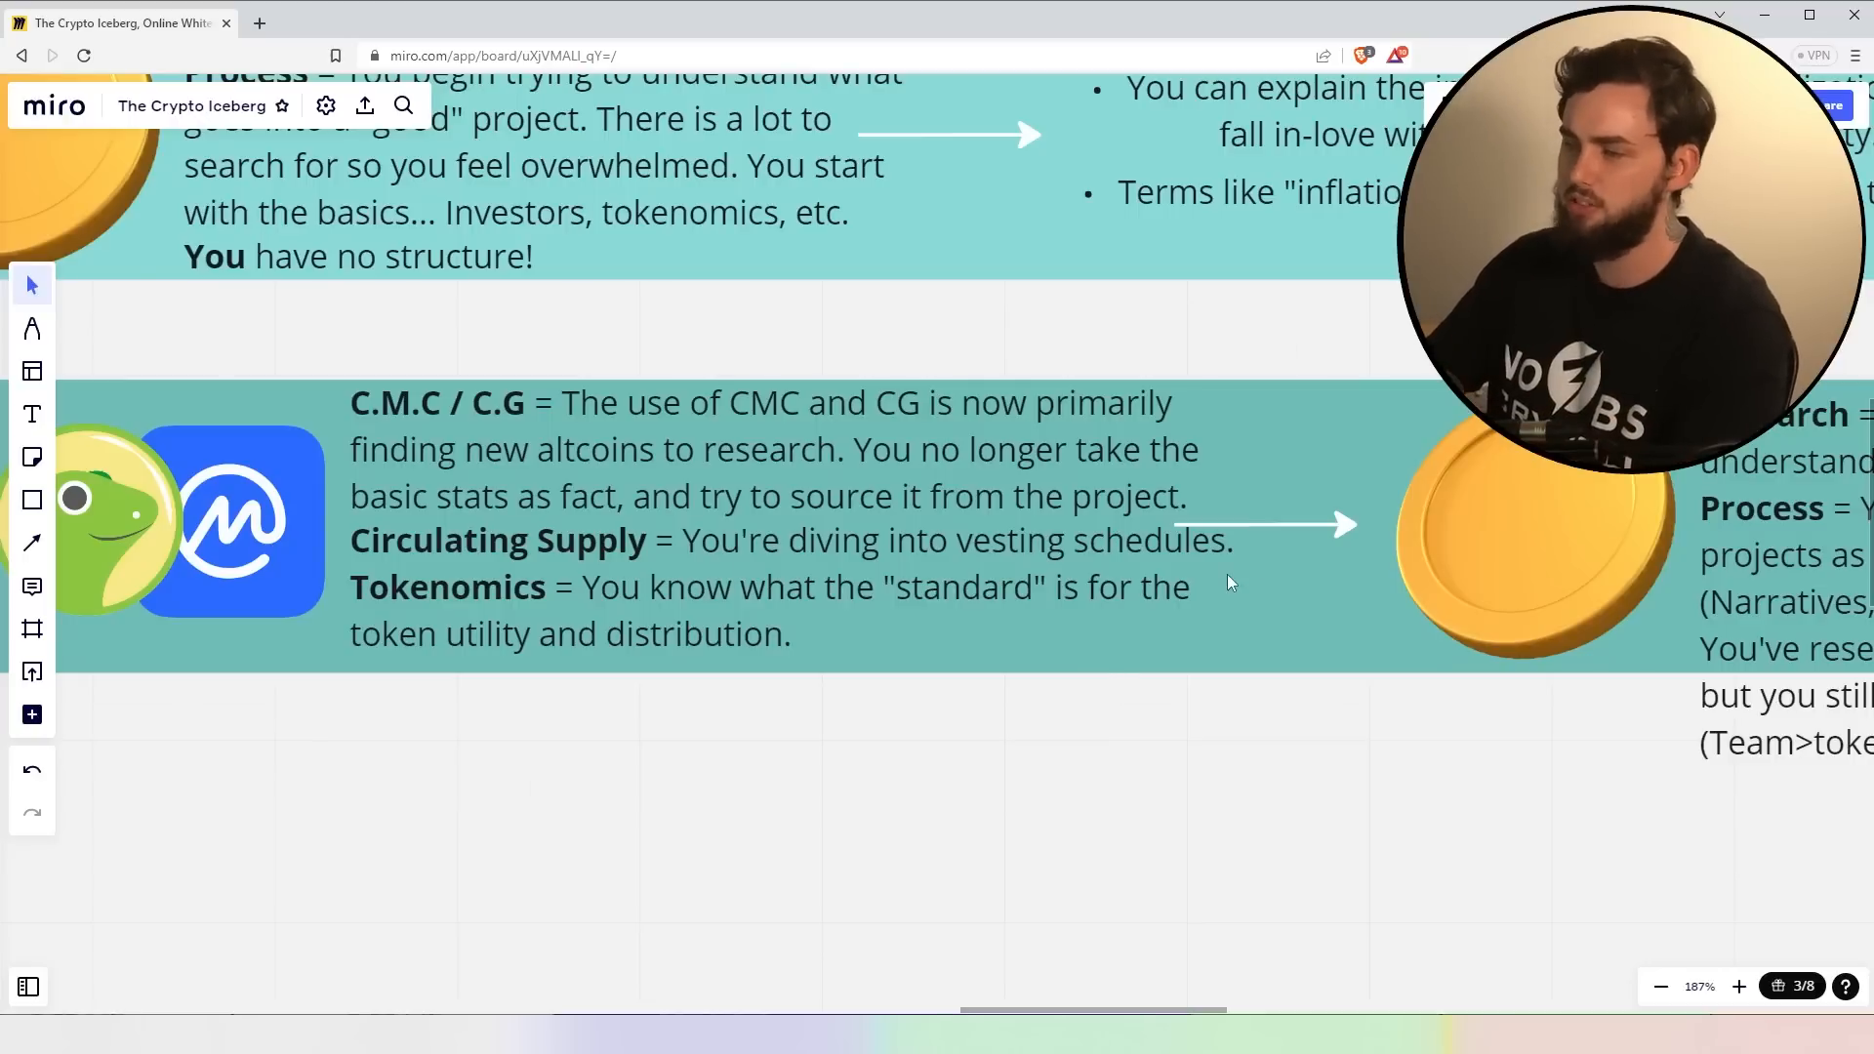
pyautogui.moveTo(806, 613)
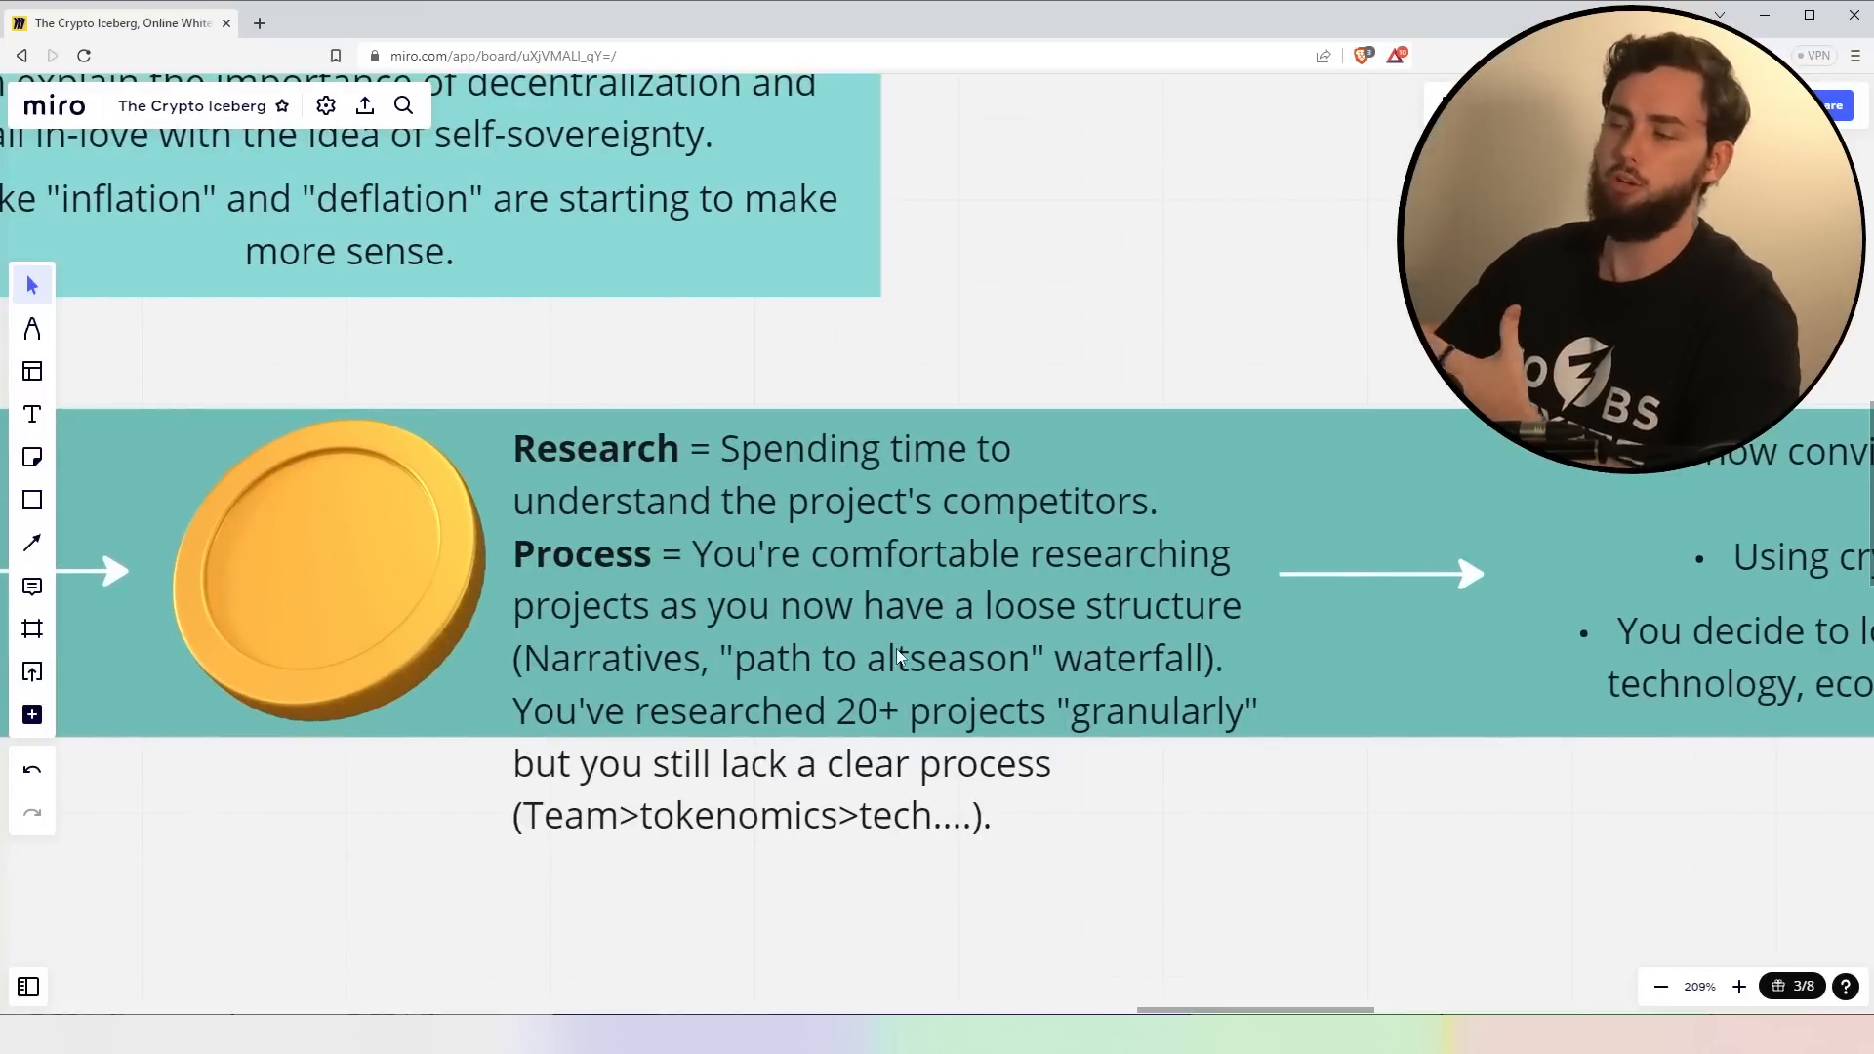
pyautogui.moveTo(894, 630)
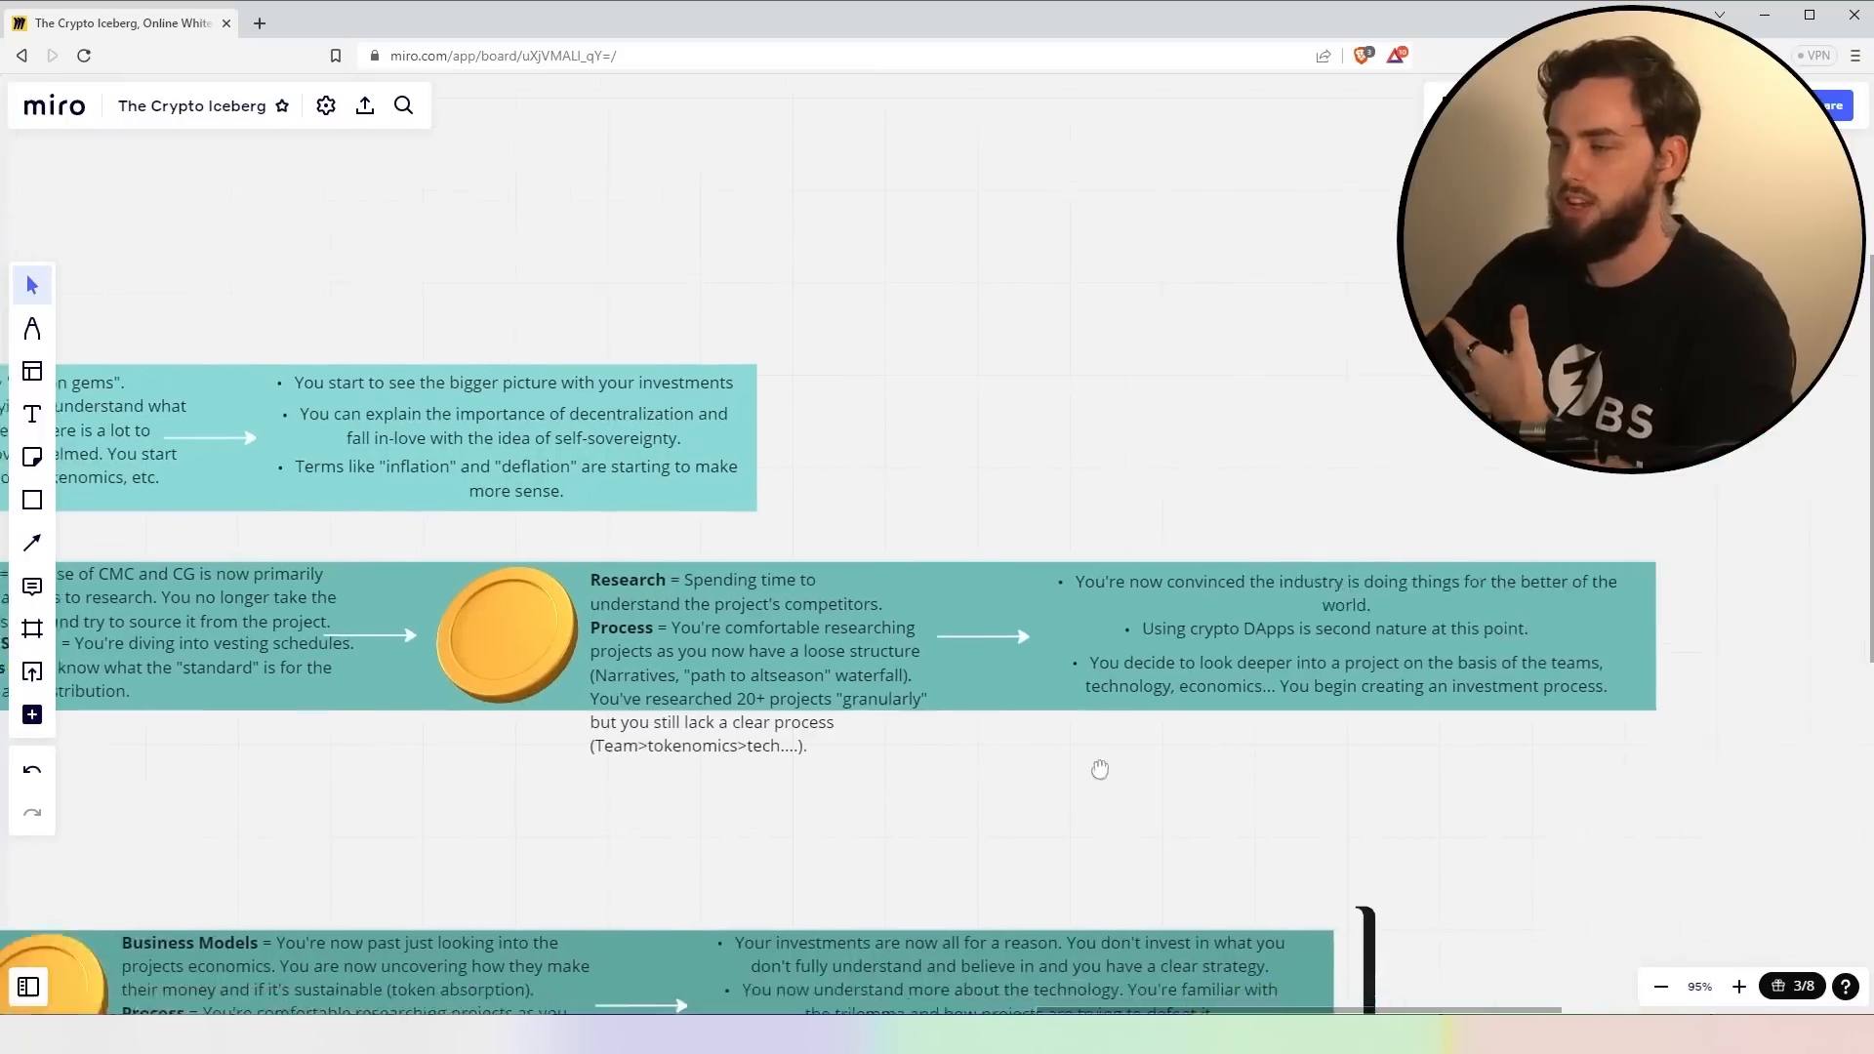
# - Center the 40X row's DApps commentary note for reading
pyautogui.moveTo(1099, 769); pyautogui.dragTo(823, 736)
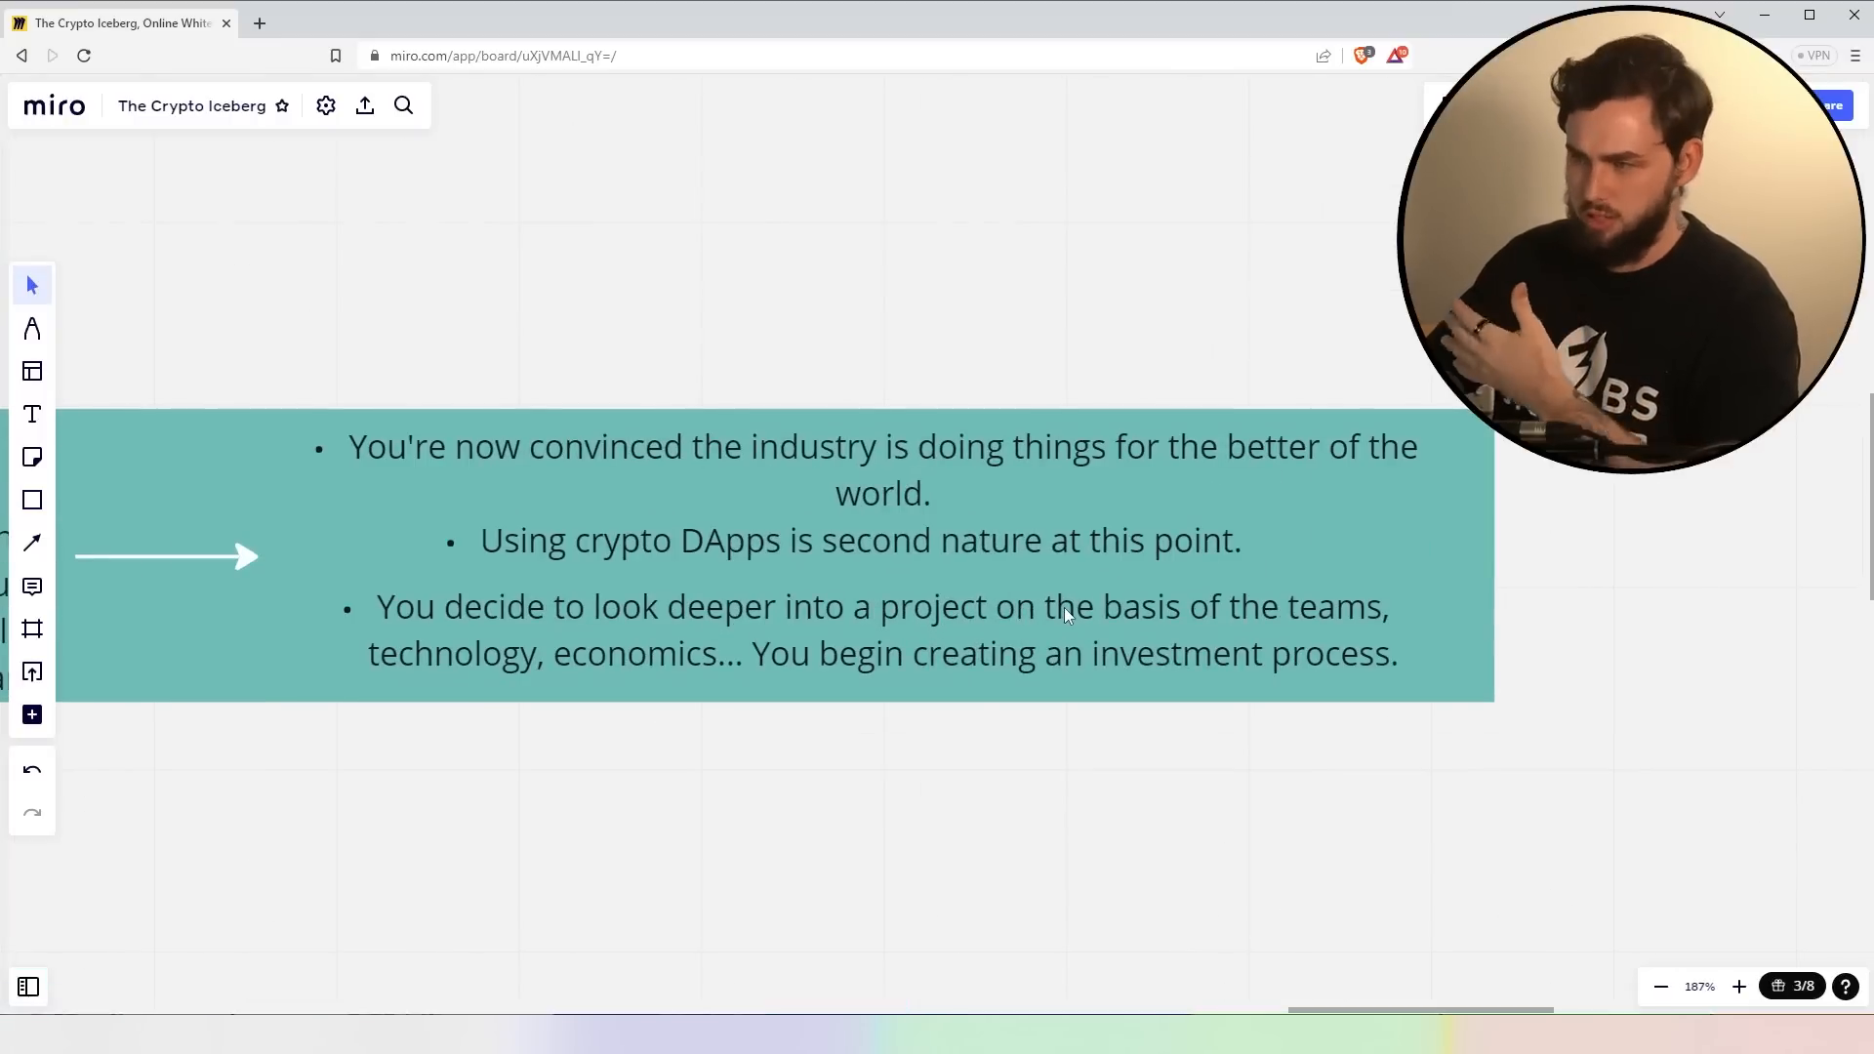
pyautogui.moveTo(1069, 648)
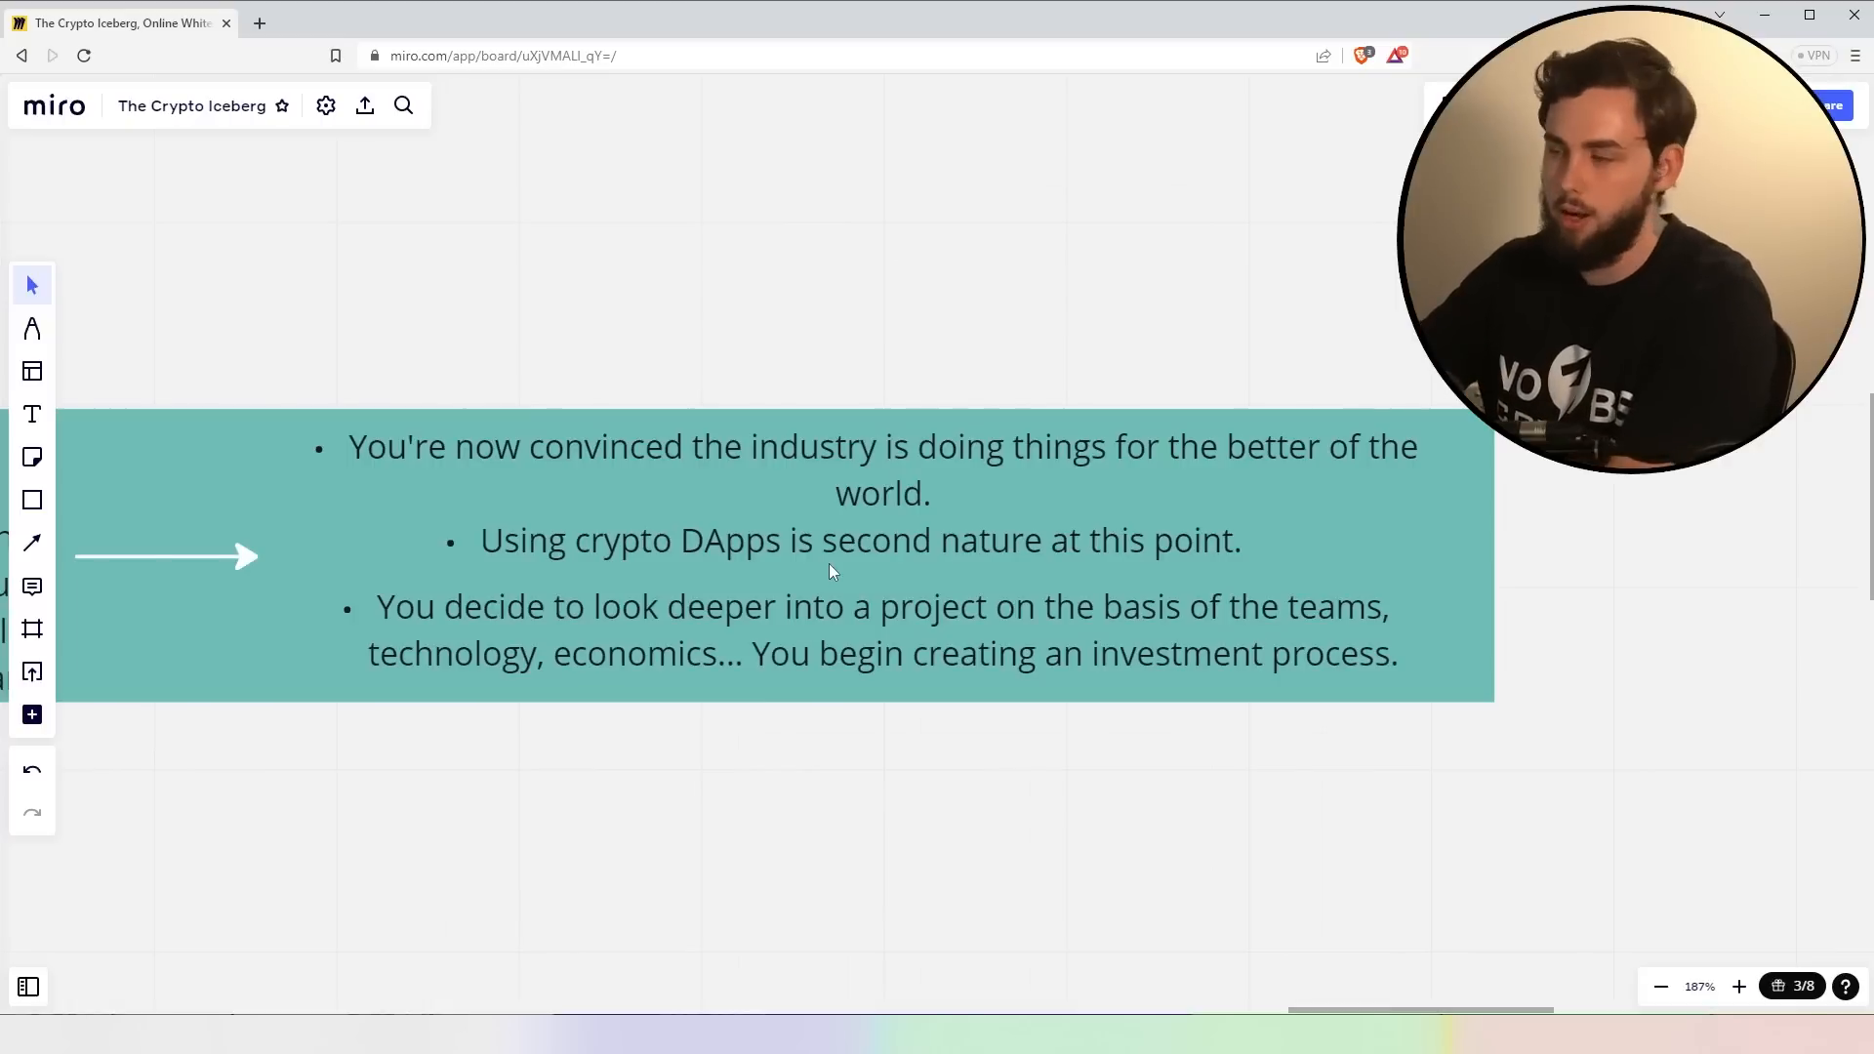
pyautogui.moveTo(1226, 660)
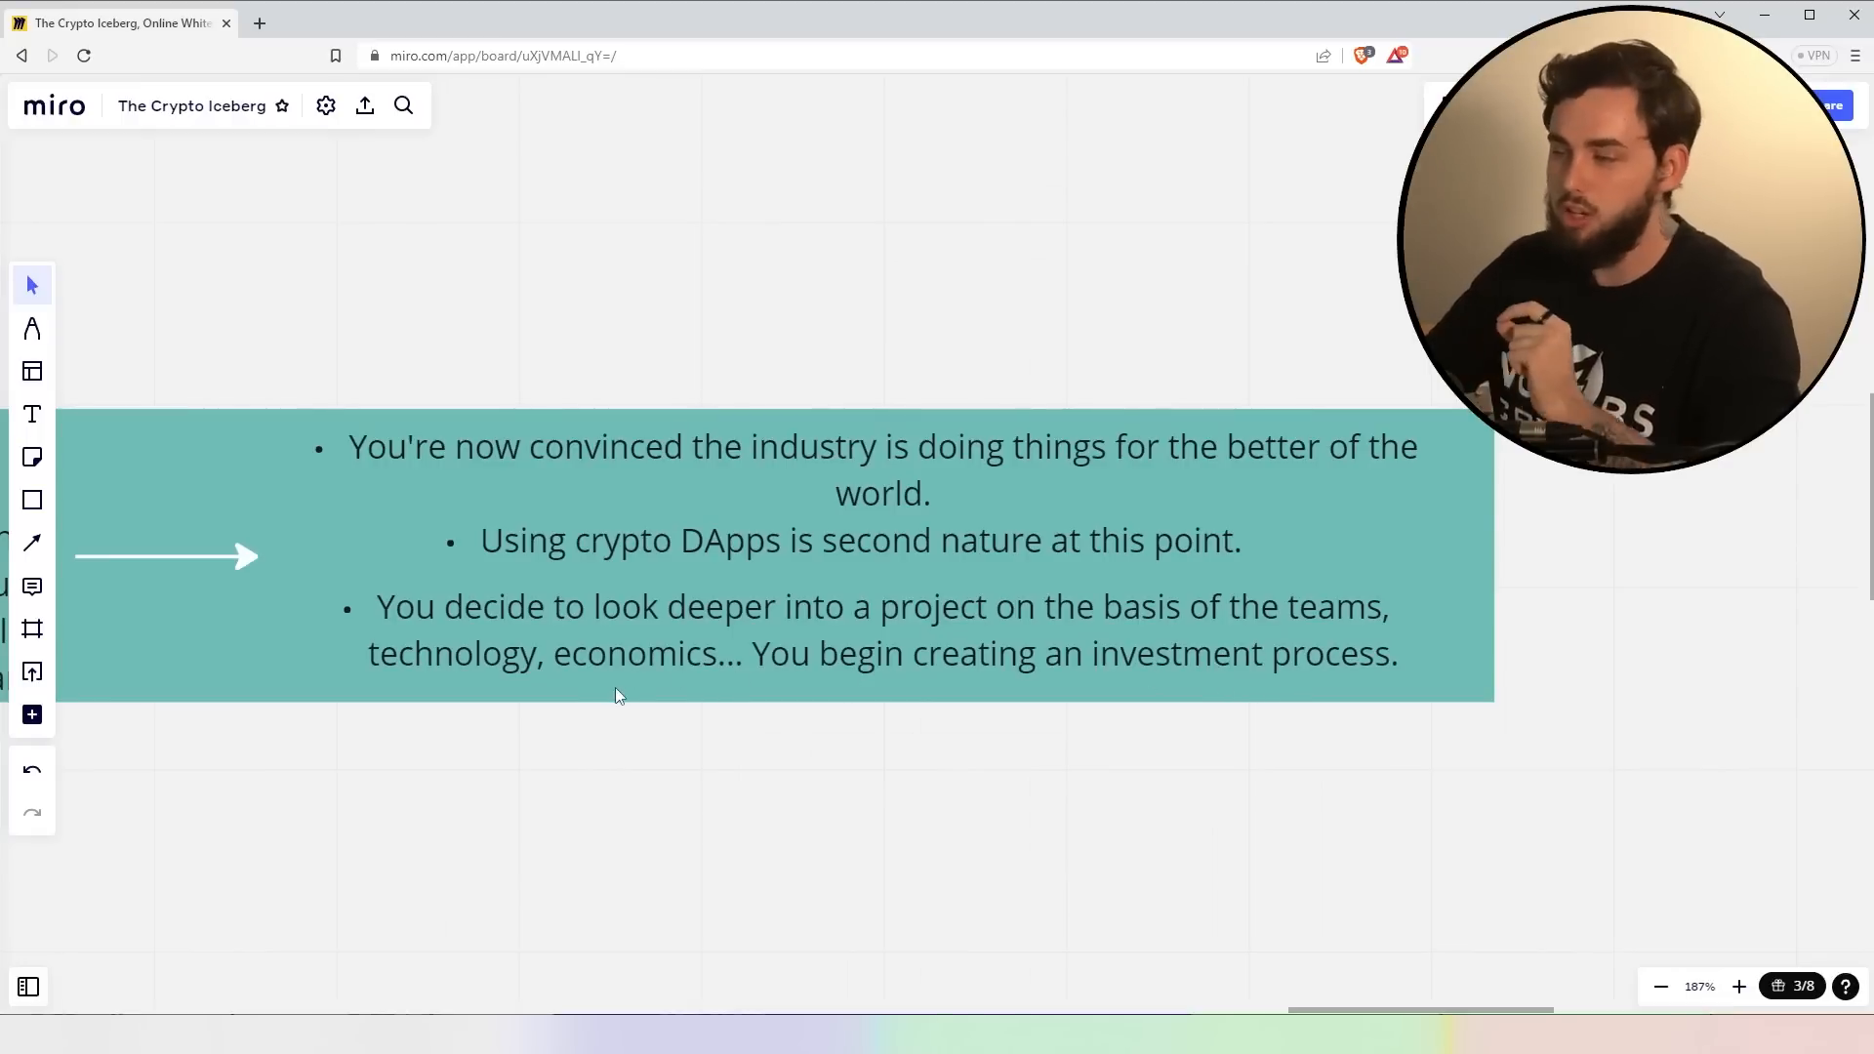
pyautogui.moveTo(1518, 730)
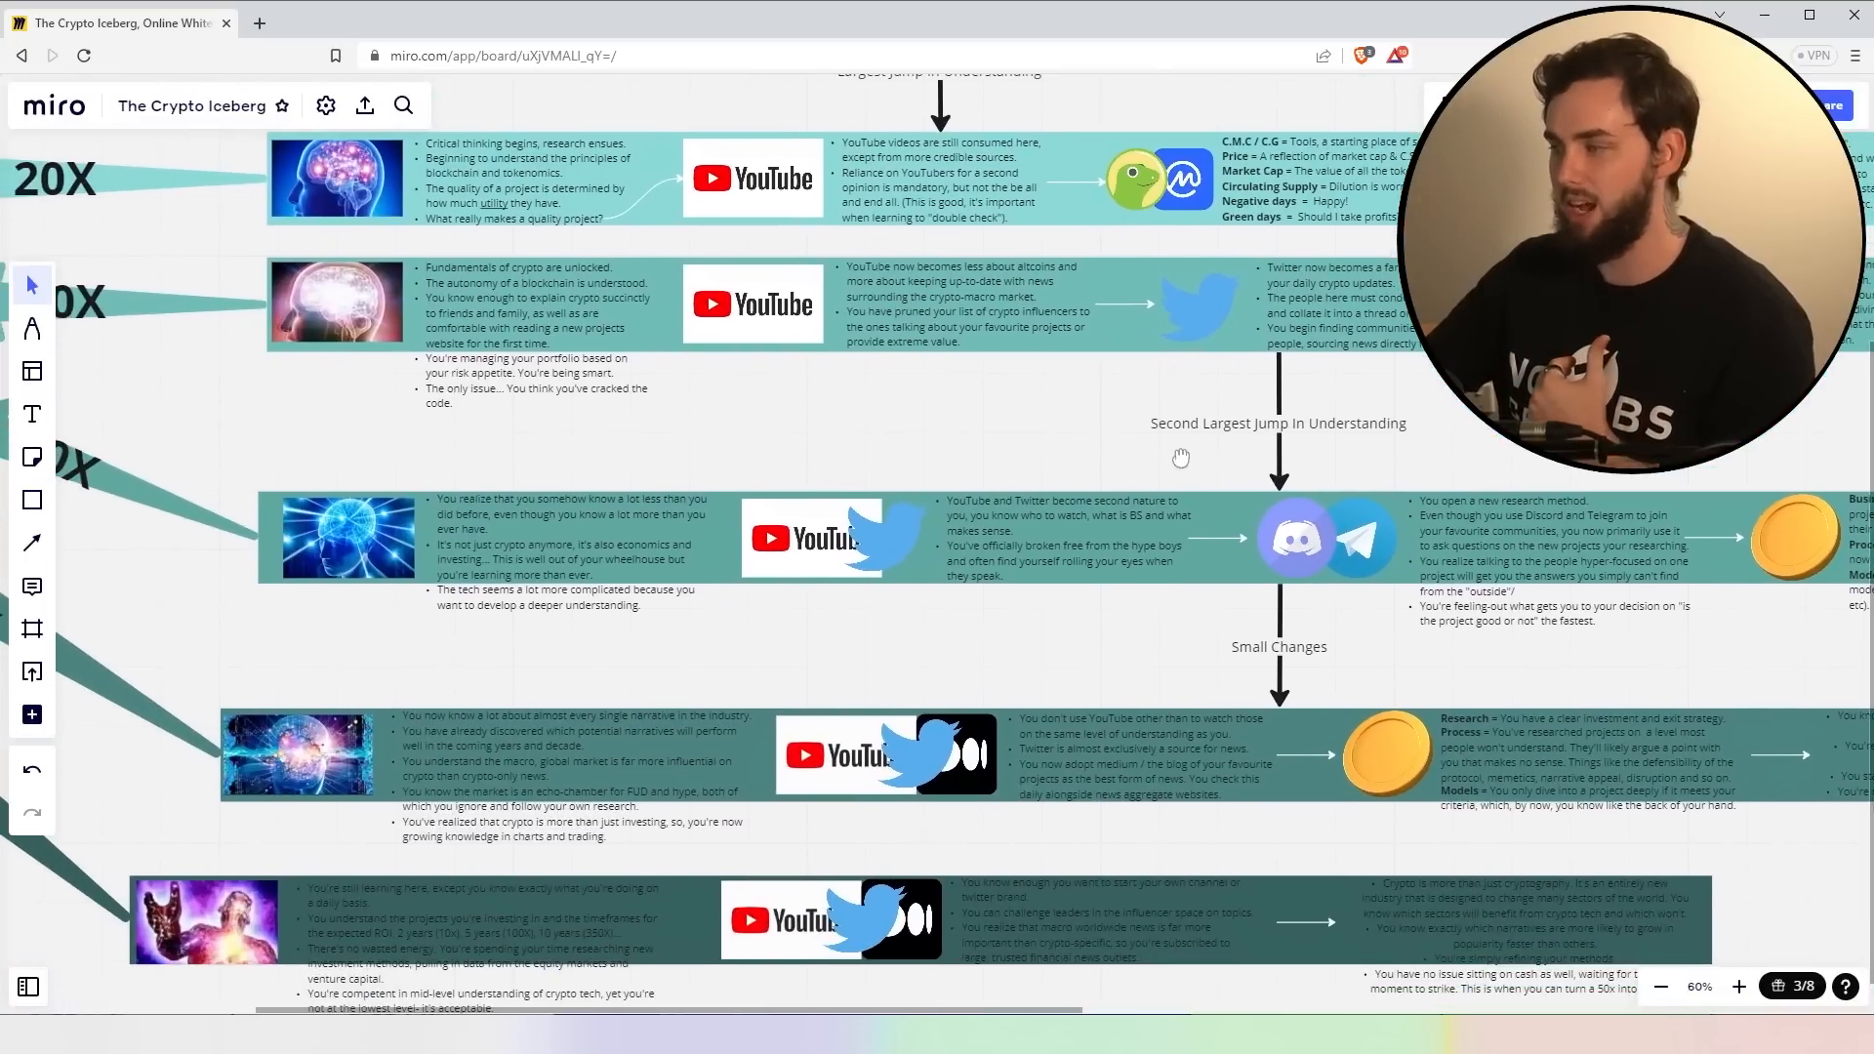
# - Move down to the 60X row's opening notes on knowing less and economics beyond crypto
pyautogui.scroll(-3)
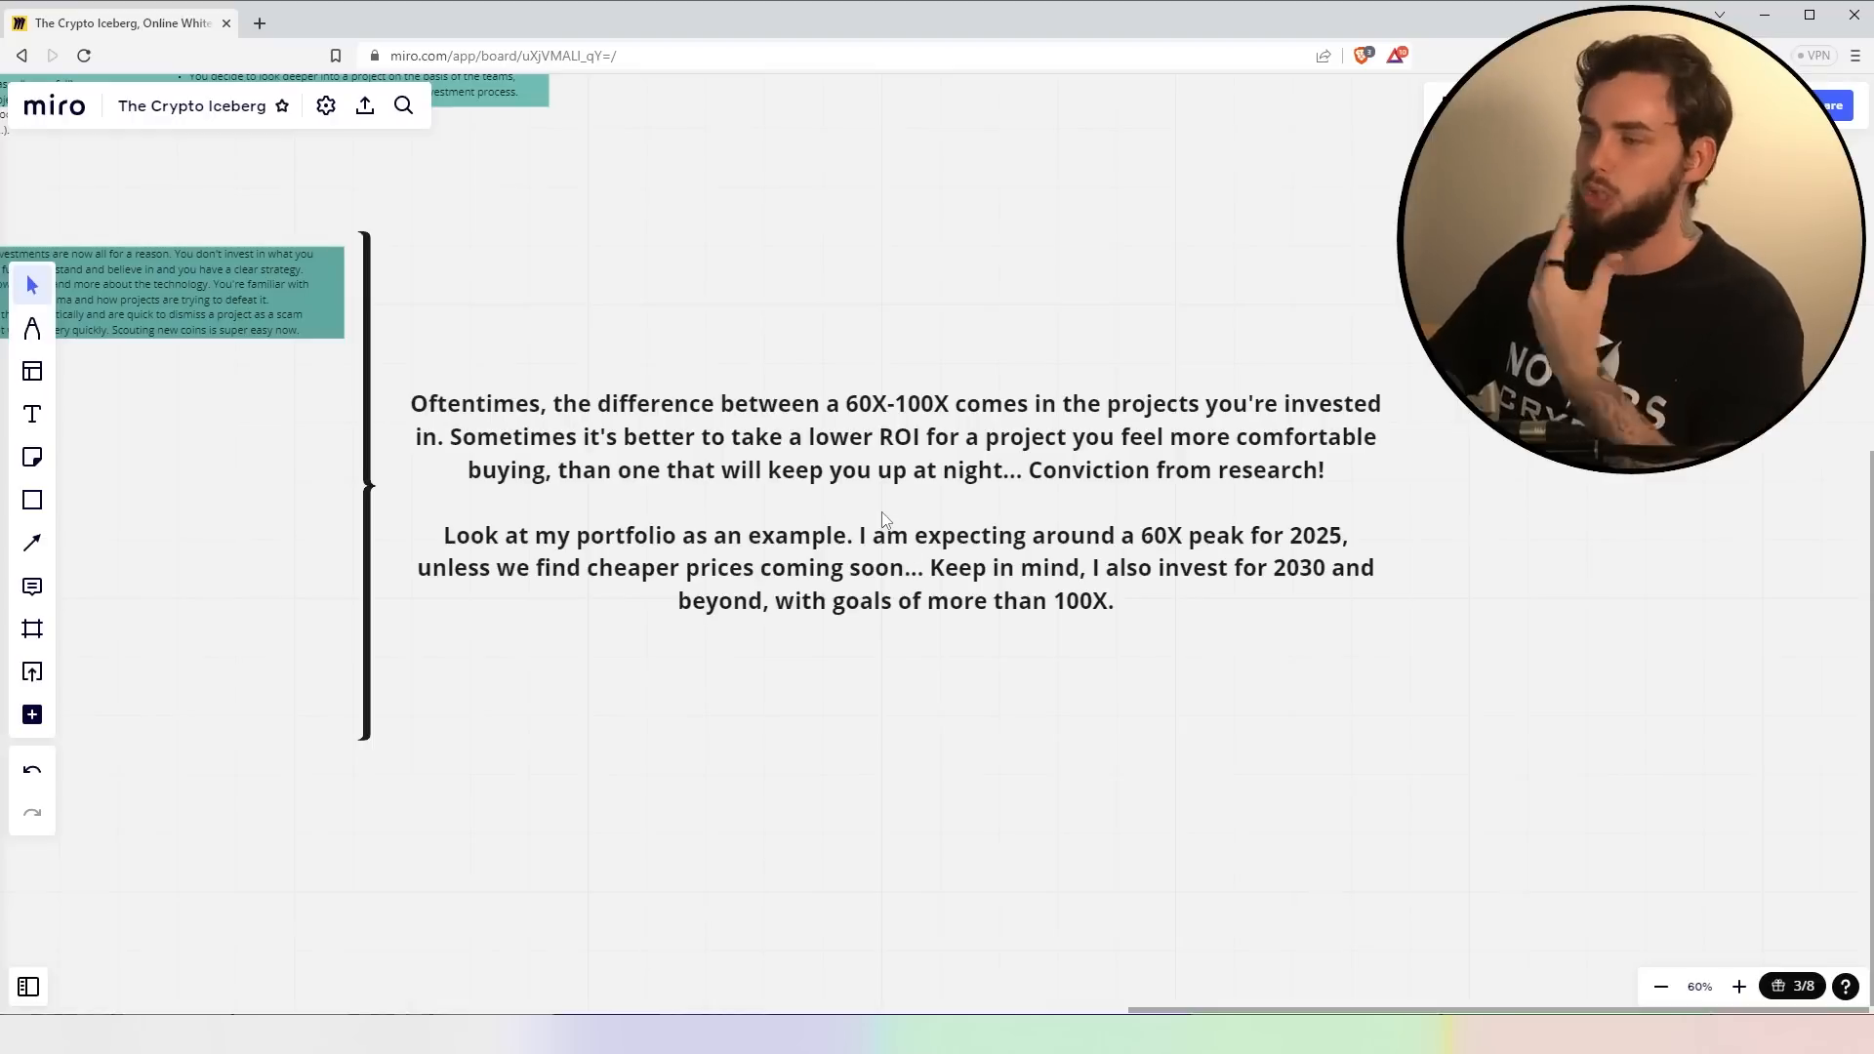
pyautogui.moveTo(1169, 574)
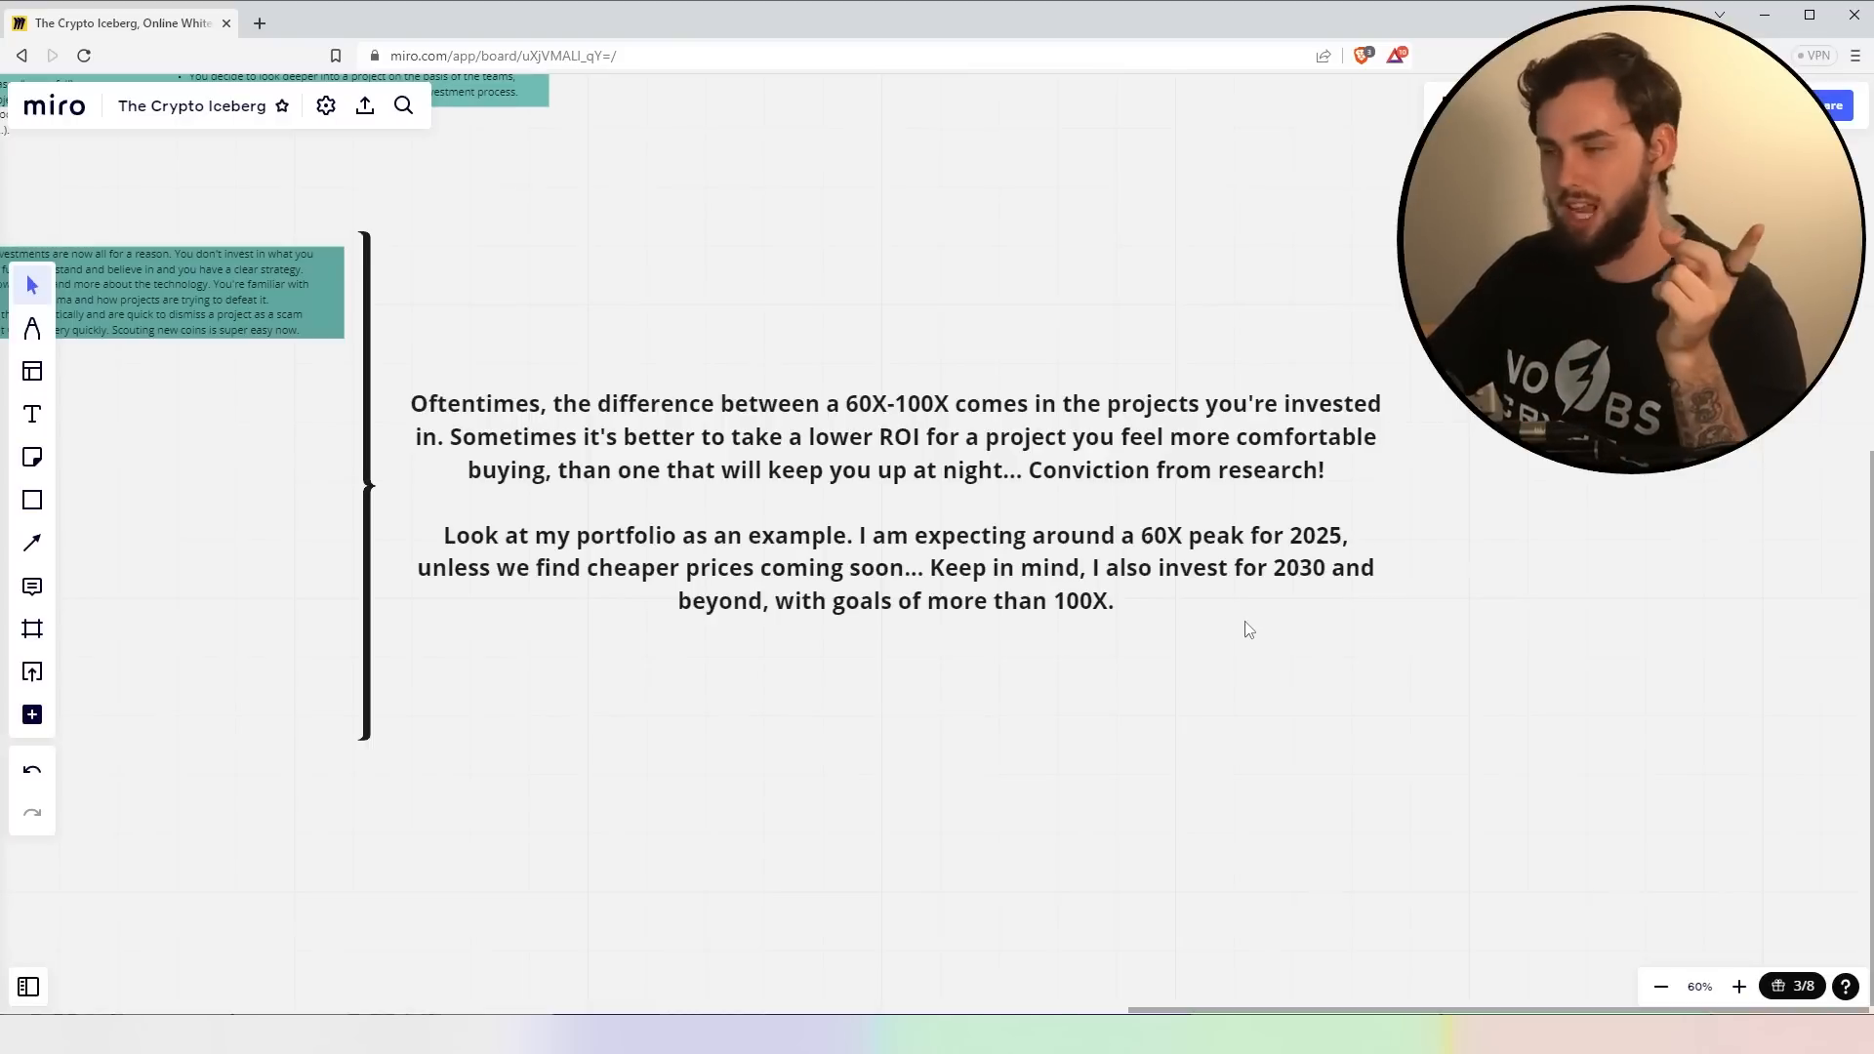
pyautogui.moveTo(964, 671)
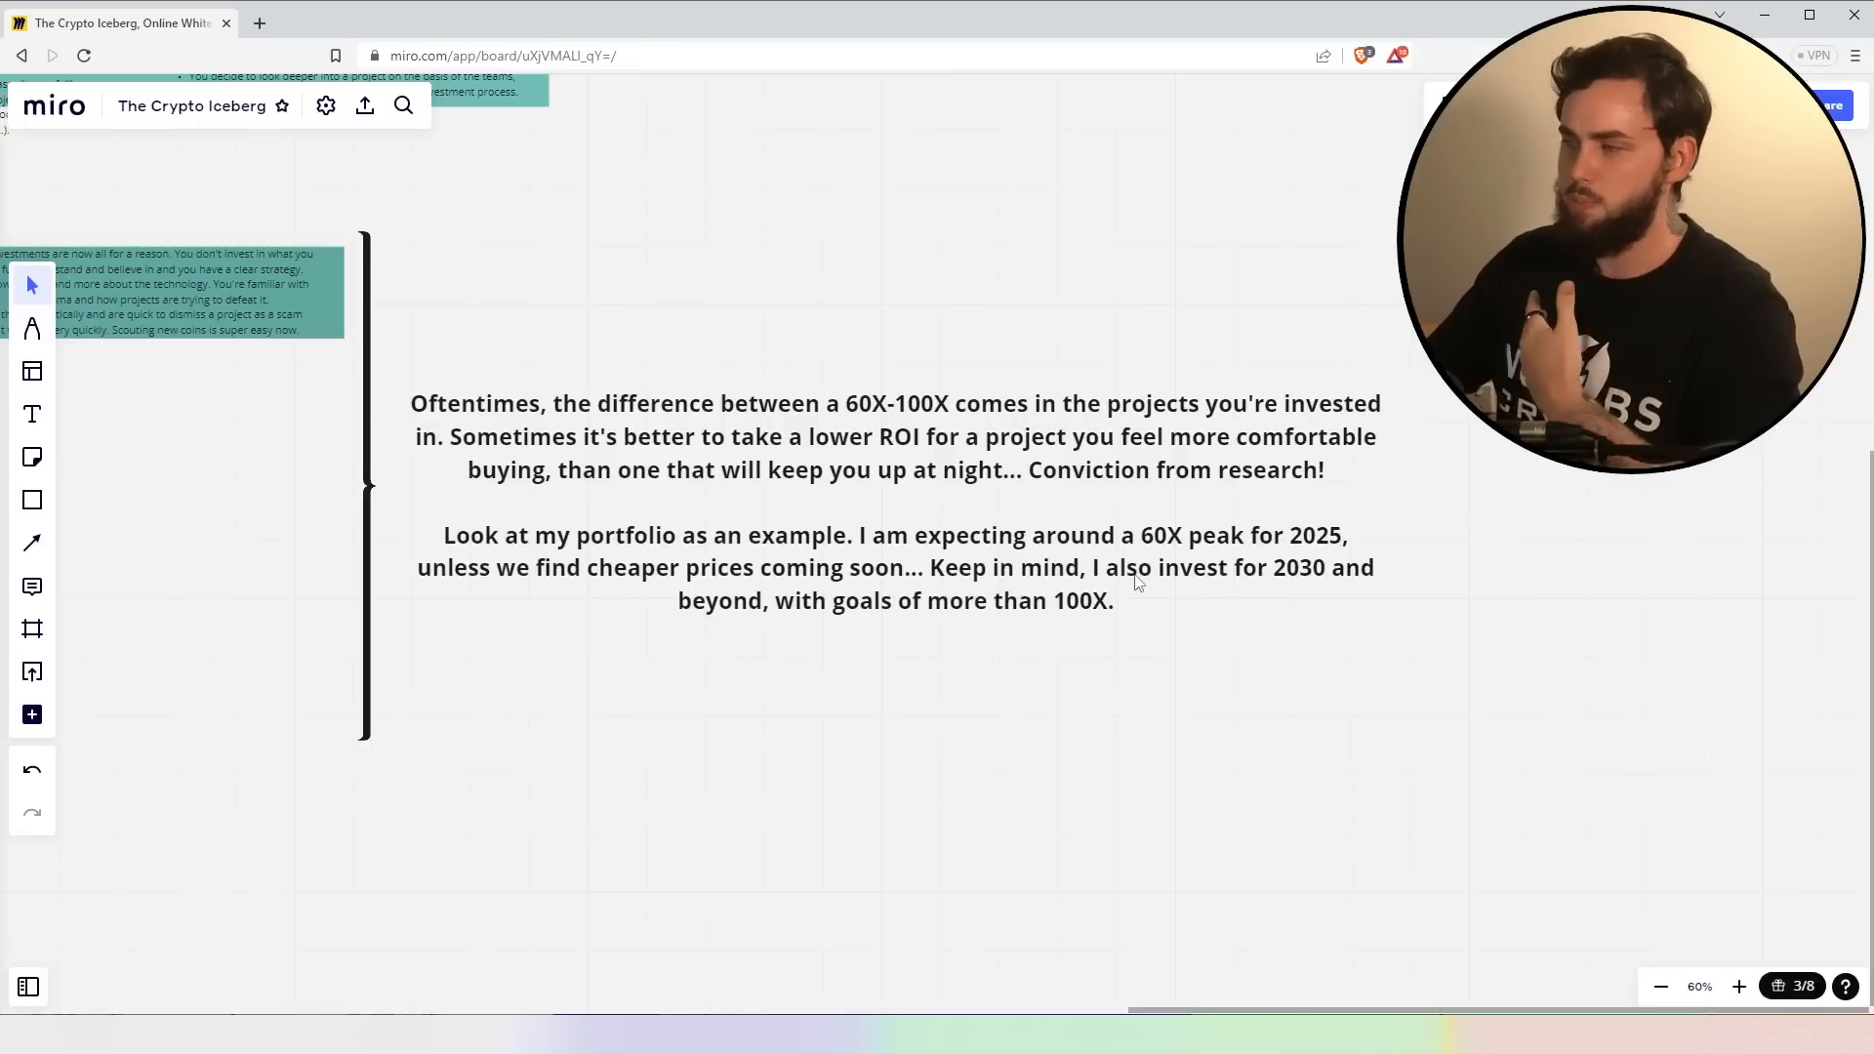
pyautogui.moveTo(527, 615)
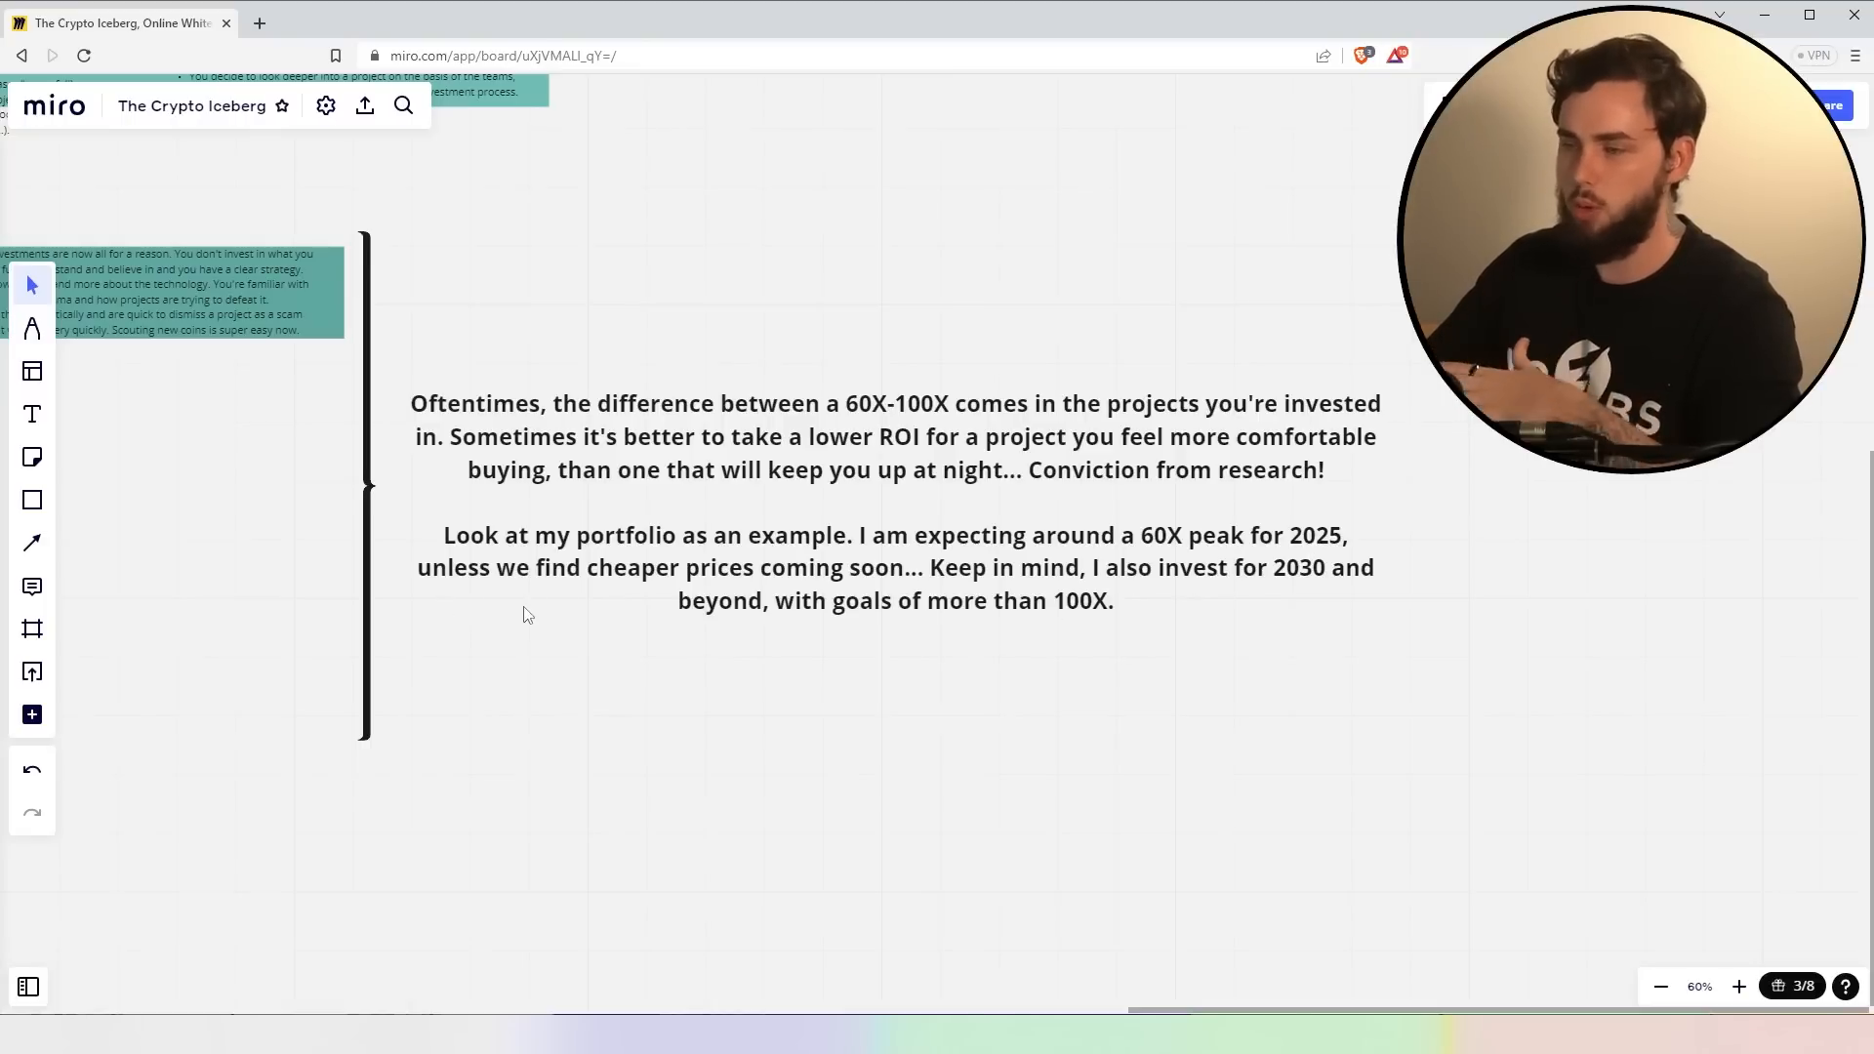
pyautogui.moveTo(746, 614)
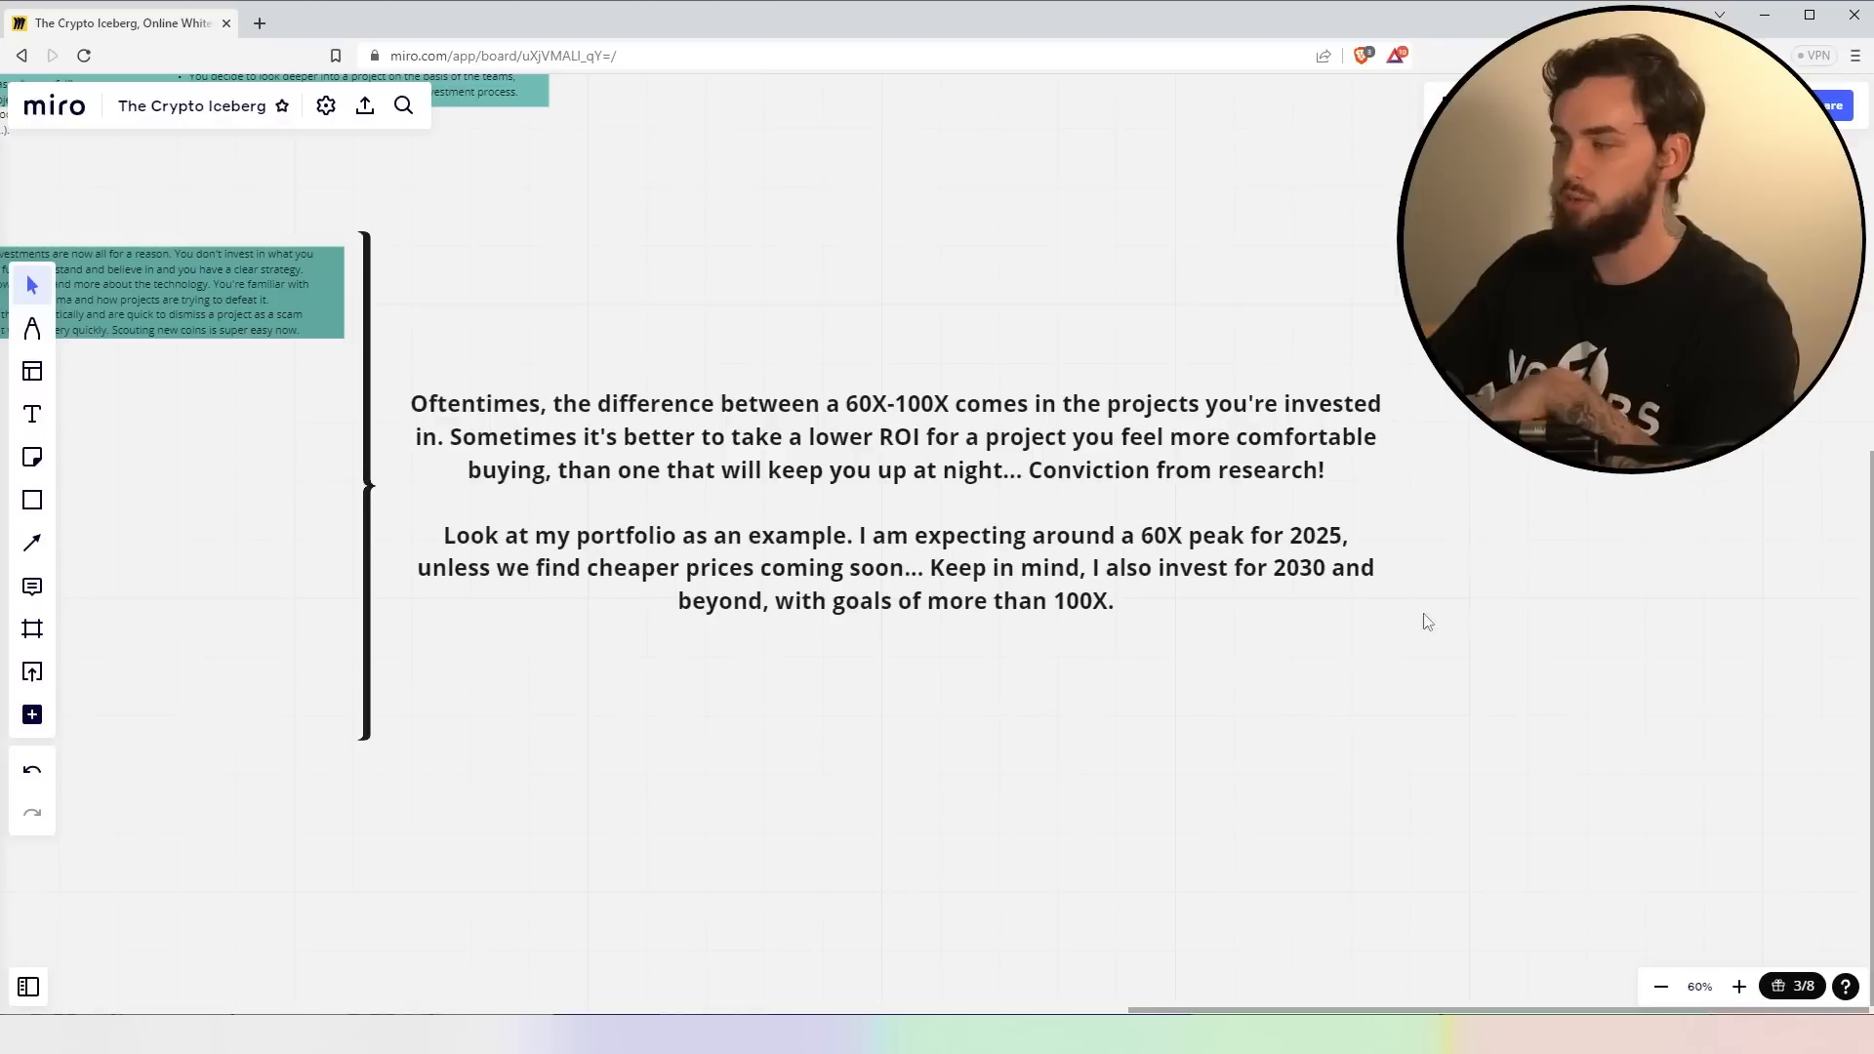
pyautogui.moveTo(824, 685)
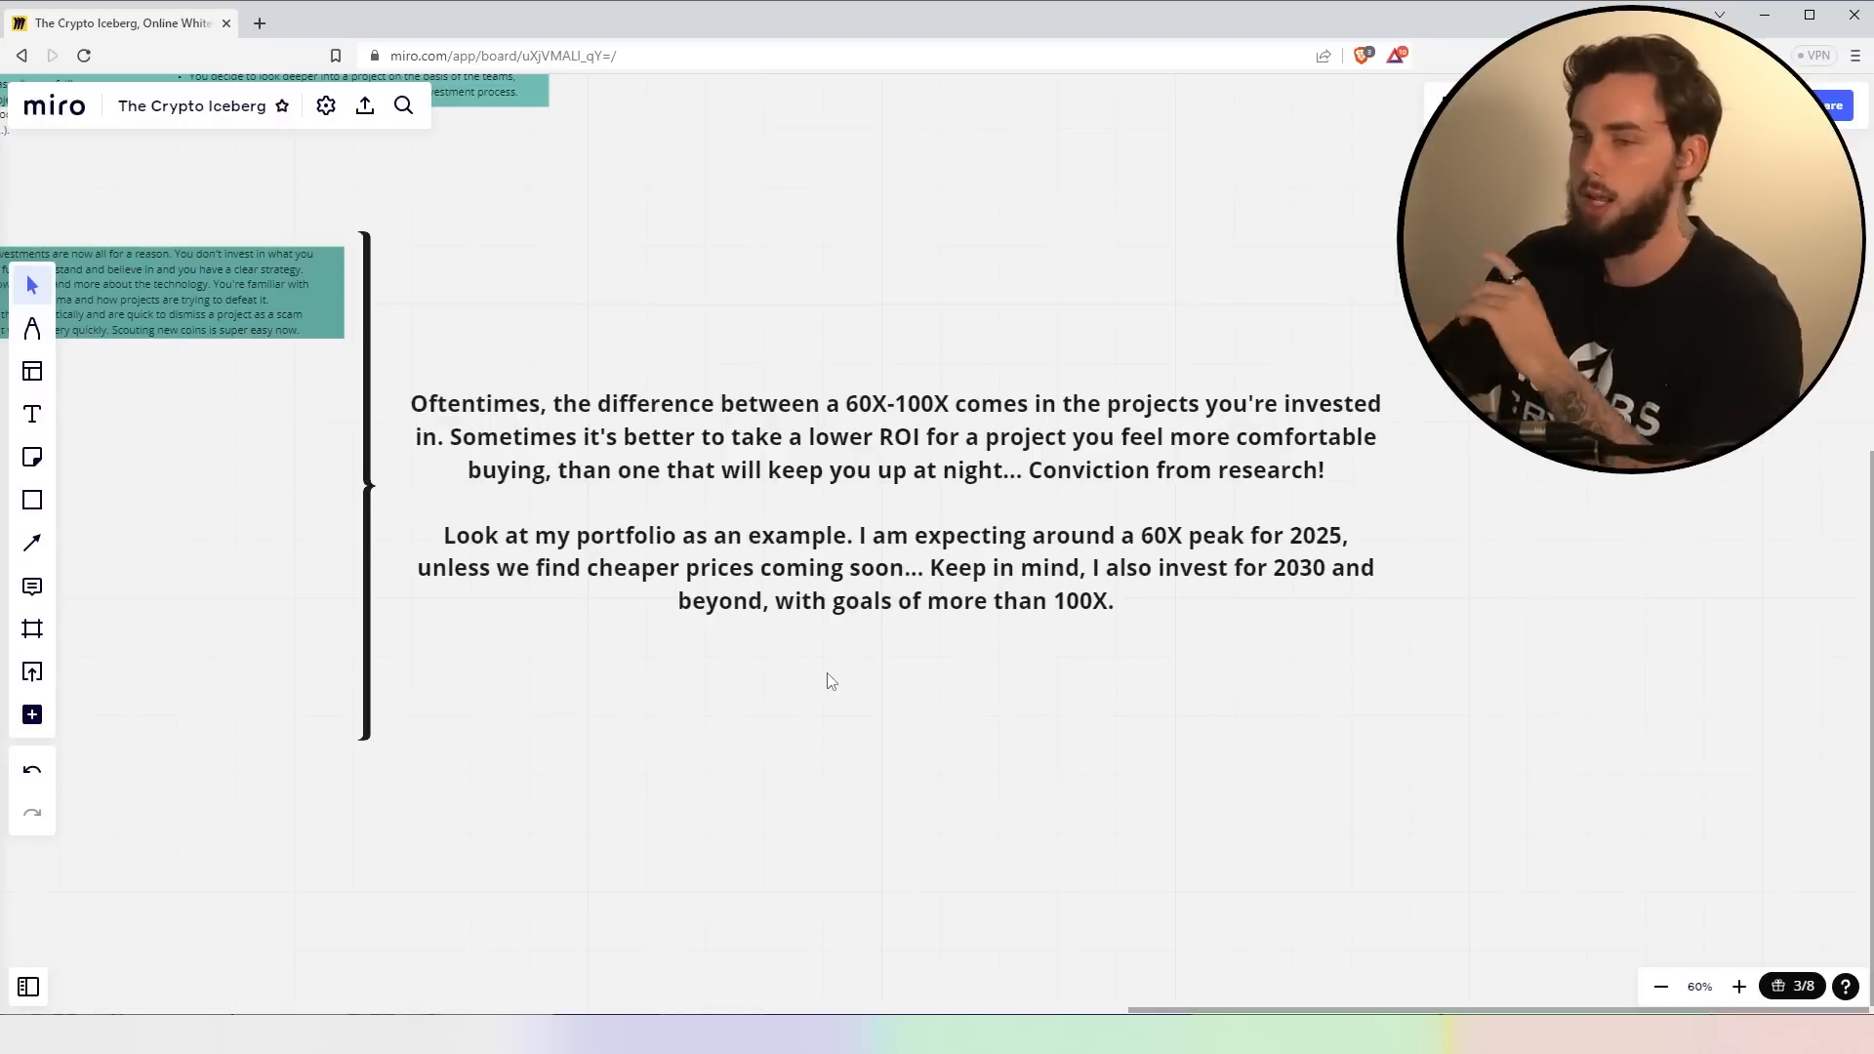
pyautogui.scroll(-3)
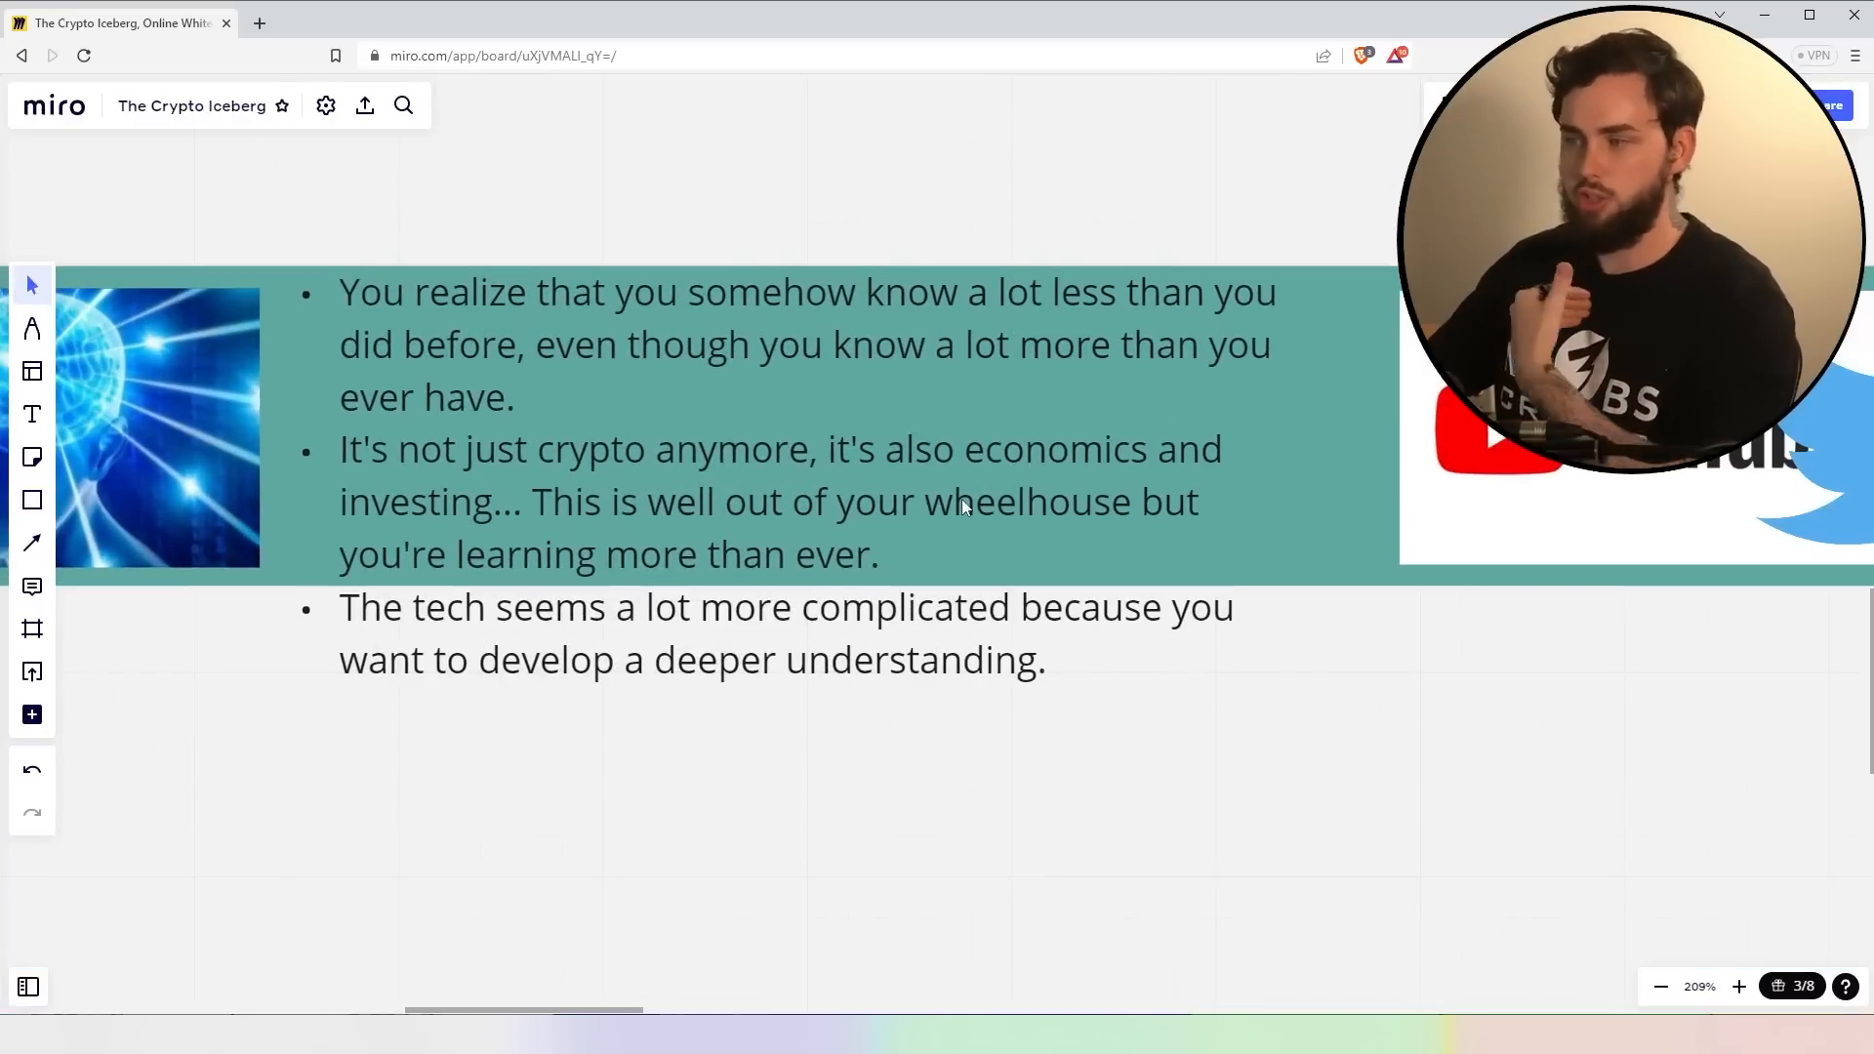
pyautogui.moveTo(1034, 556)
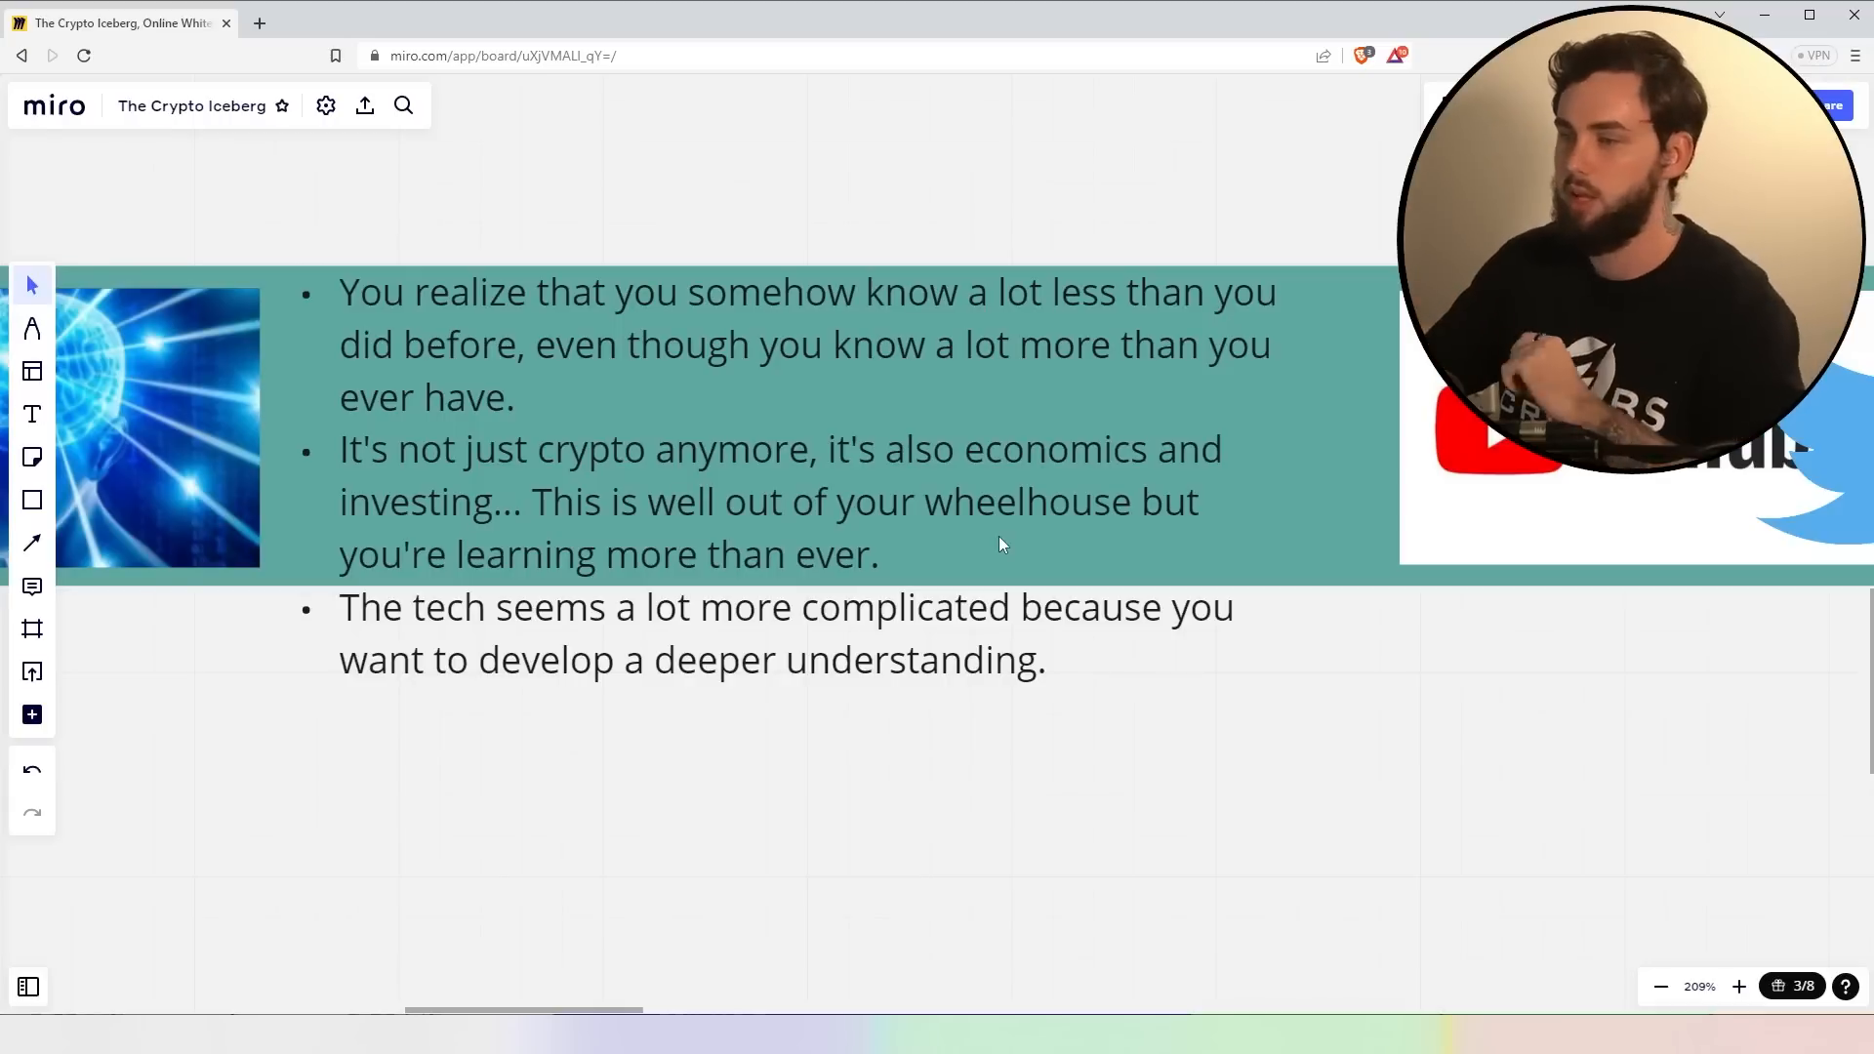
pyautogui.moveTo(1066, 722)
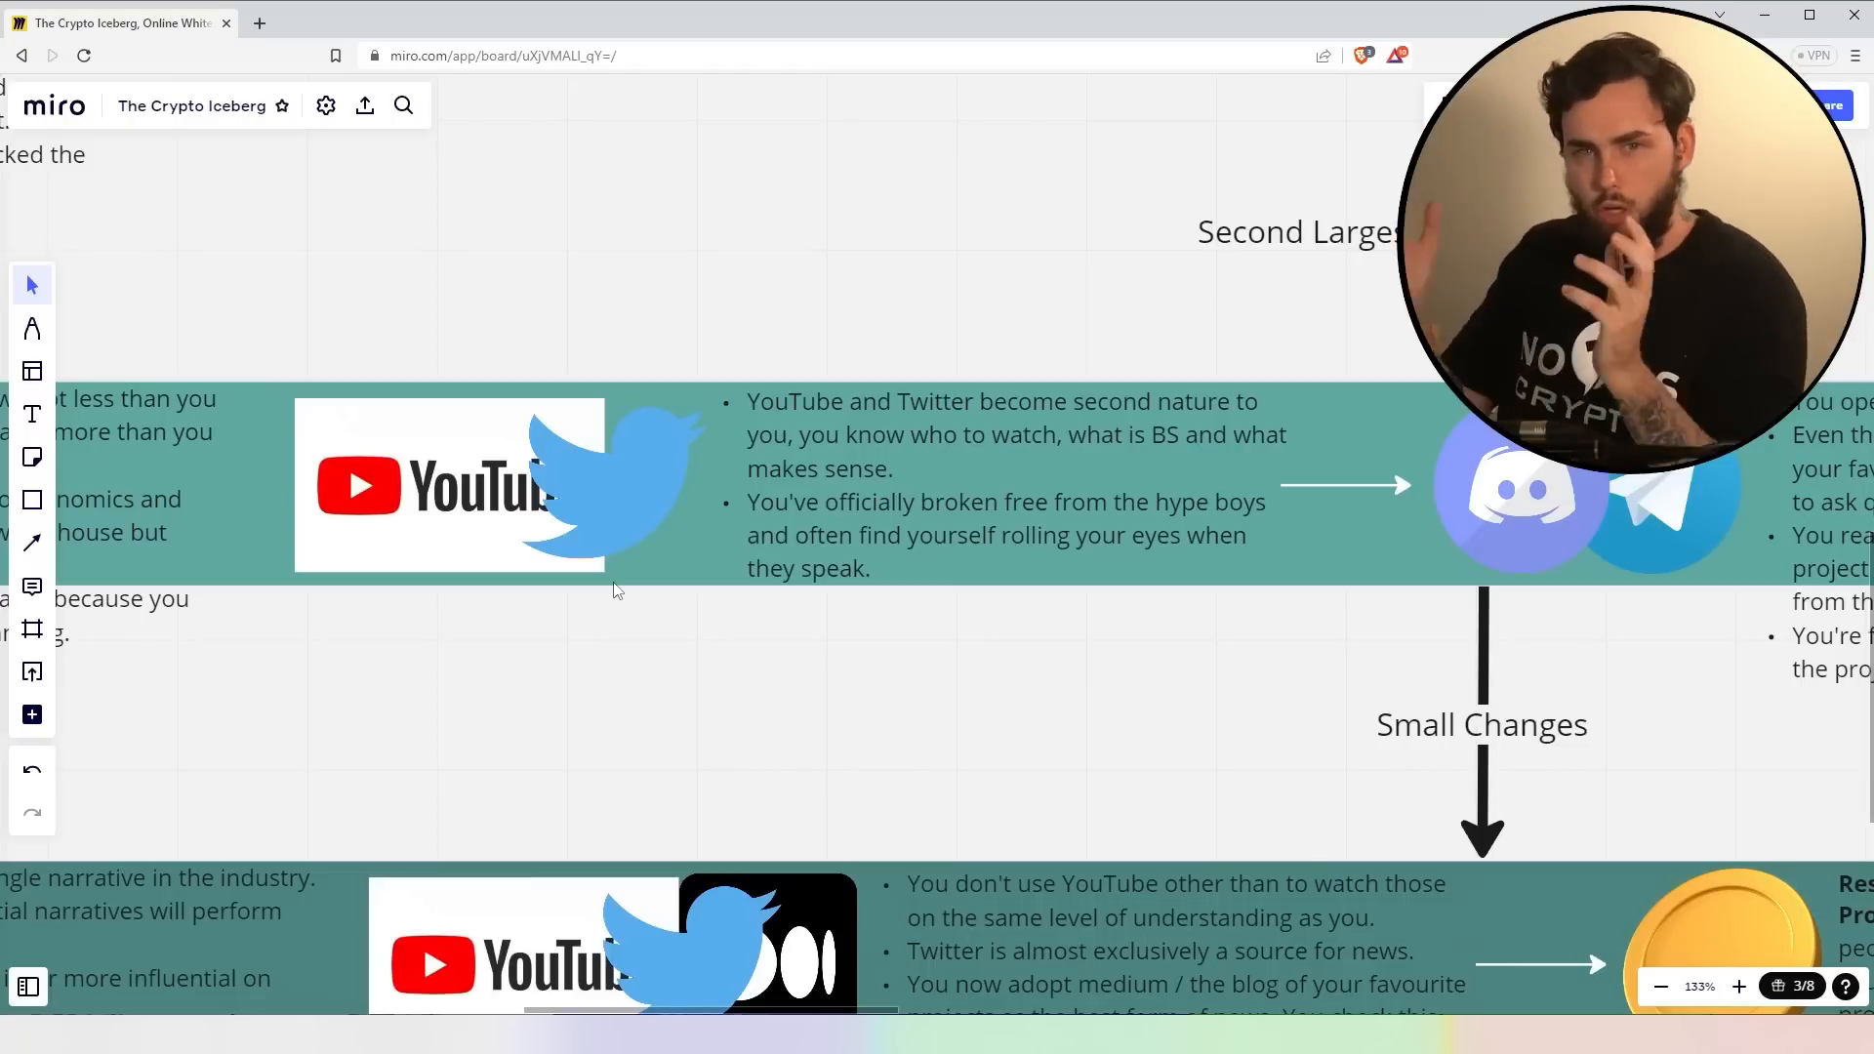
pyautogui.moveTo(1337, 467)
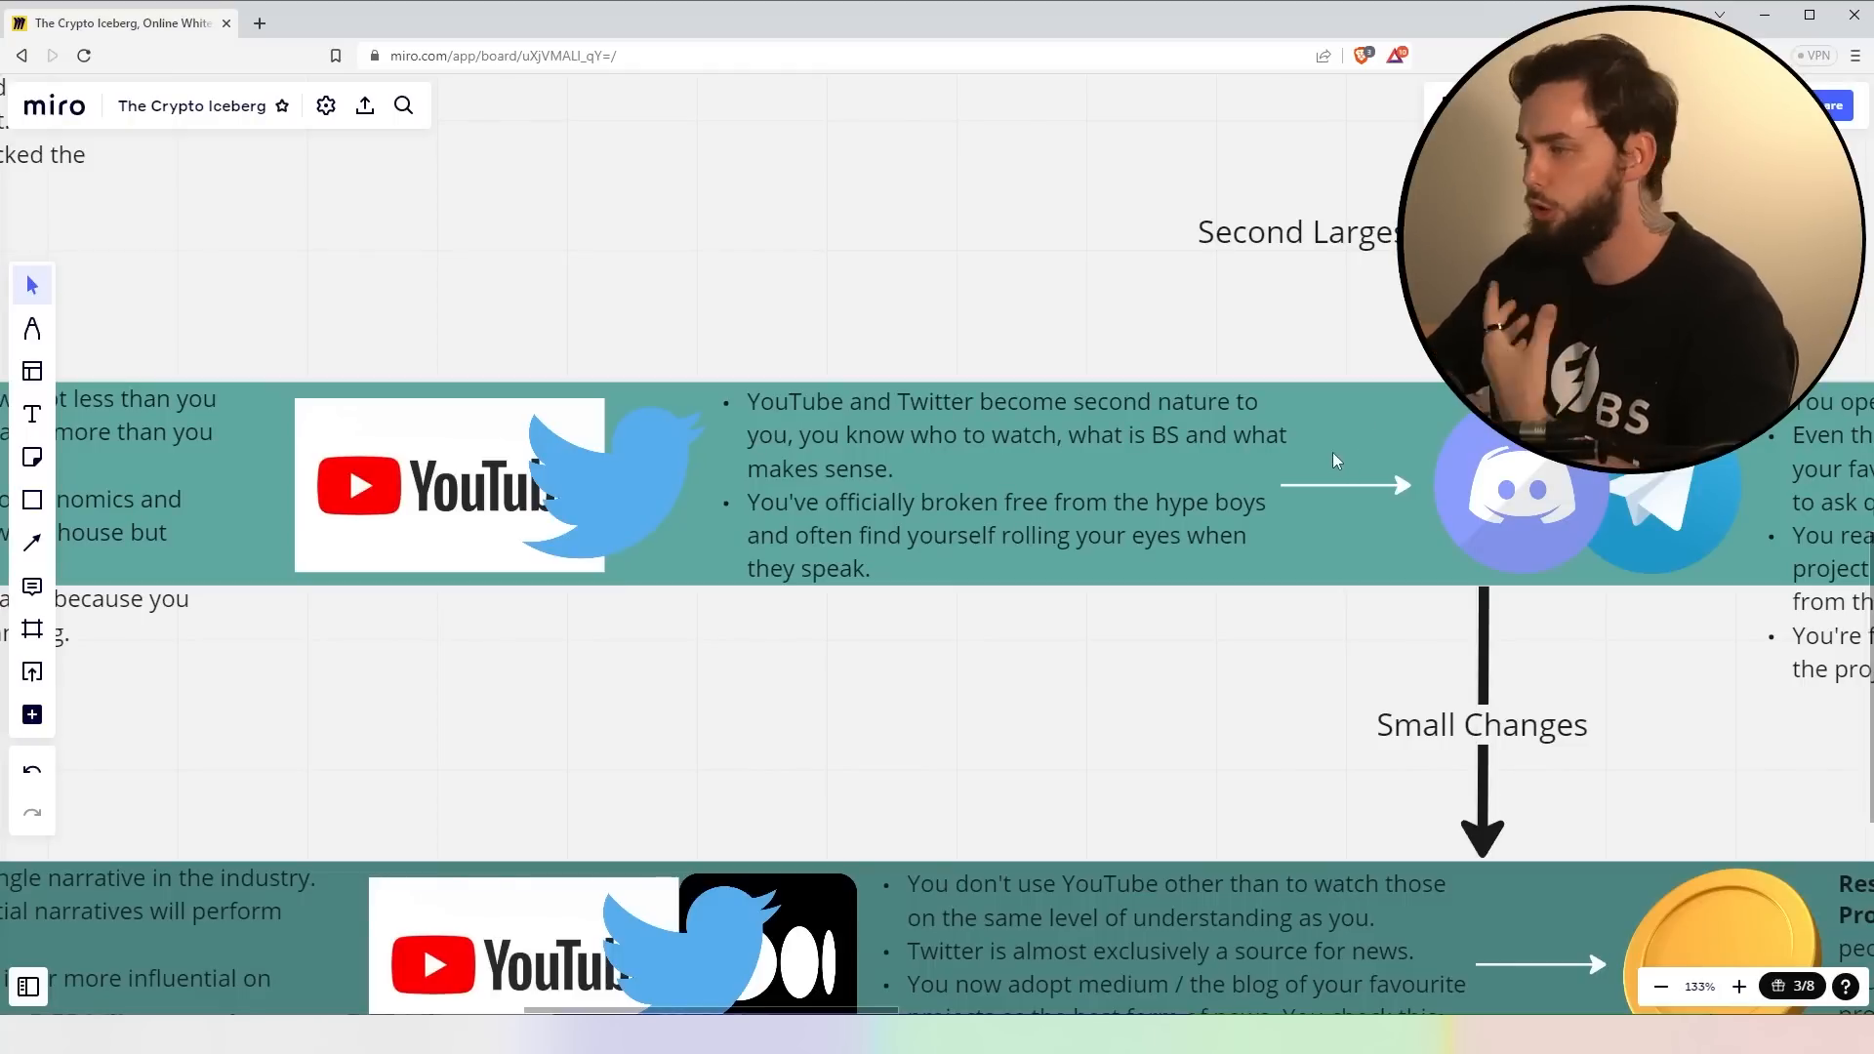
# - Zoom in on the 60X row's YouTube and Twitter 'second nature' notes
pyautogui.scroll(-3)
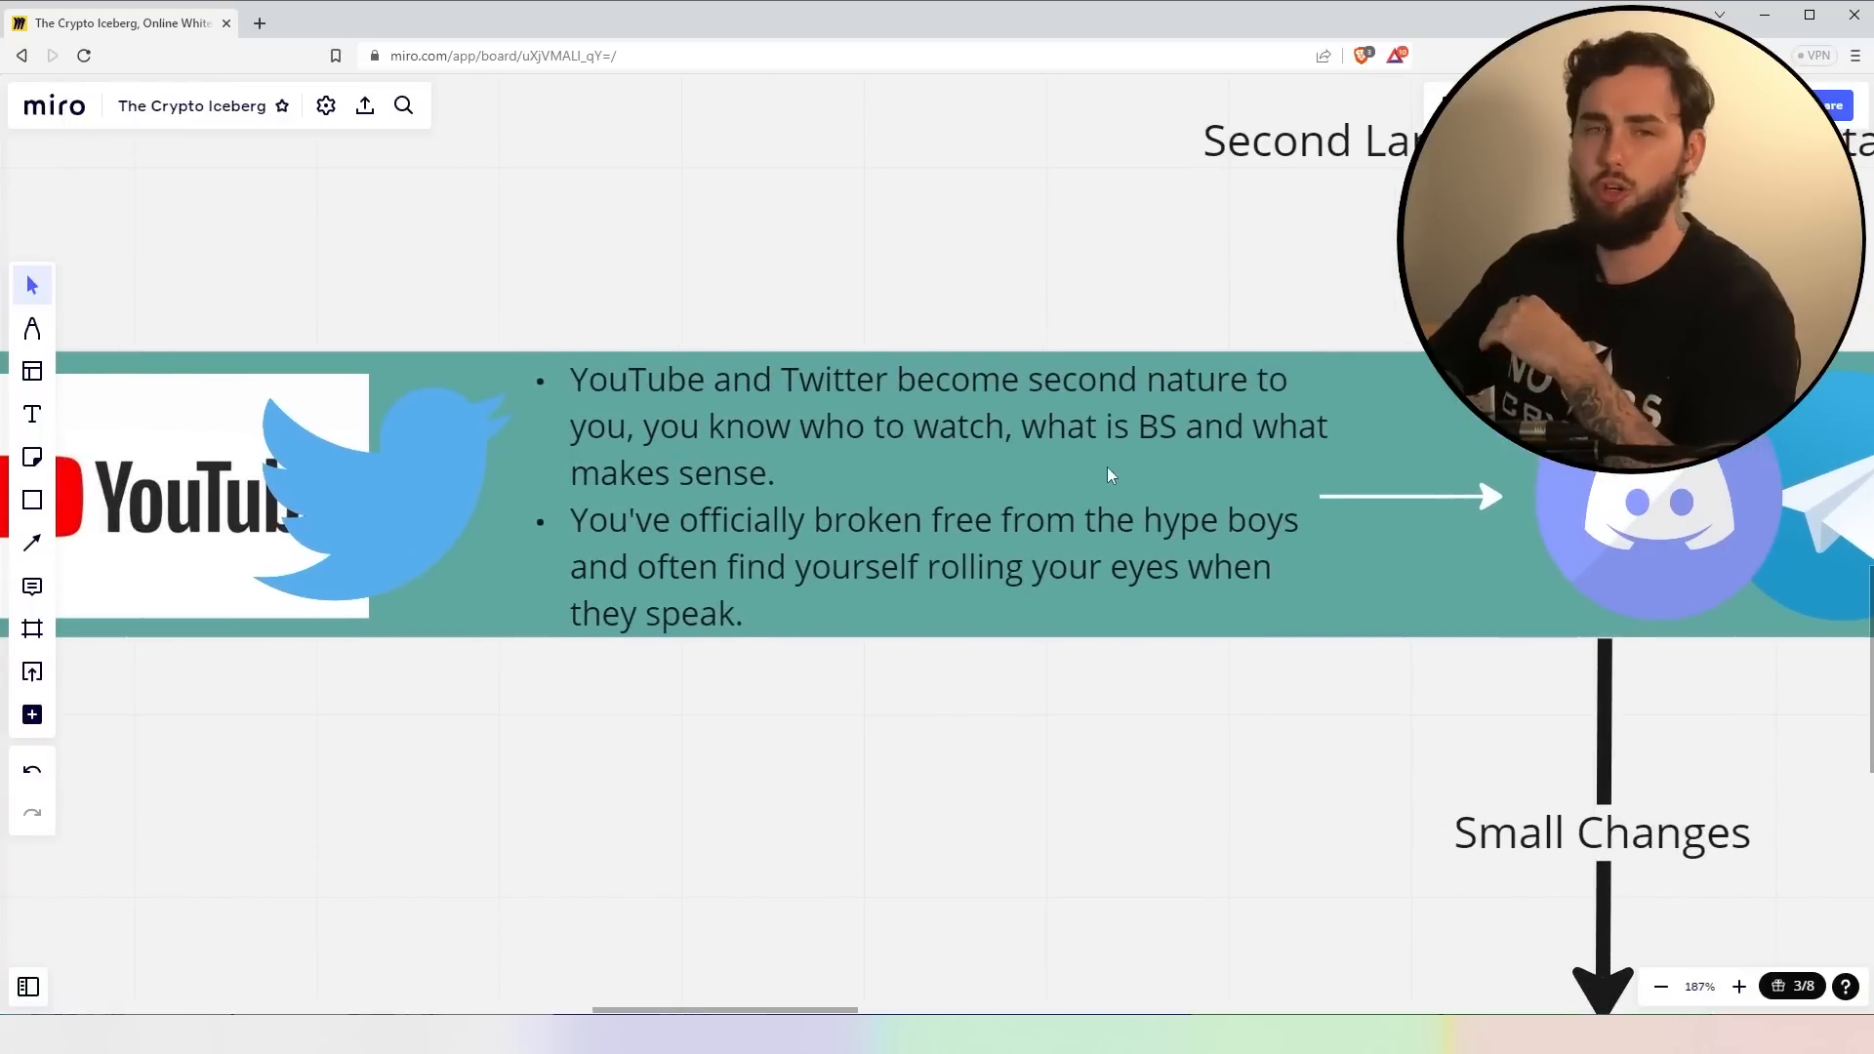
pyautogui.moveTo(1101, 468)
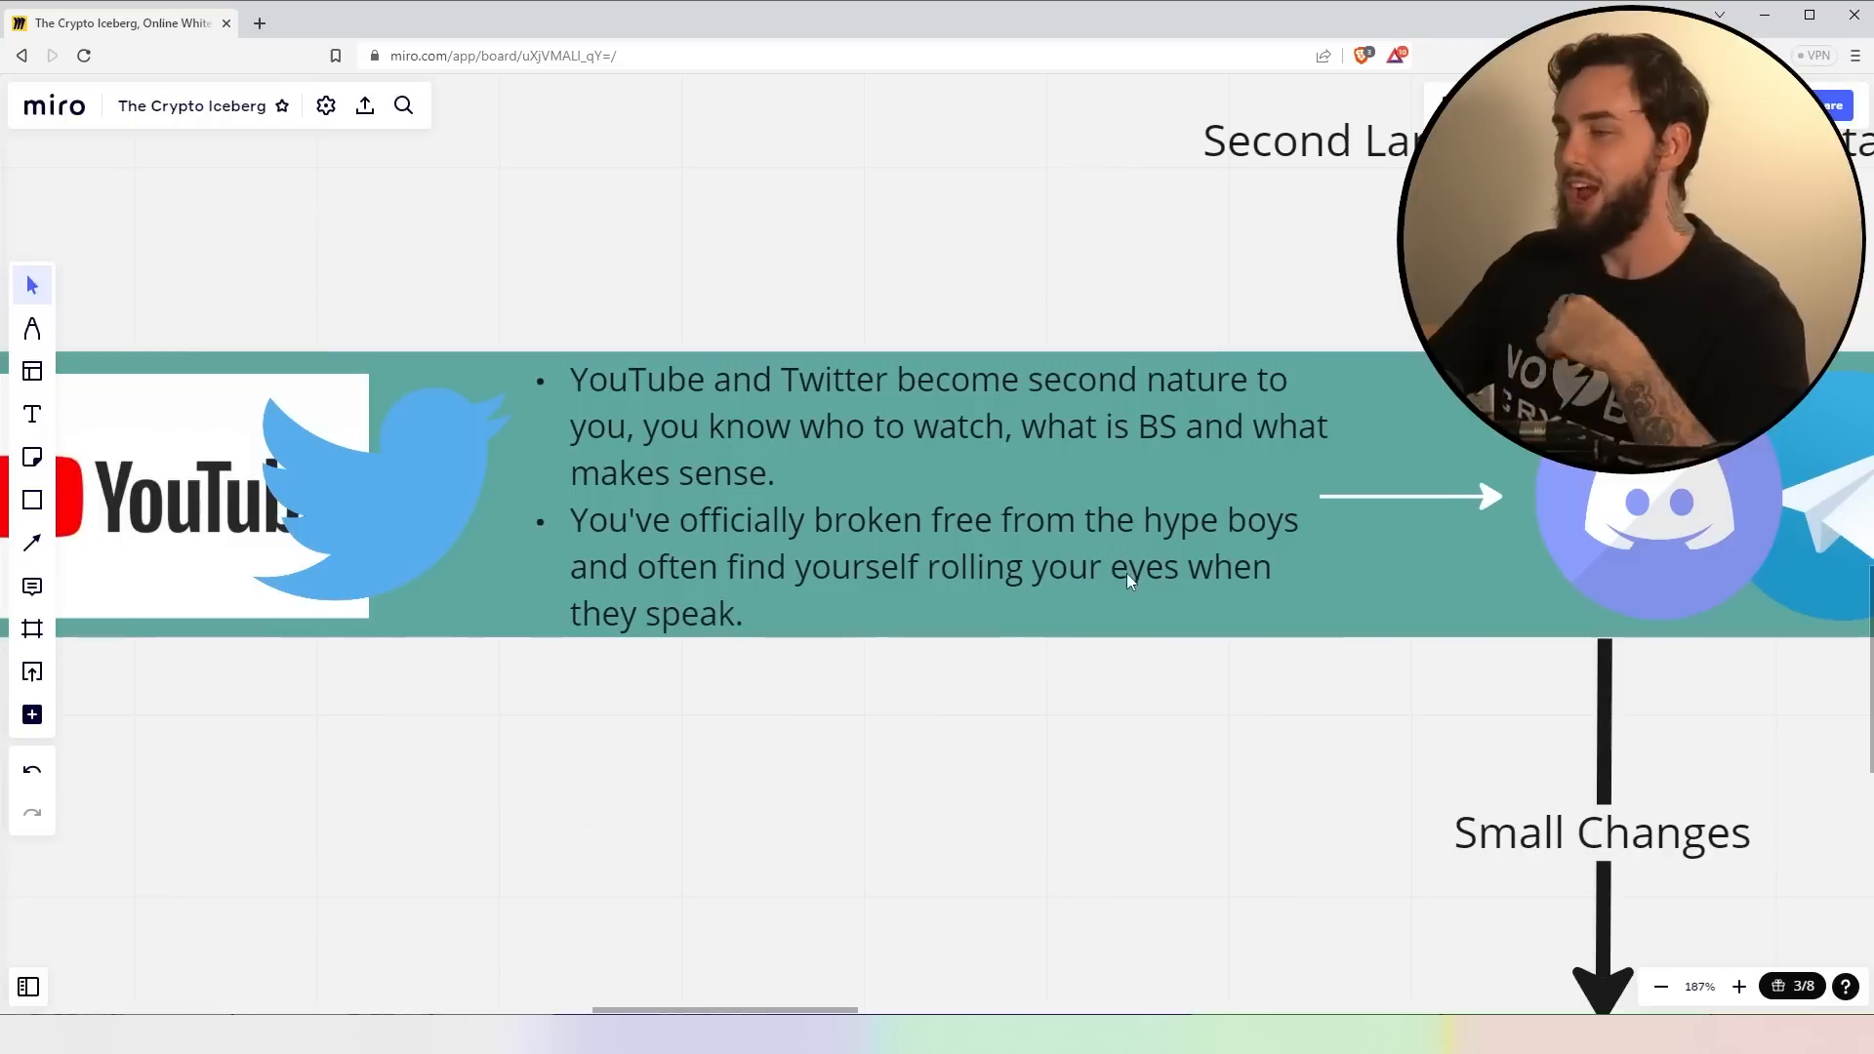
pyautogui.moveTo(1376, 655)
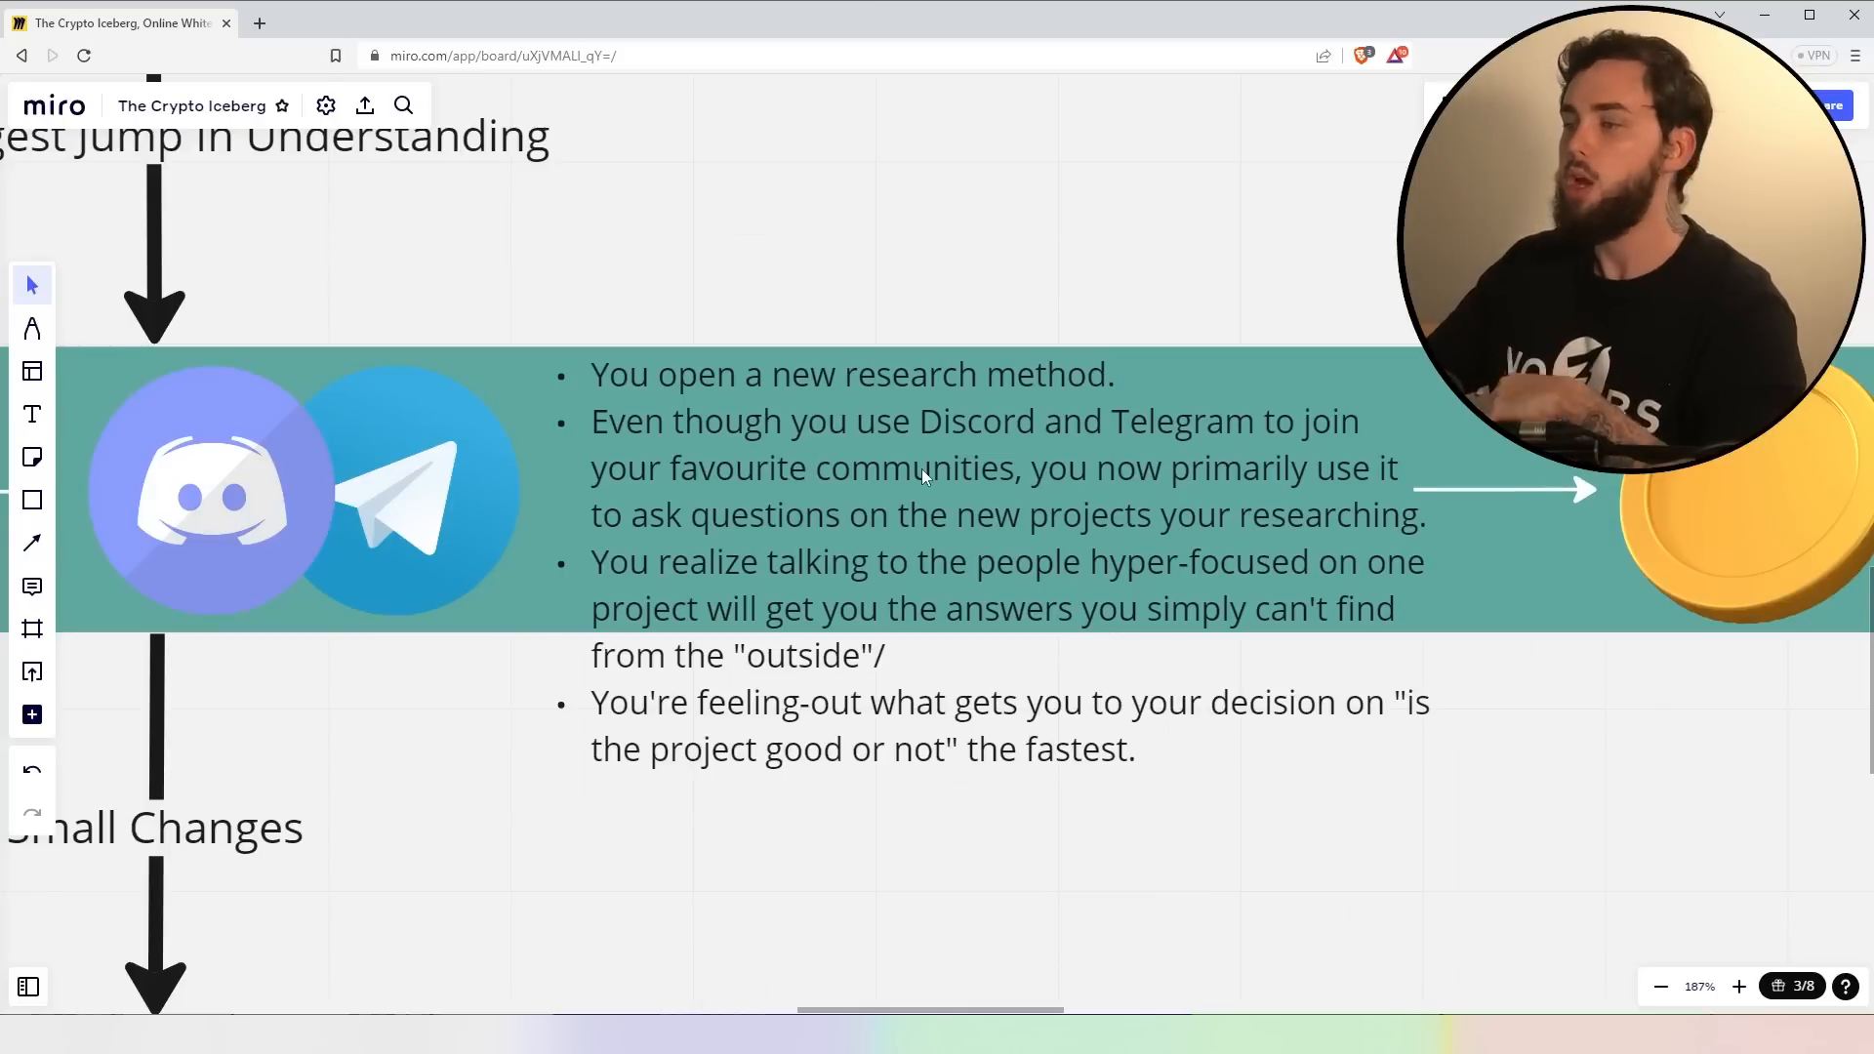
pyautogui.moveTo(1070, 539)
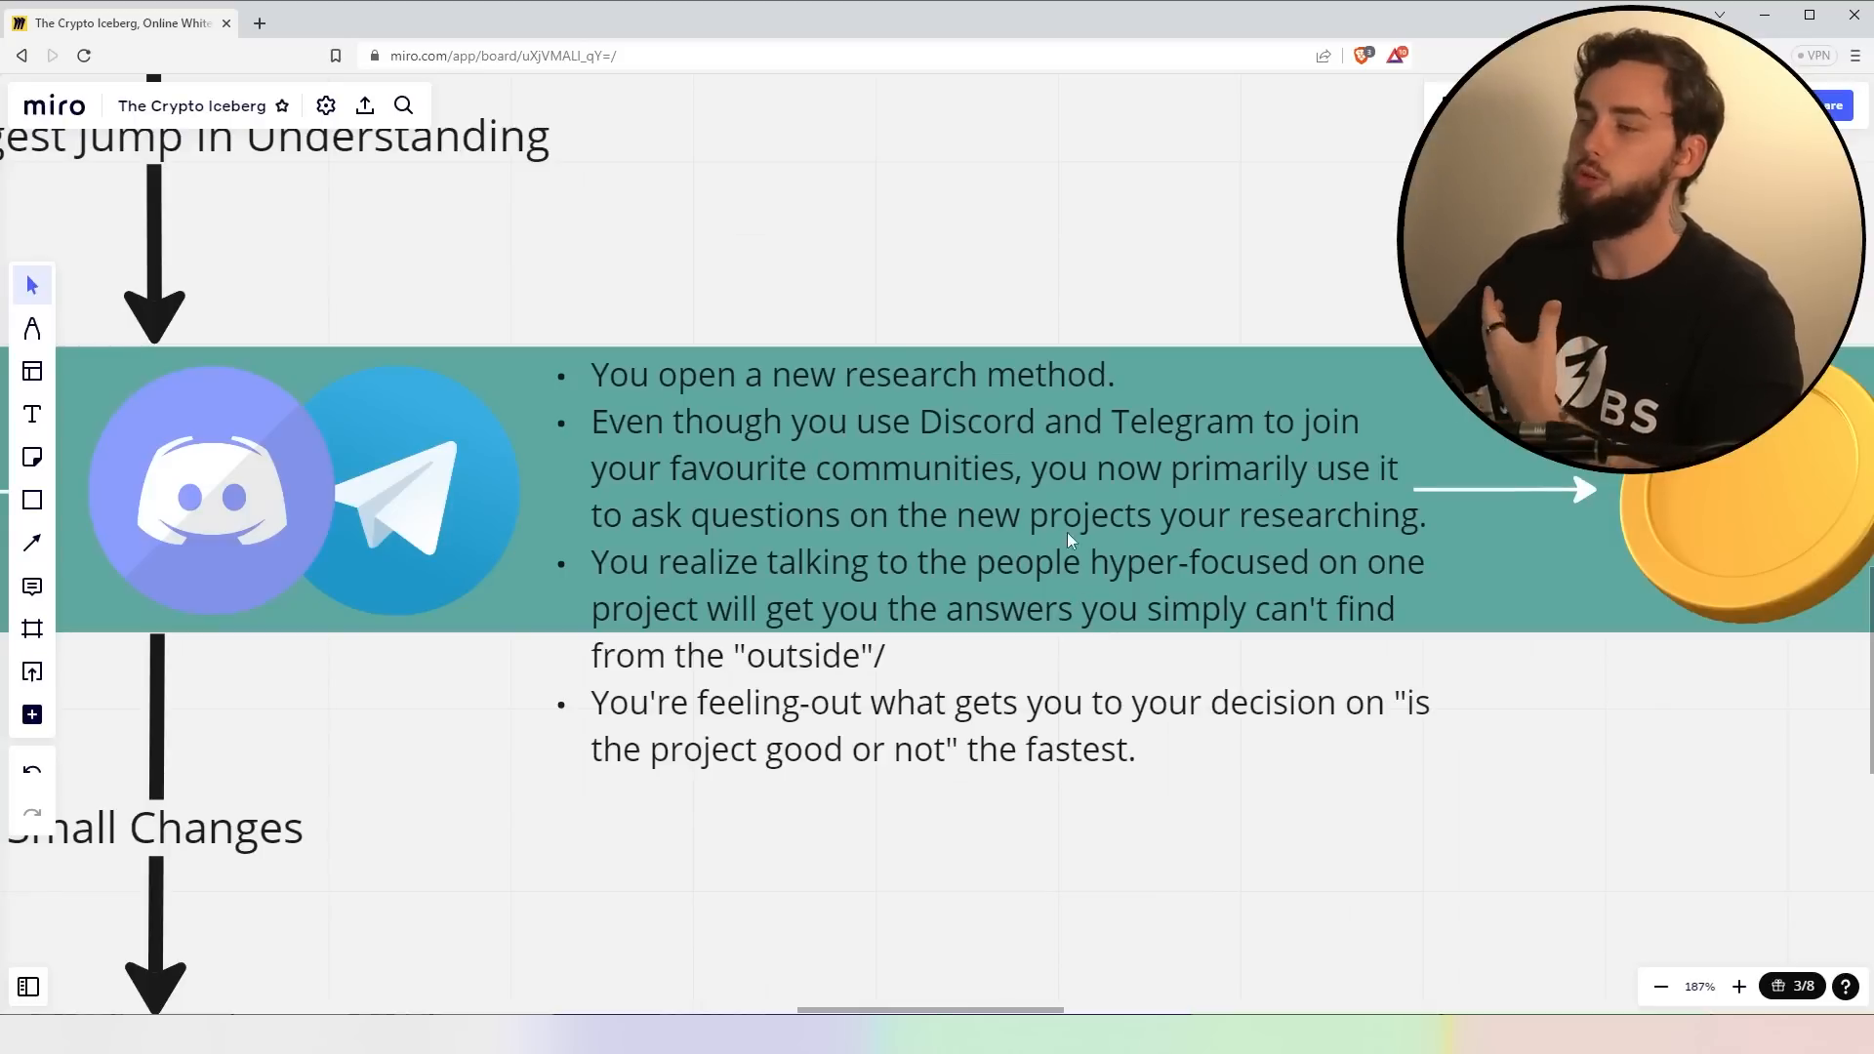
pyautogui.moveTo(1070, 502)
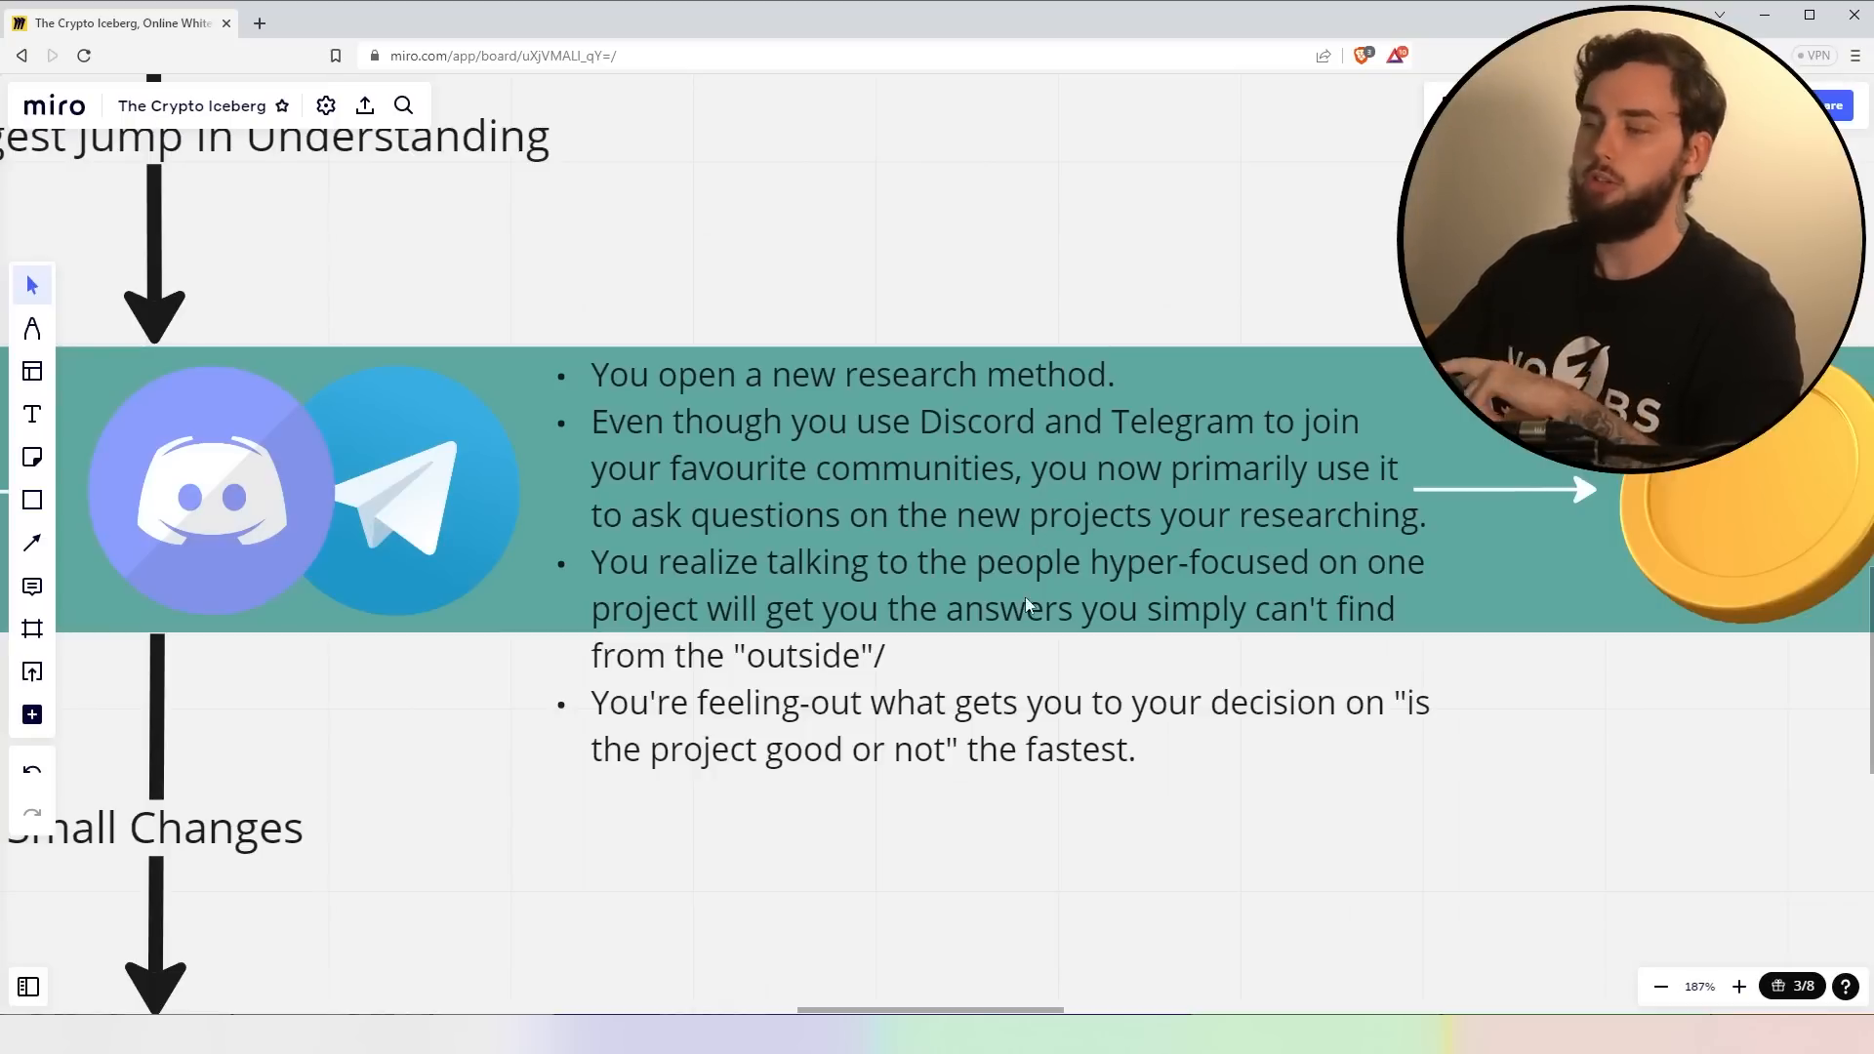
pyautogui.moveTo(1256, 591)
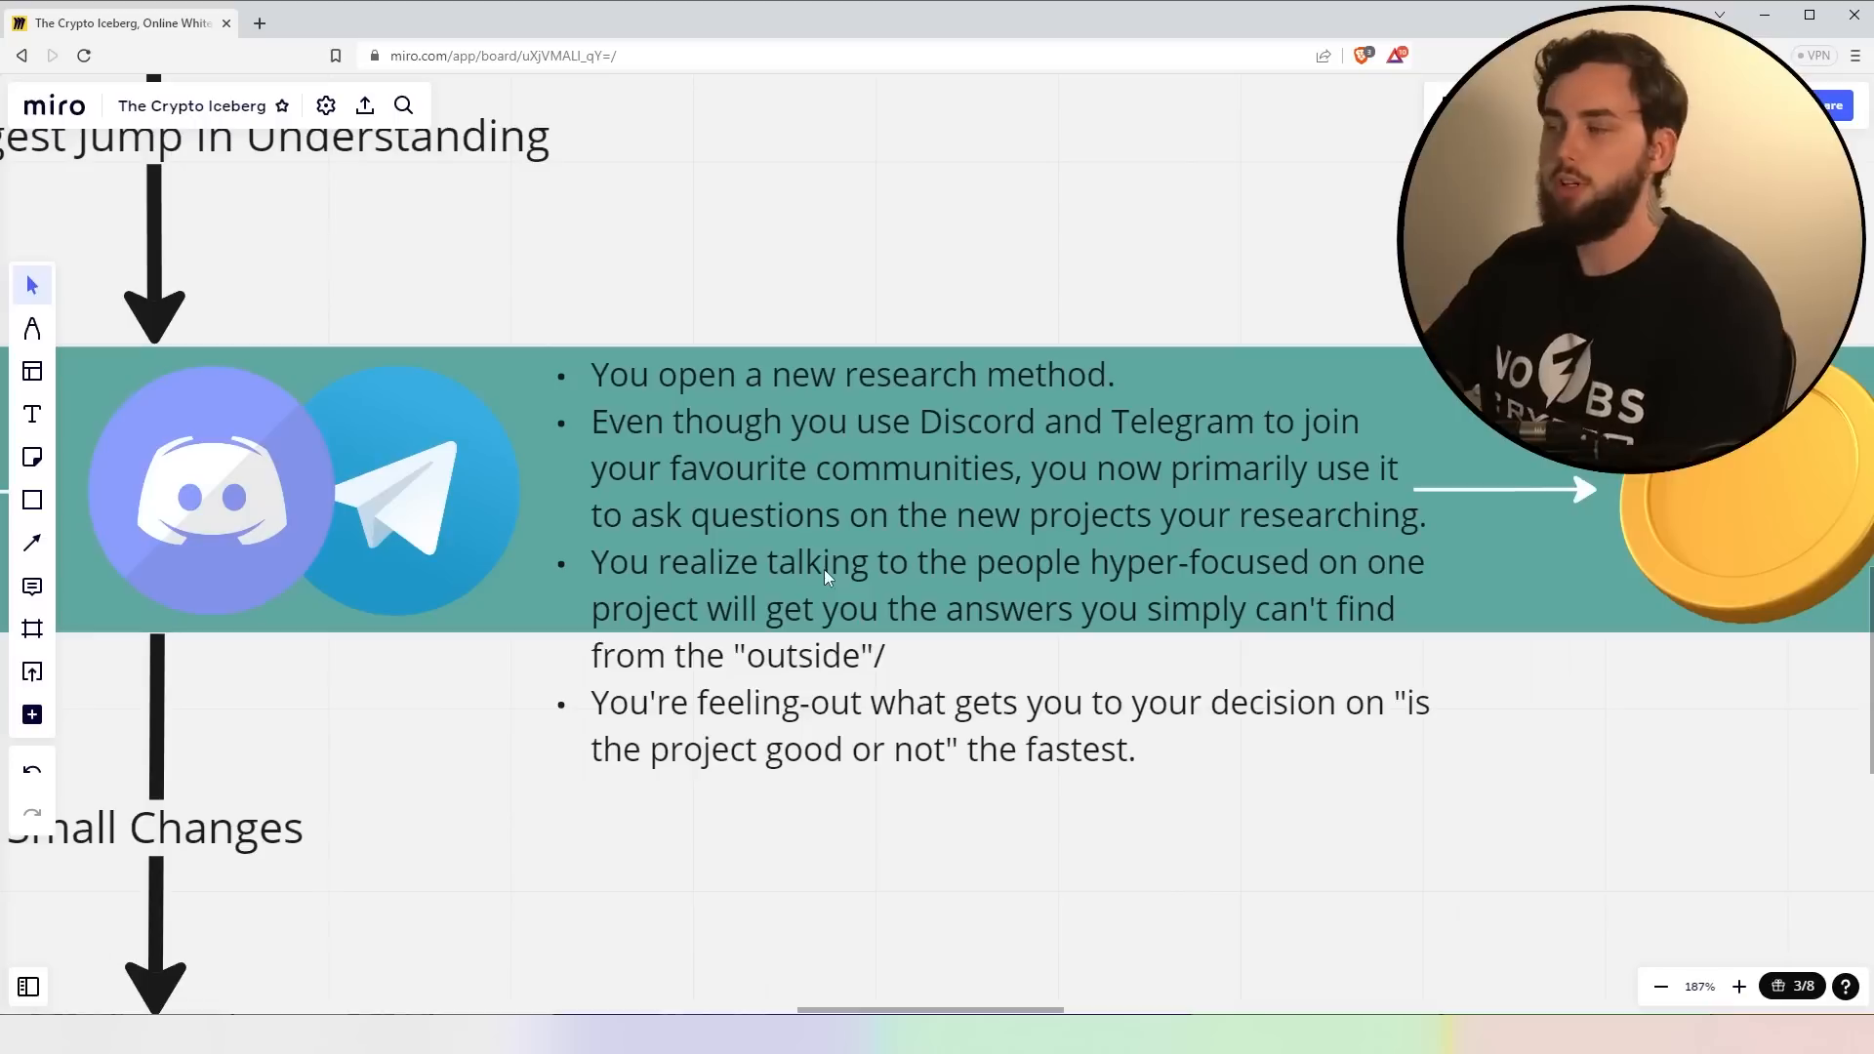
pyautogui.moveTo(1238, 611)
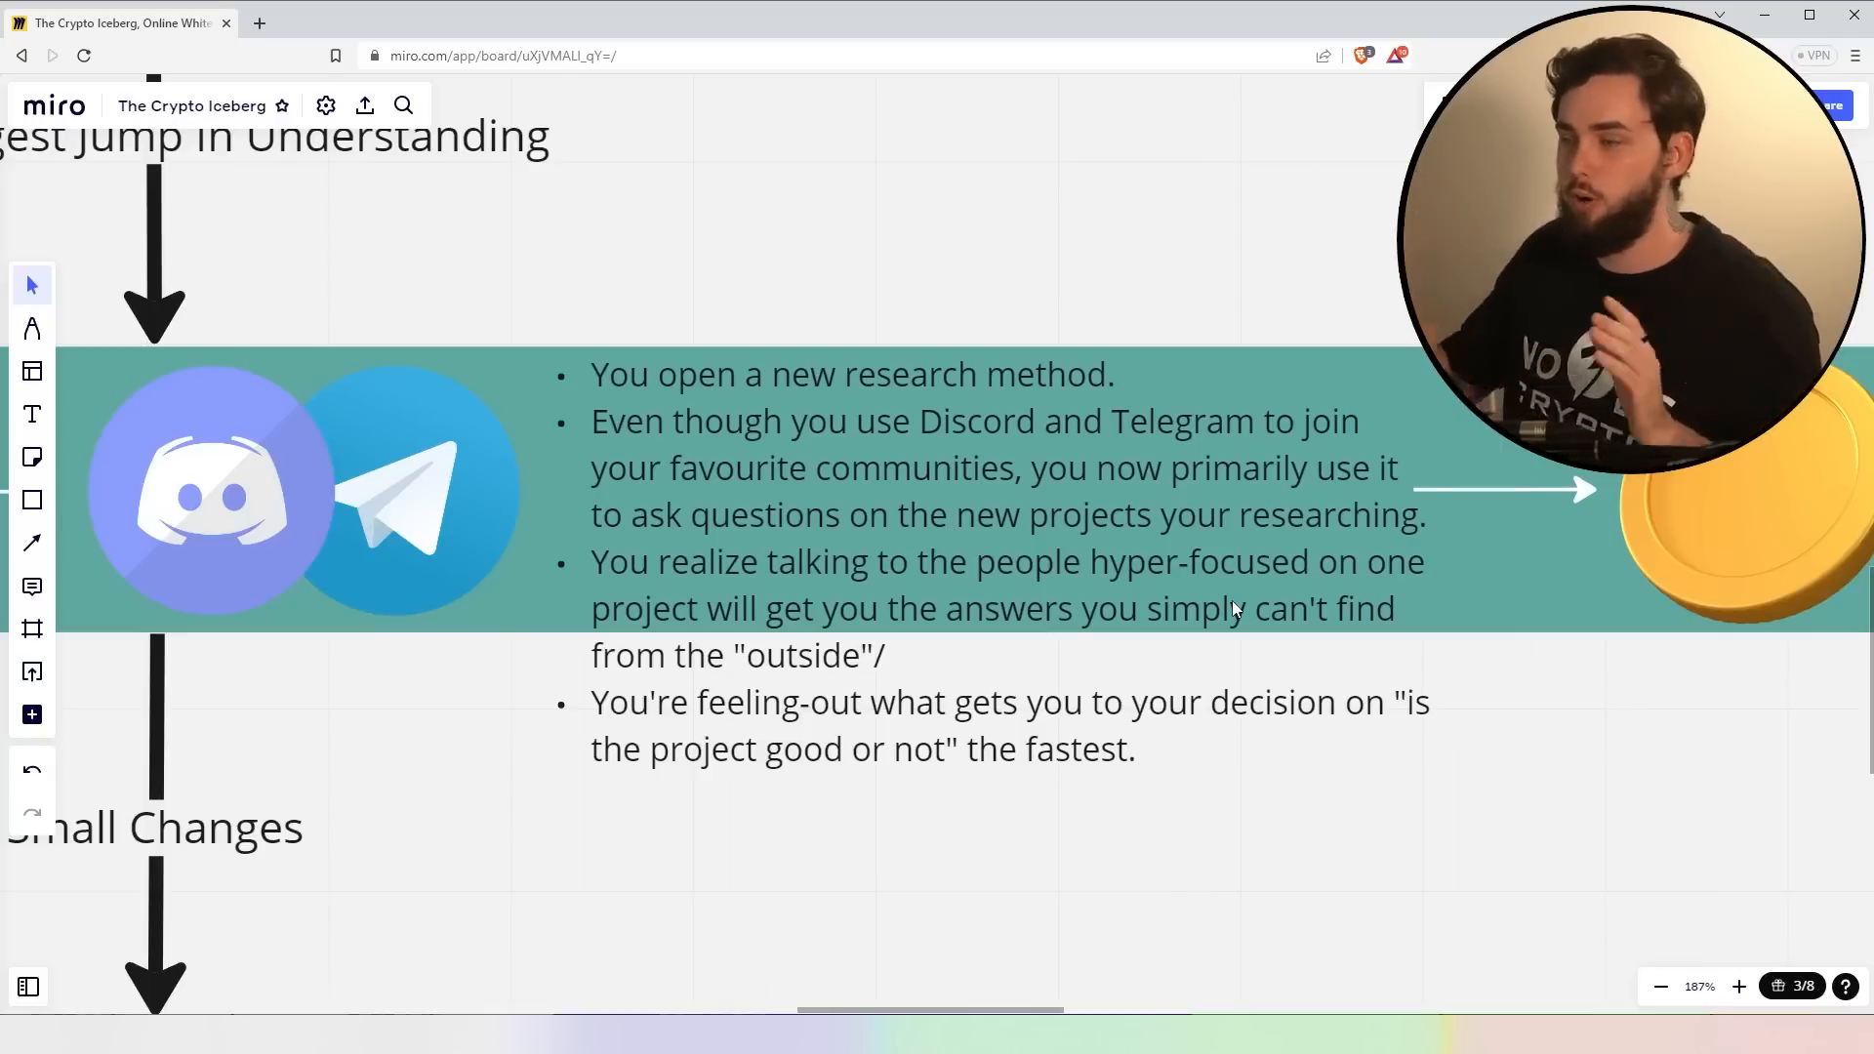
pyautogui.moveTo(1218, 843)
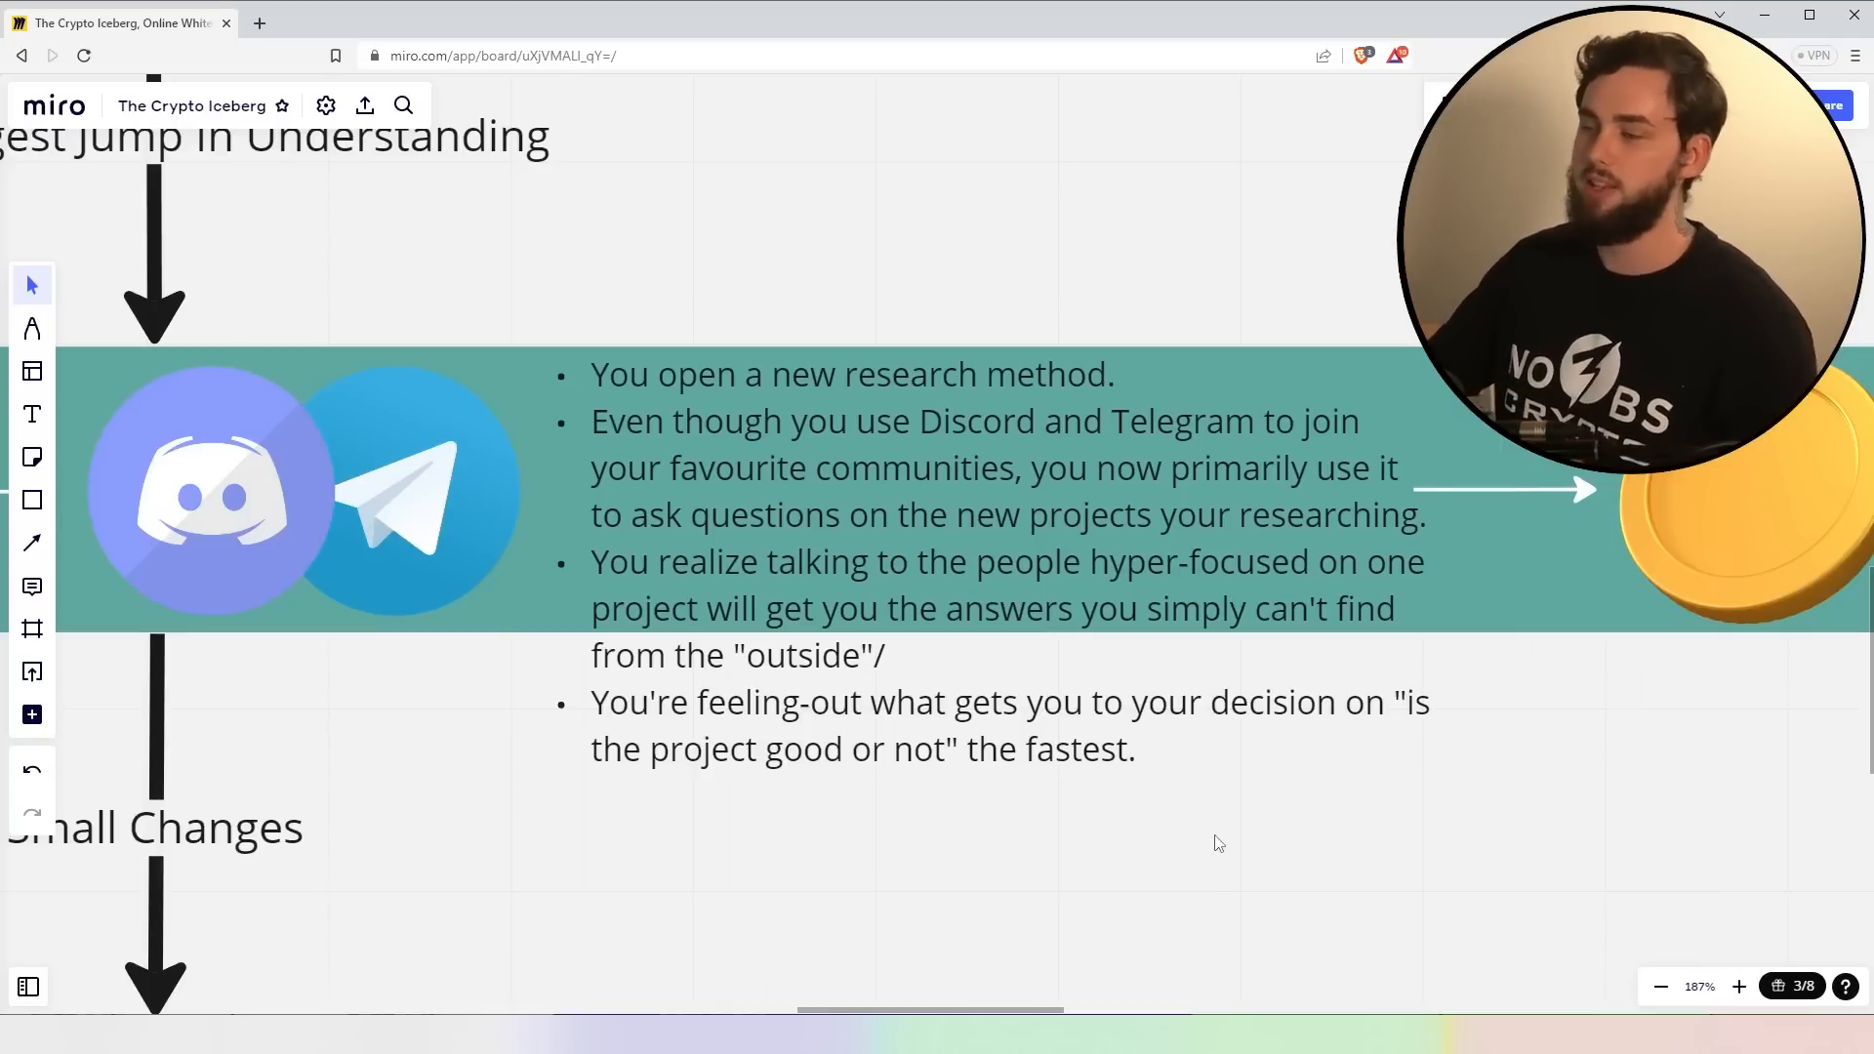
pyautogui.moveTo(913, 728)
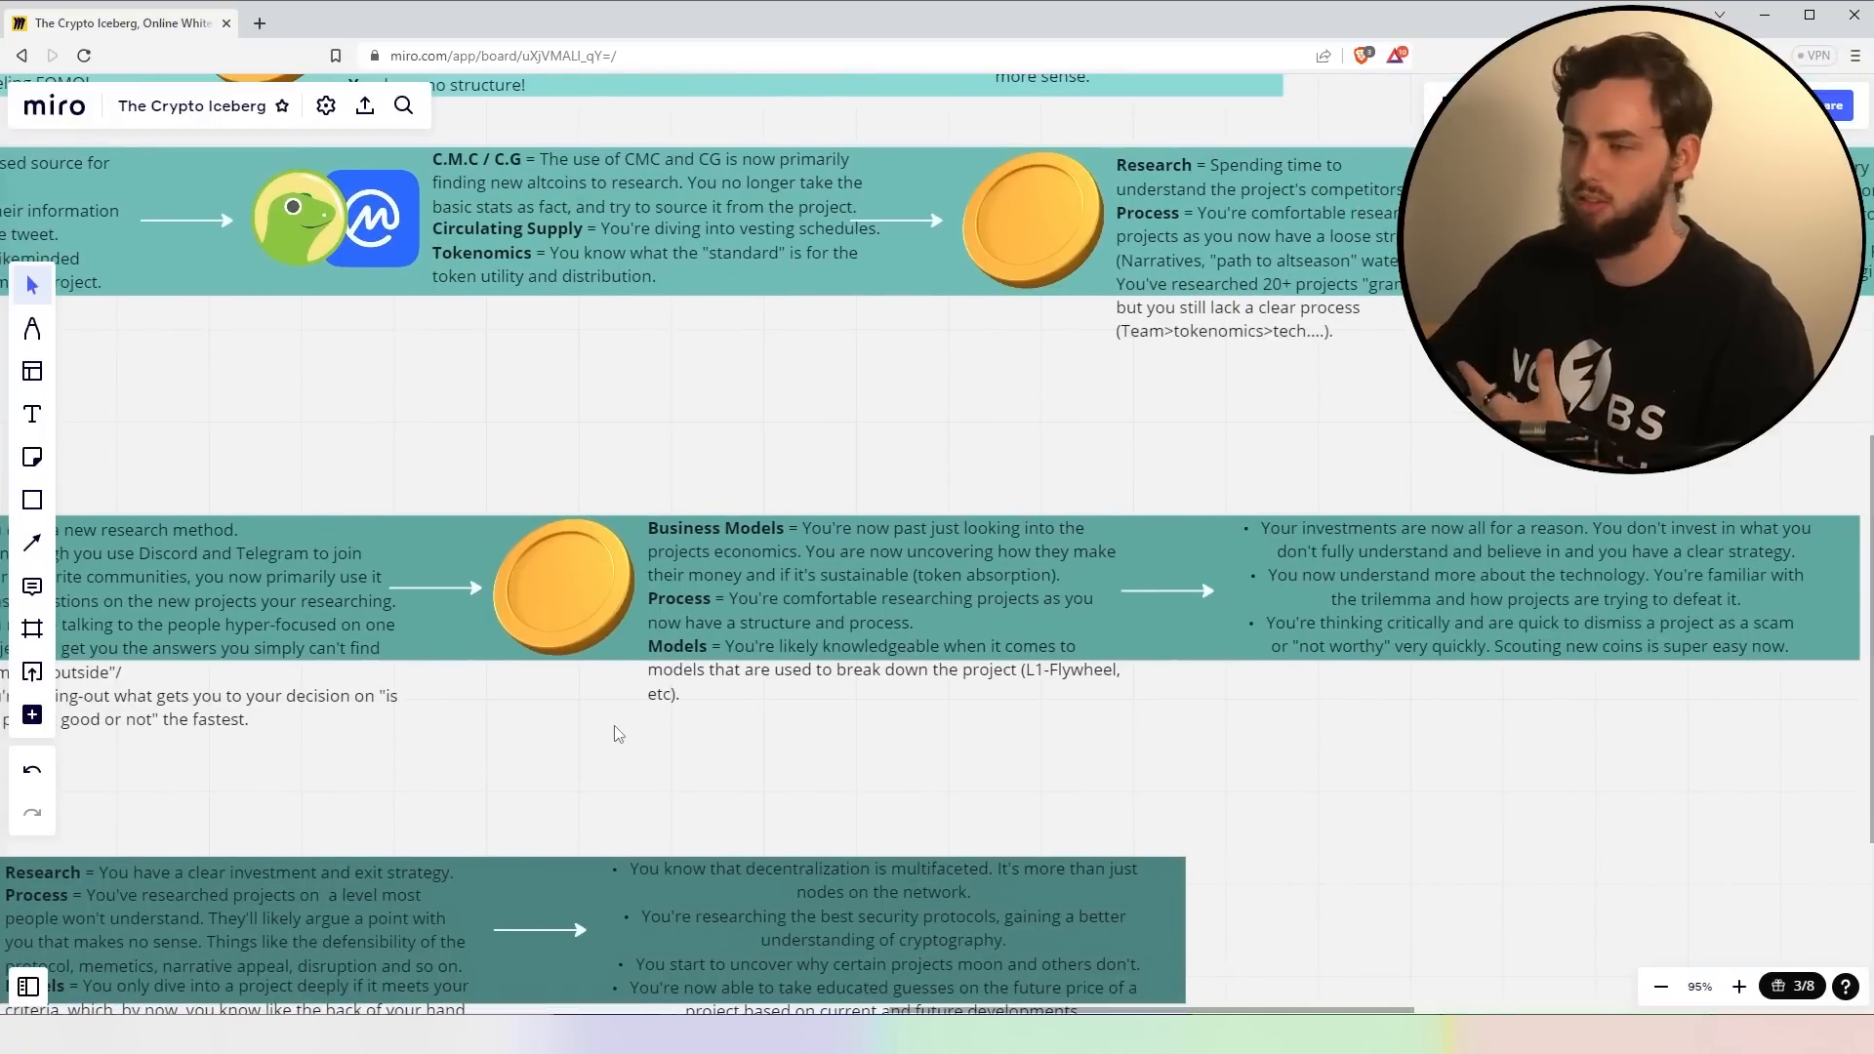
# - Zoom in on the Business Models note beside the gold coin image
pyautogui.scroll(-3)
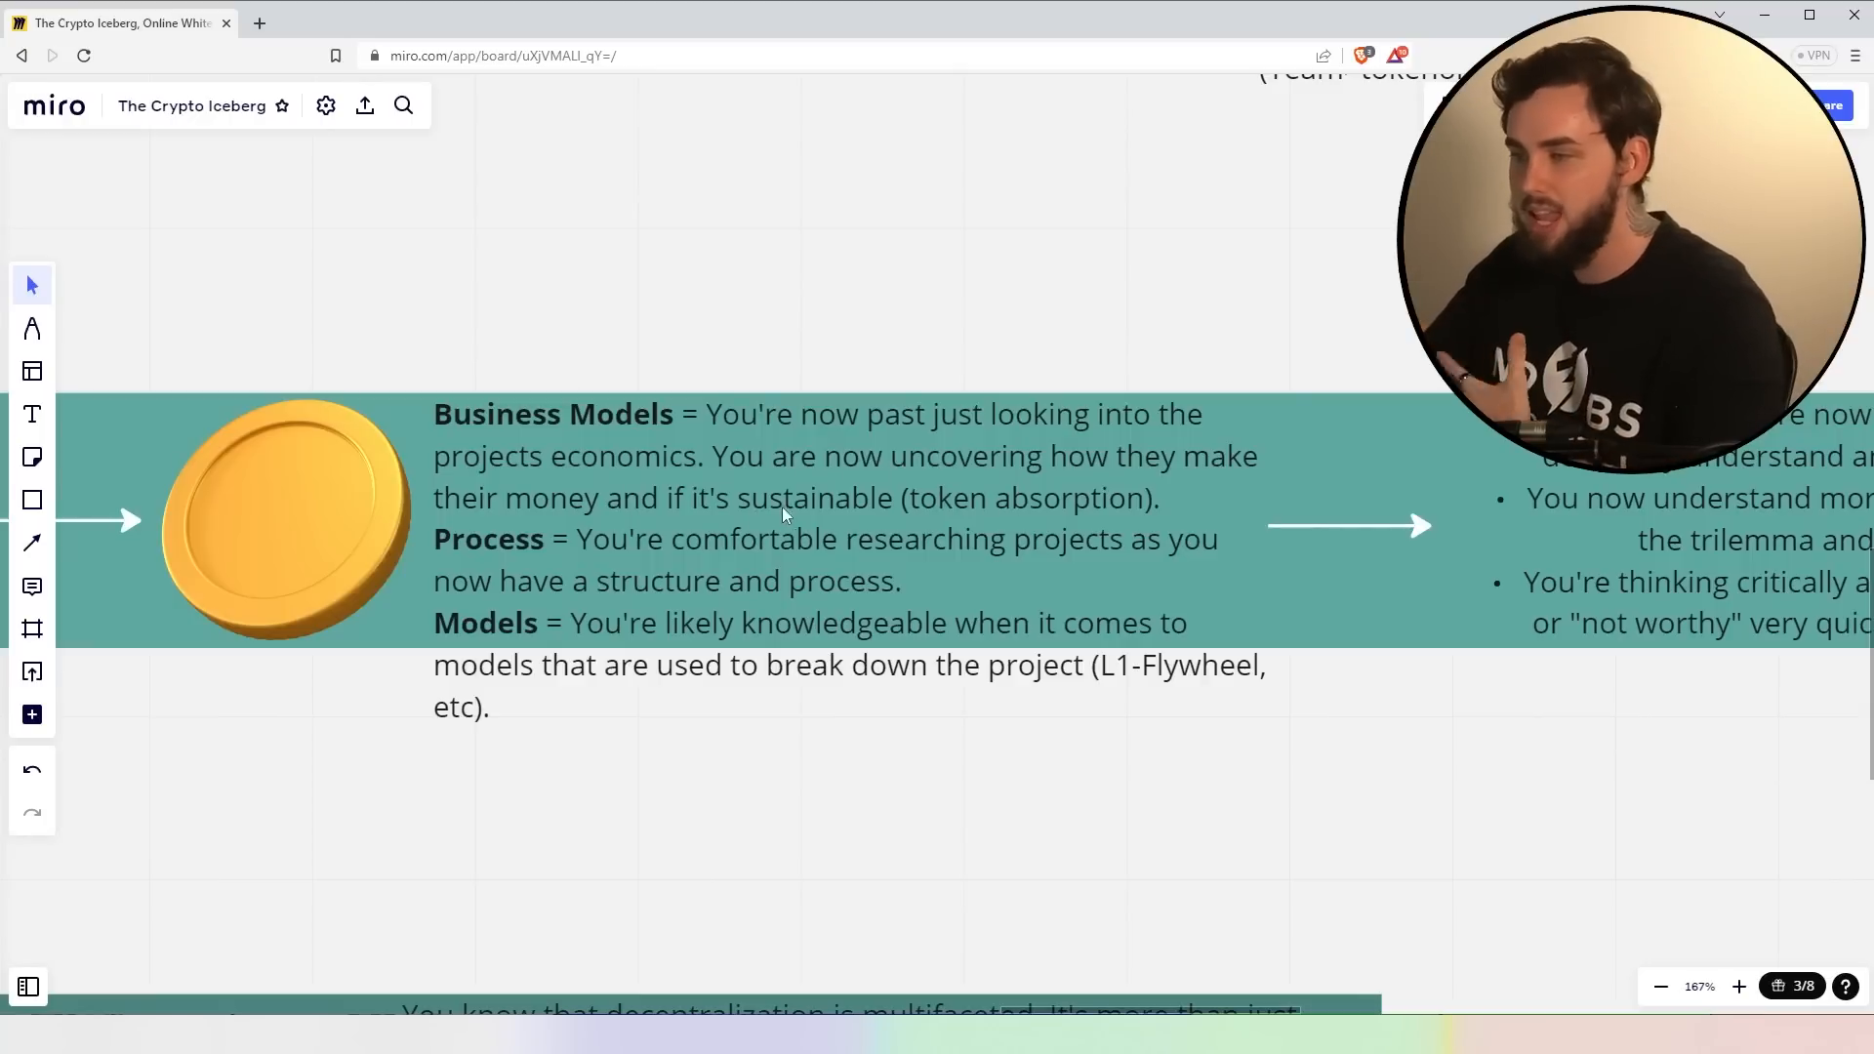
pyautogui.moveTo(898, 547)
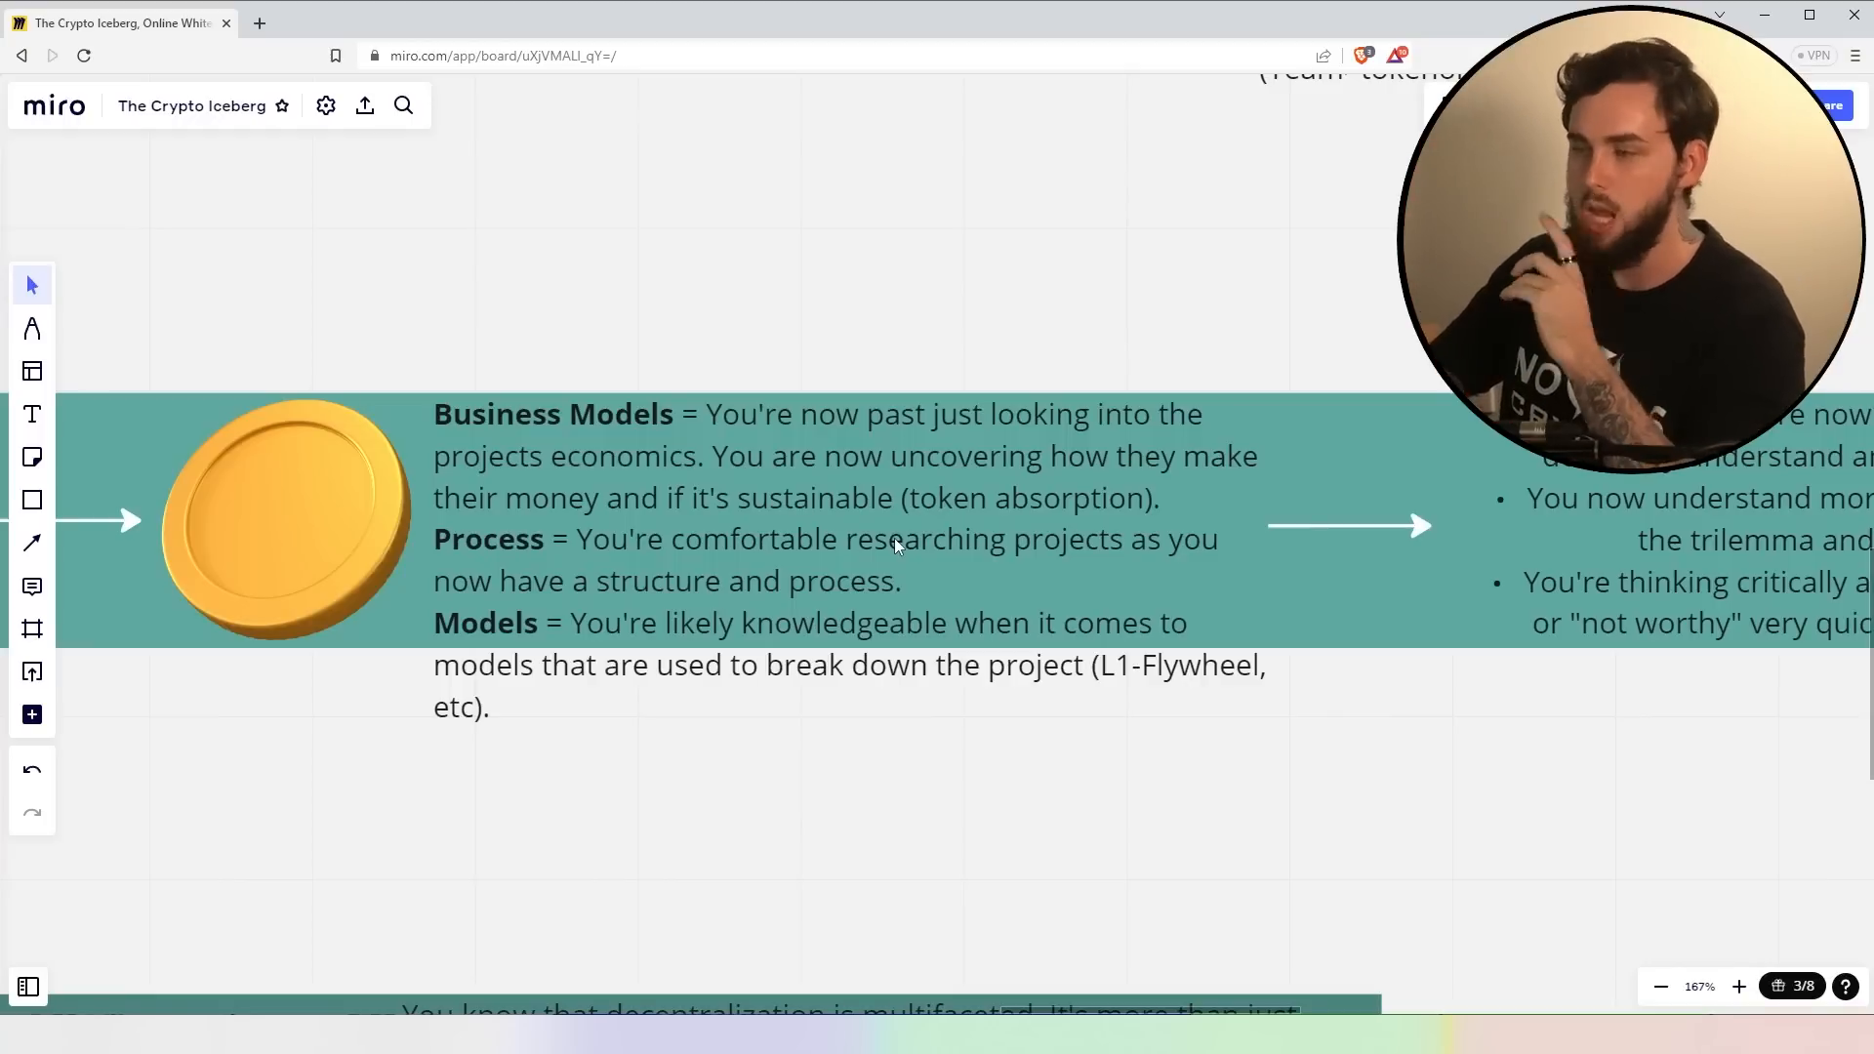
pyautogui.moveTo(1173, 590)
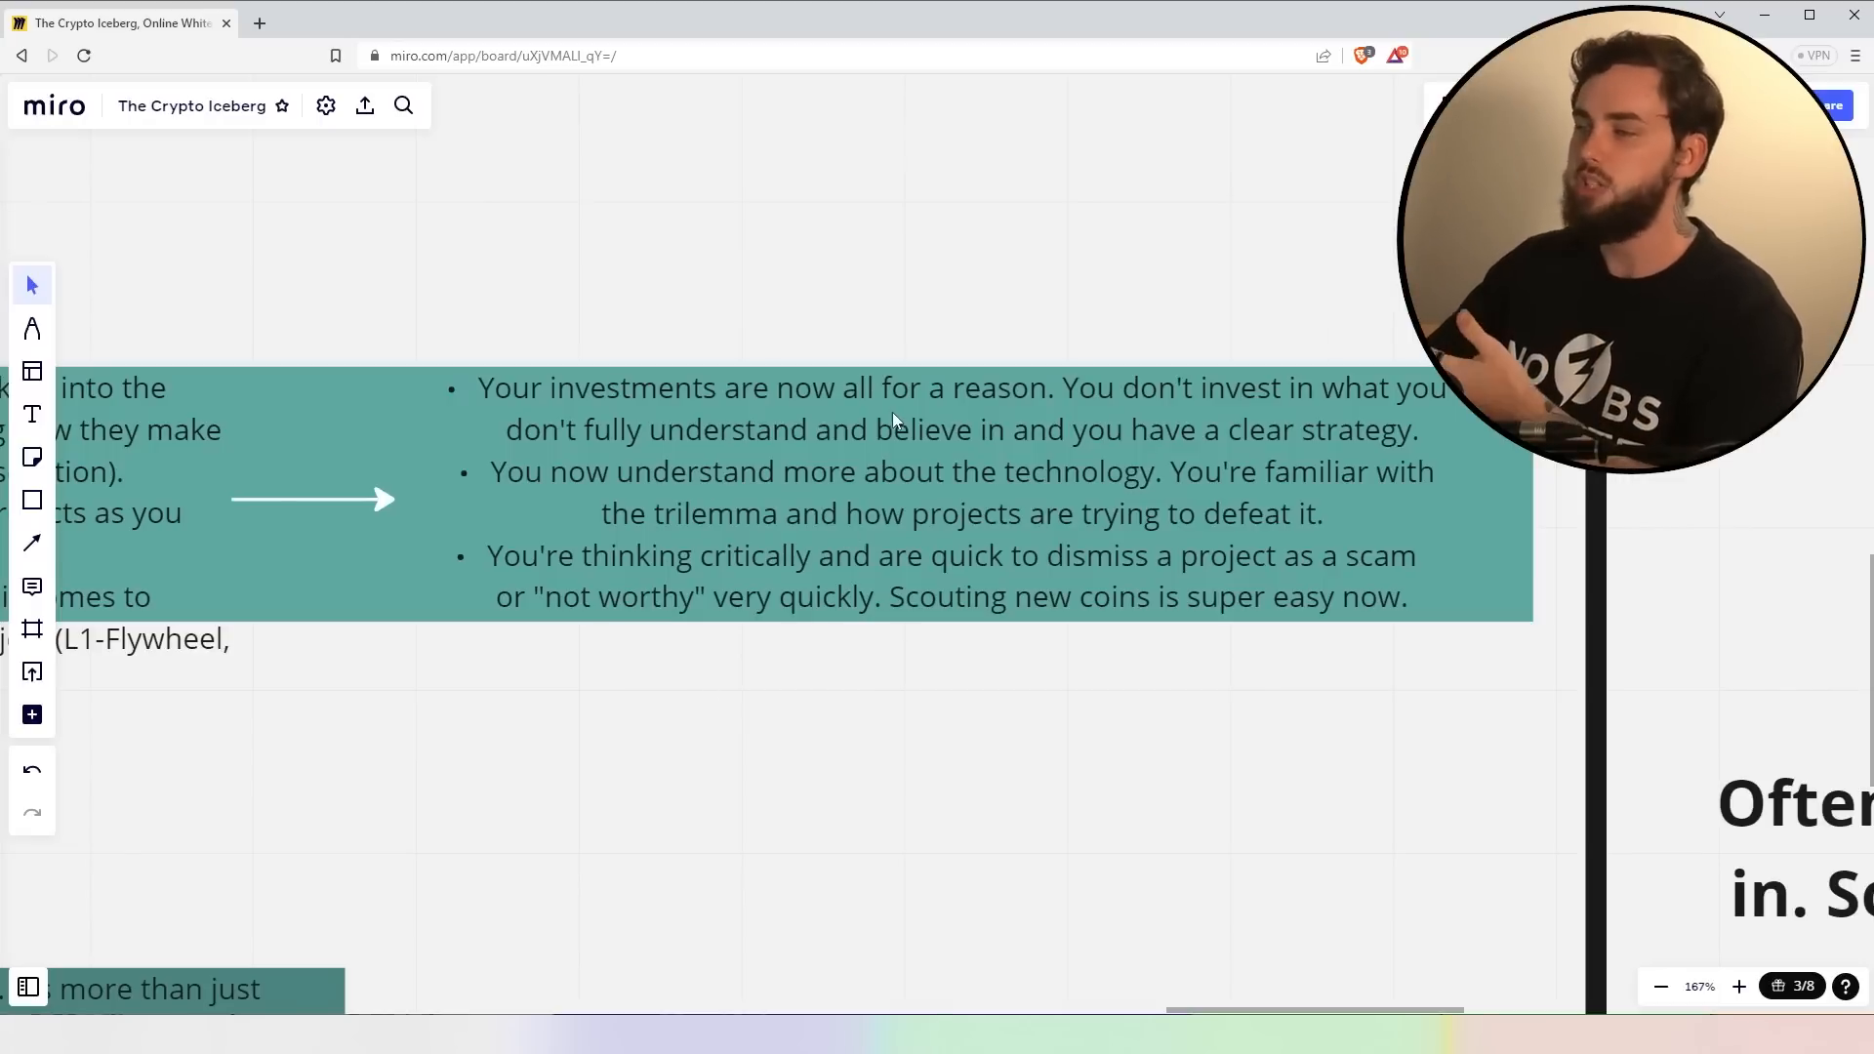
pyautogui.moveTo(1074, 457)
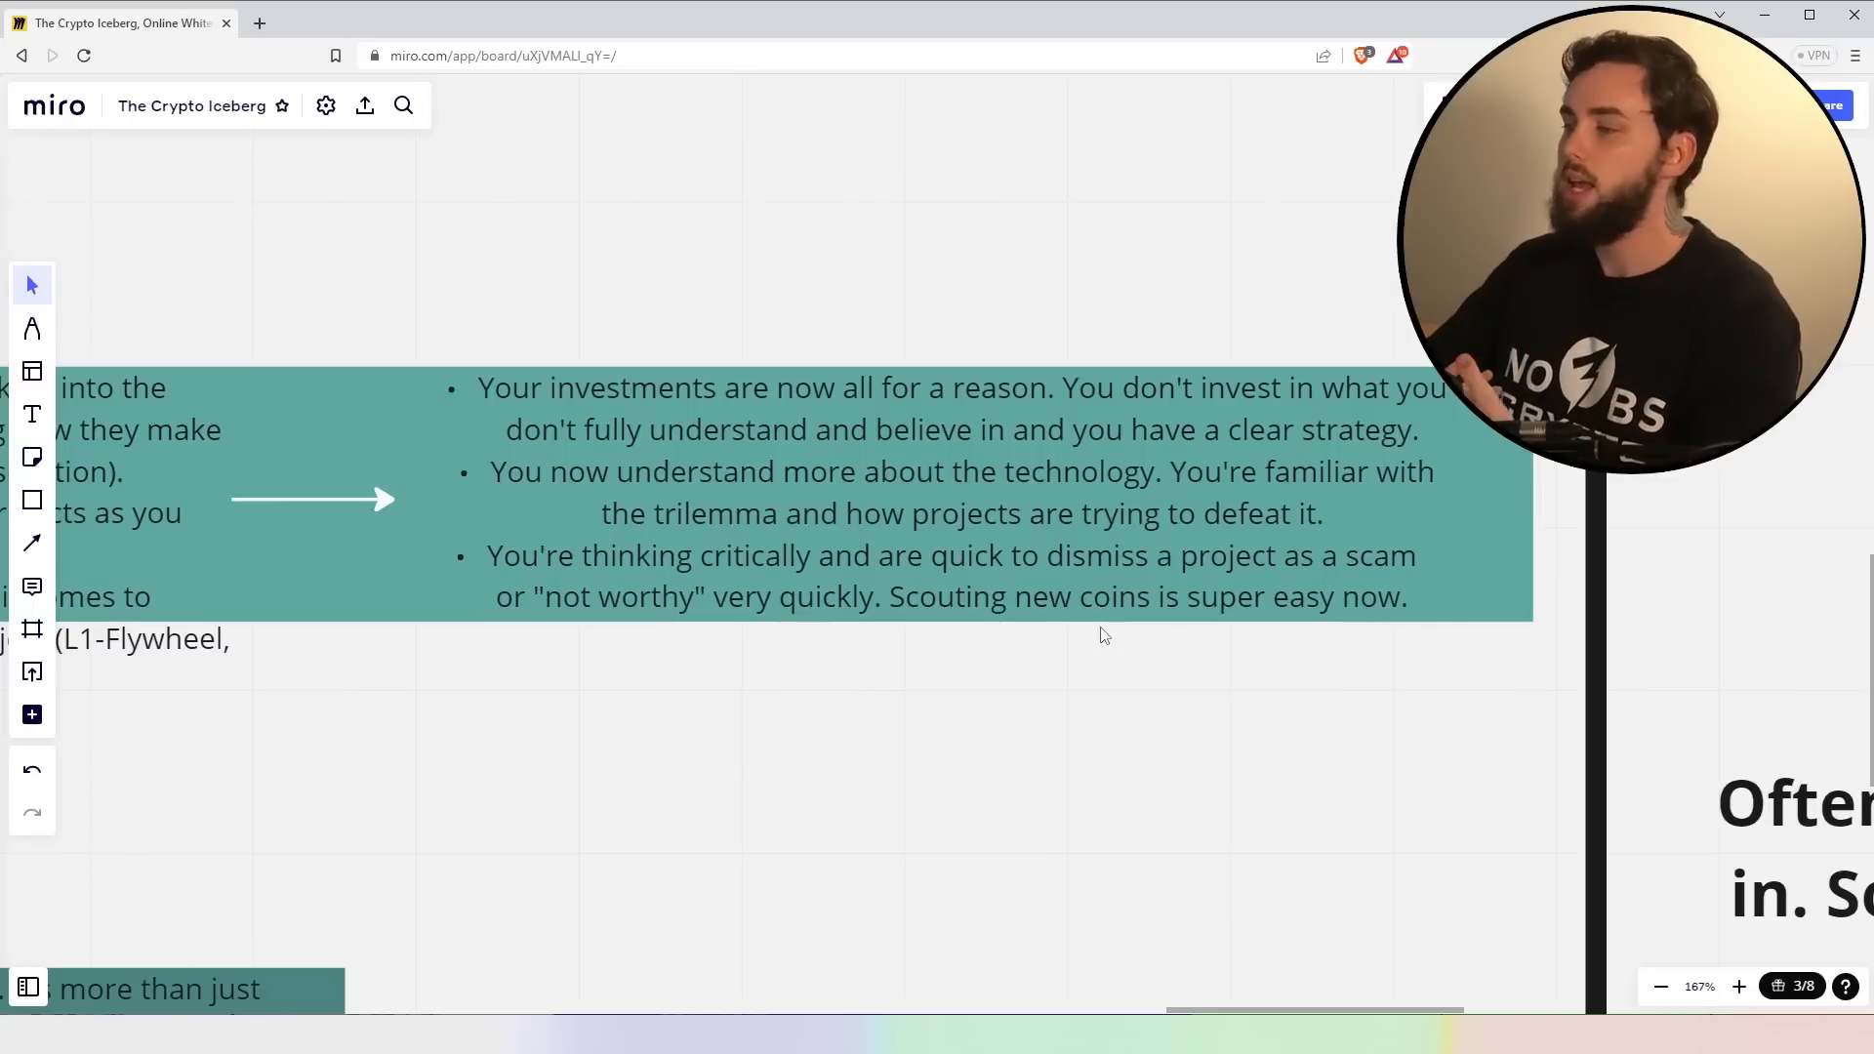
pyautogui.moveTo(859, 651)
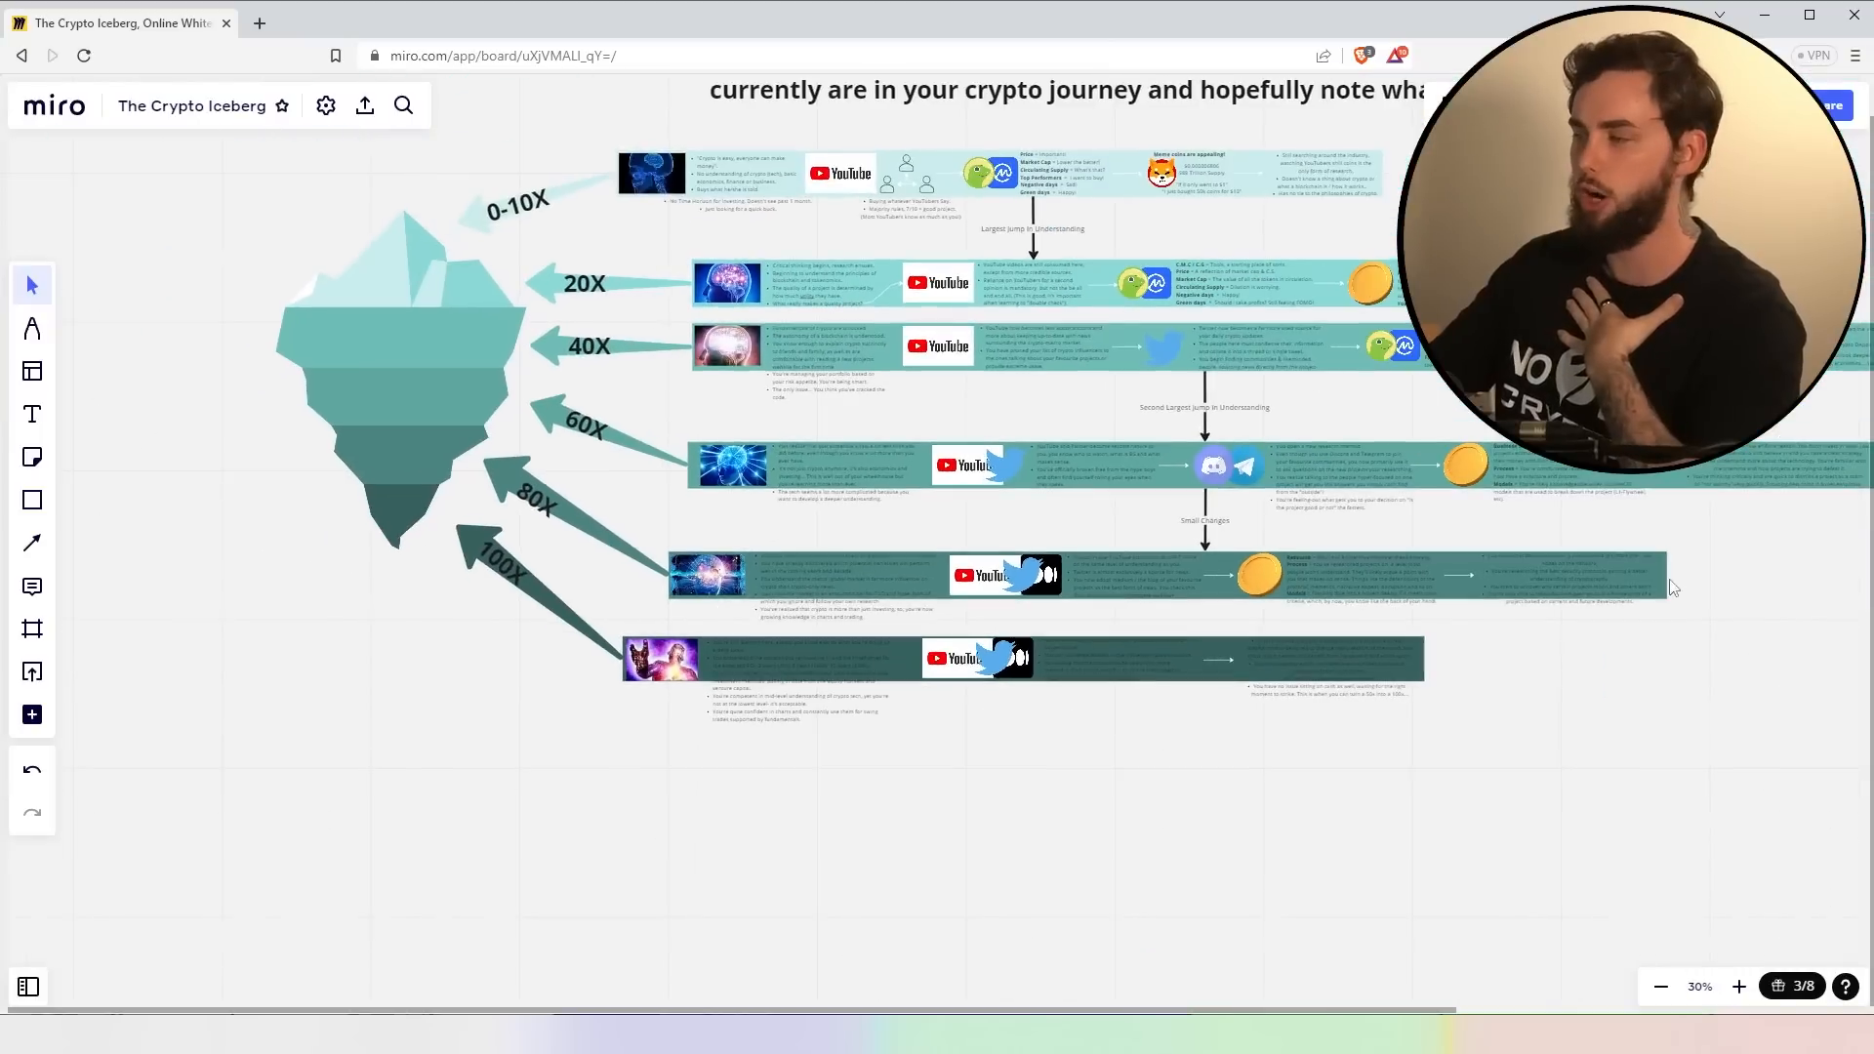
pyautogui.moveTo(718, 656)
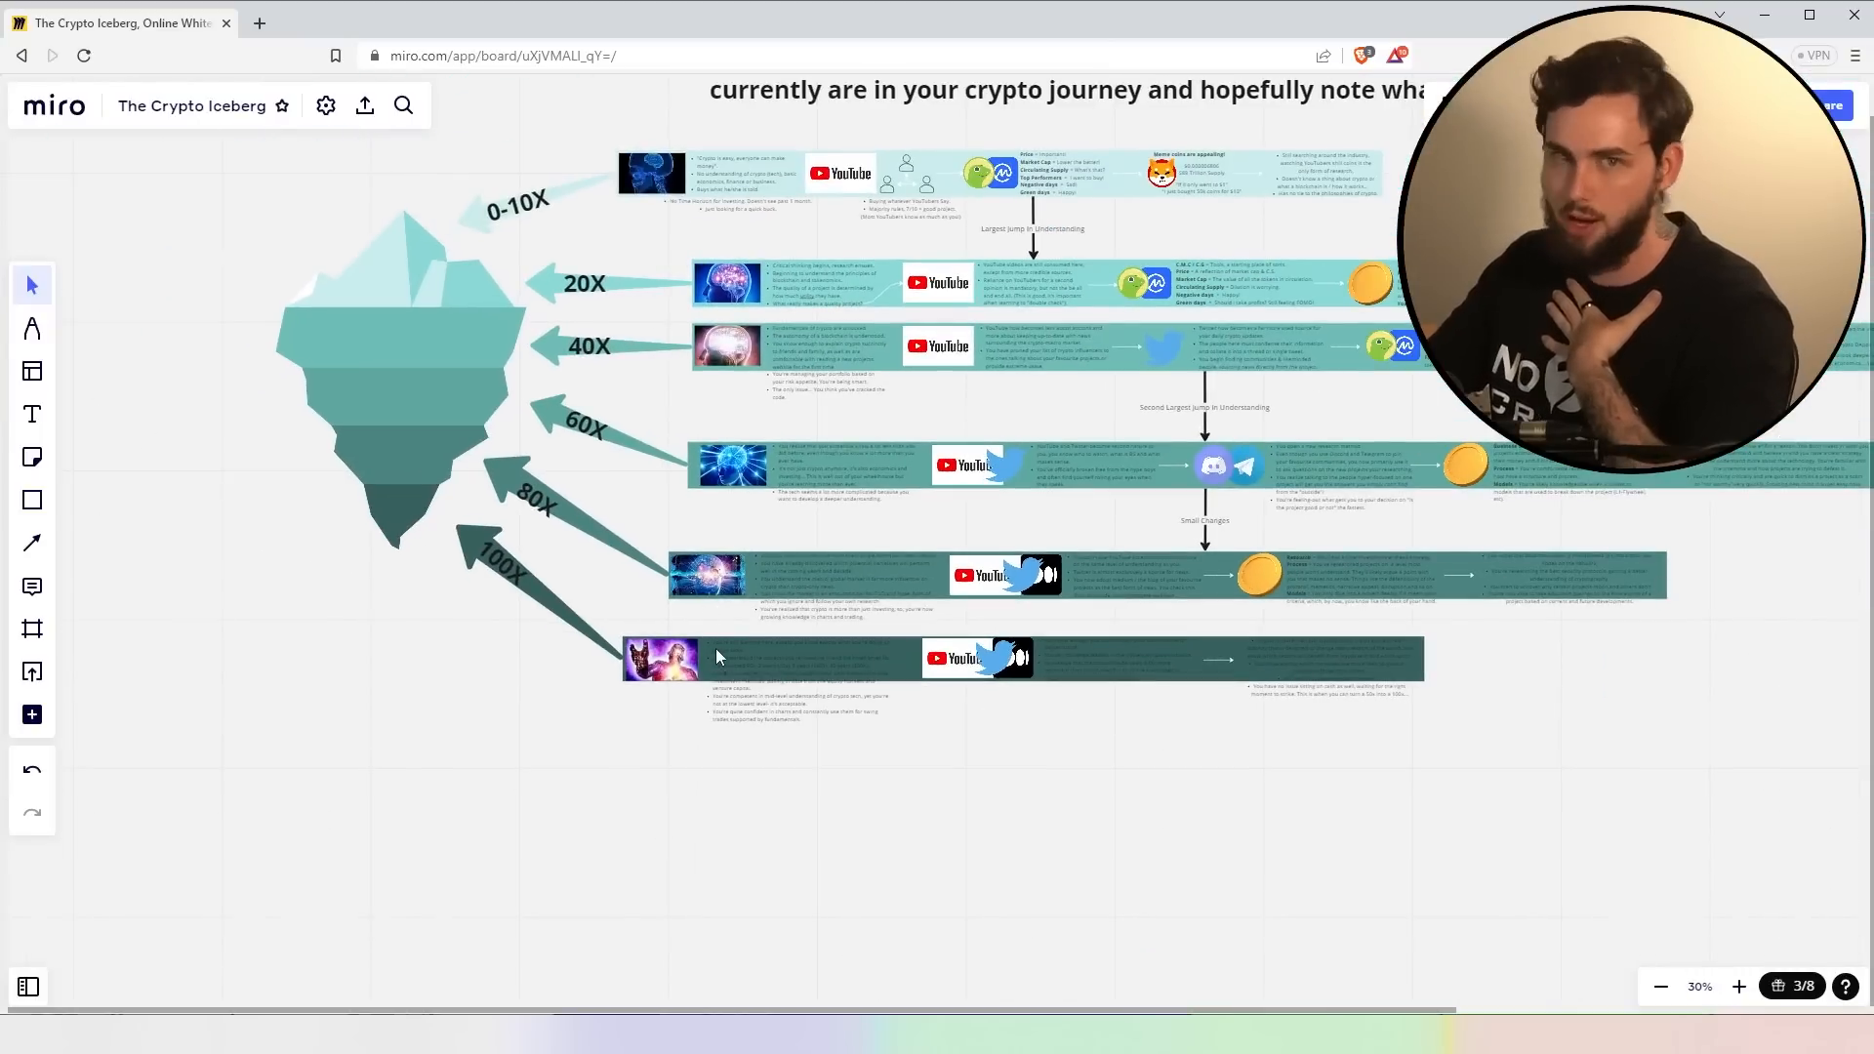
pyautogui.moveTo(769, 673)
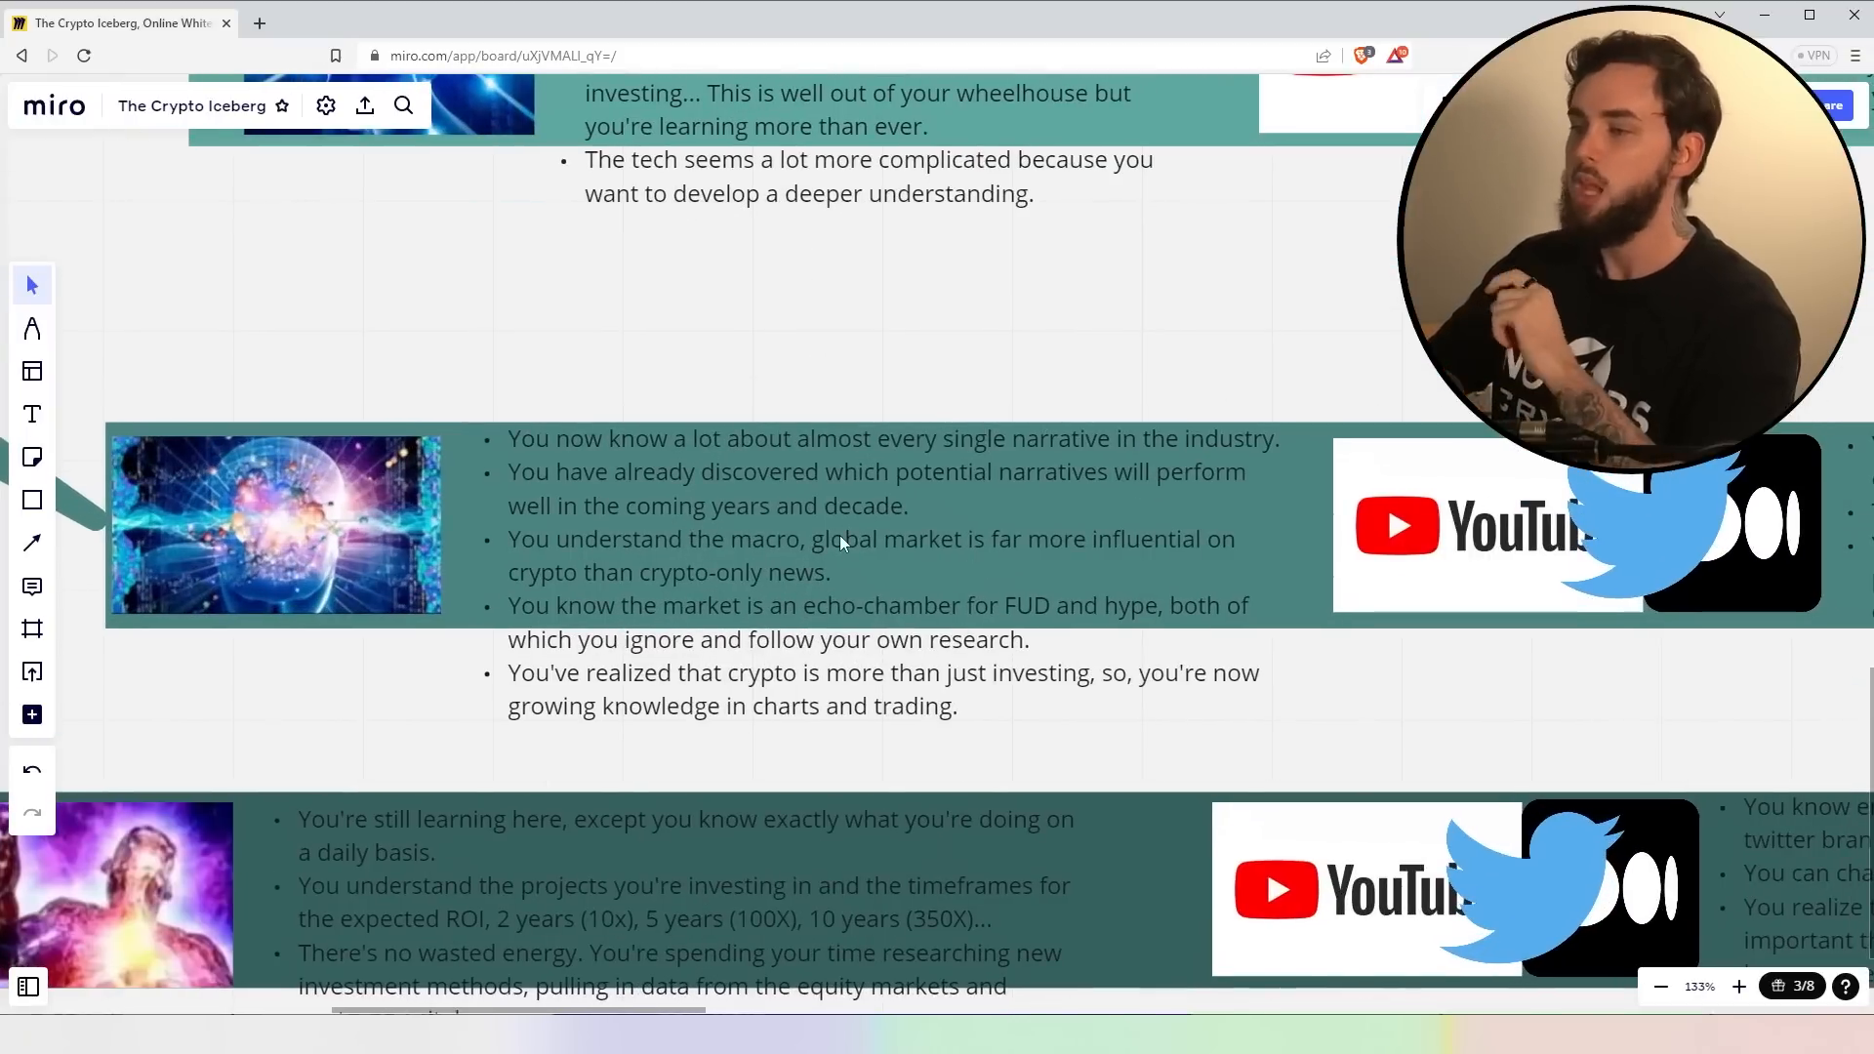
pyautogui.moveTo(1155, 554)
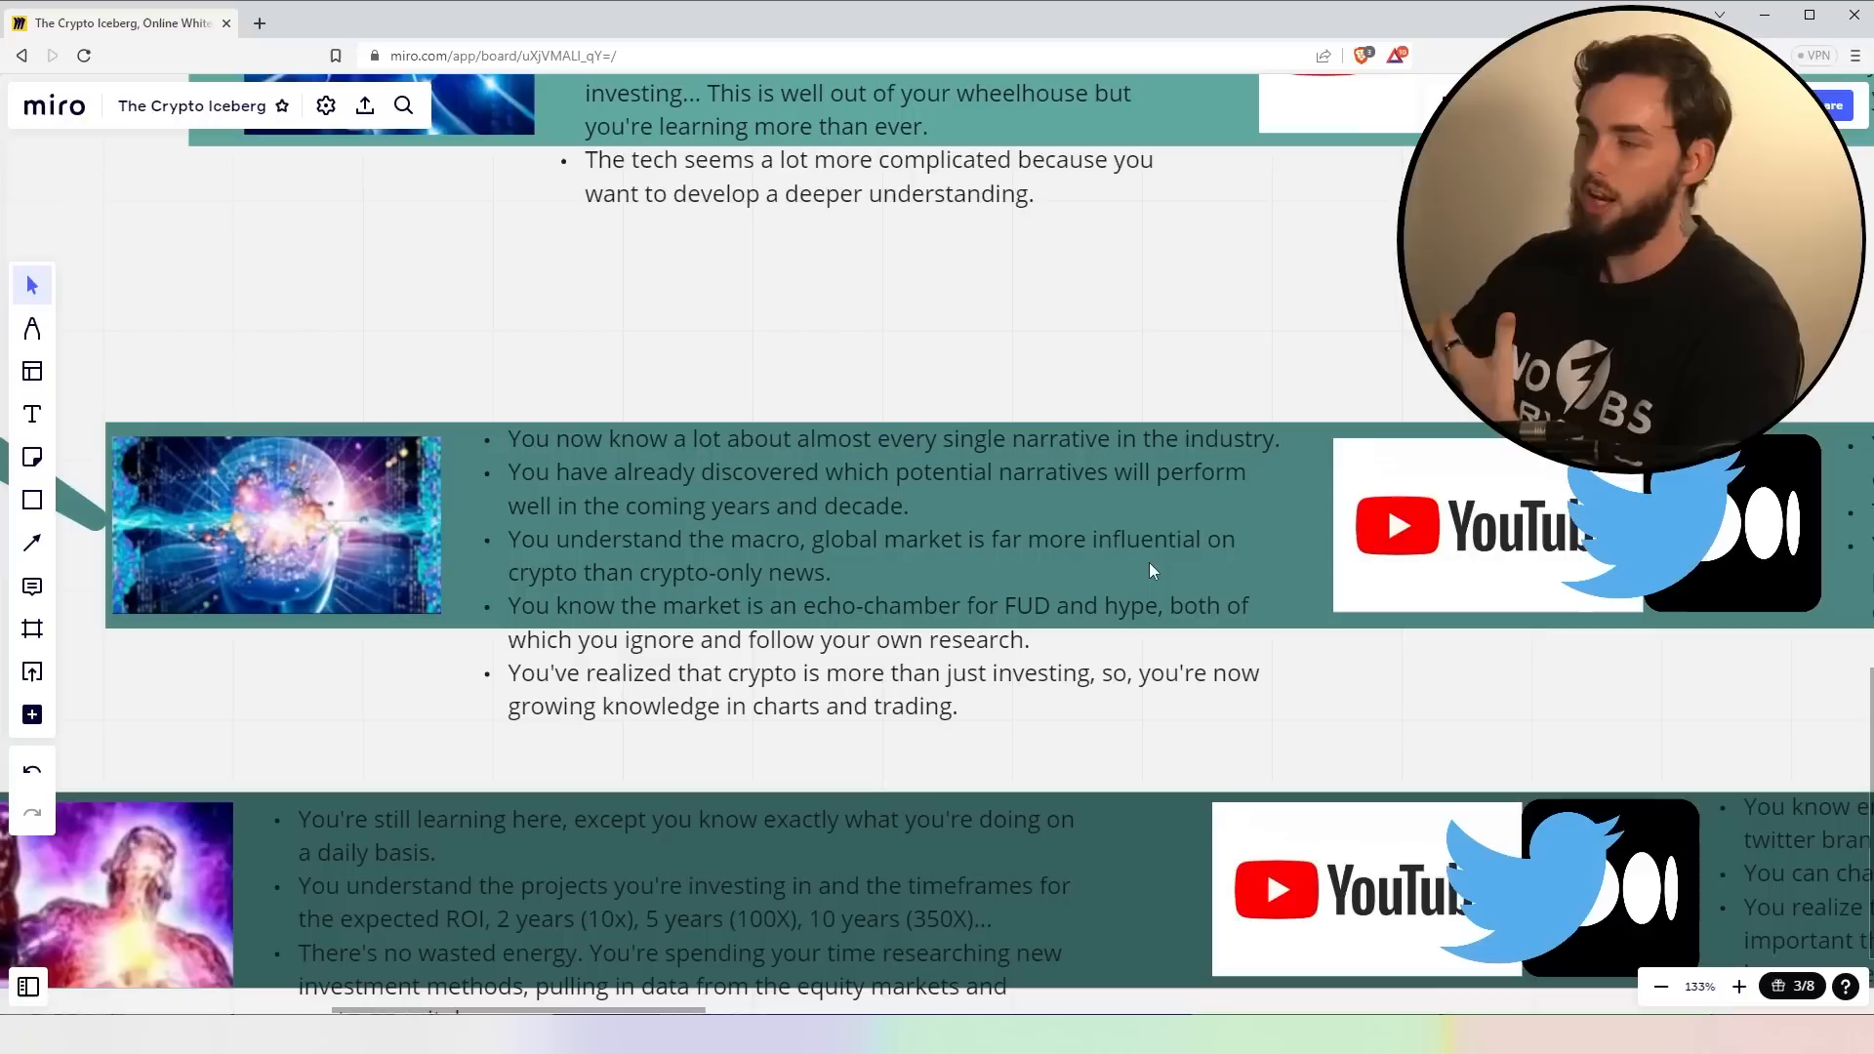
pyautogui.moveTo(1214, 566)
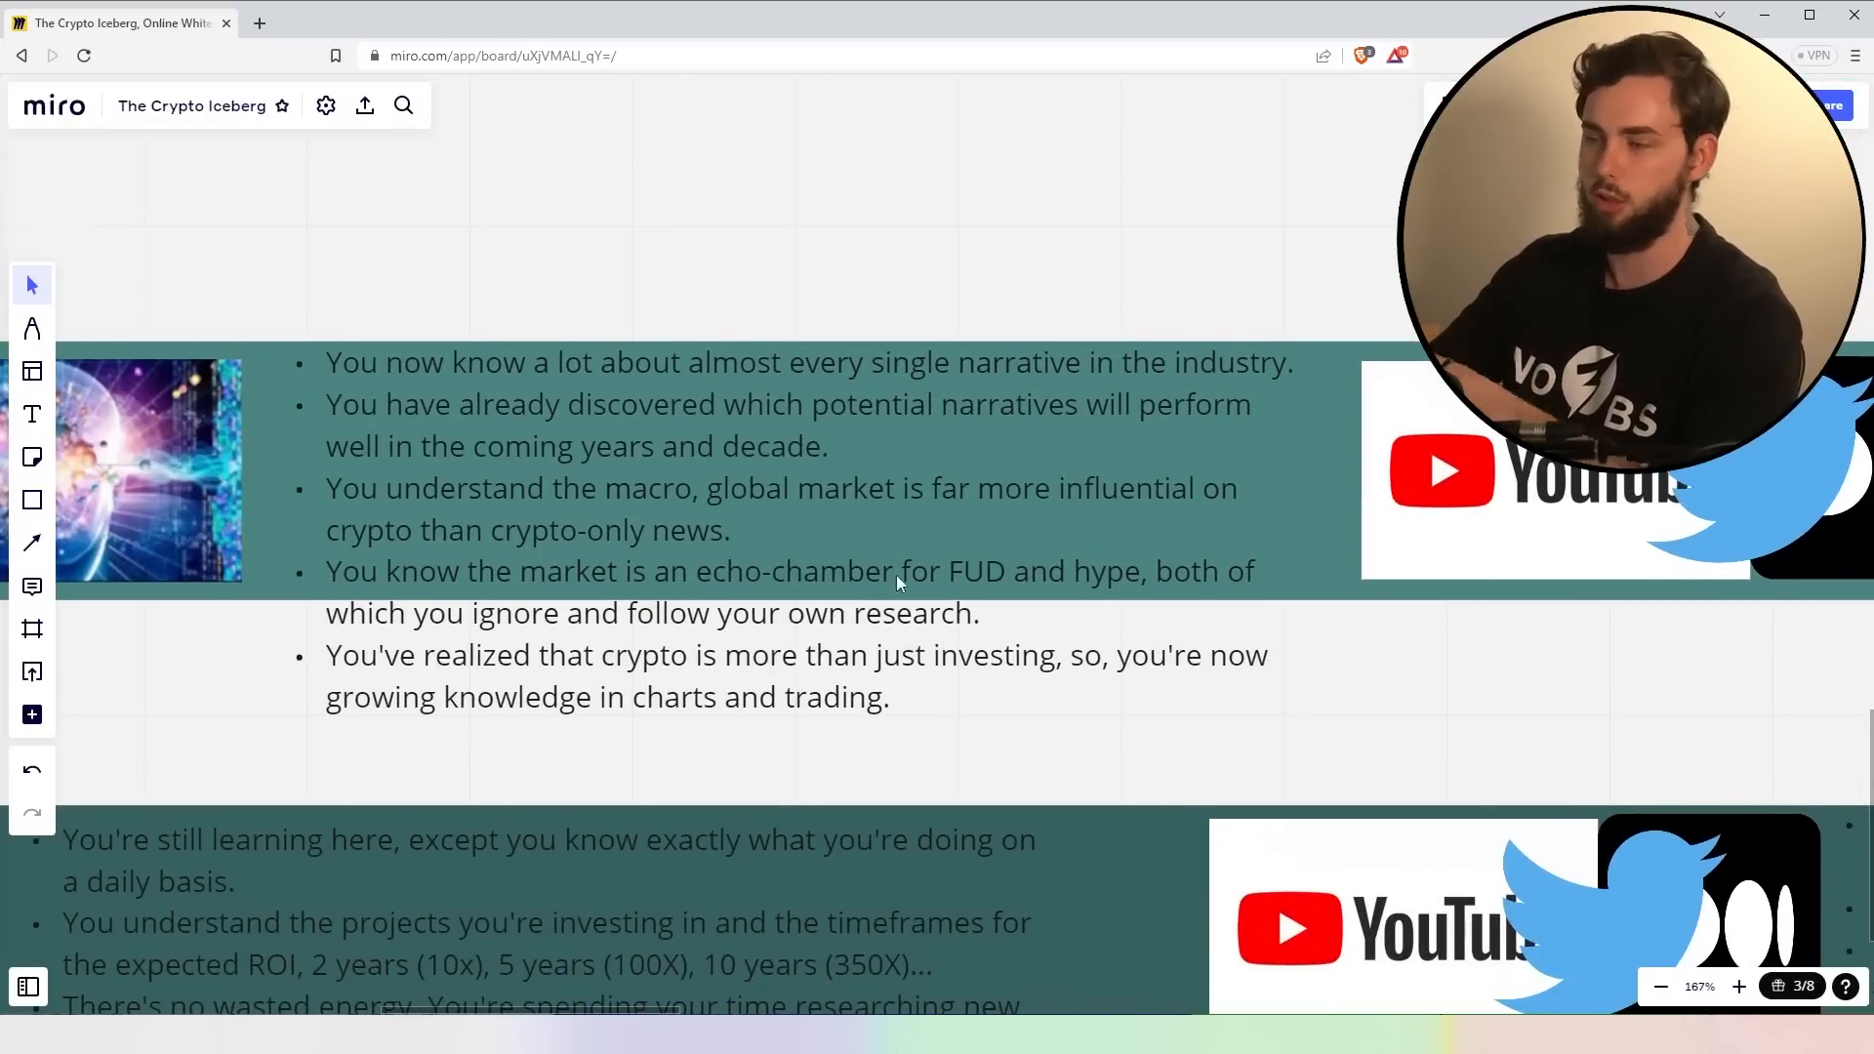
pyautogui.moveTo(1128, 667)
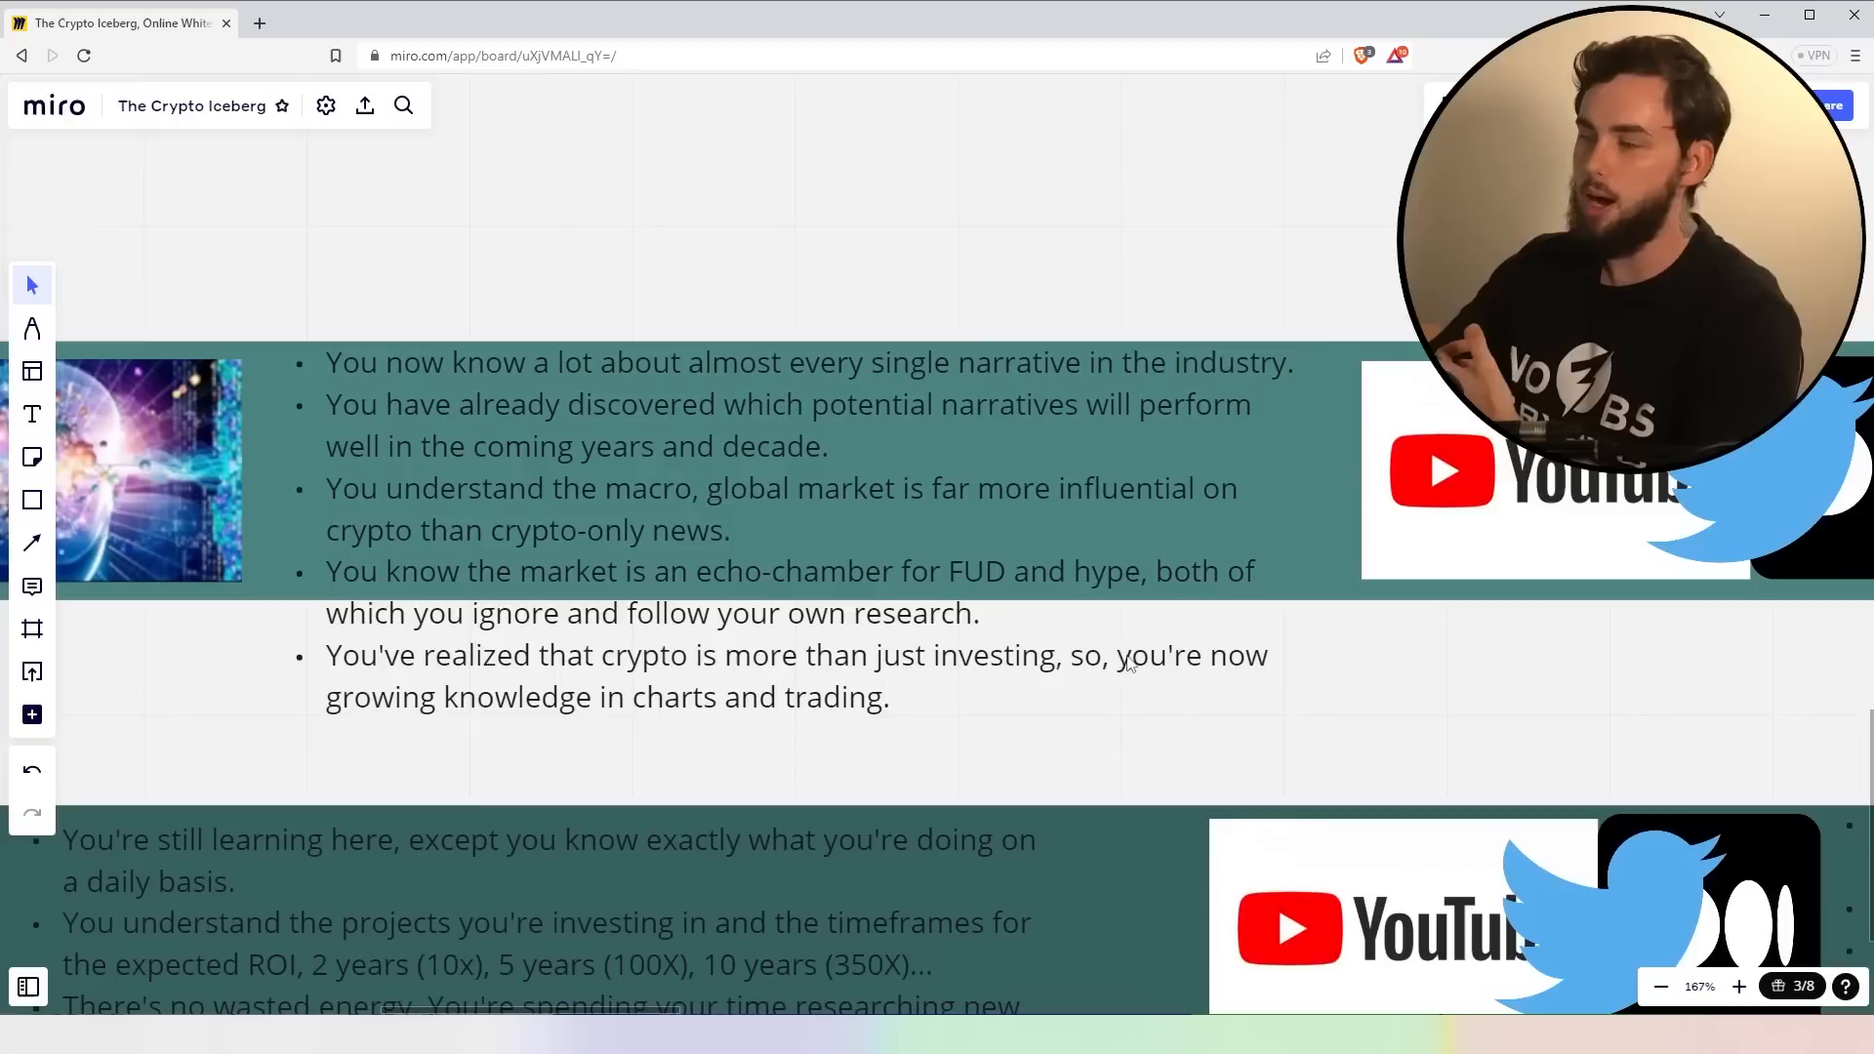
pyautogui.moveTo(1107, 648)
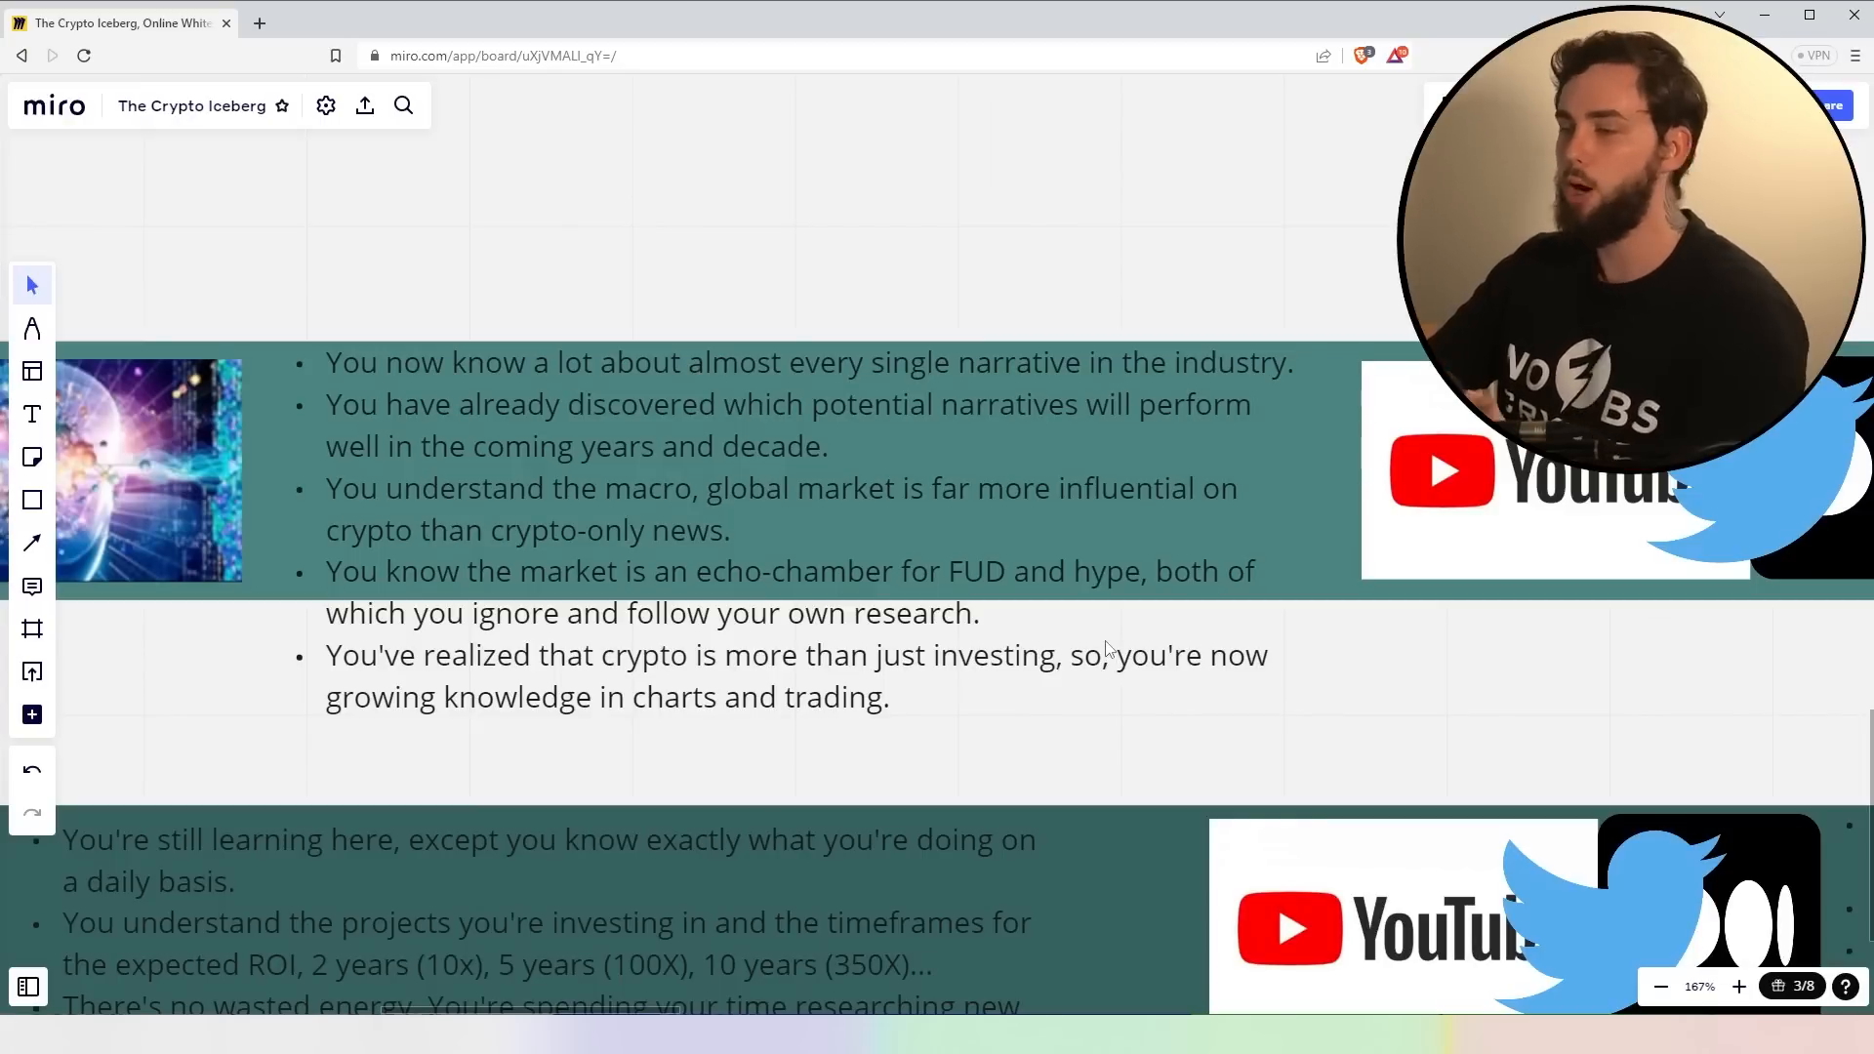
pyautogui.moveTo(1122, 632)
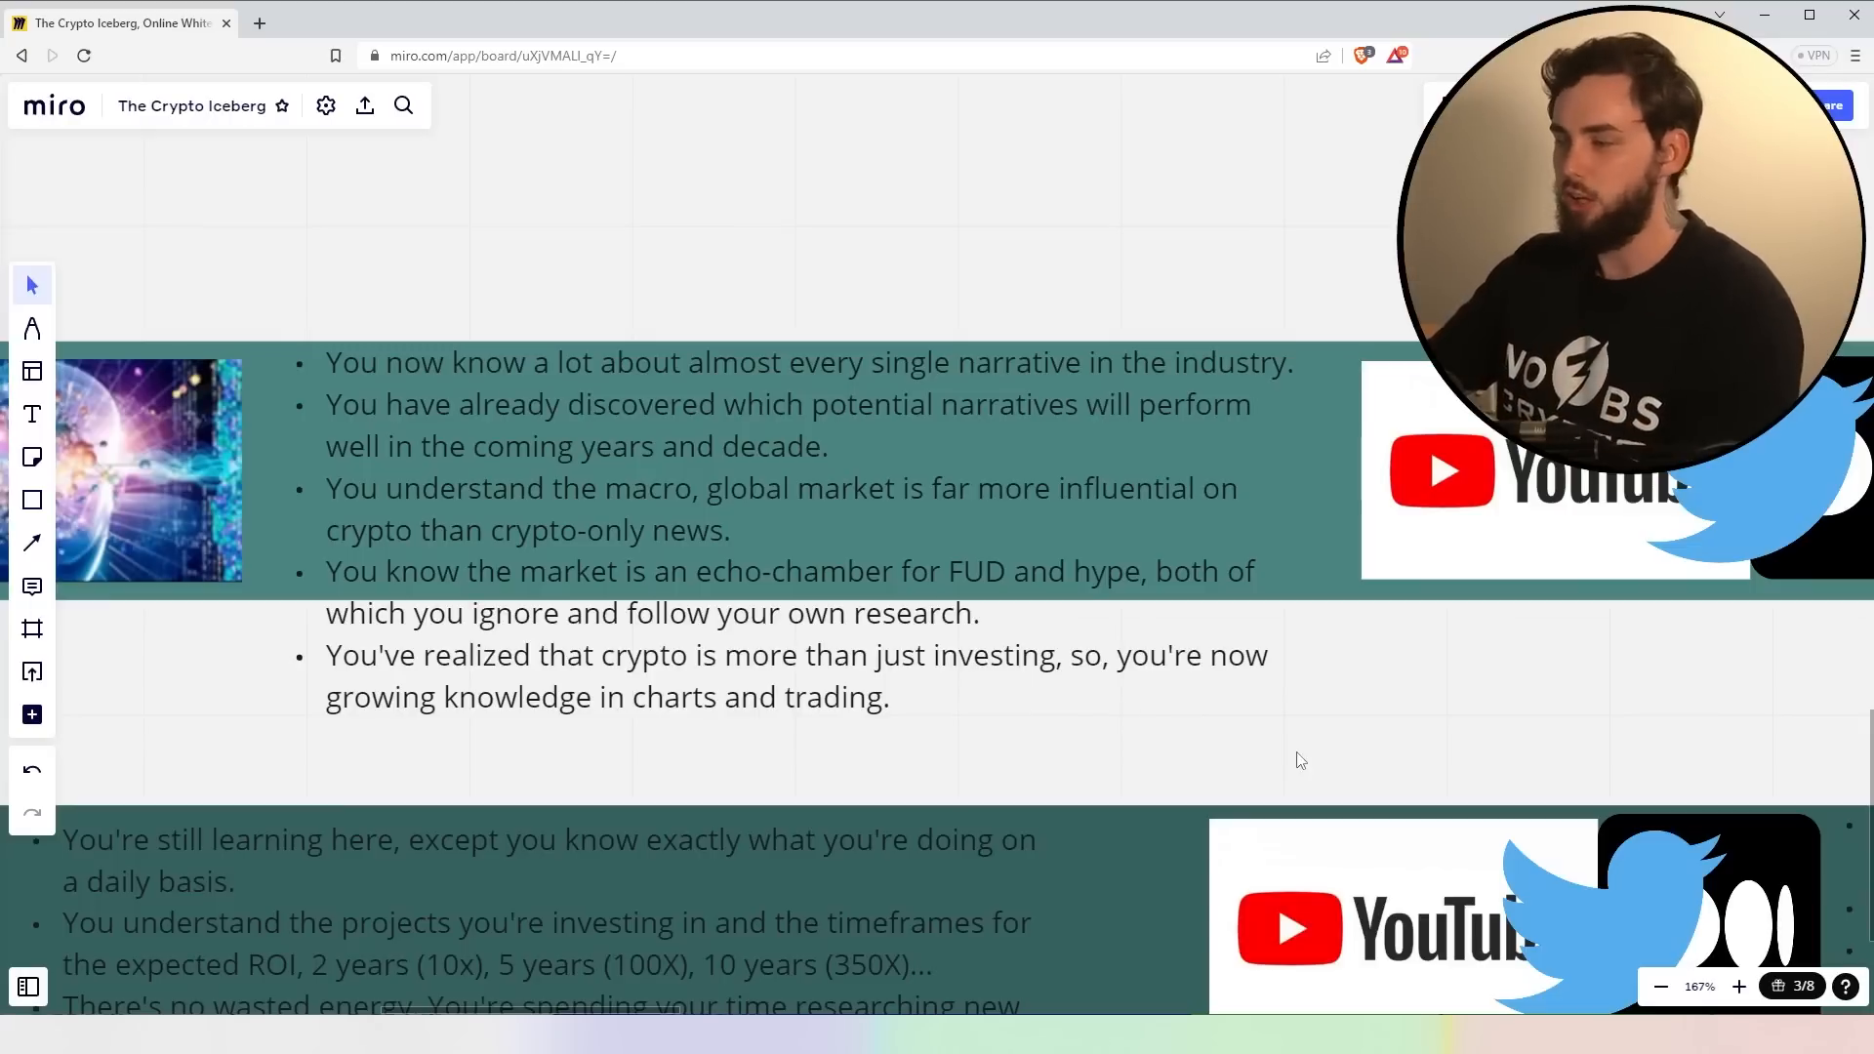
pyautogui.moveTo(1397, 802)
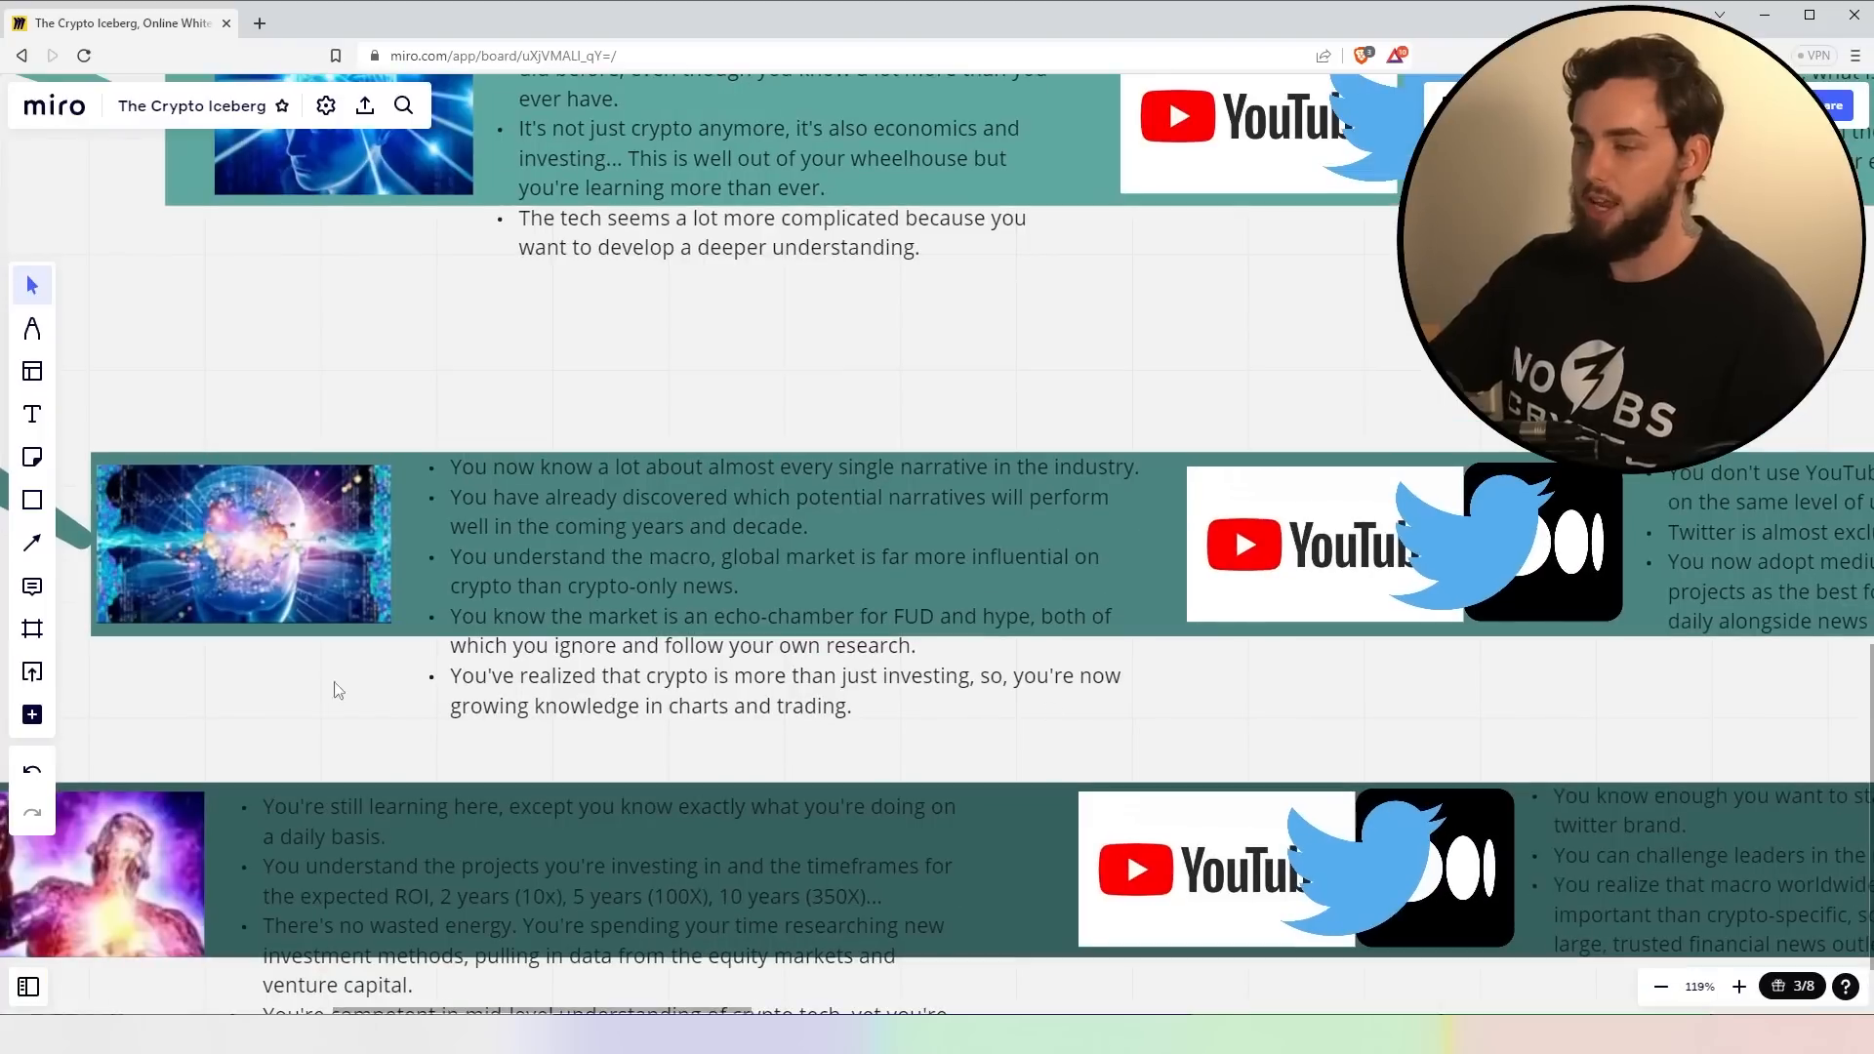
pyautogui.moveTo(936, 769)
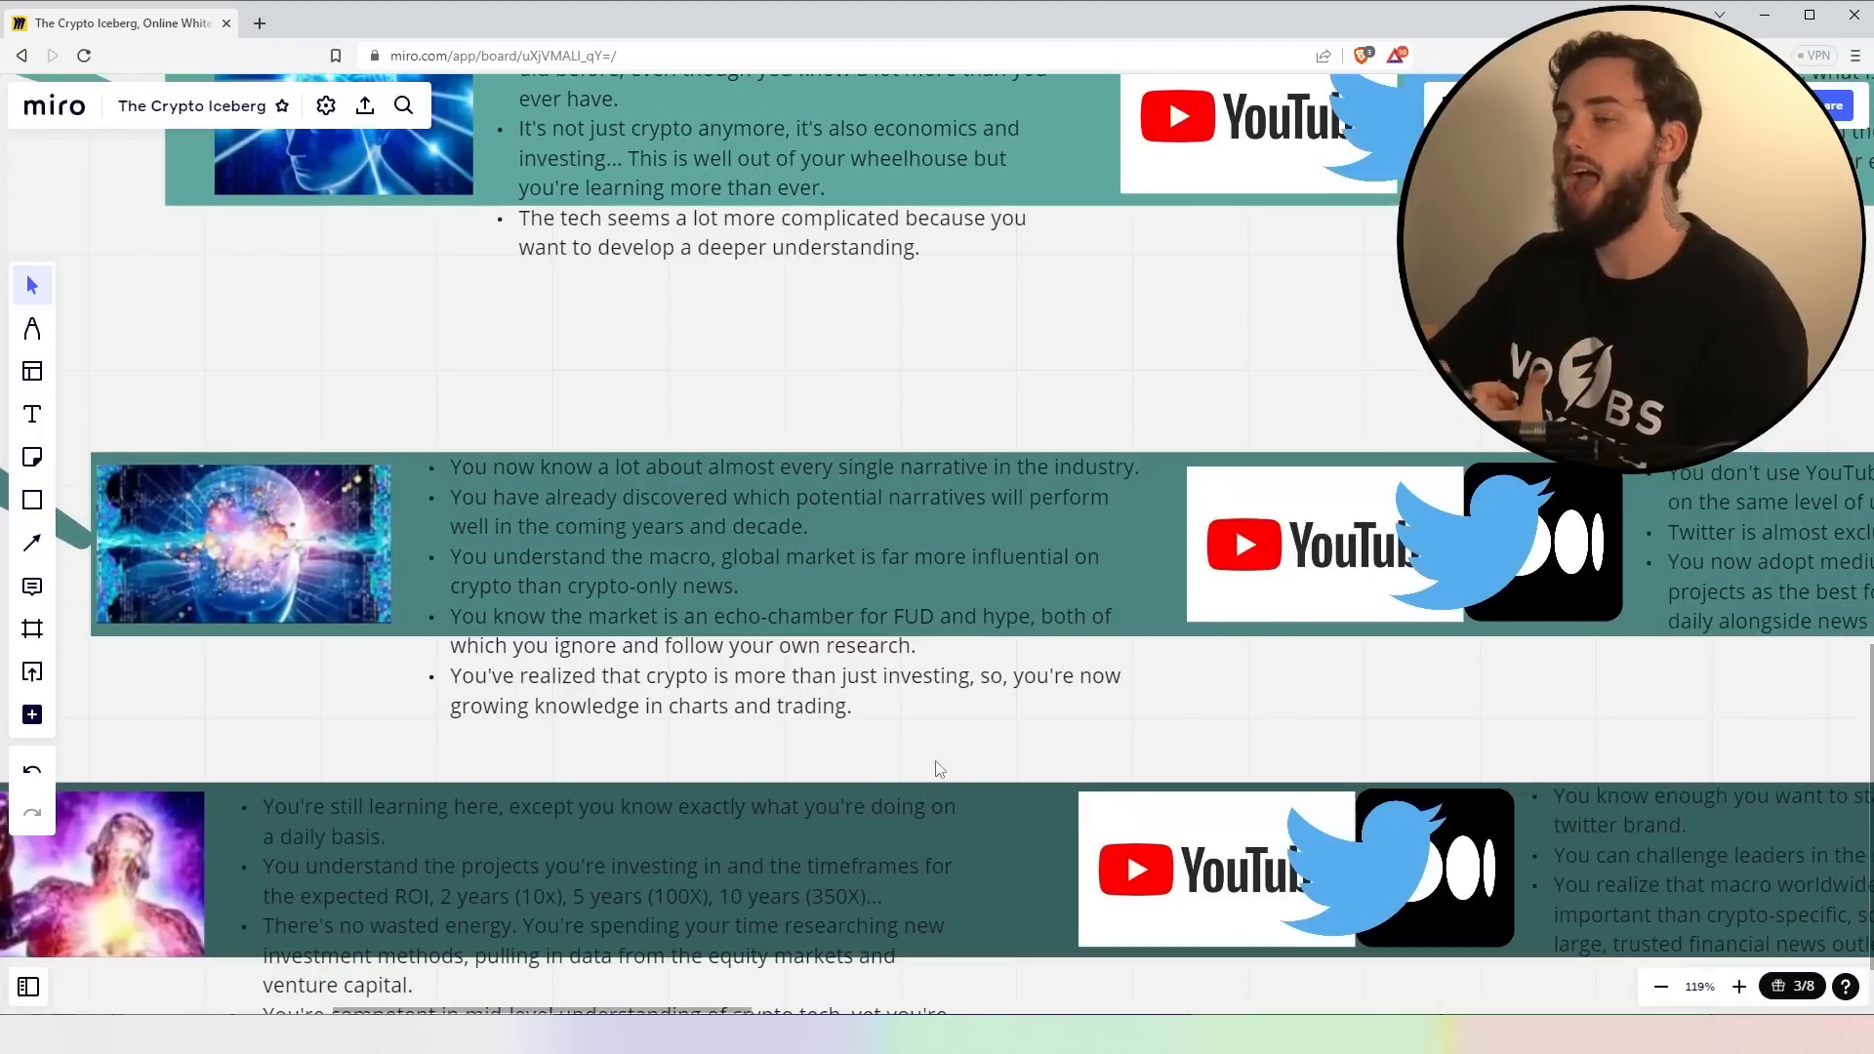
pyautogui.moveTo(1175, 735)
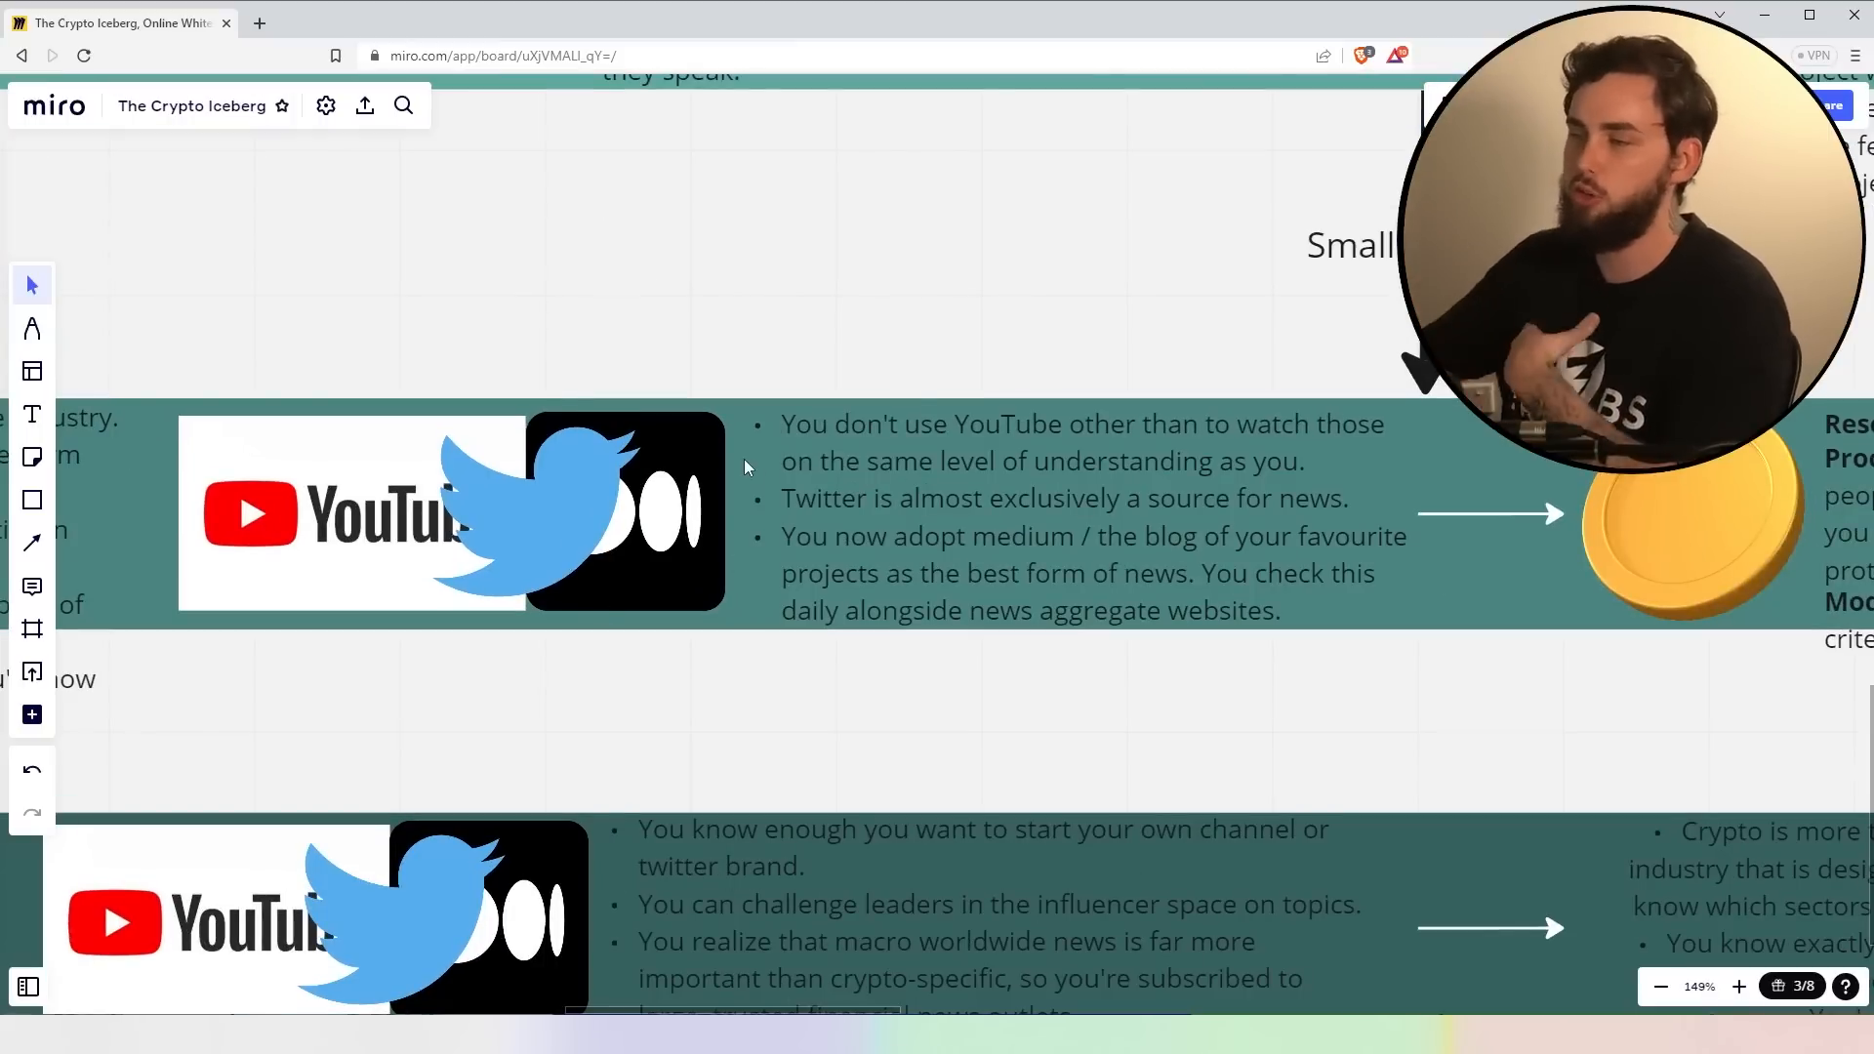
pyautogui.moveTo(1237, 535)
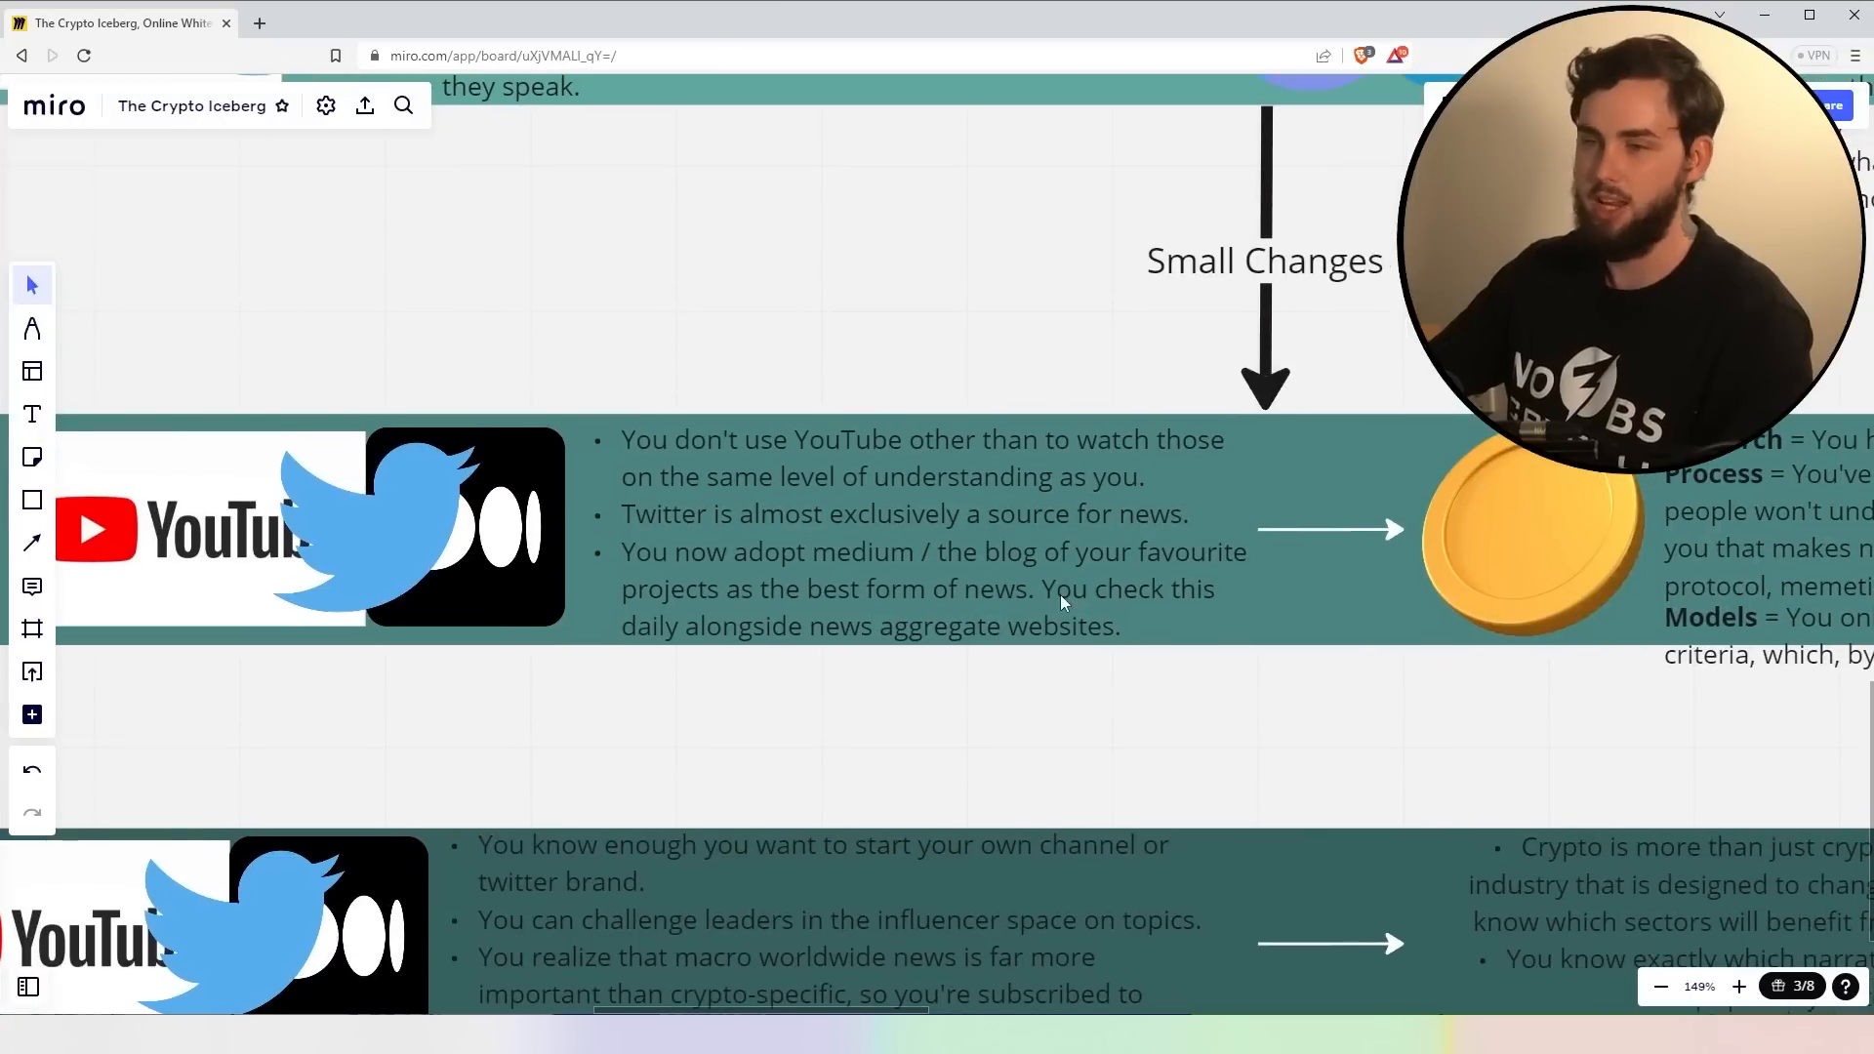
pyautogui.scroll(-3)
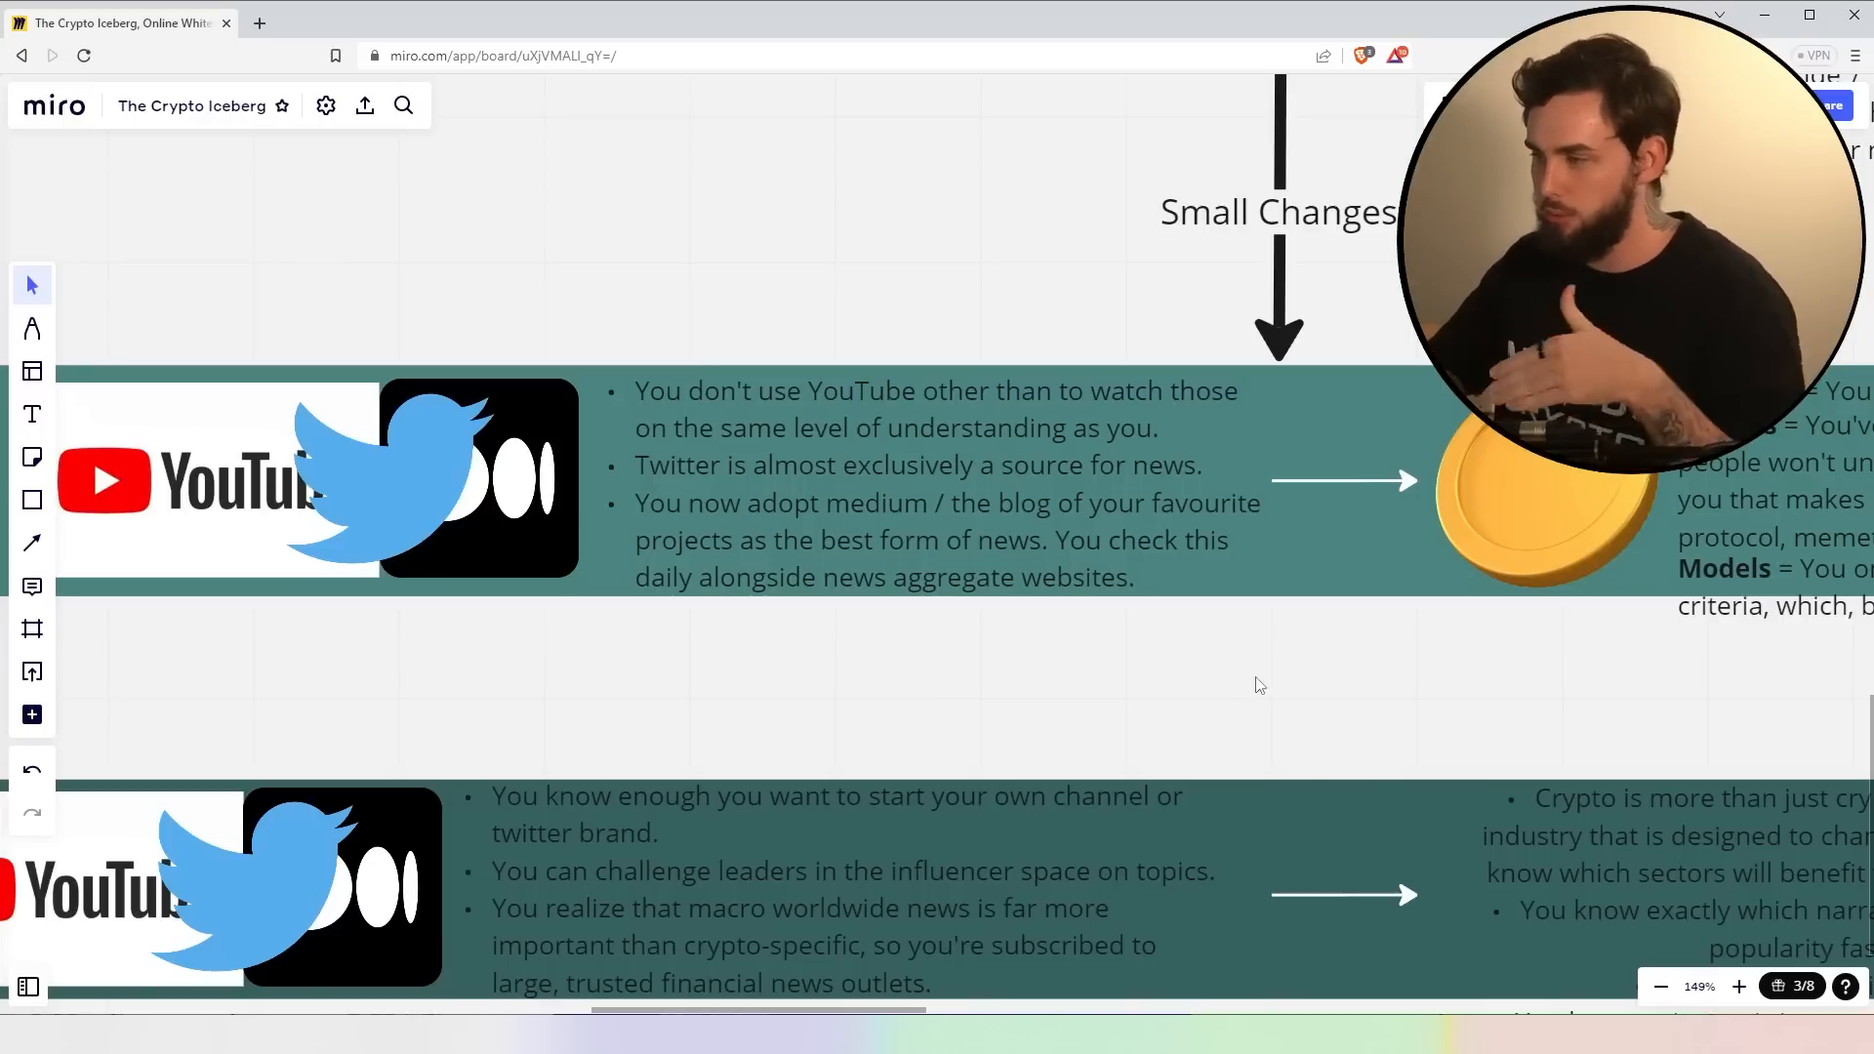
pyautogui.moveTo(597, 753)
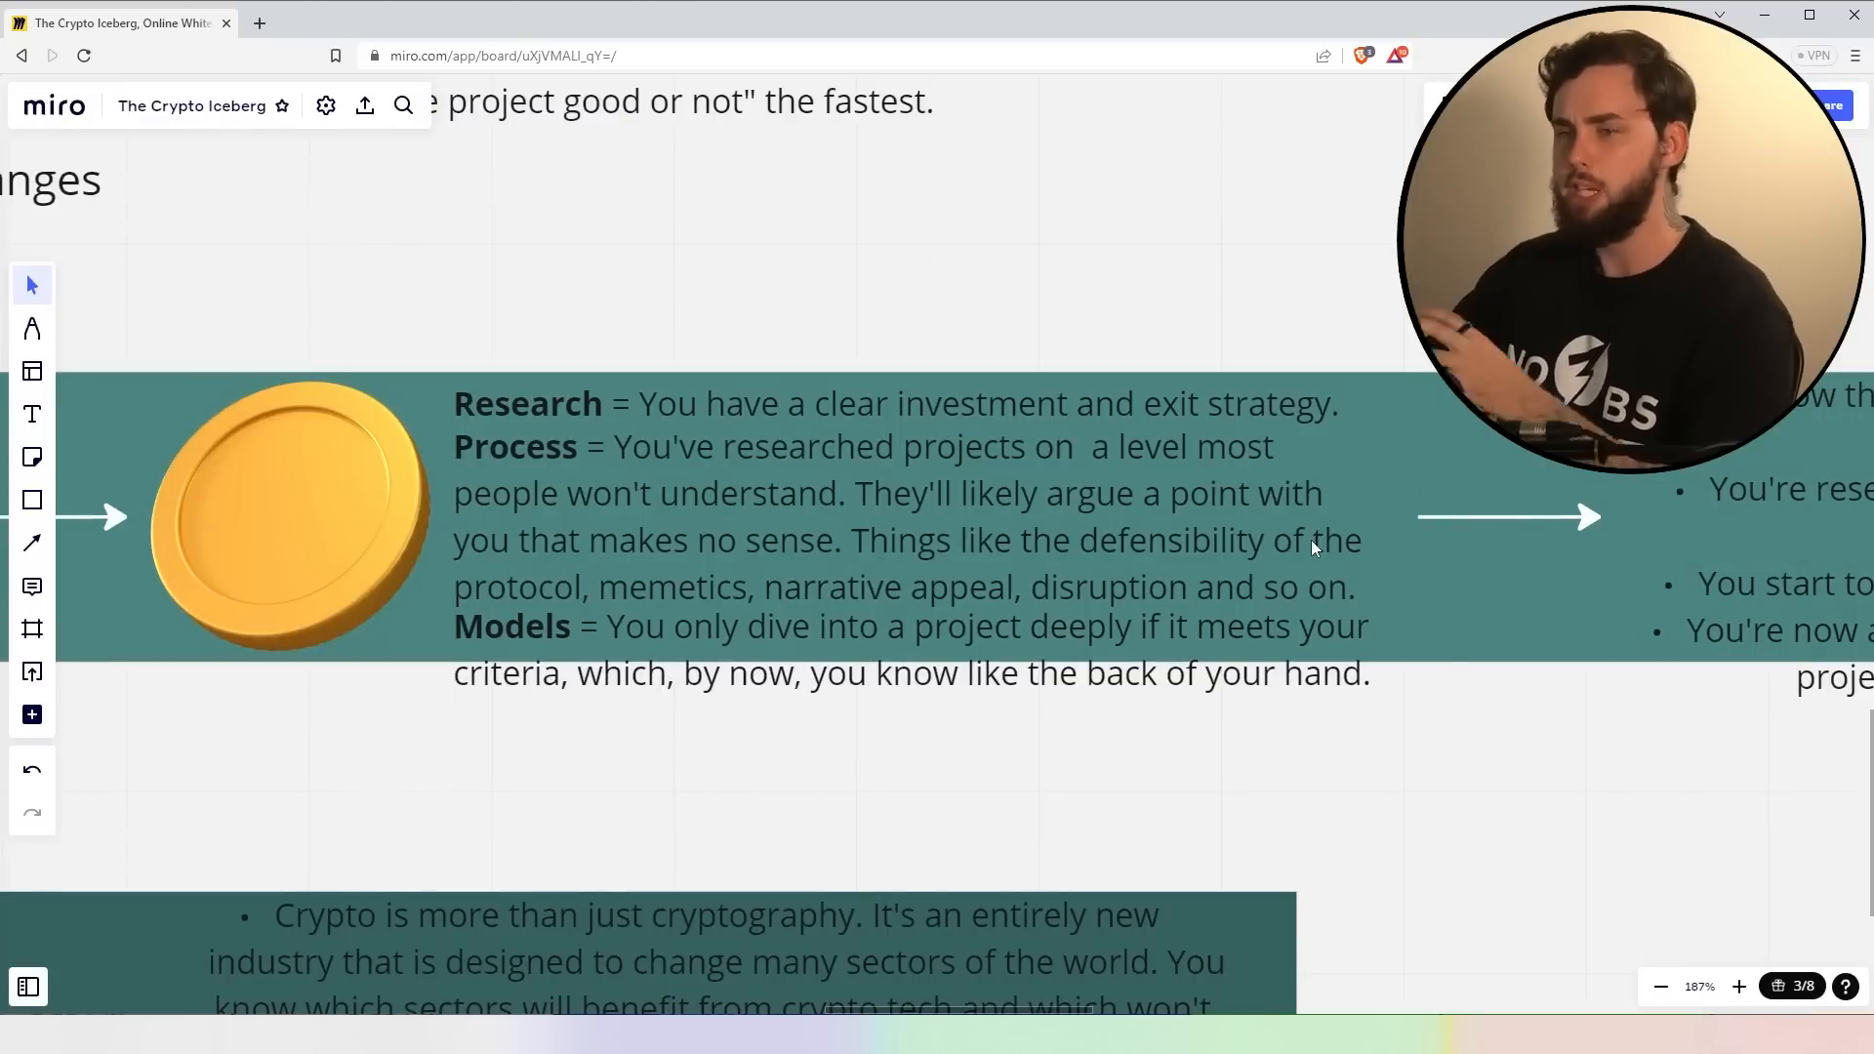
pyautogui.moveTo(1178, 577)
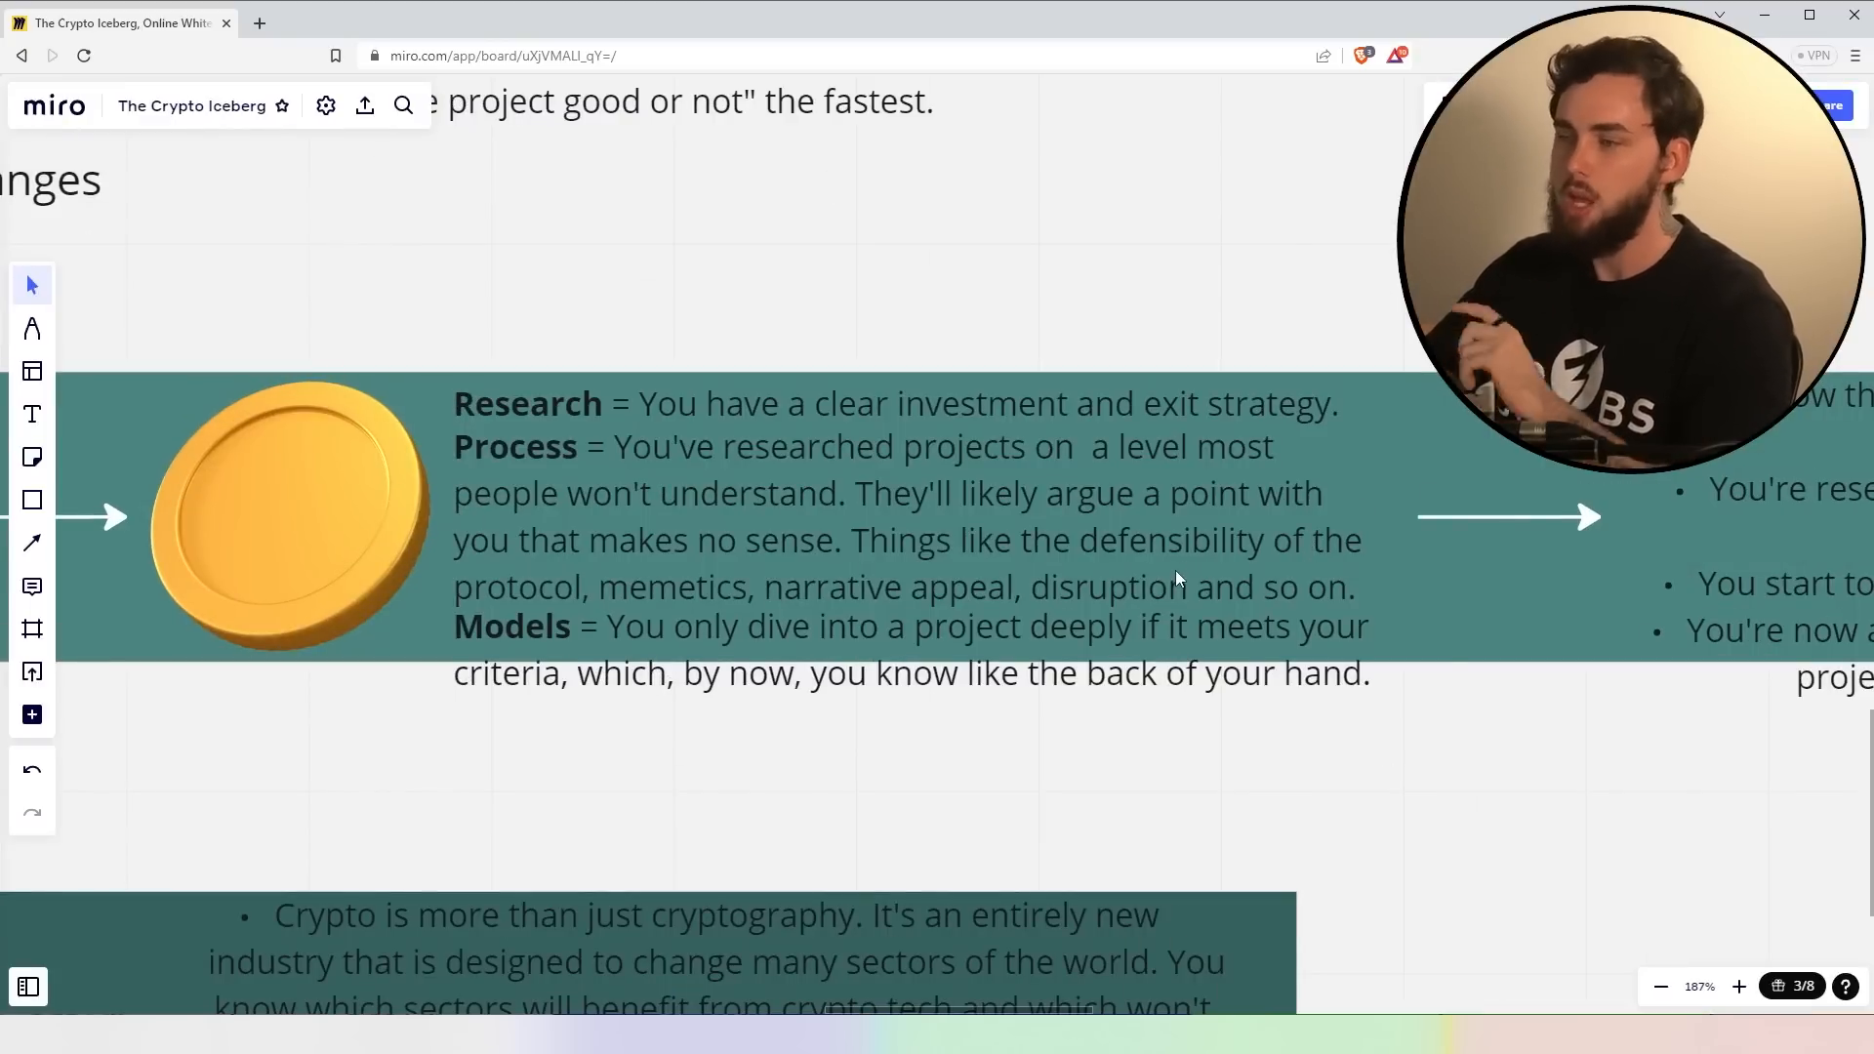
pyautogui.moveTo(1214, 593)
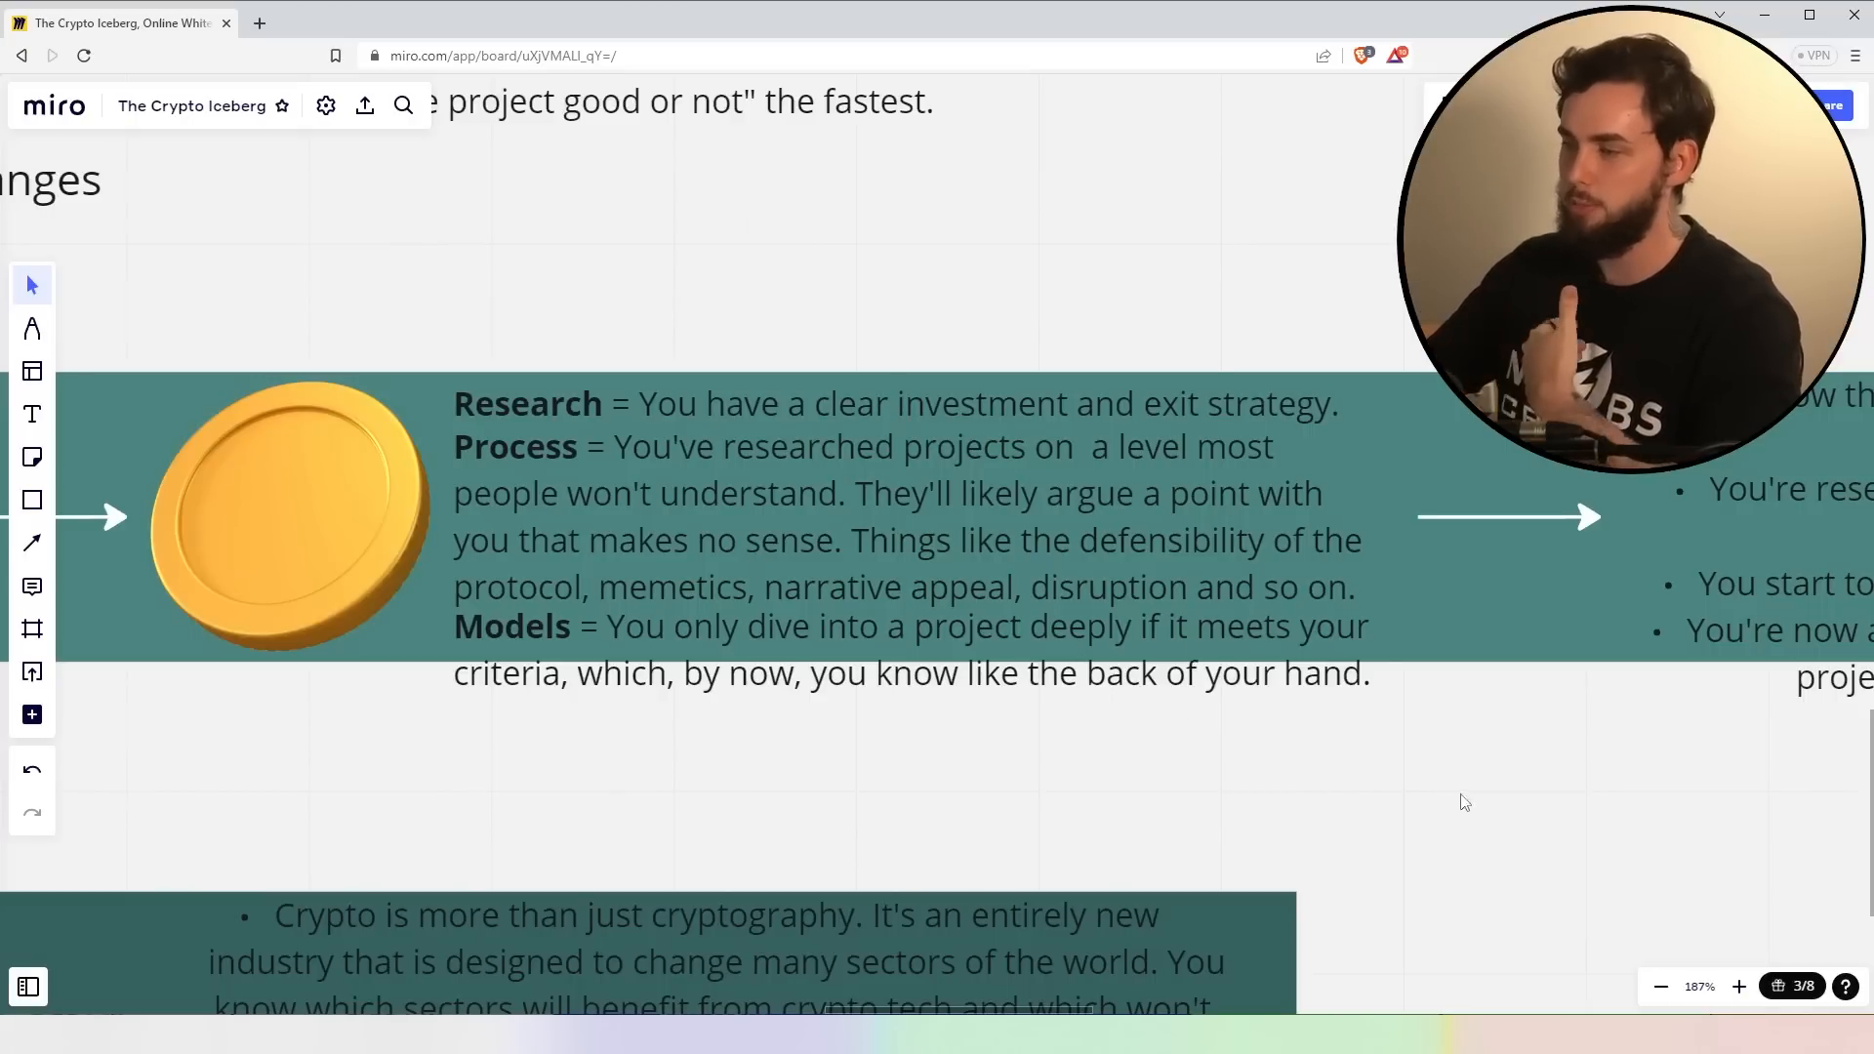
pyautogui.moveTo(1425, 779)
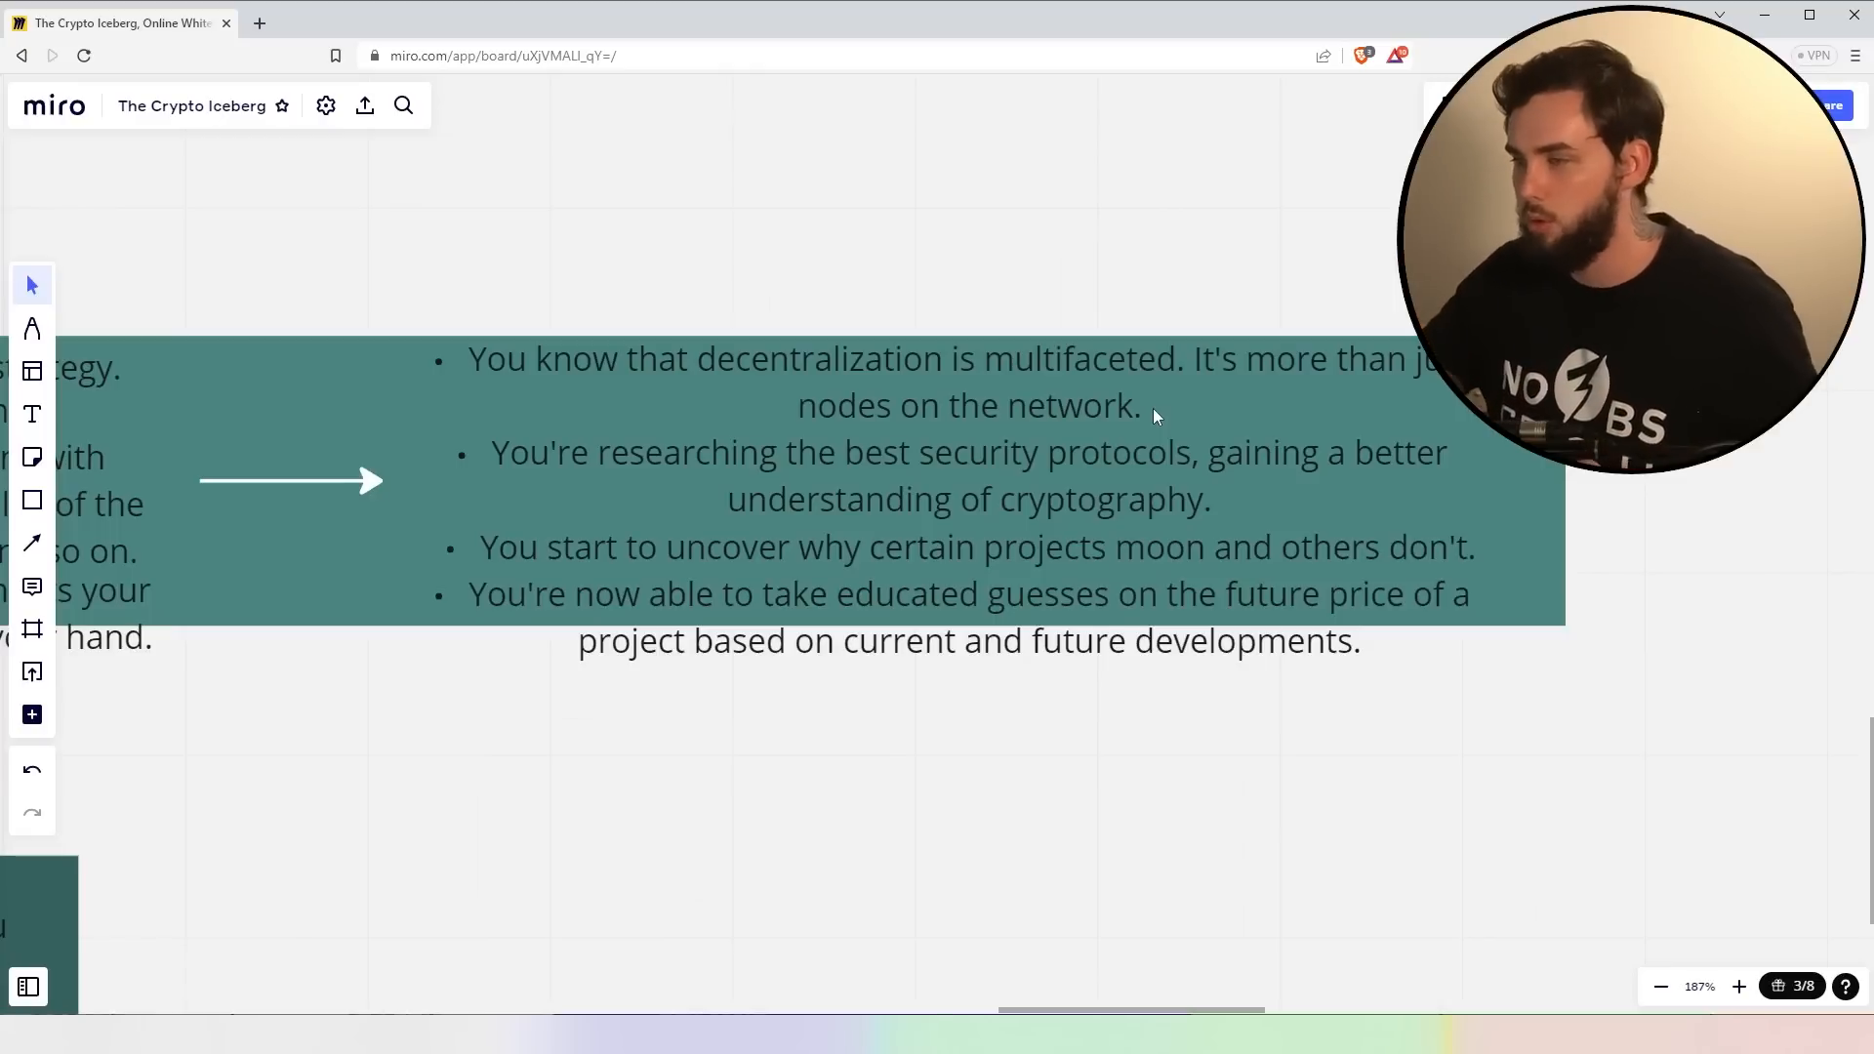
pyautogui.moveTo(1189, 496)
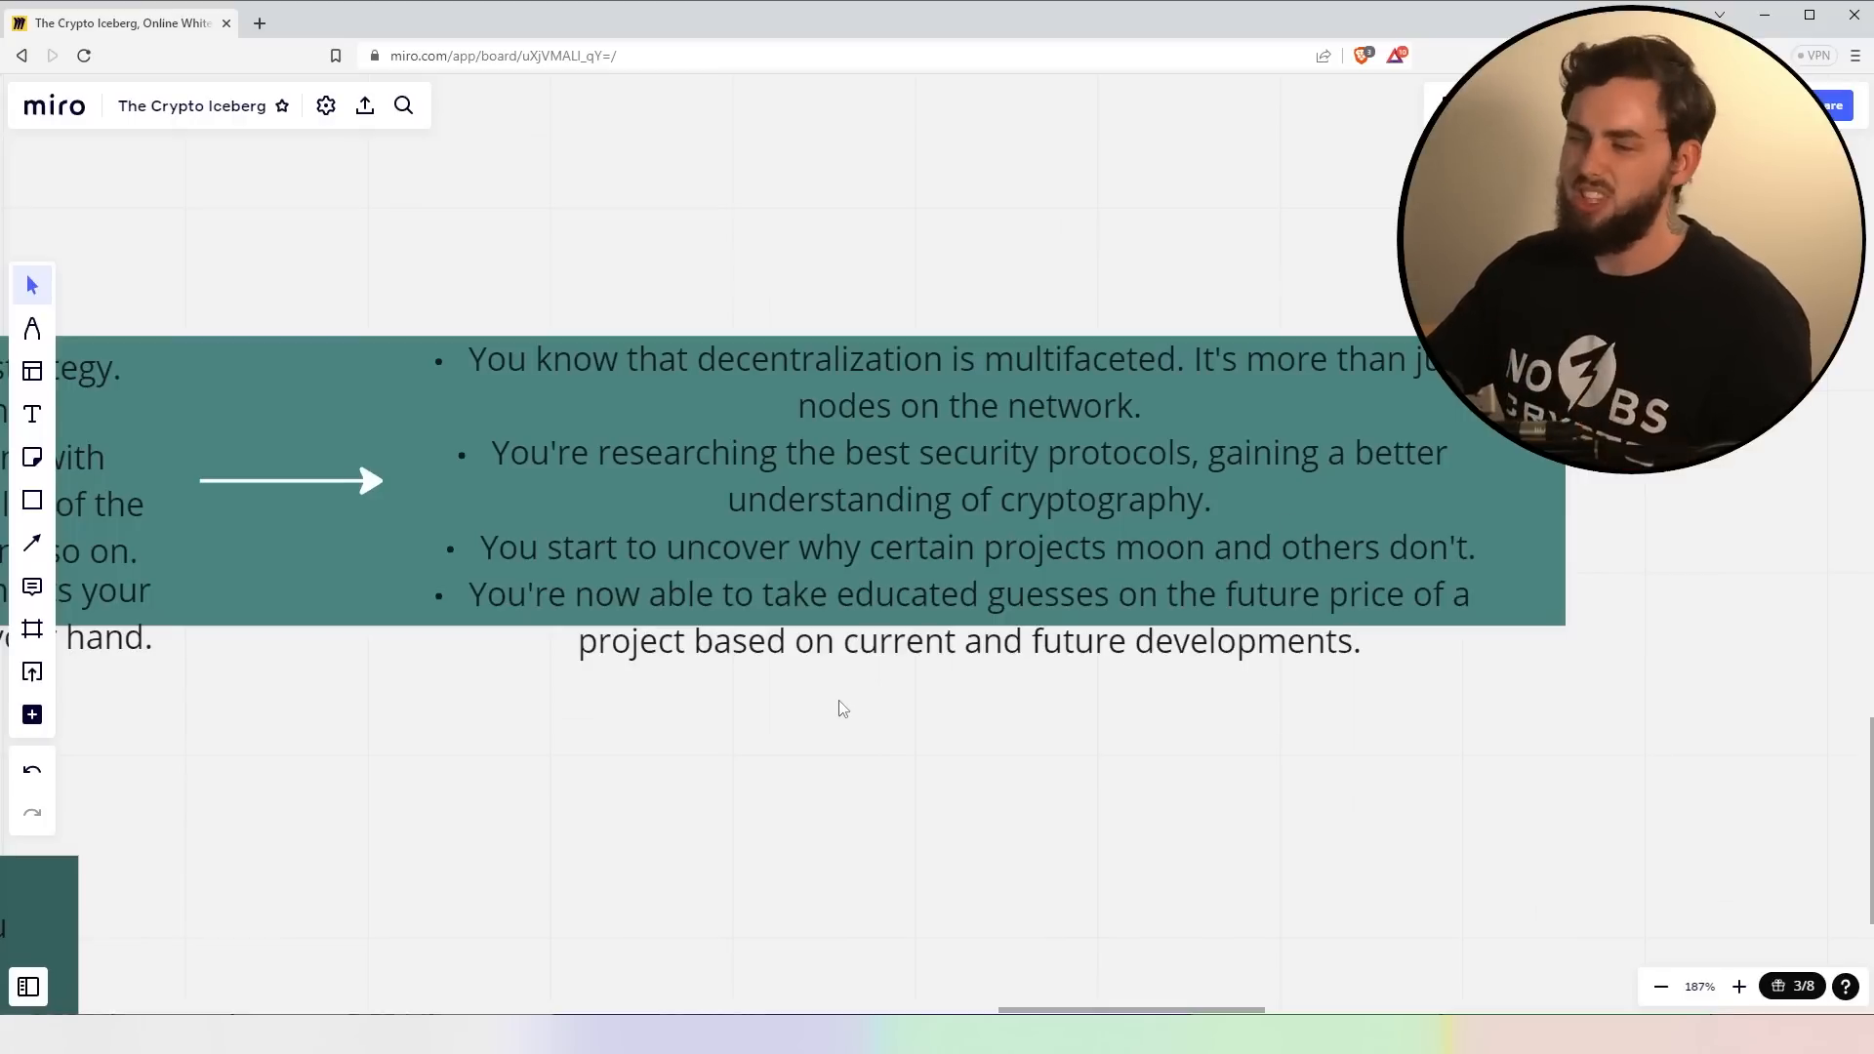
pyautogui.moveTo(916, 667)
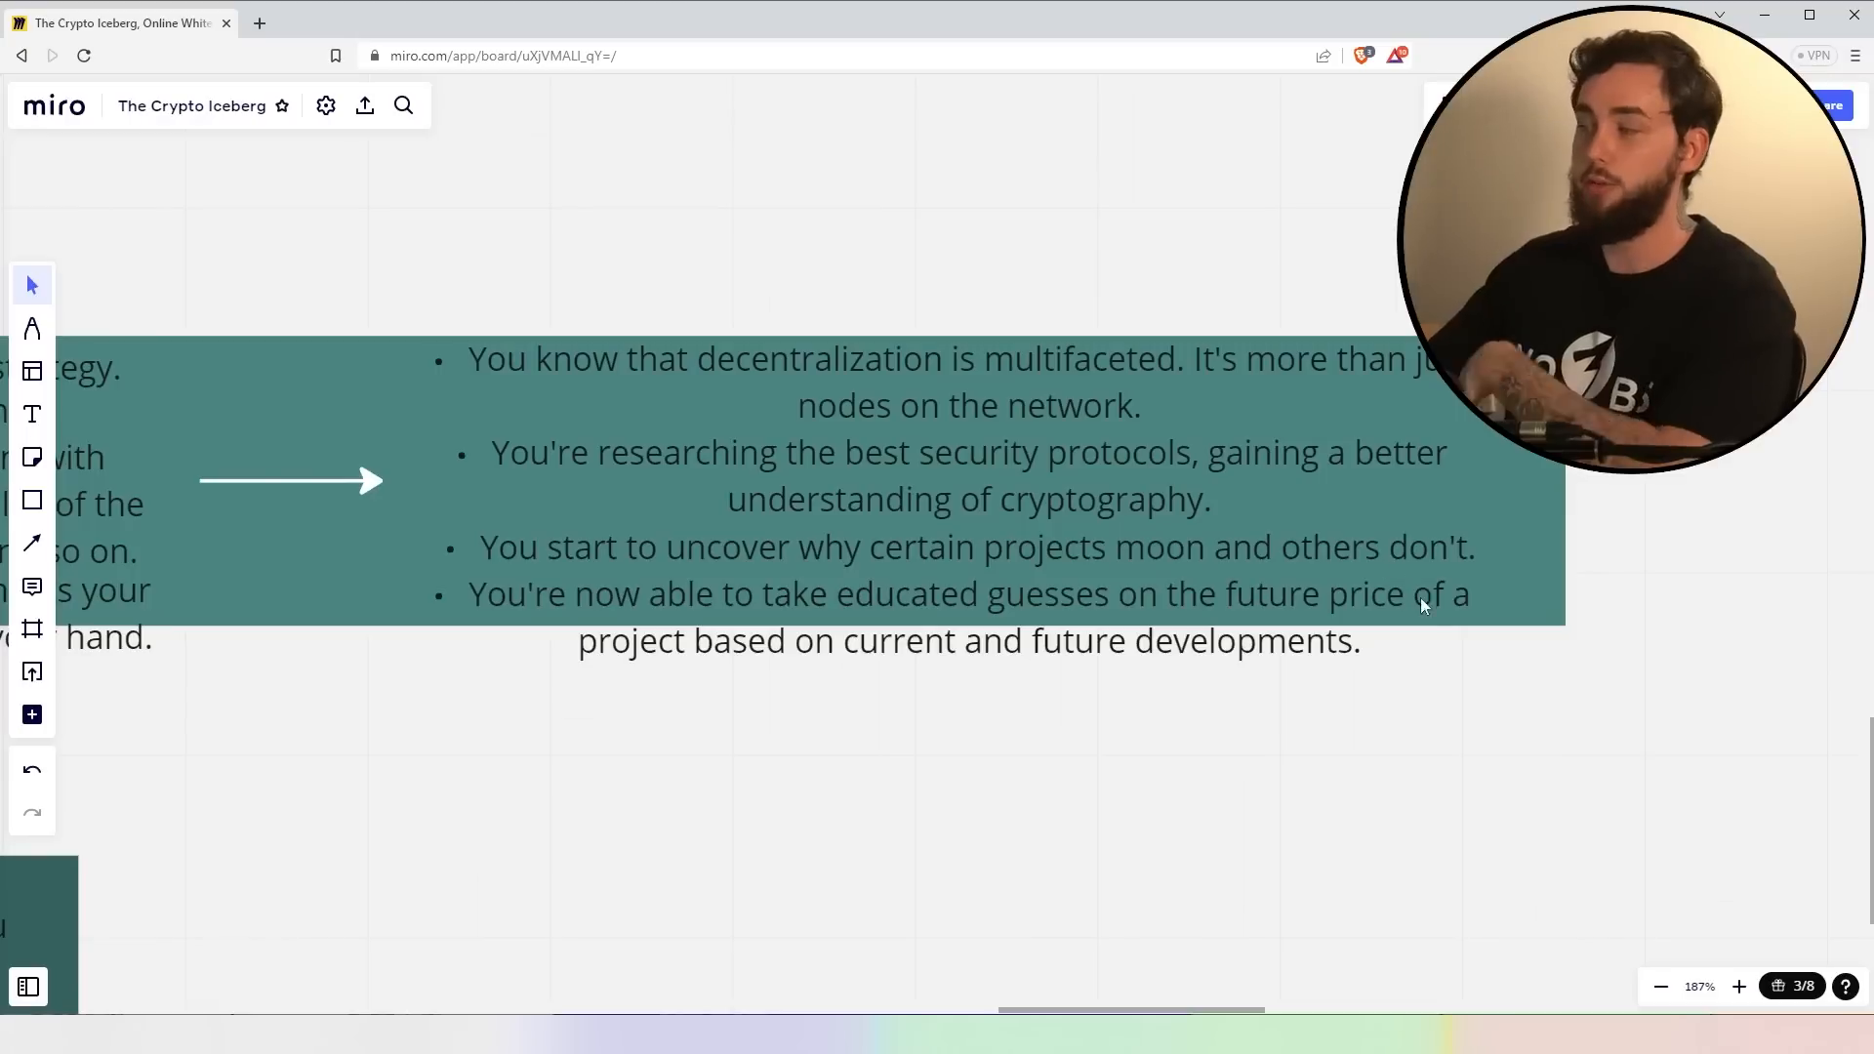
pyautogui.moveTo(1583, 531)
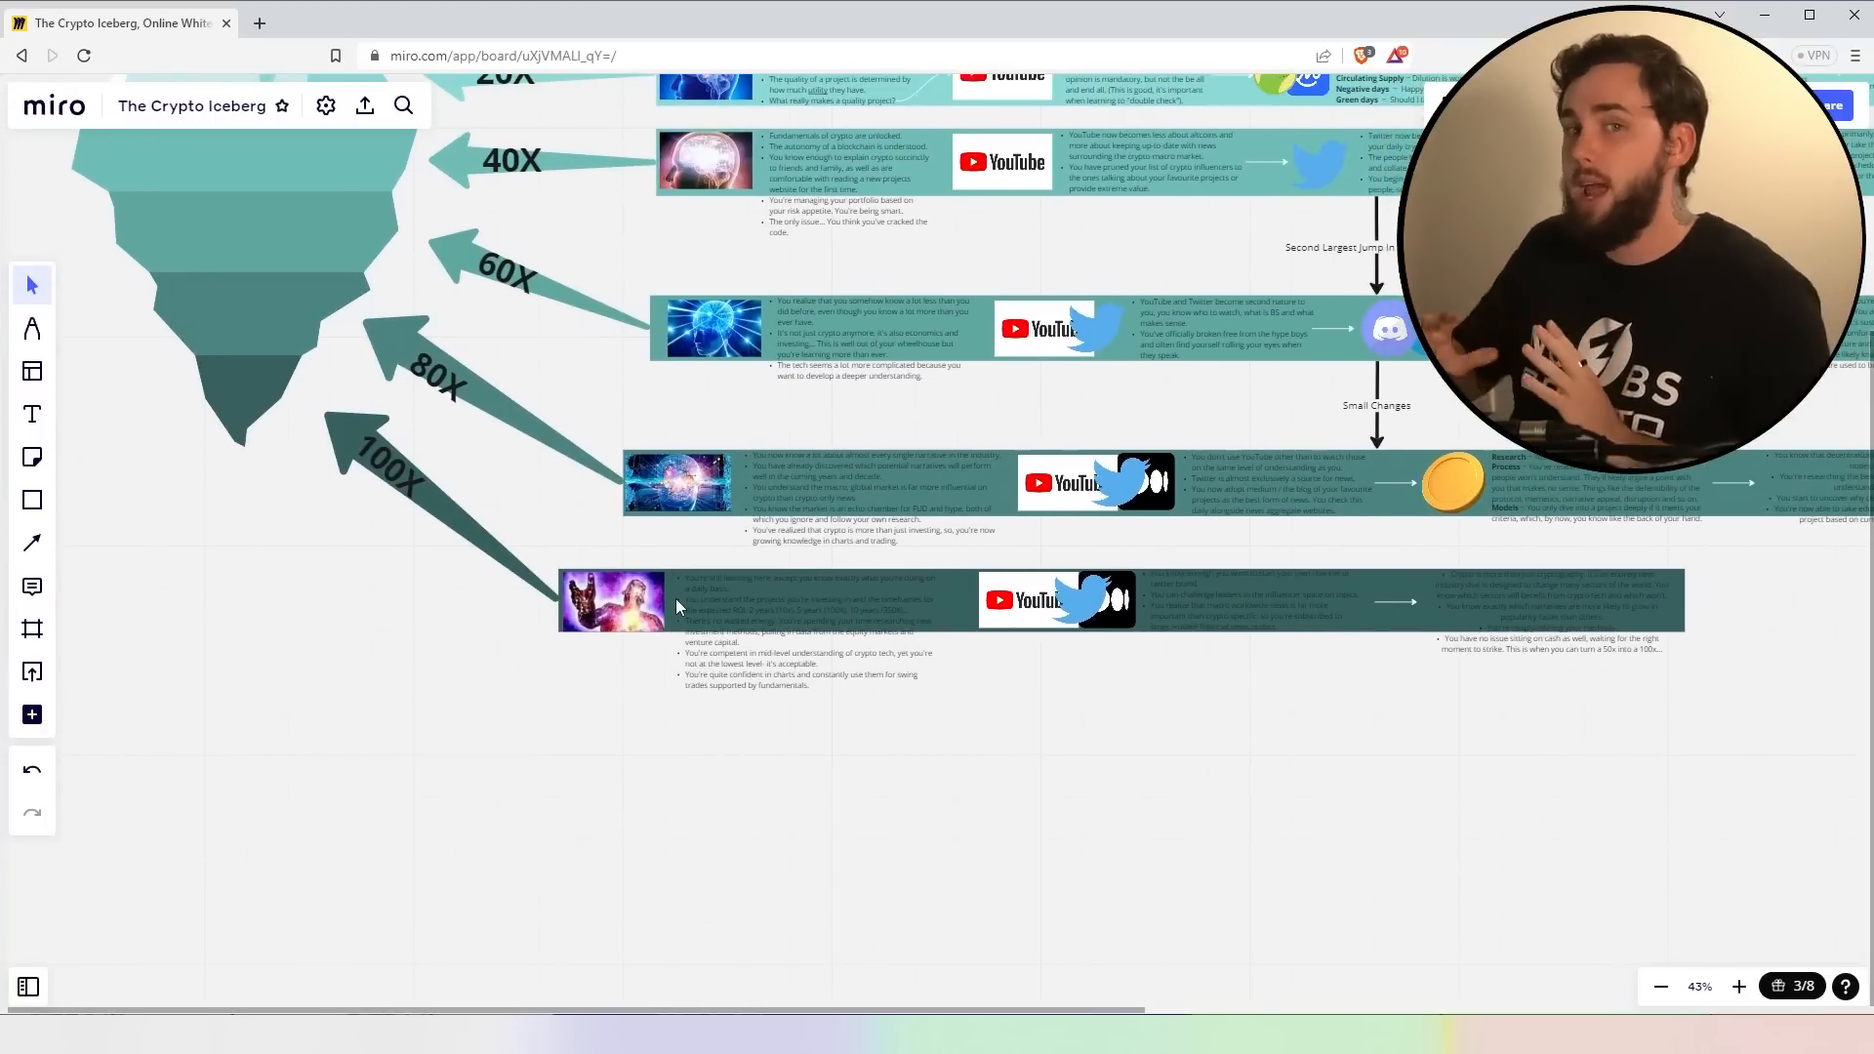
# - Zoom from the full-iceberg overview toward the opening notes of the 80X and 100X rows
pyautogui.scroll(-3)
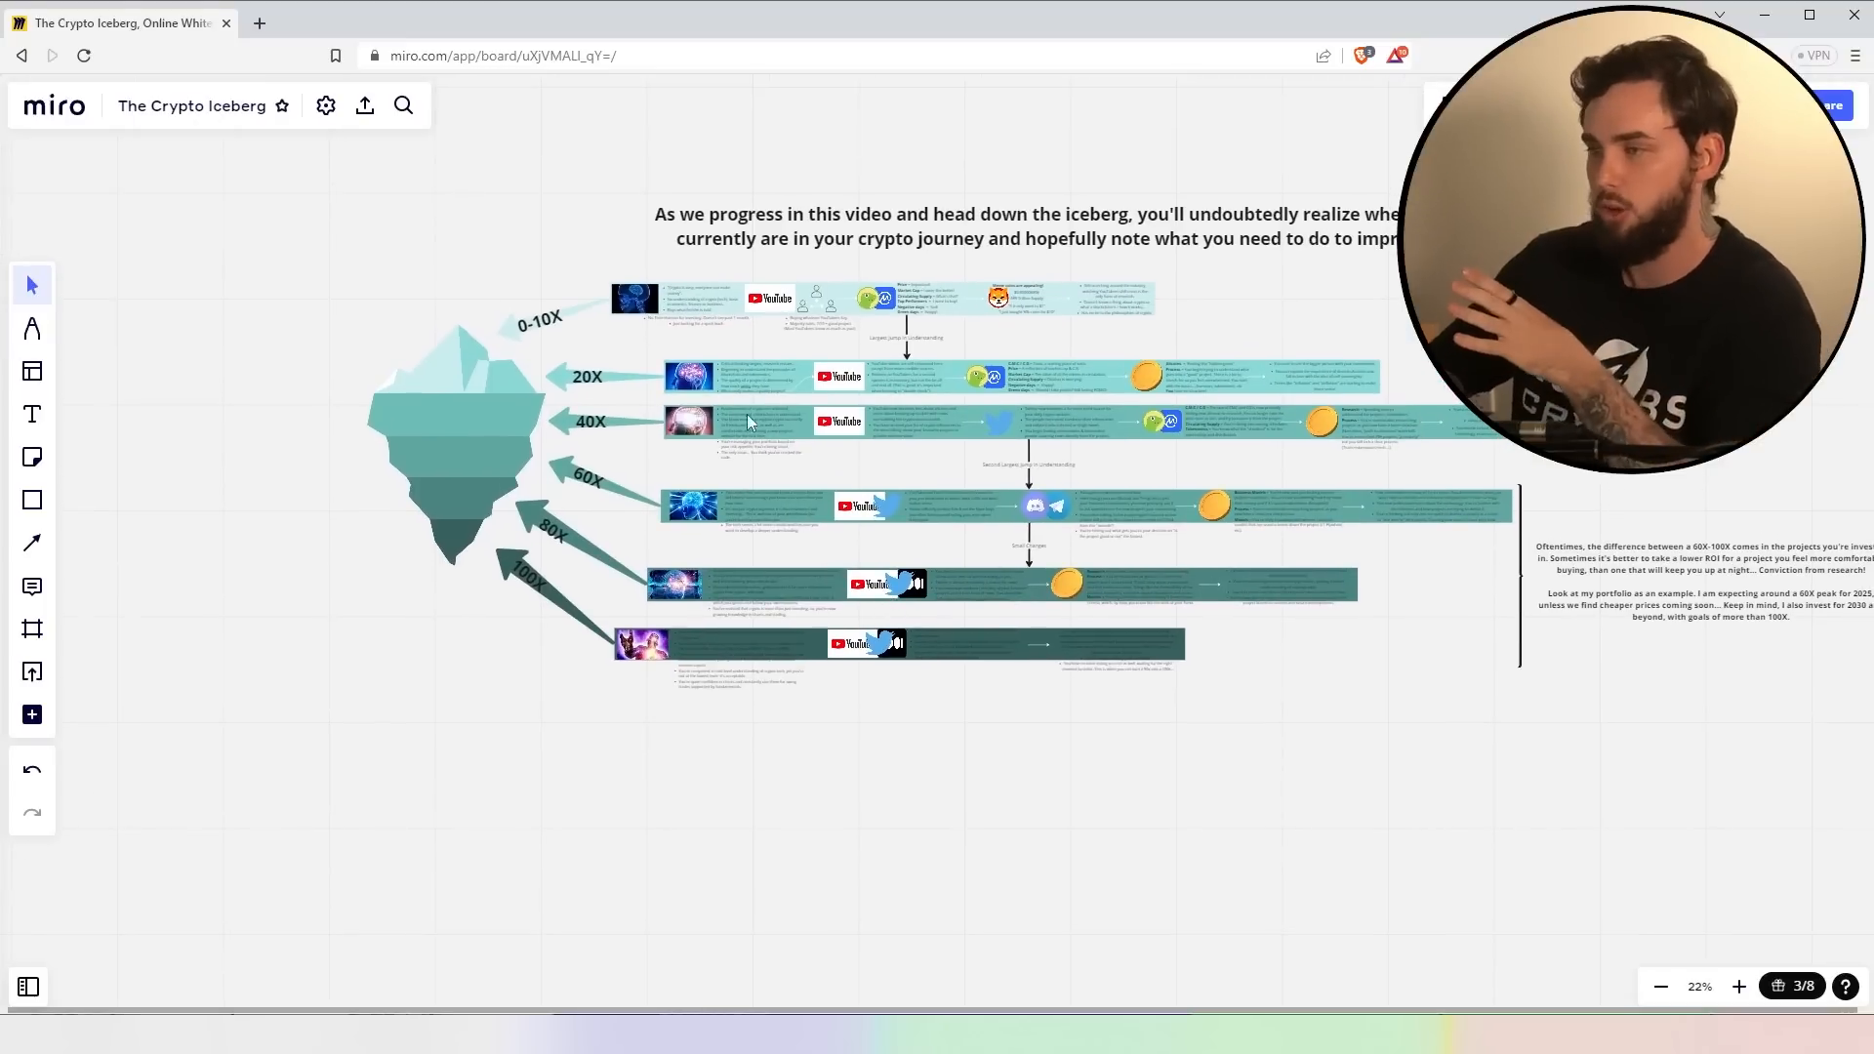
pyautogui.moveTo(759, 644)
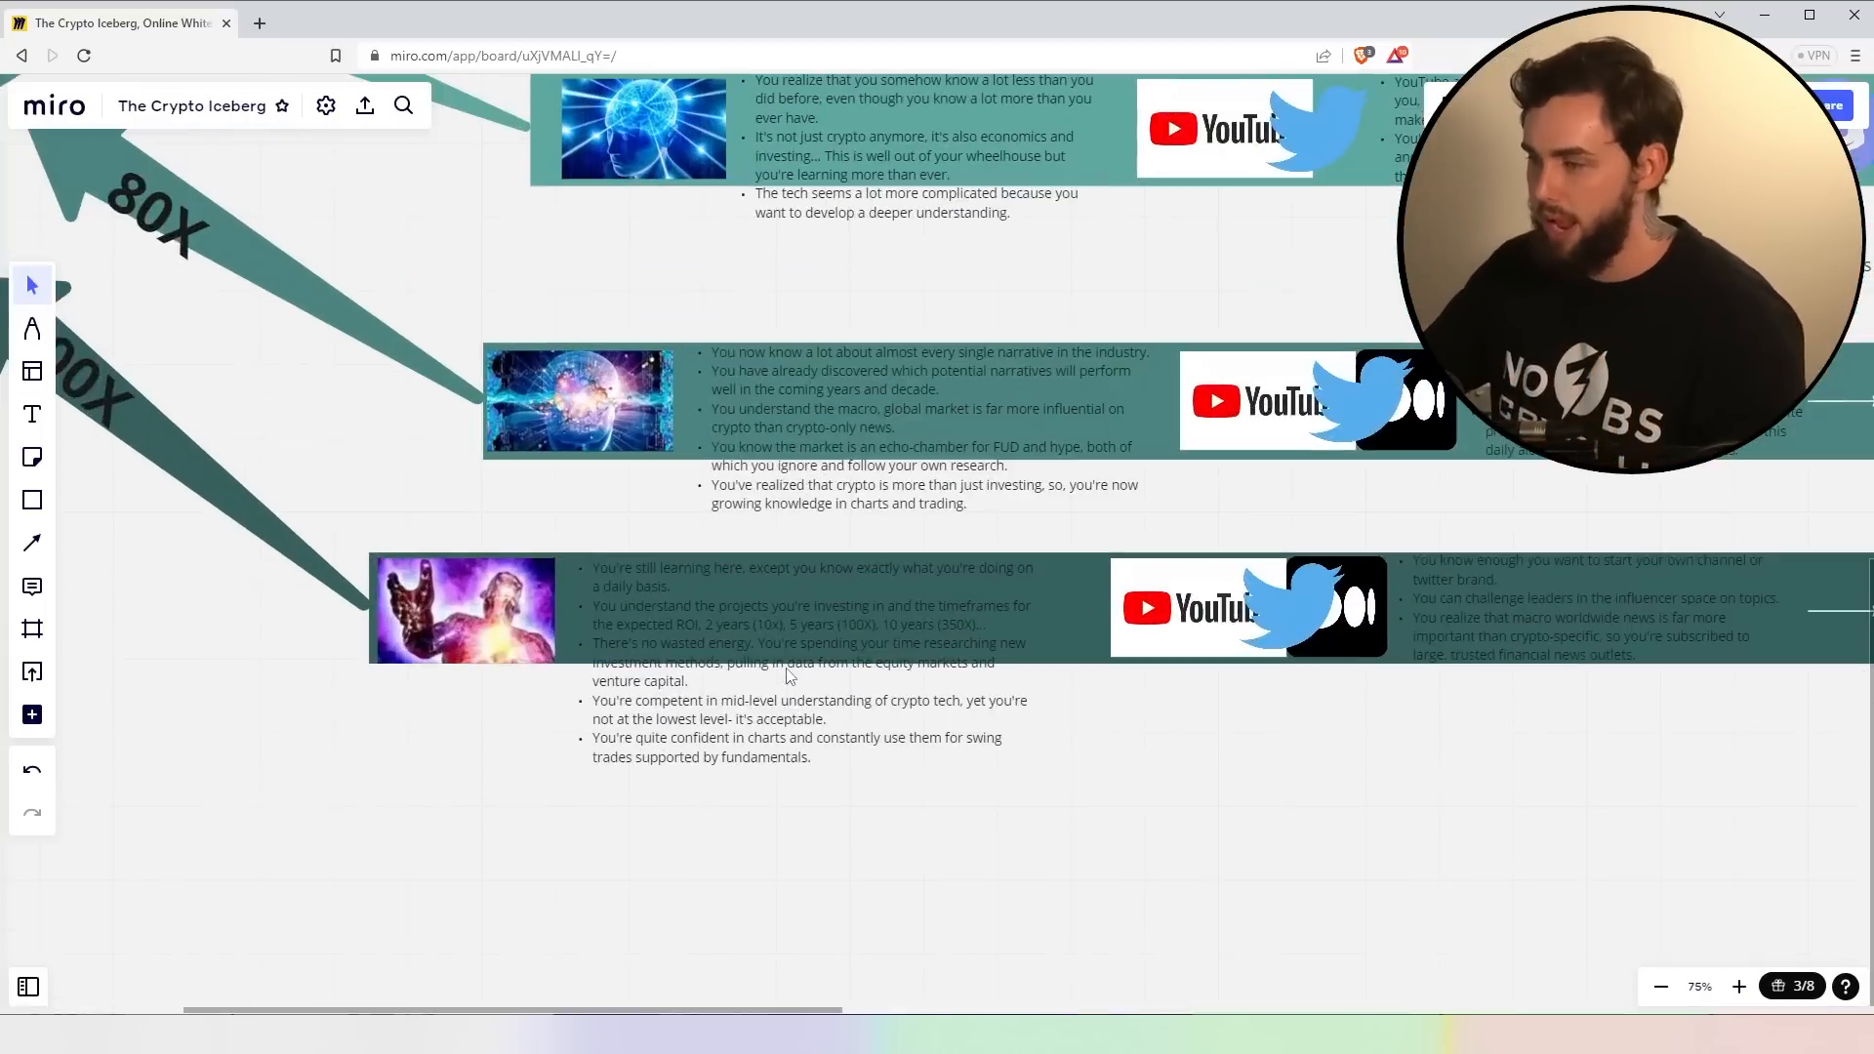
# - Zoom to about 167% on the 100X row's first bullet-list column
pyautogui.scroll(-3)
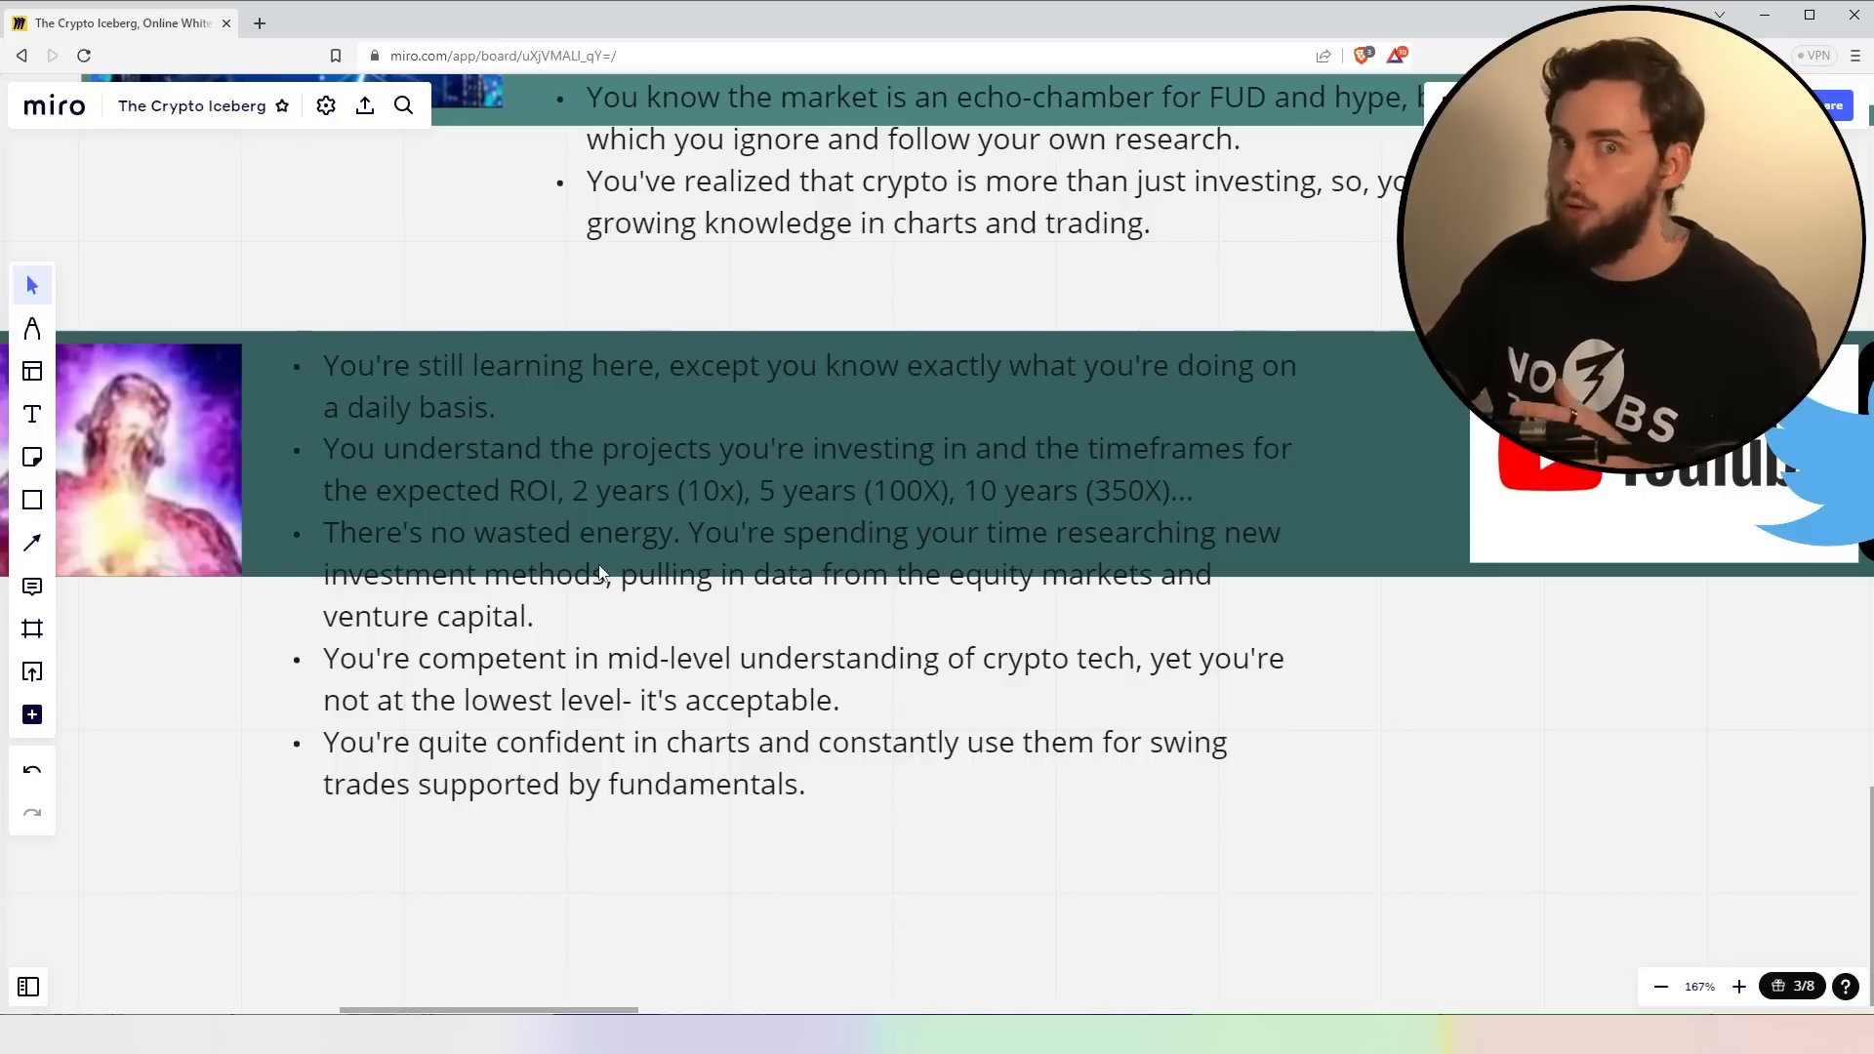
pyautogui.moveTo(691, 599)
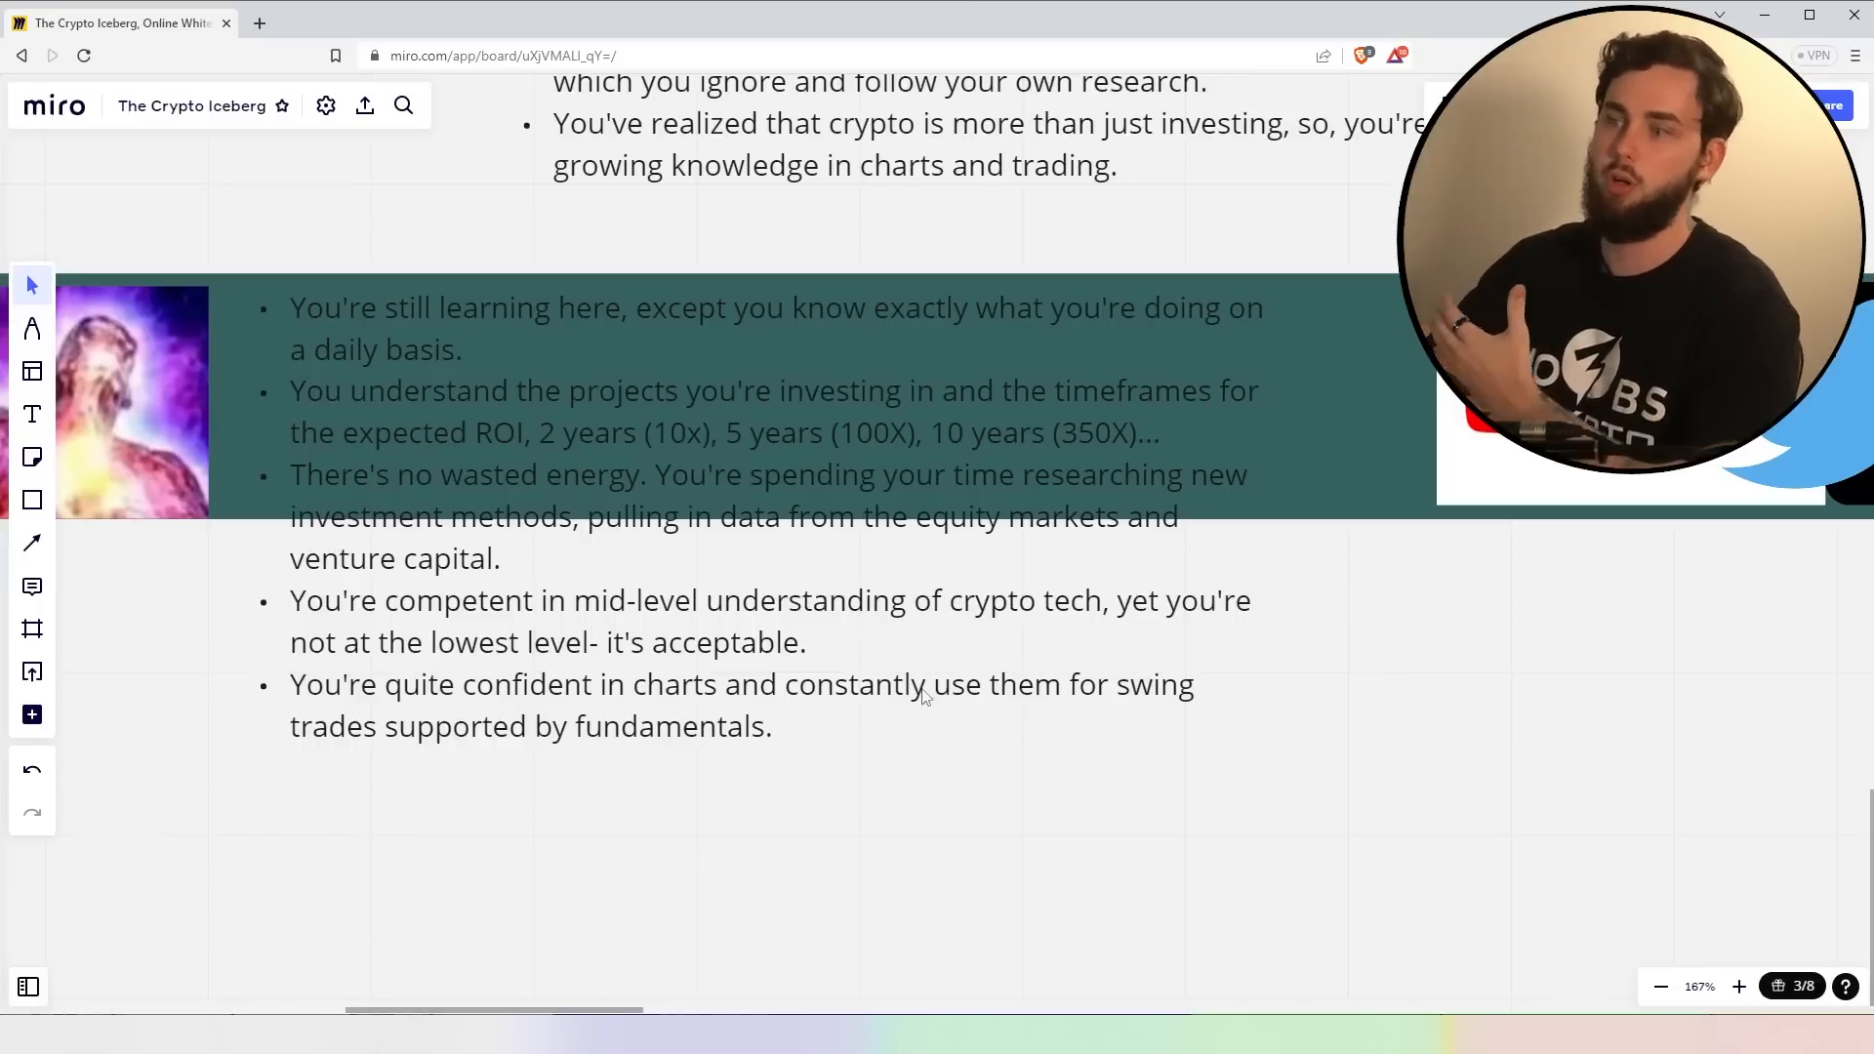
pyautogui.moveTo(1060, 757)
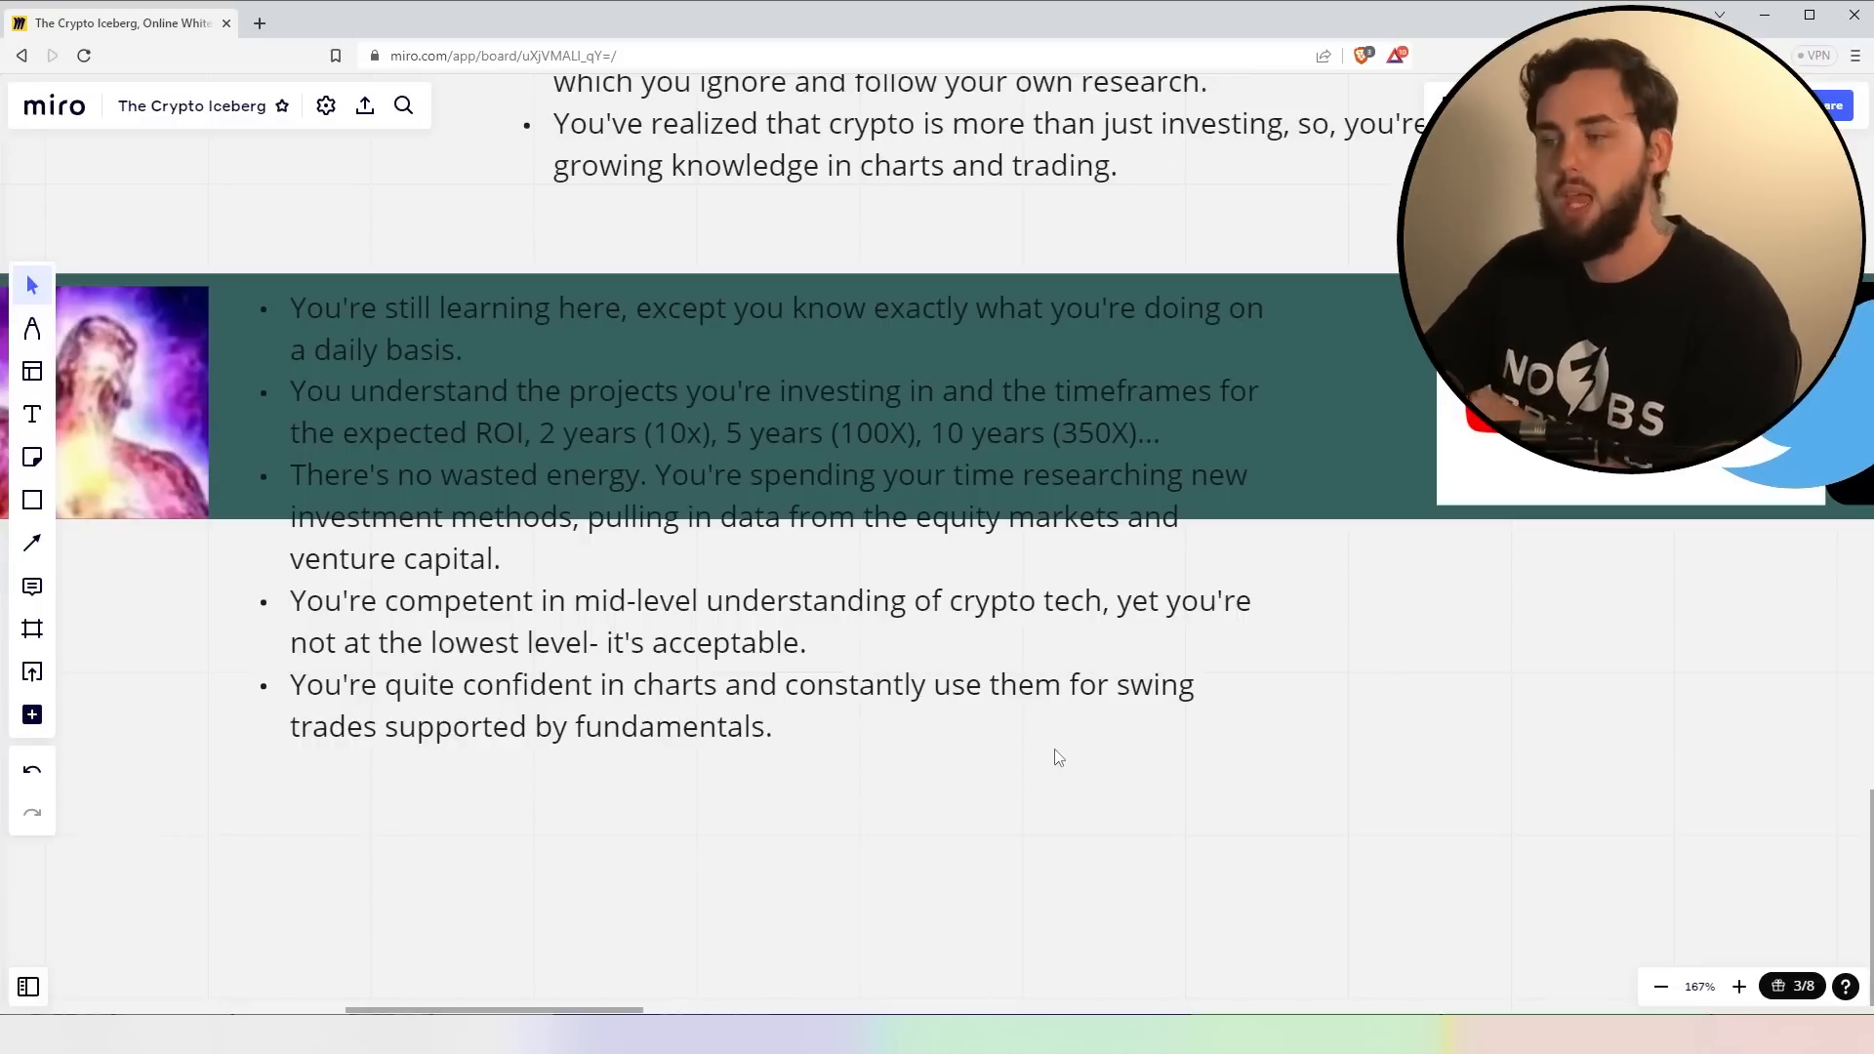
pyautogui.moveTo(912, 742)
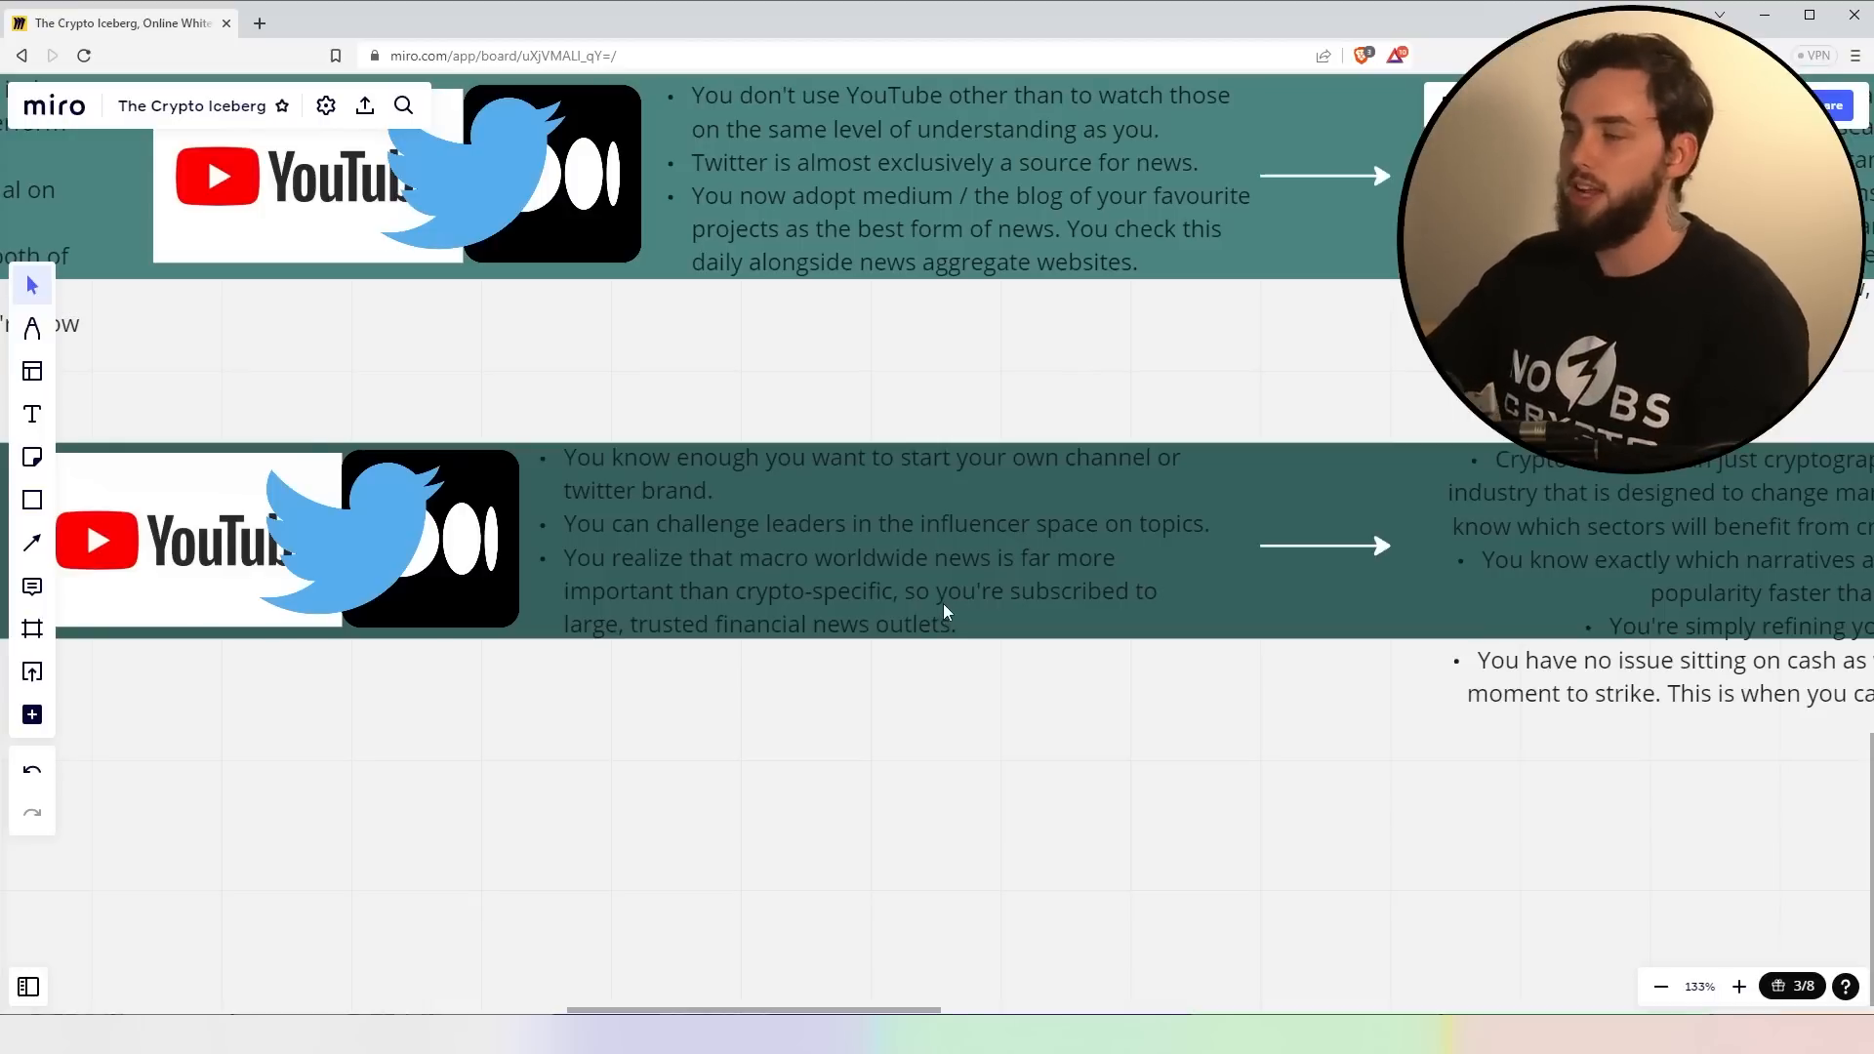
pyautogui.moveTo(1183, 603)
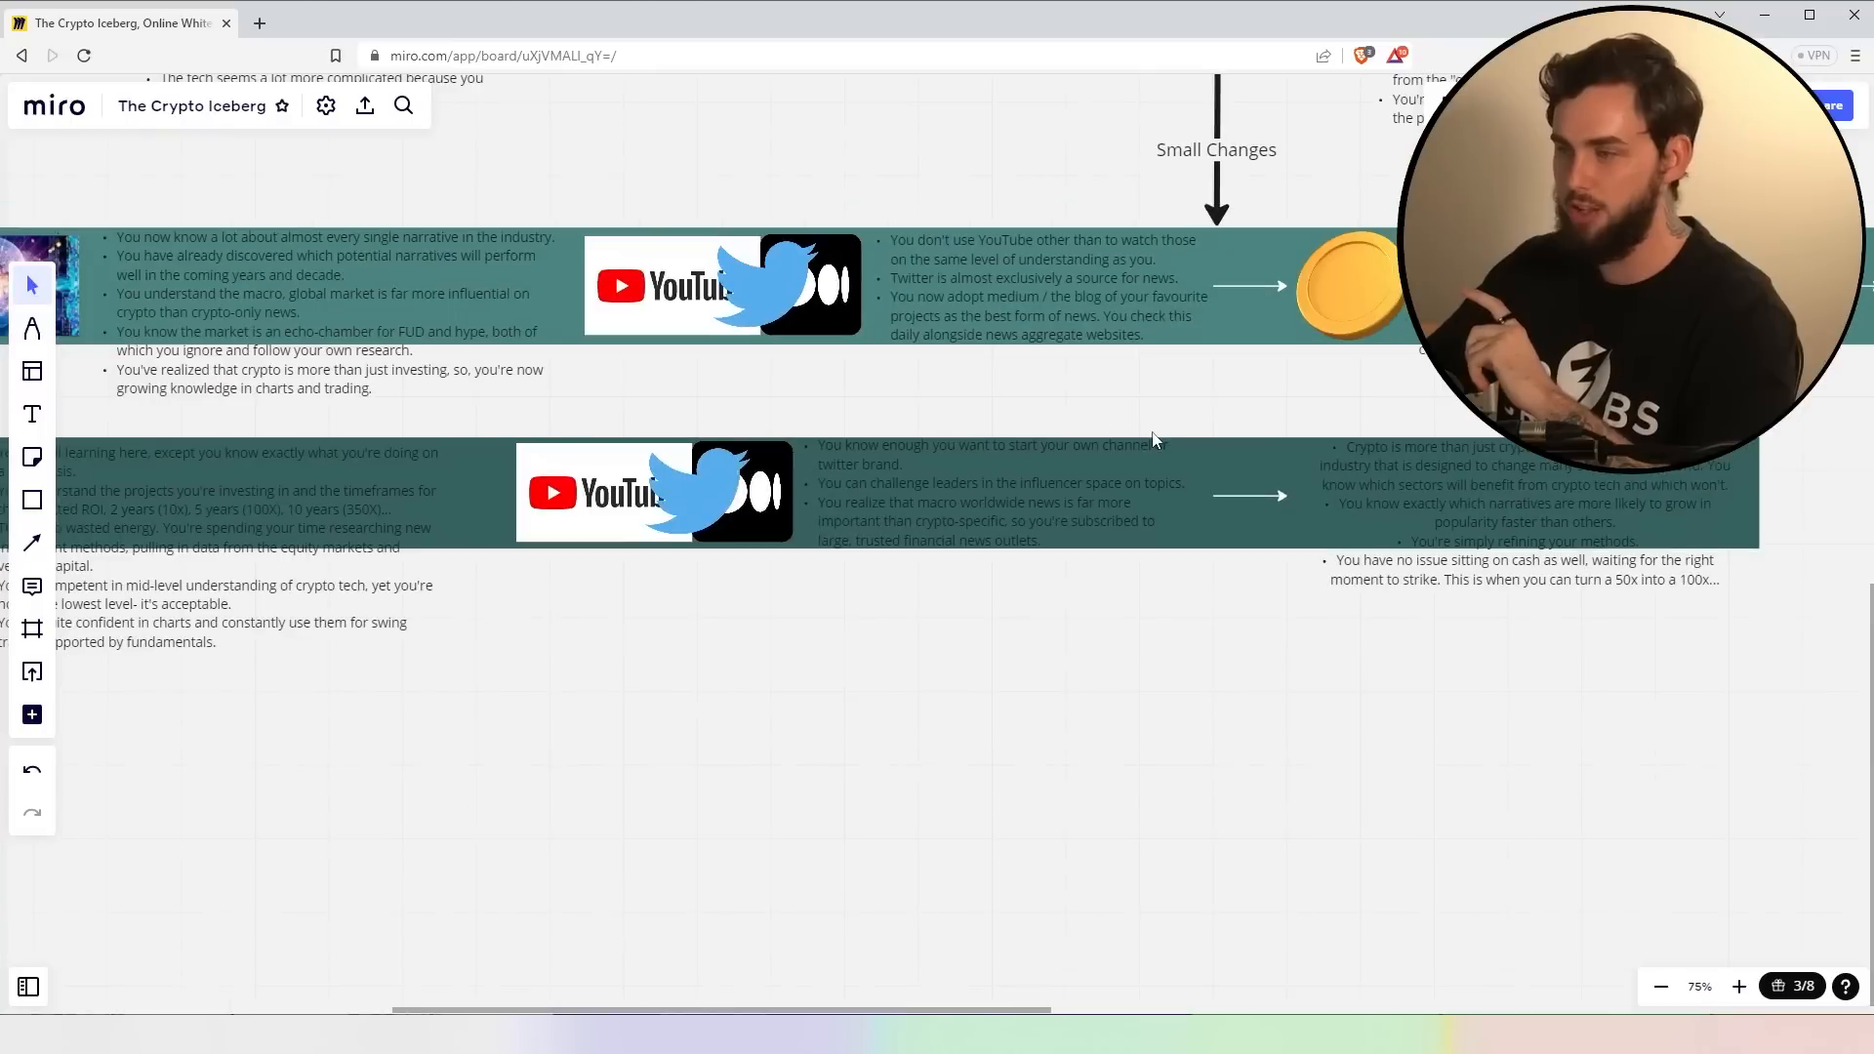
# - Zoom to about 149% on the 100X row's YouTube/Twitter/Medium news-source column
pyautogui.scroll(-3)
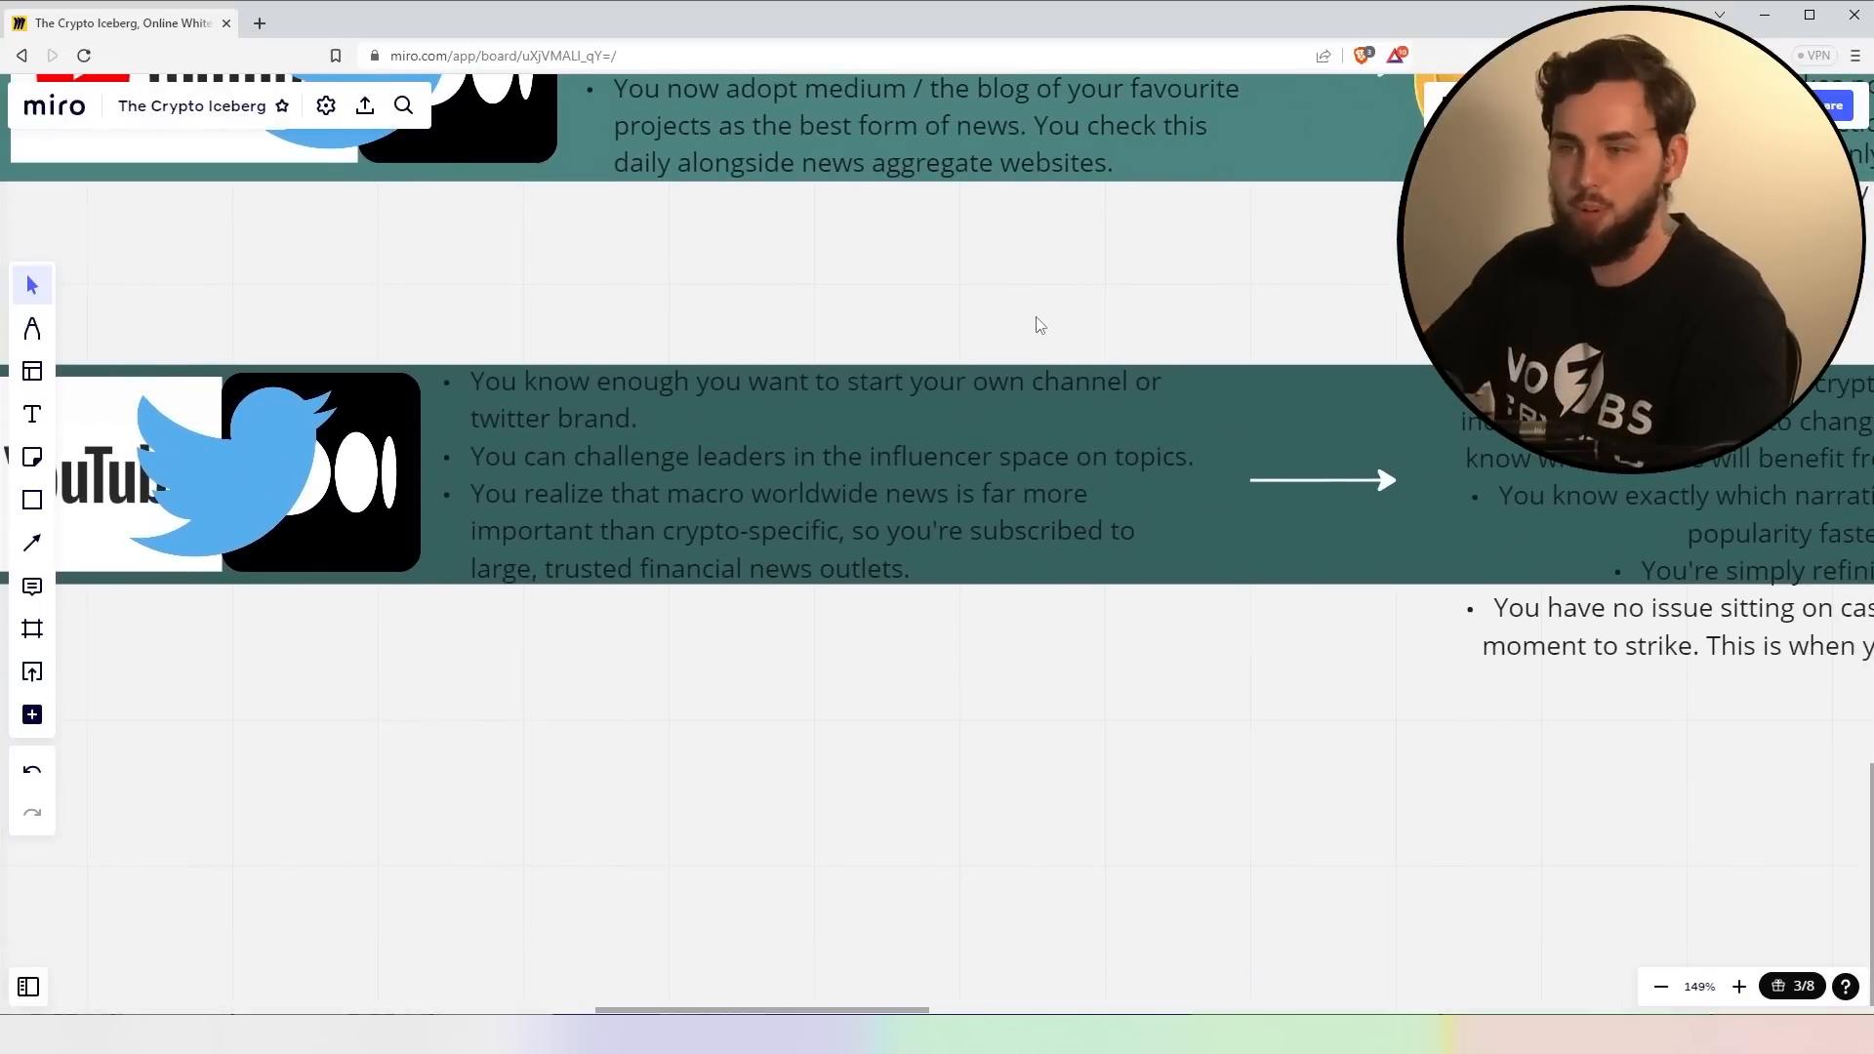
pyautogui.moveTo(806, 484)
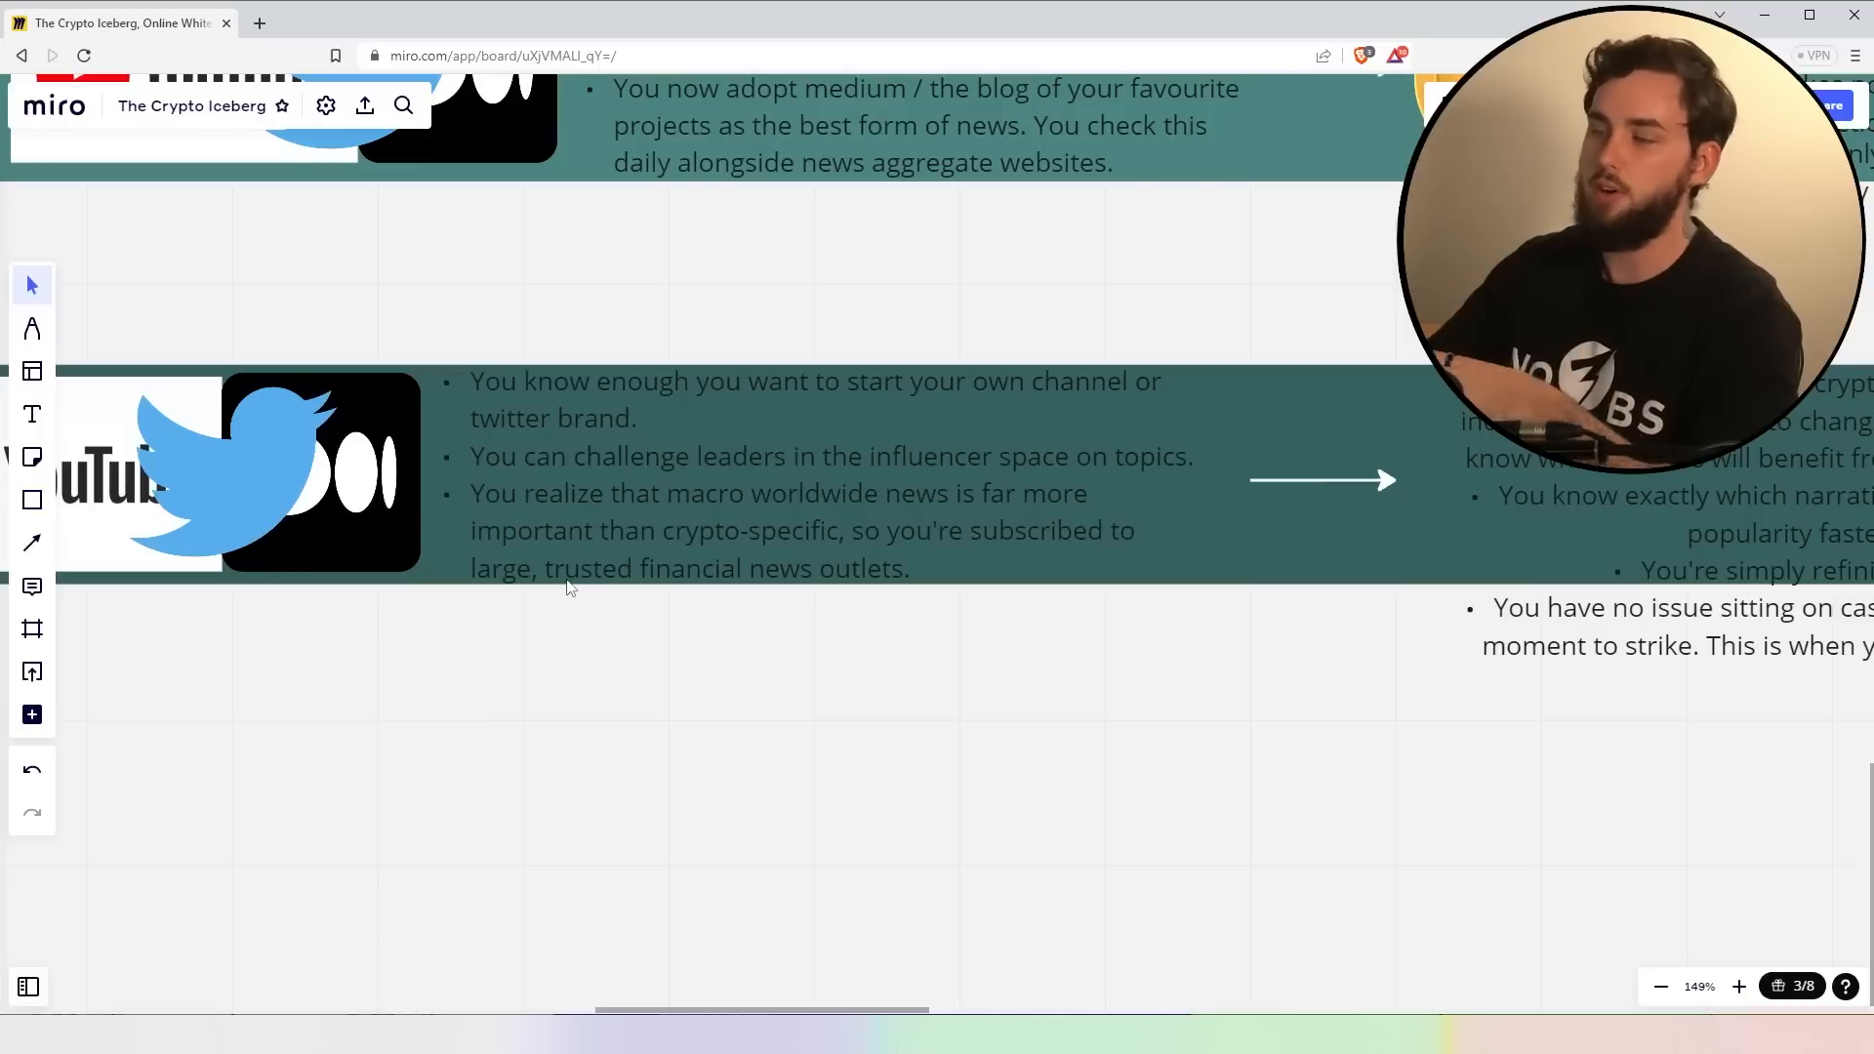
pyautogui.moveTo(738, 605)
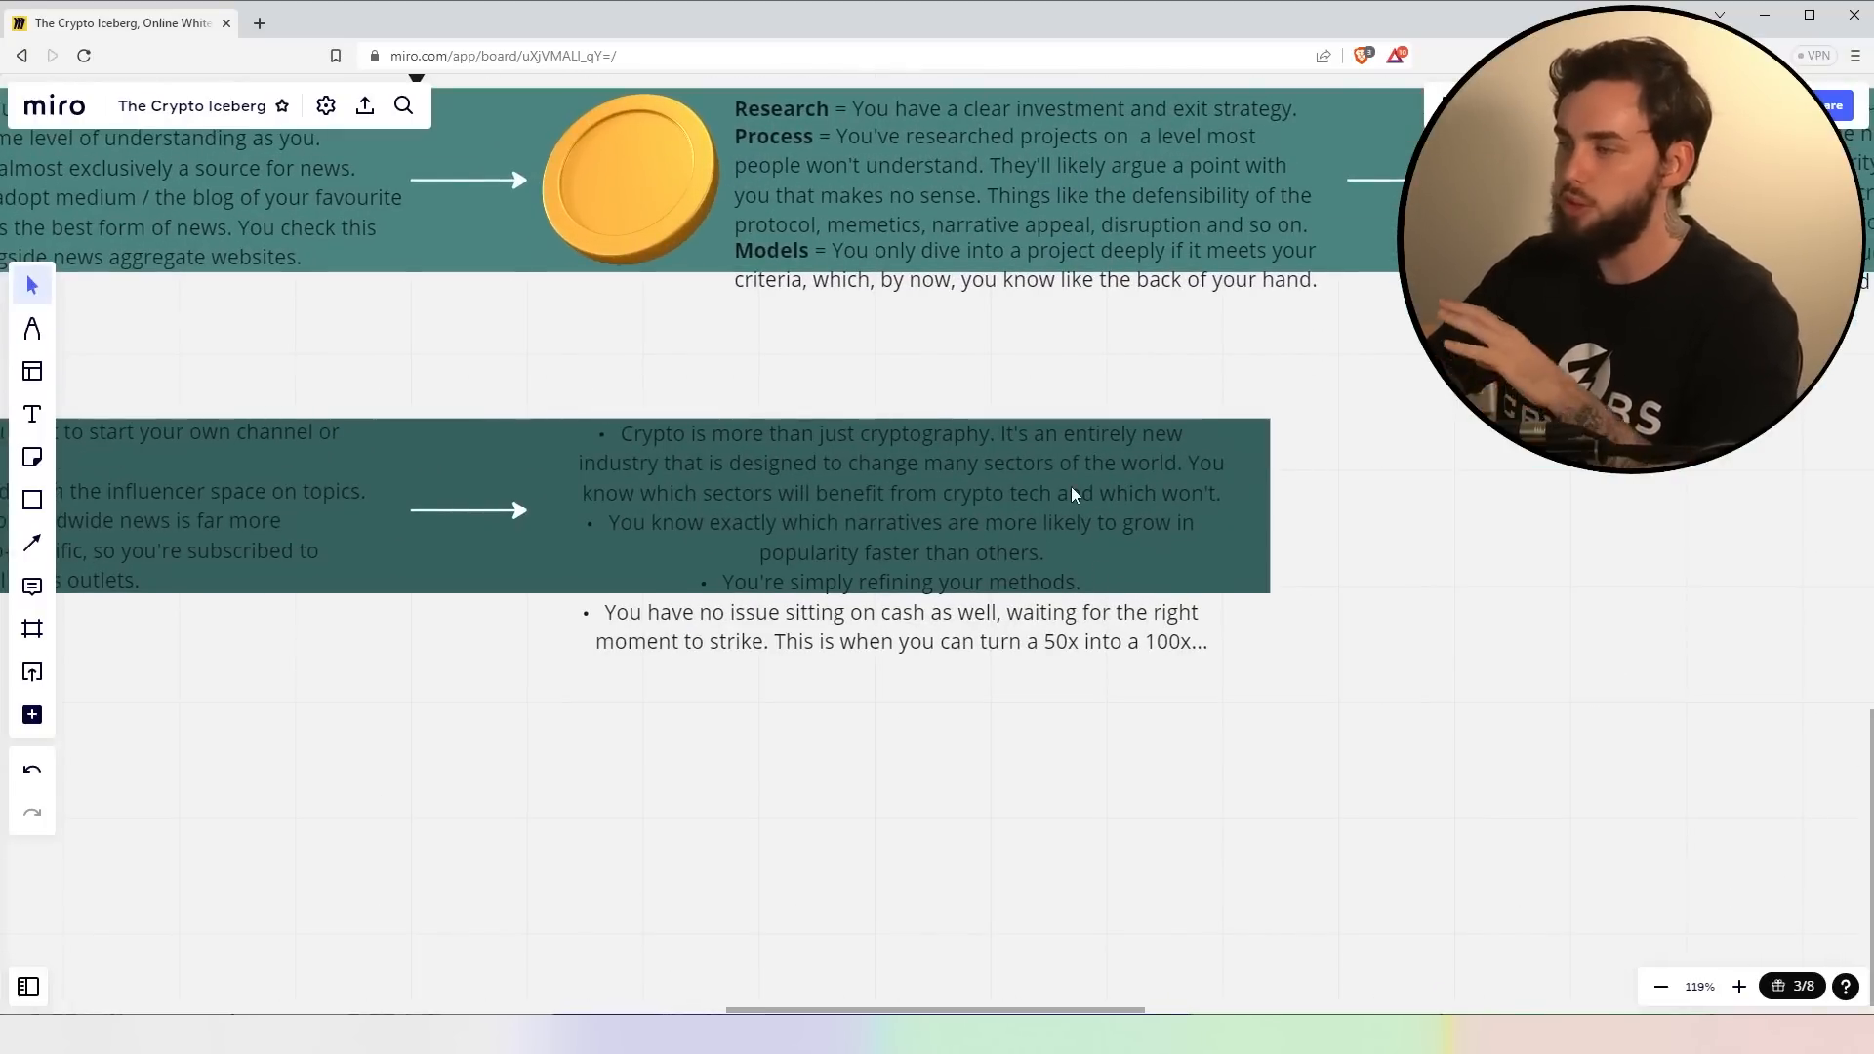
pyautogui.moveTo(1106, 521)
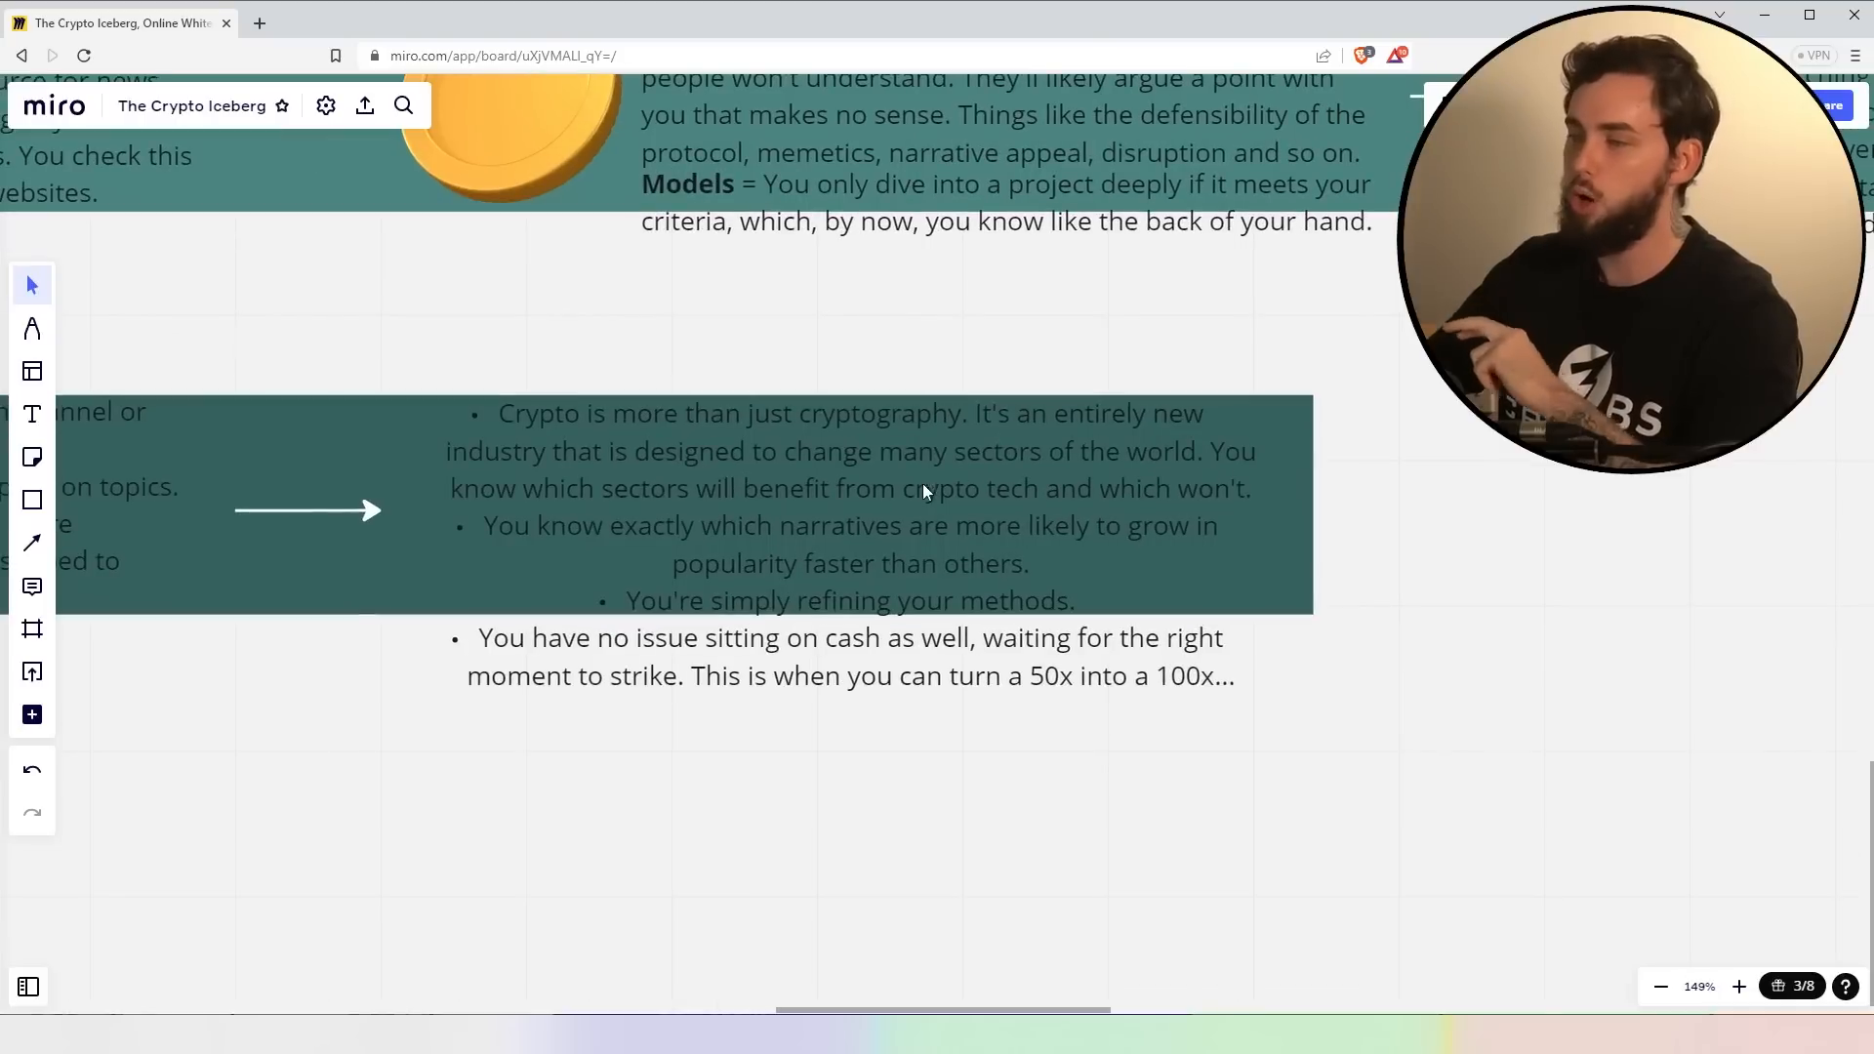
pyautogui.moveTo(1085, 525)
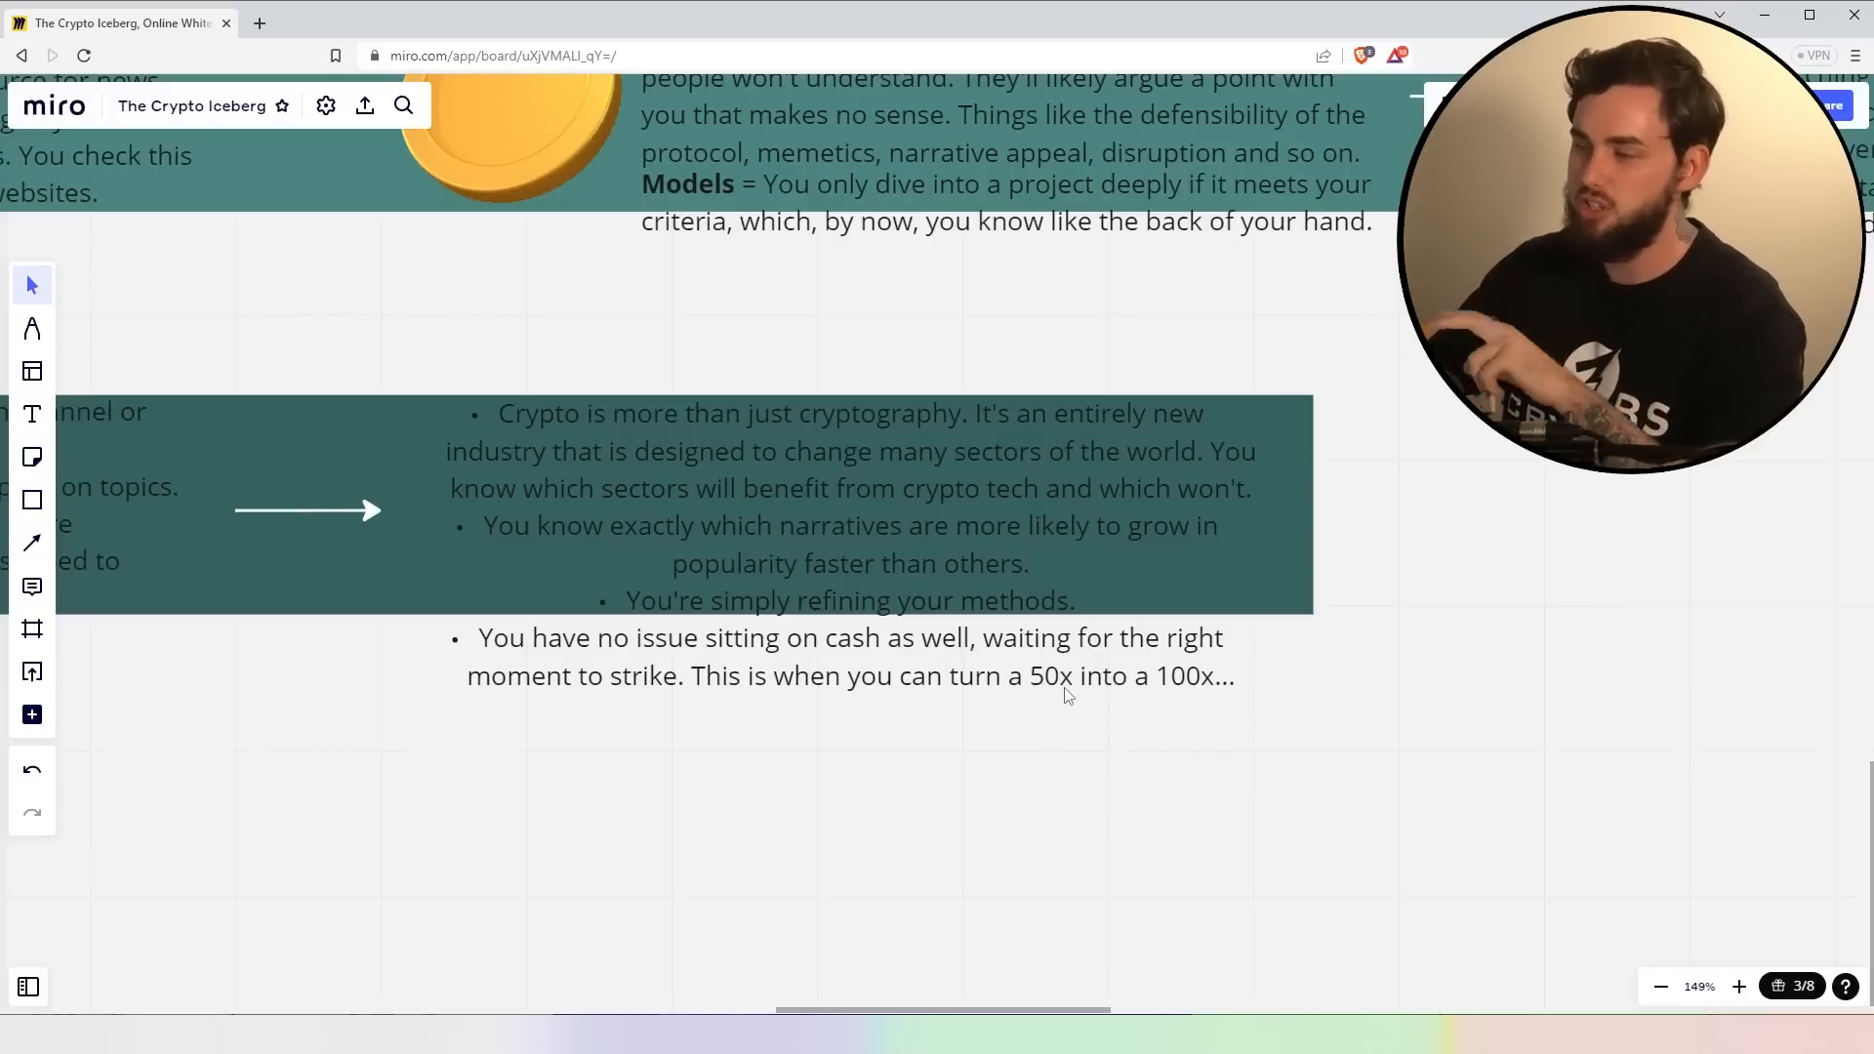
pyautogui.moveTo(1335, 709)
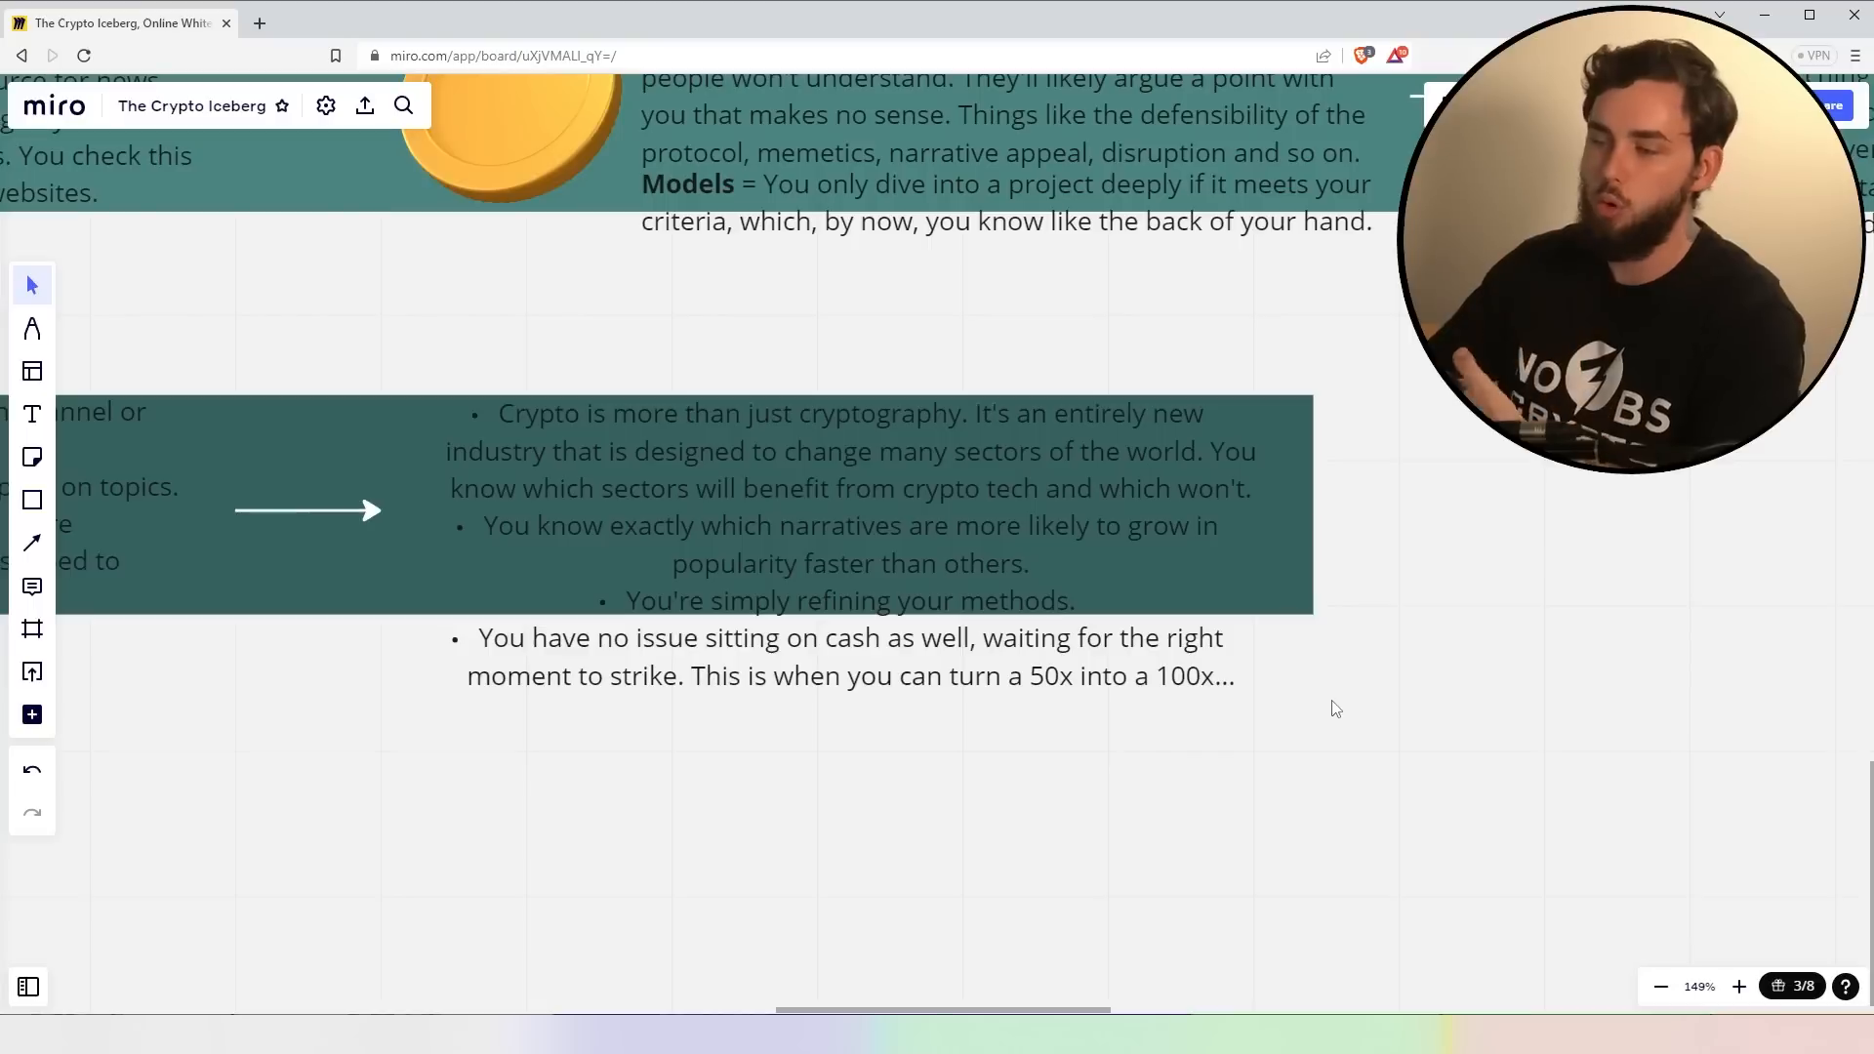